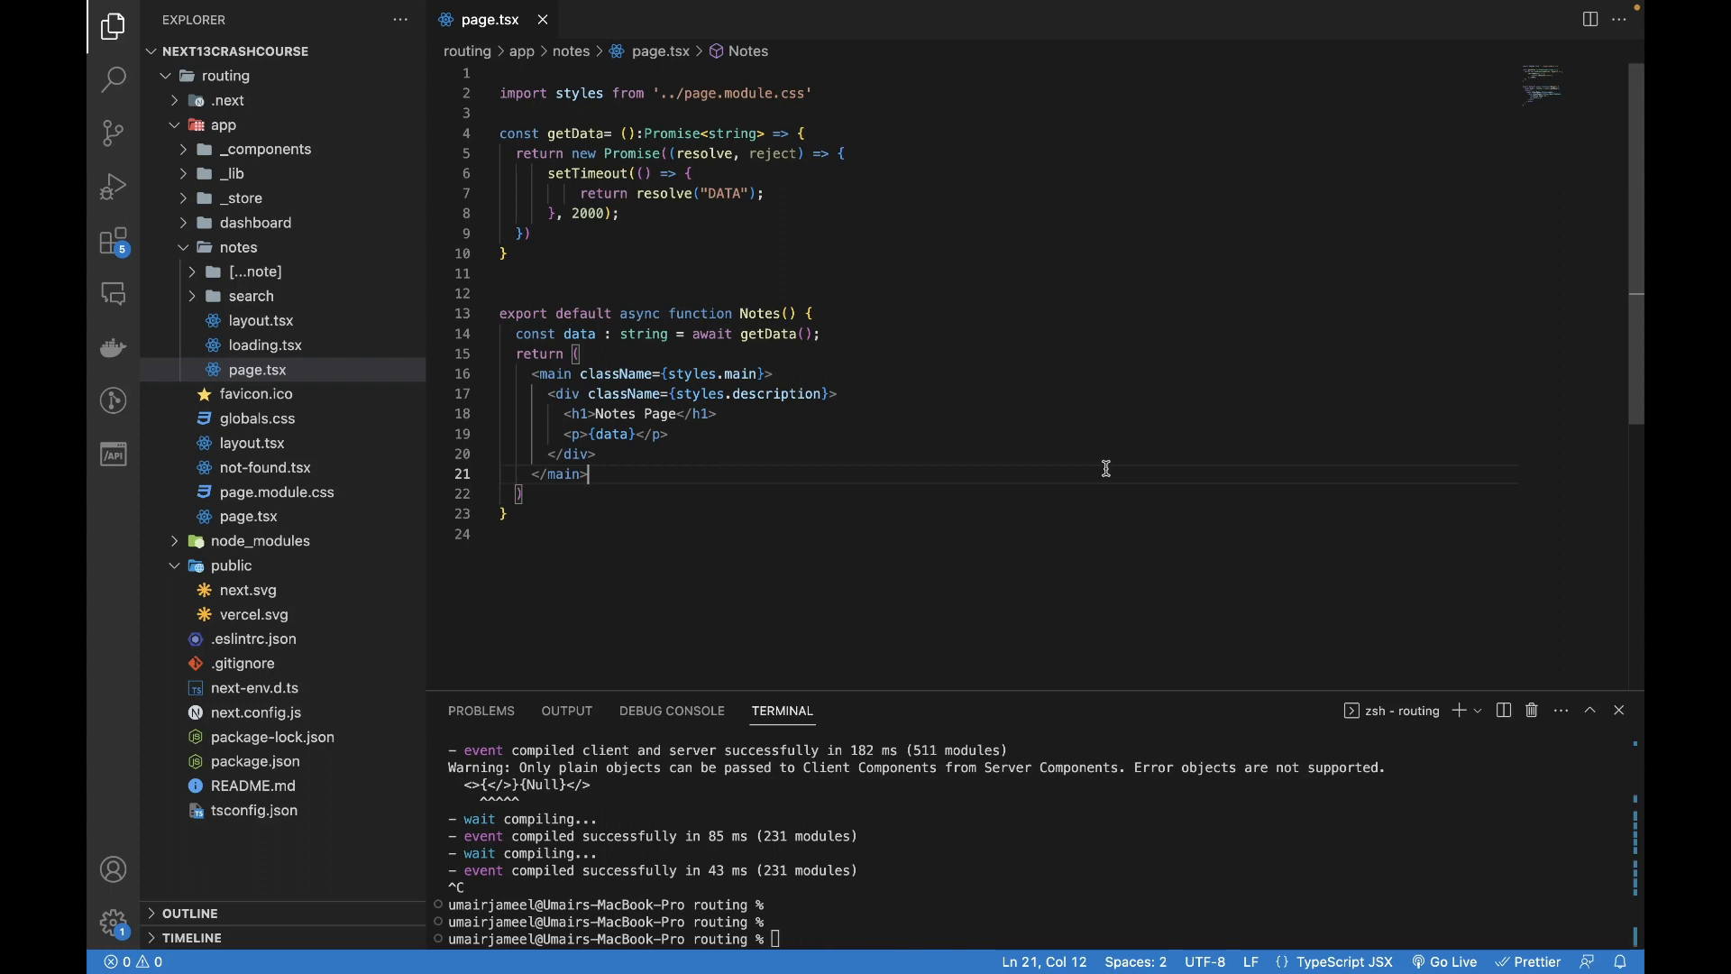
pyautogui.moveTo(691, 478)
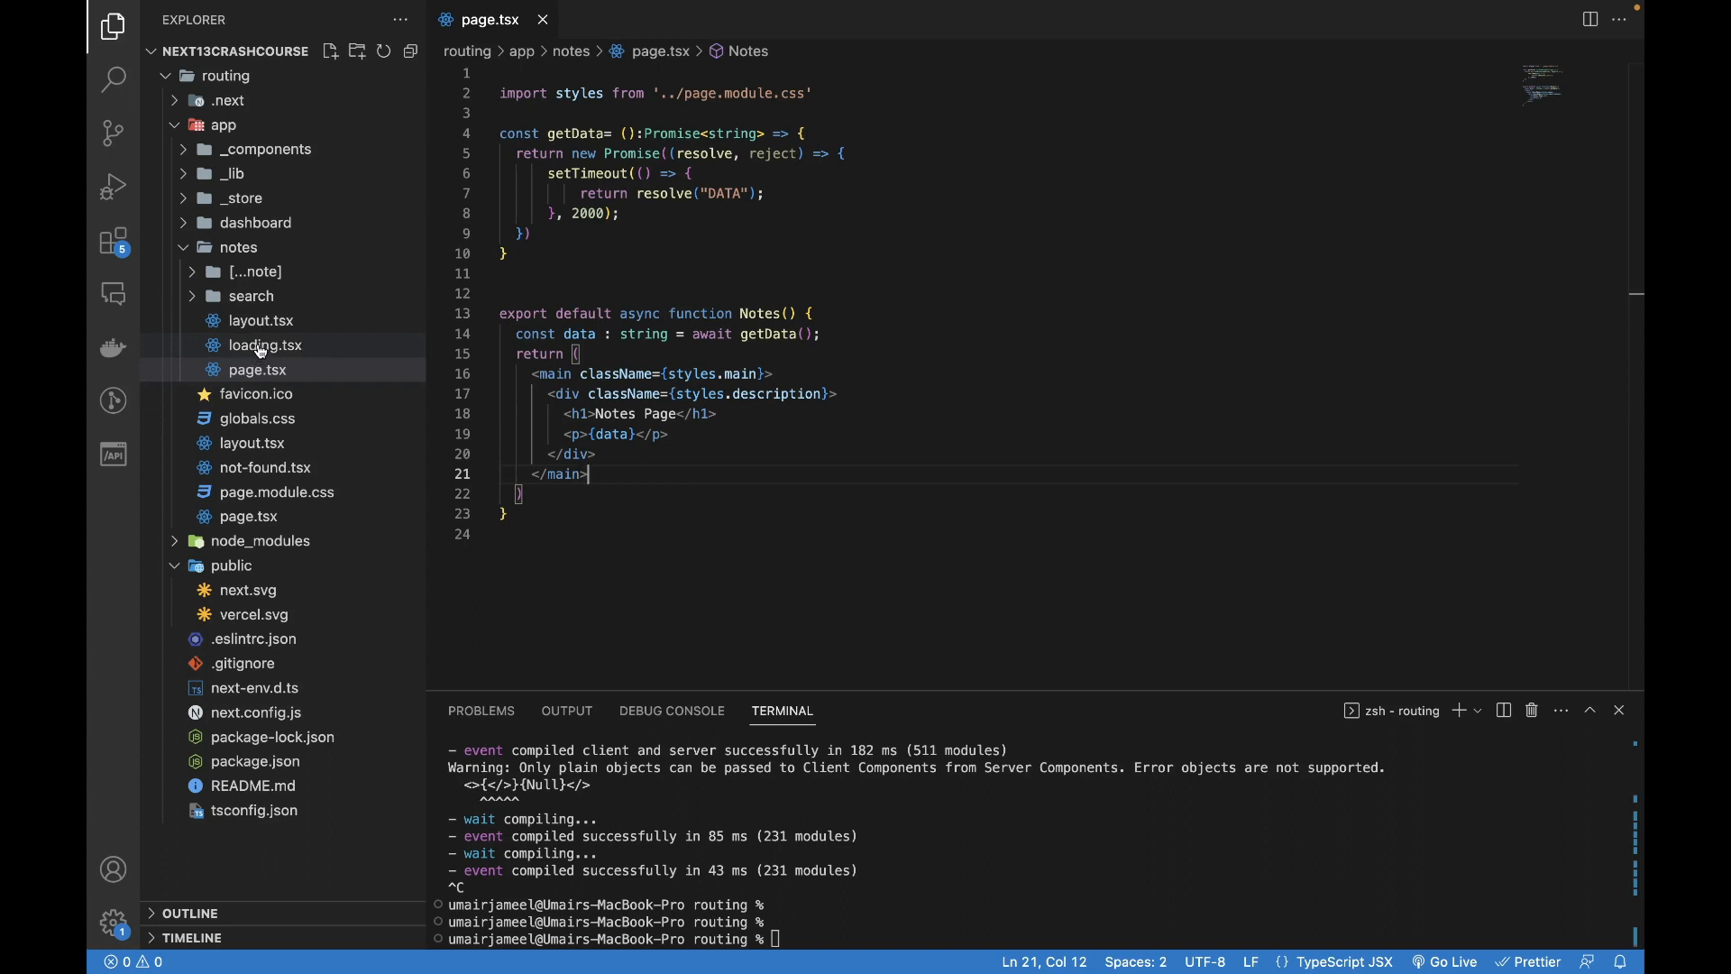
pyautogui.moveTo(258, 370)
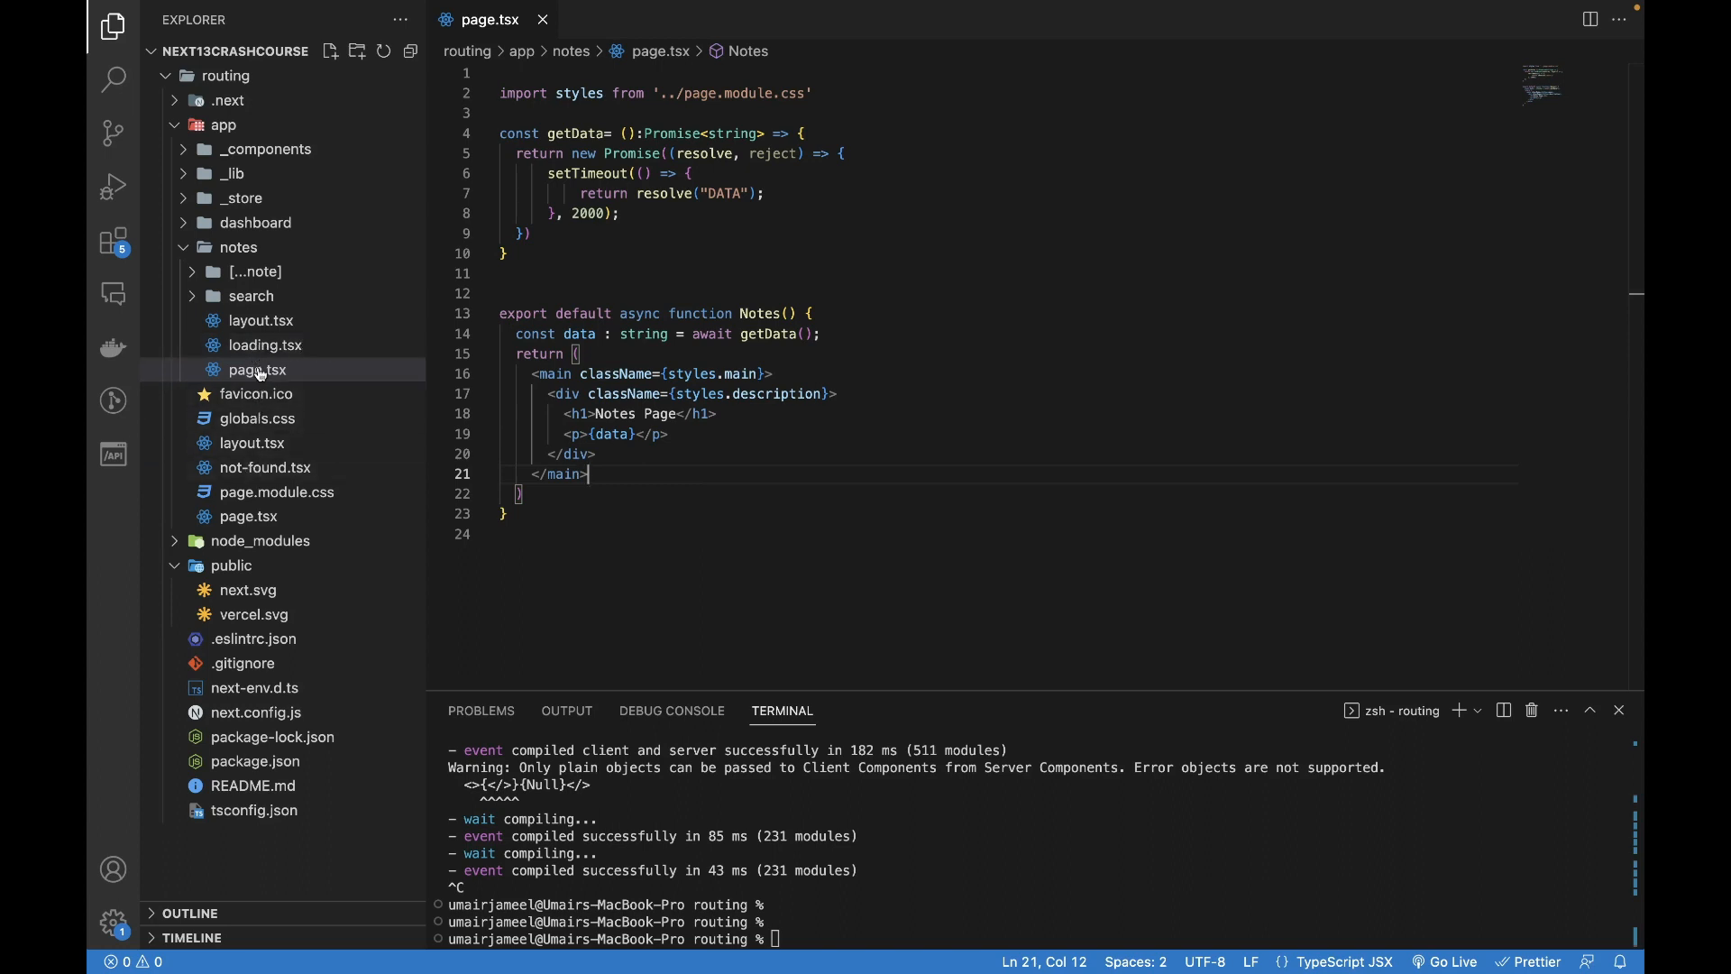
# - Start the dev server with npm and load localhost:3000/notes showing Notes Page and DATA
pyautogui.click(716, 413)
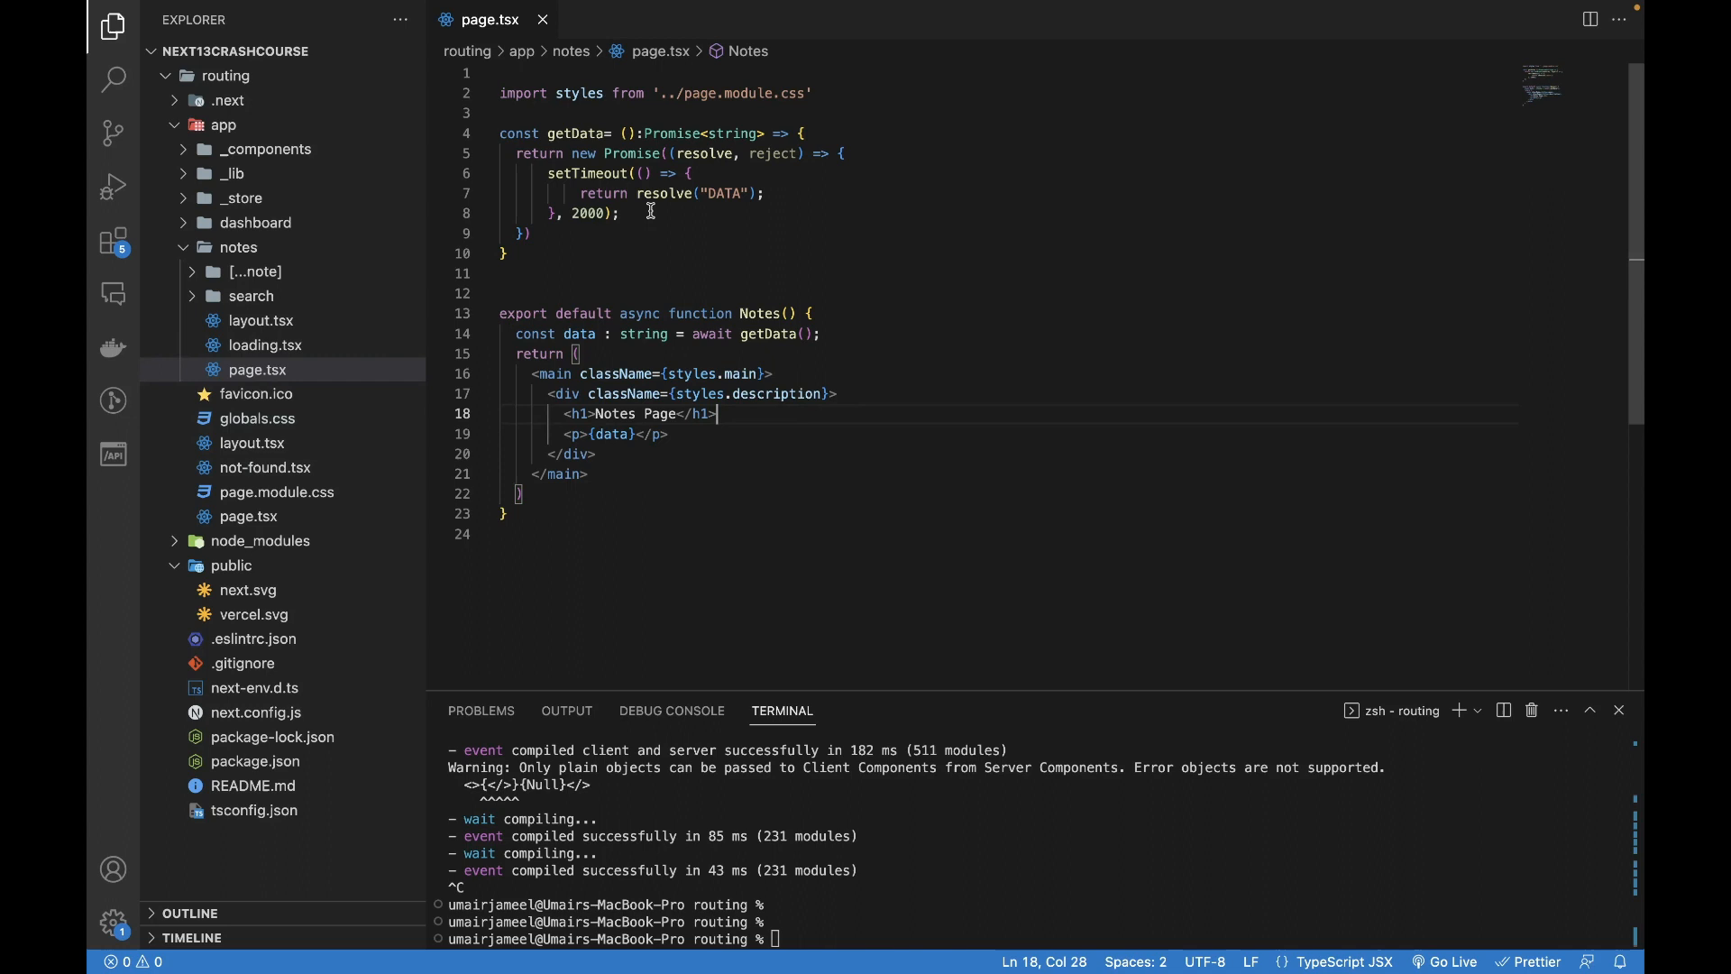
pyautogui.moveTo(631, 232)
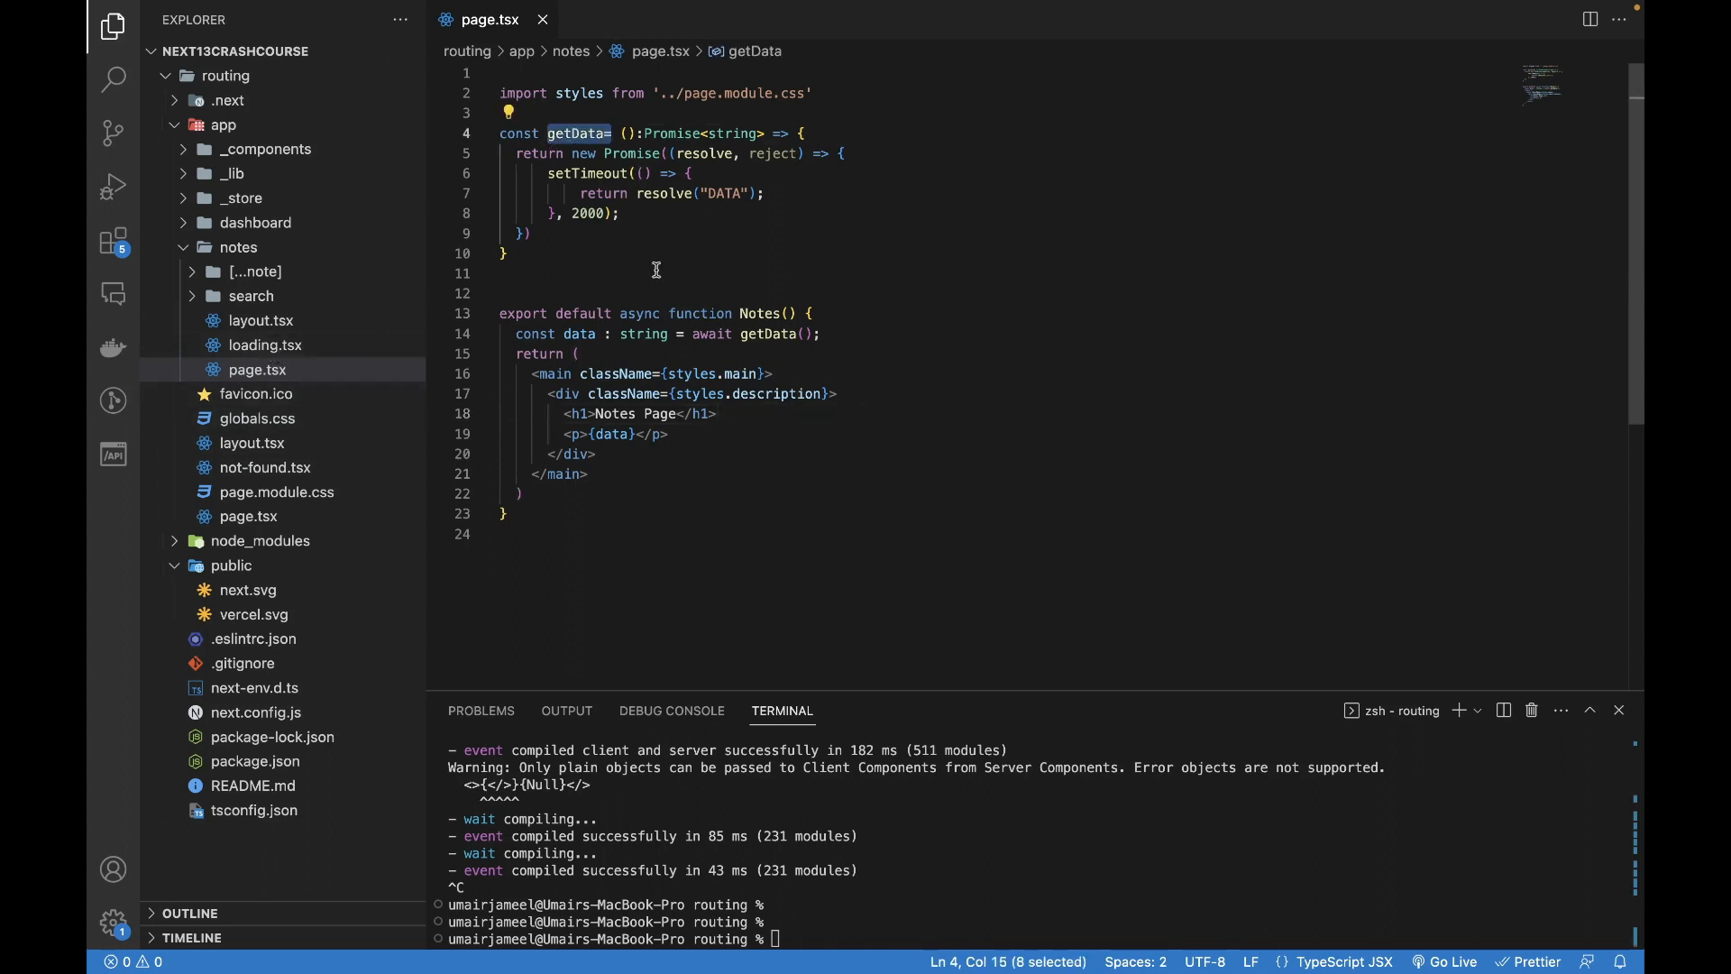
pyautogui.click(657, 272)
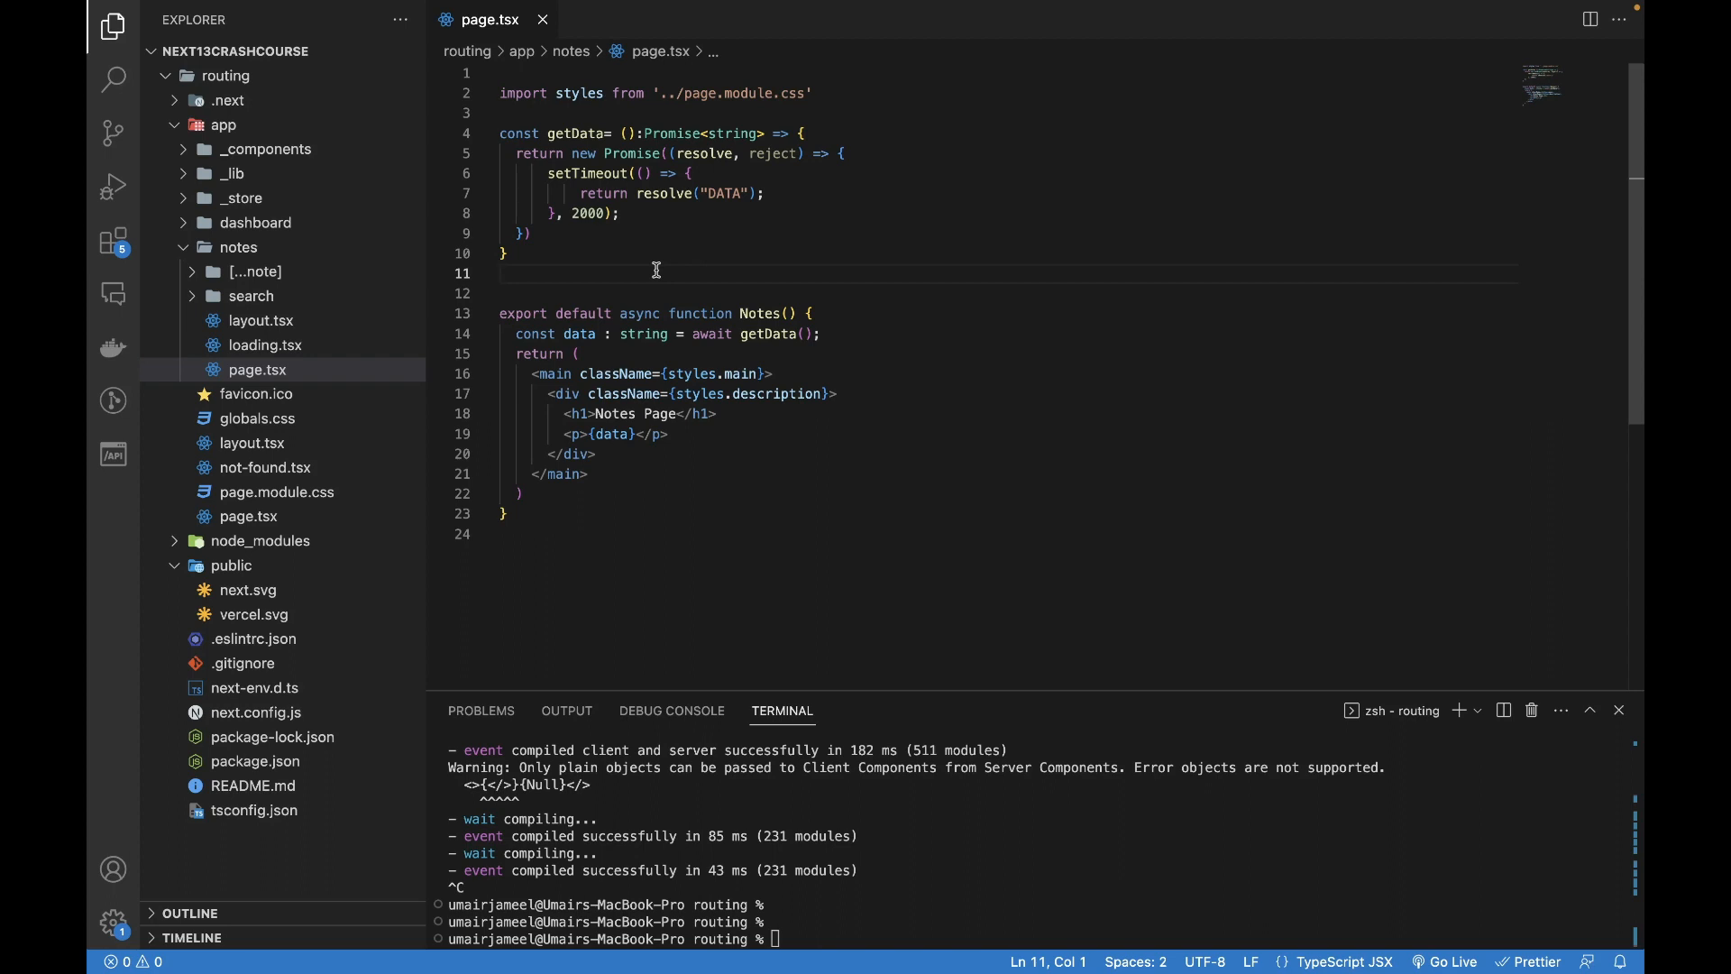
pyautogui.write('npm')
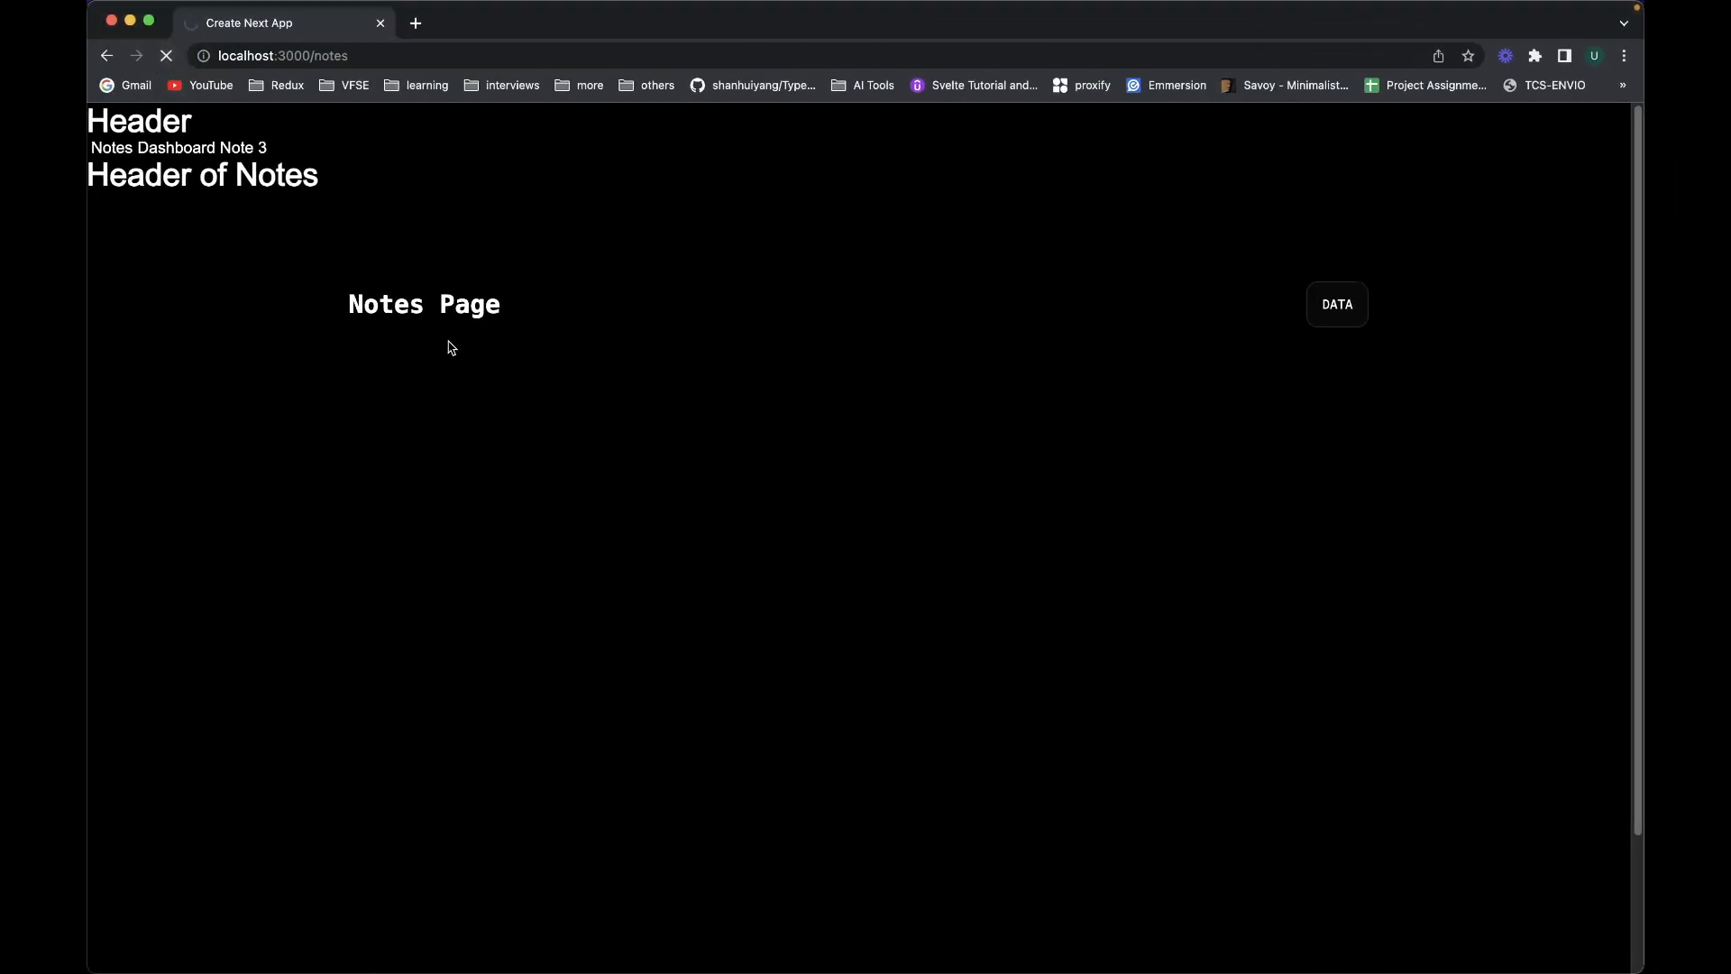
pyautogui.click(1334, 303)
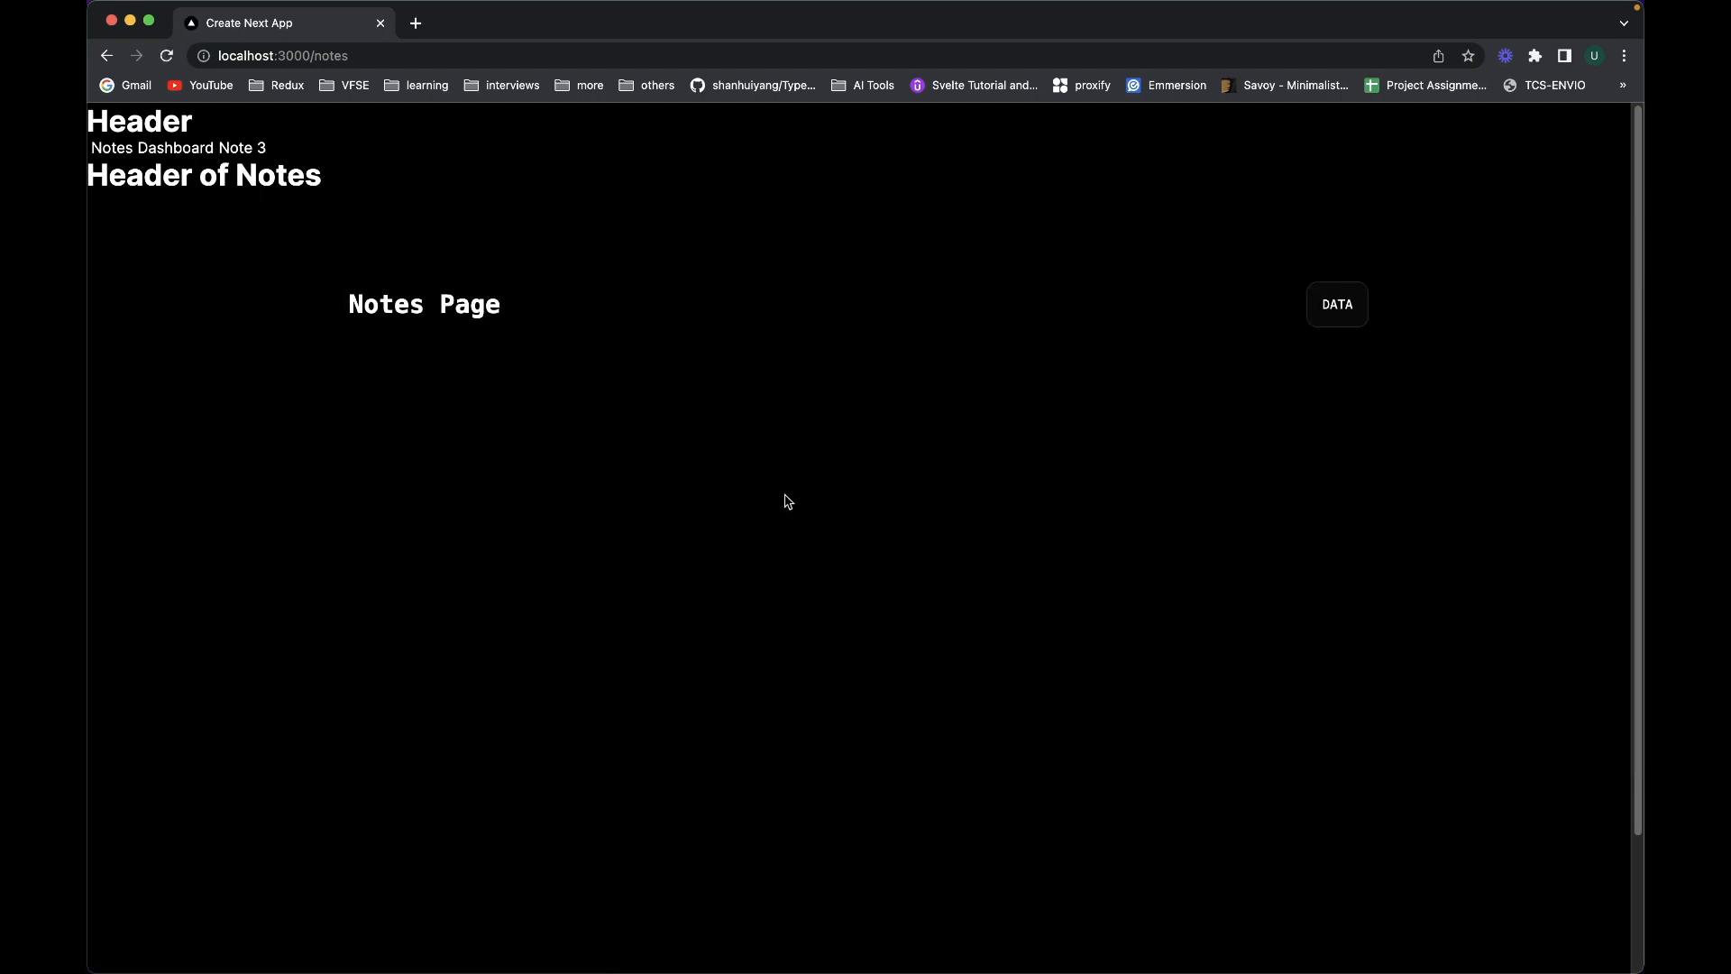
pyautogui.press('alt+tab')
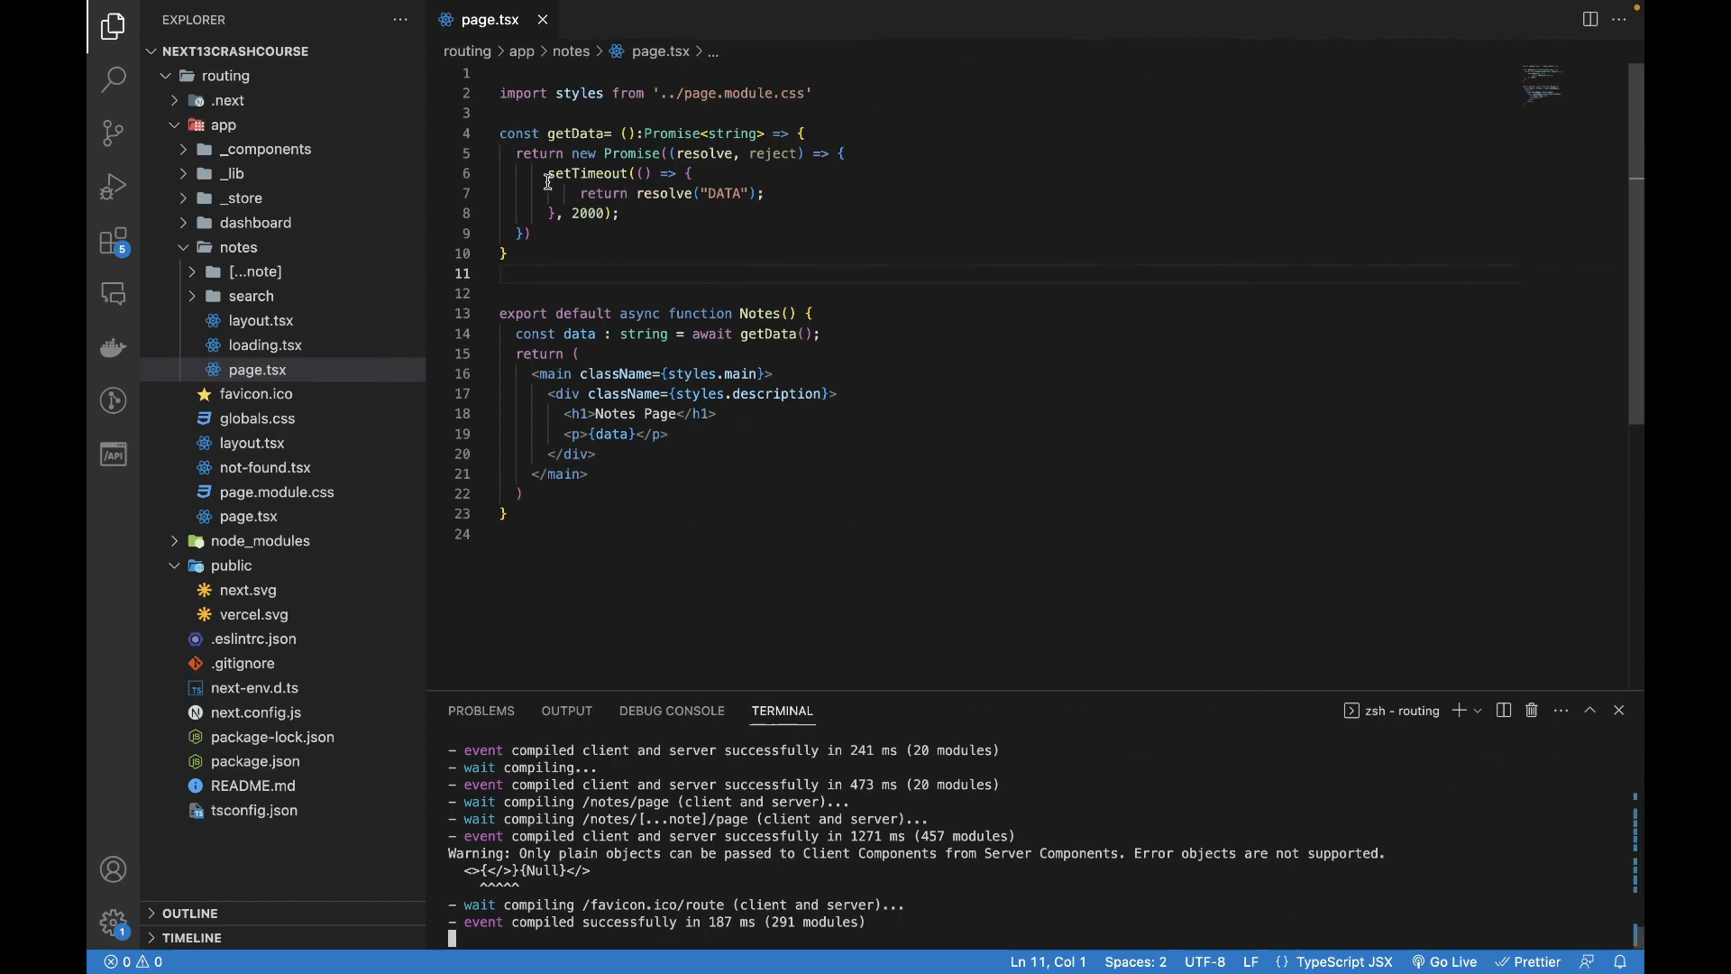
pyautogui.click(568, 212)
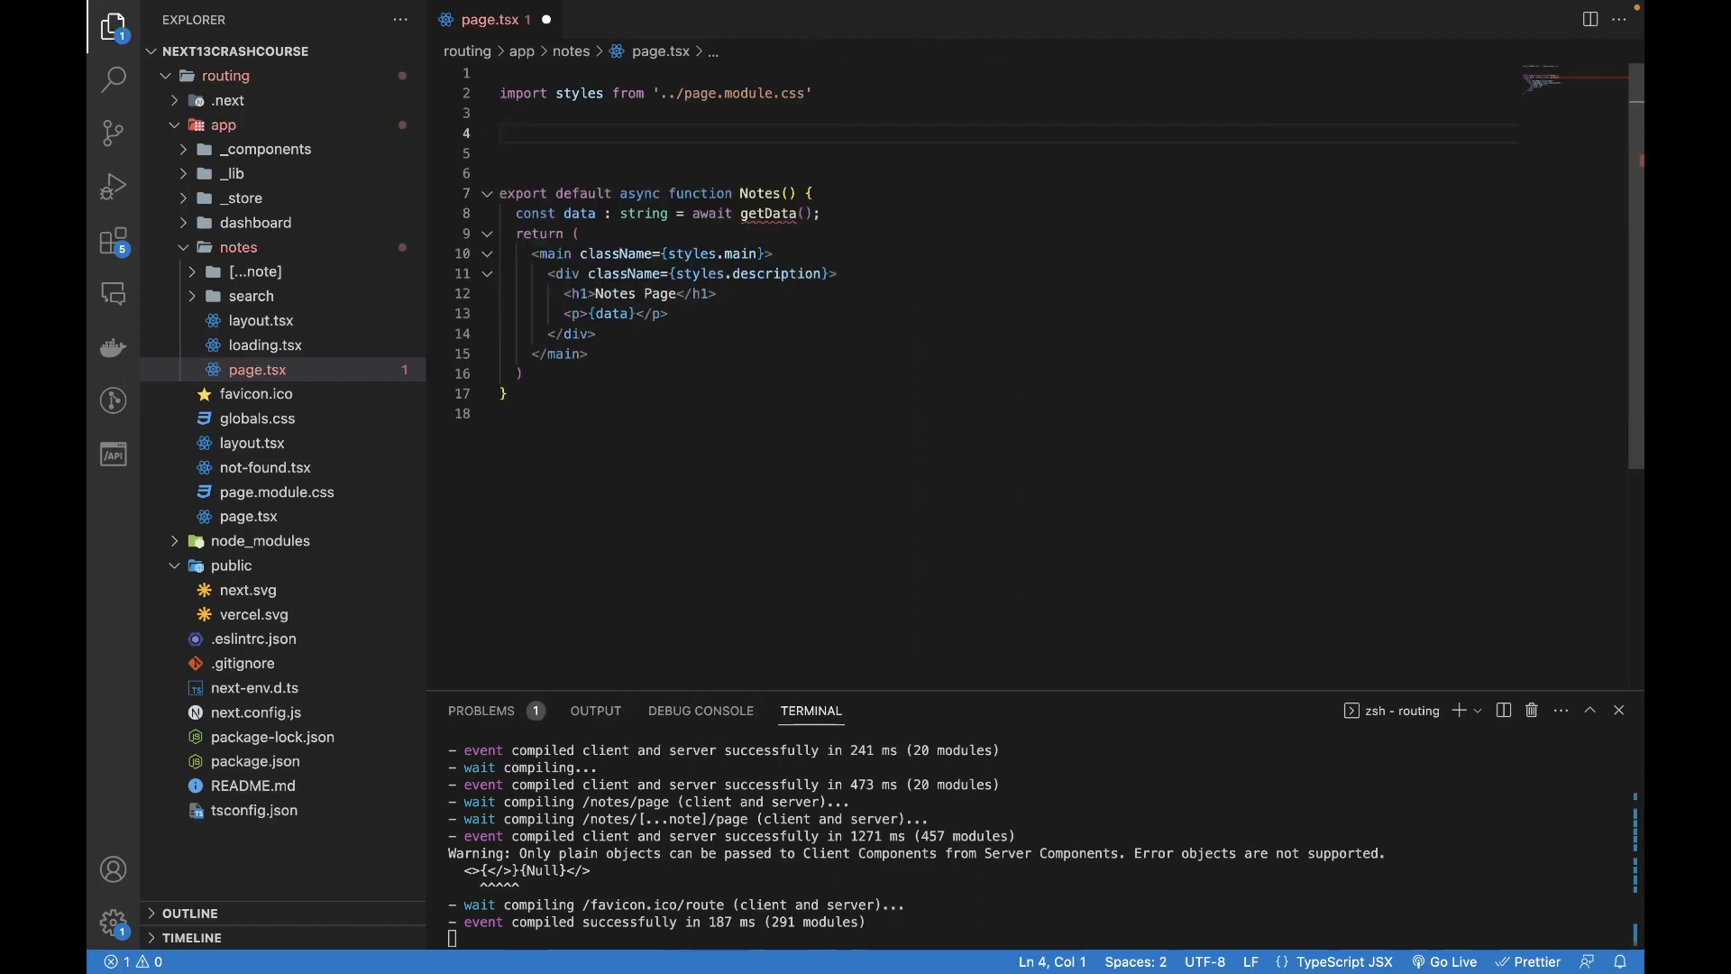
pyautogui.write('async function getNotesD')
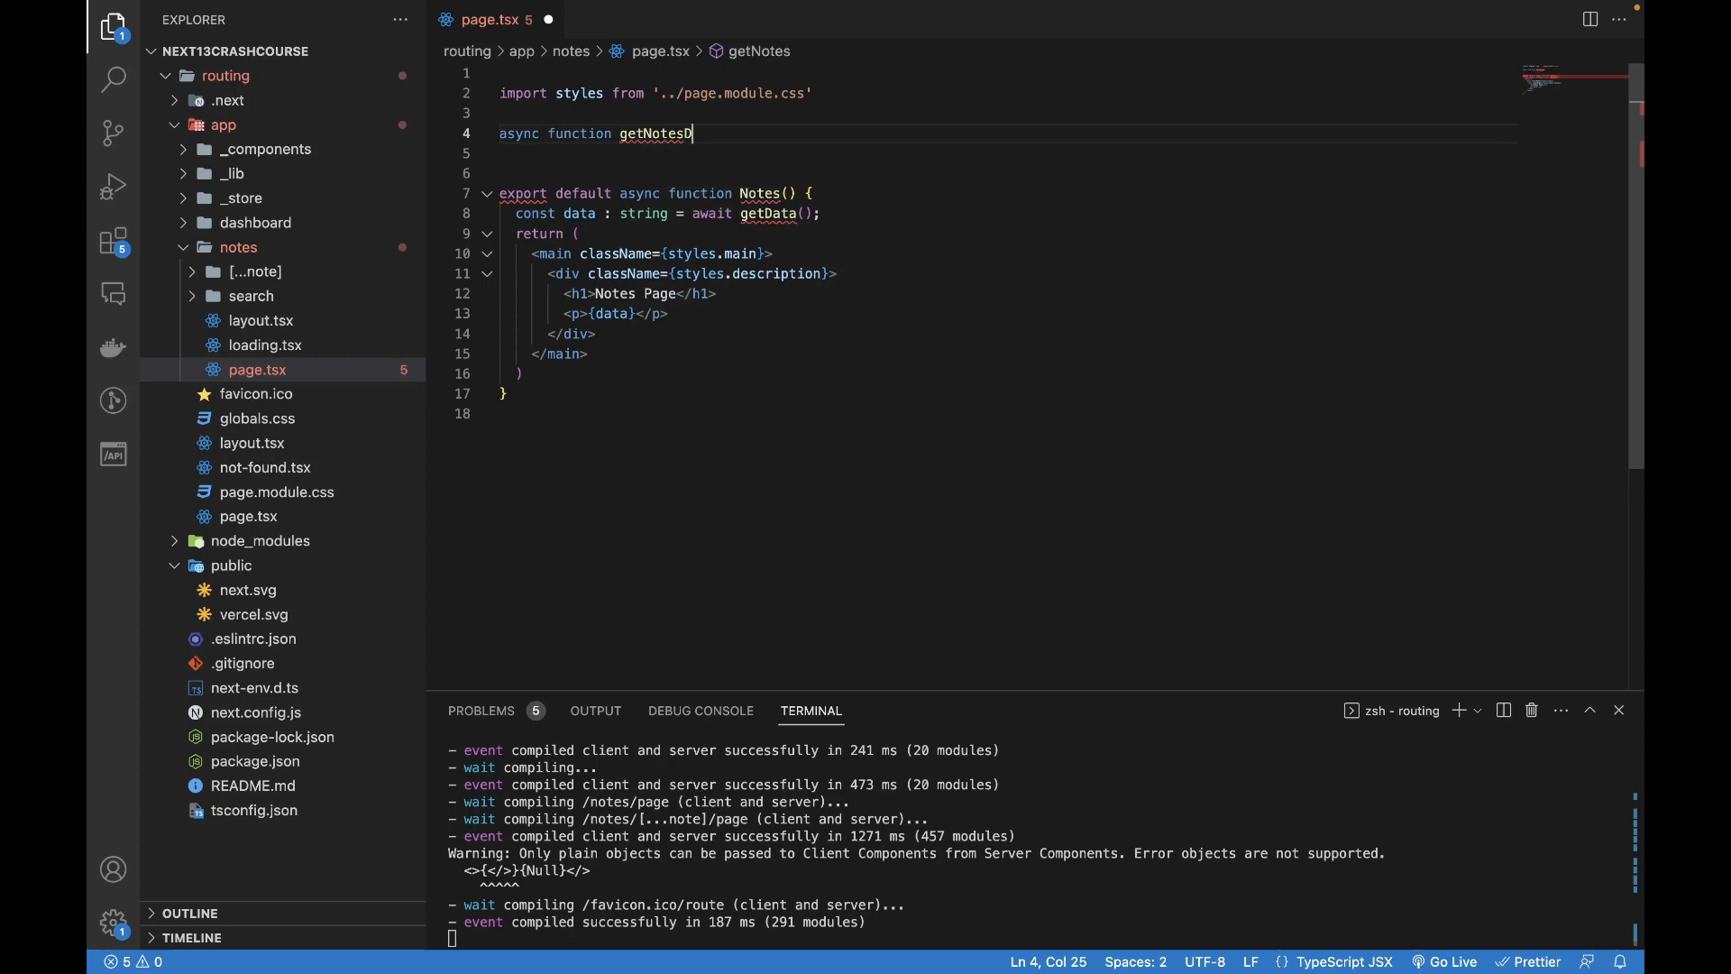
pyautogui.write('ata() {')
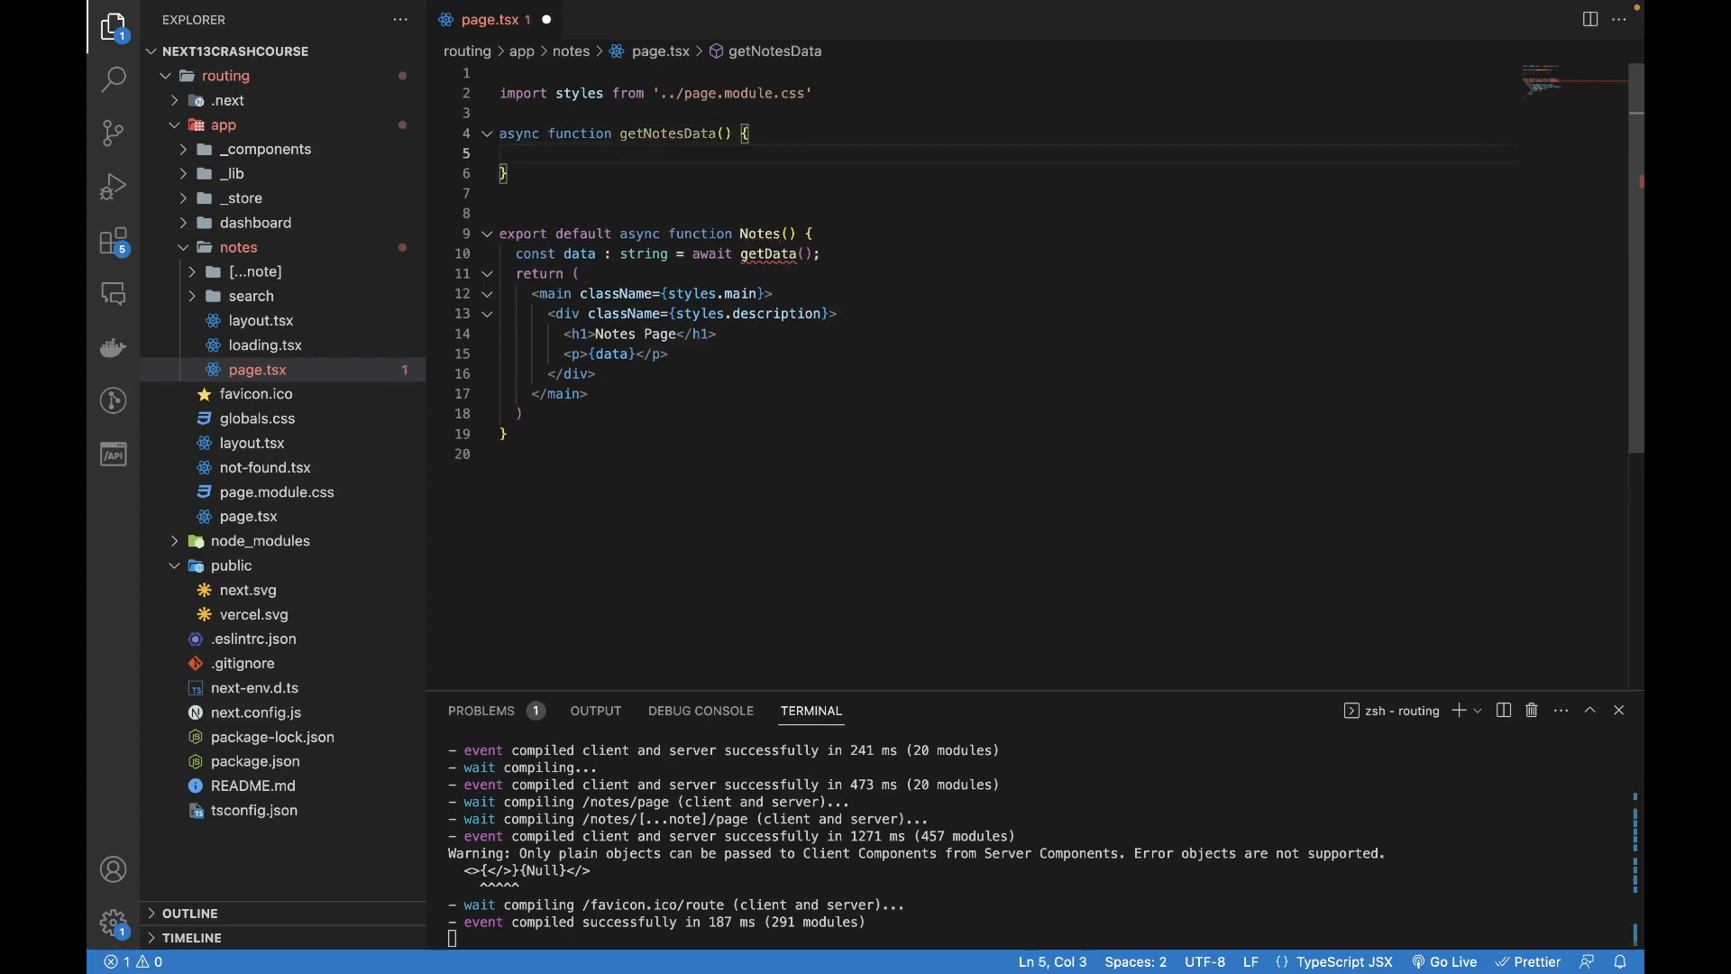
pyautogui.write('const notes = await fetch')
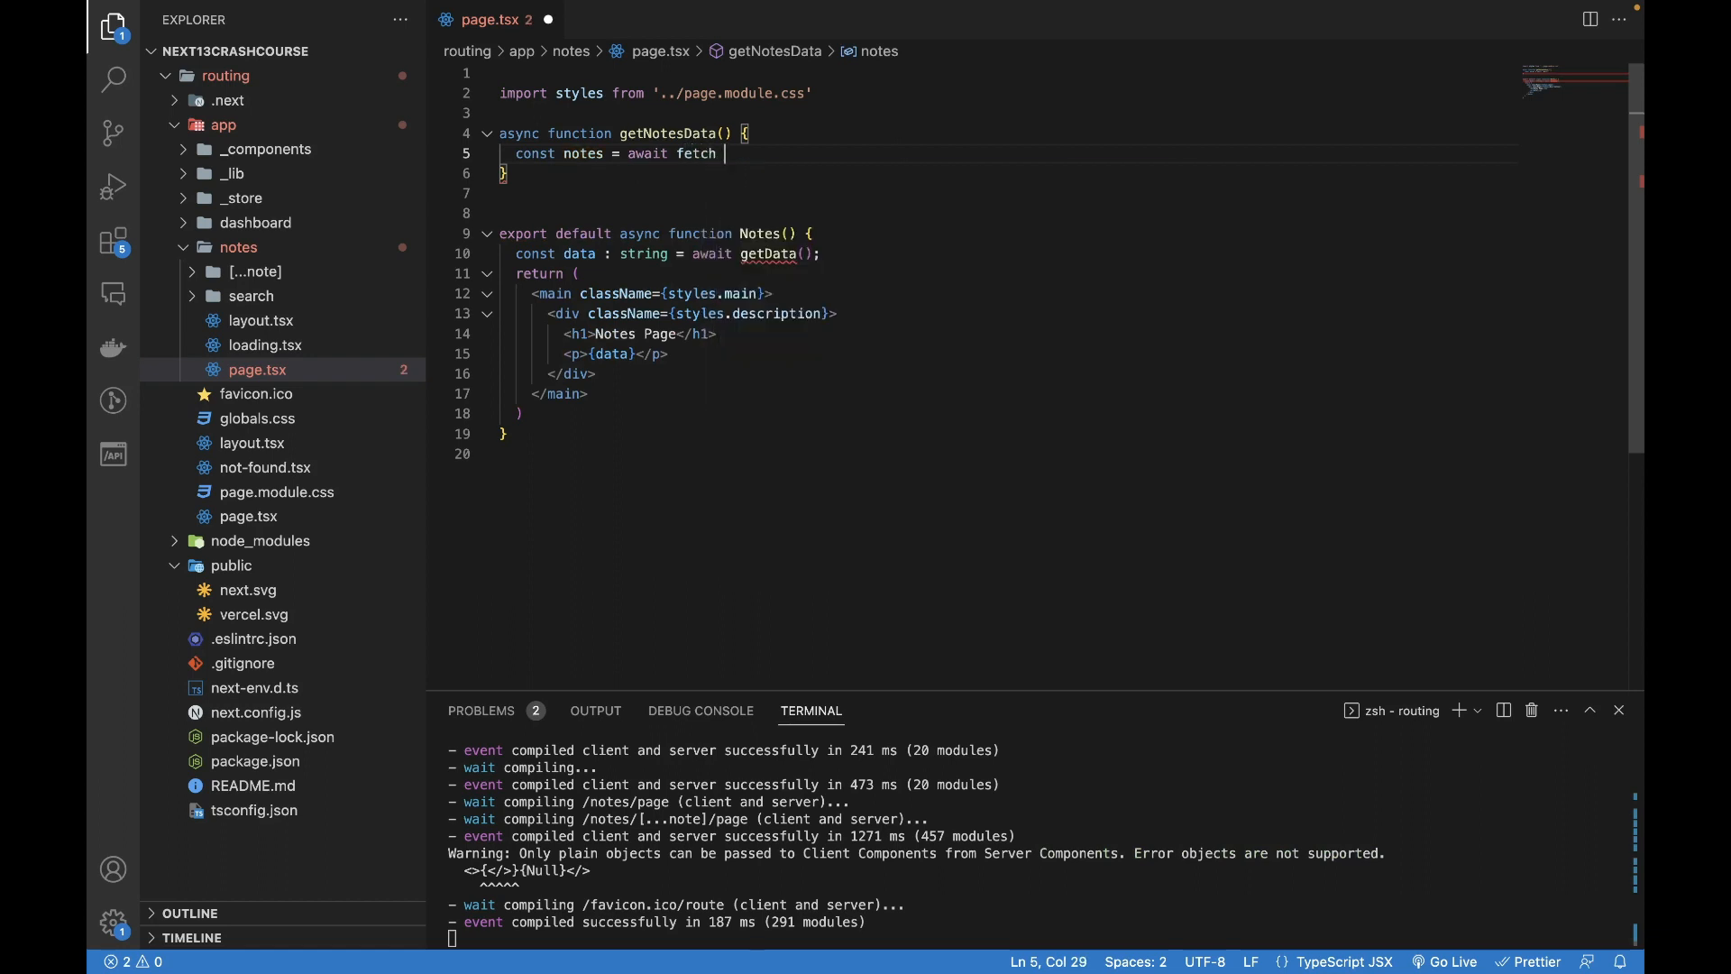
pyautogui.write('(')
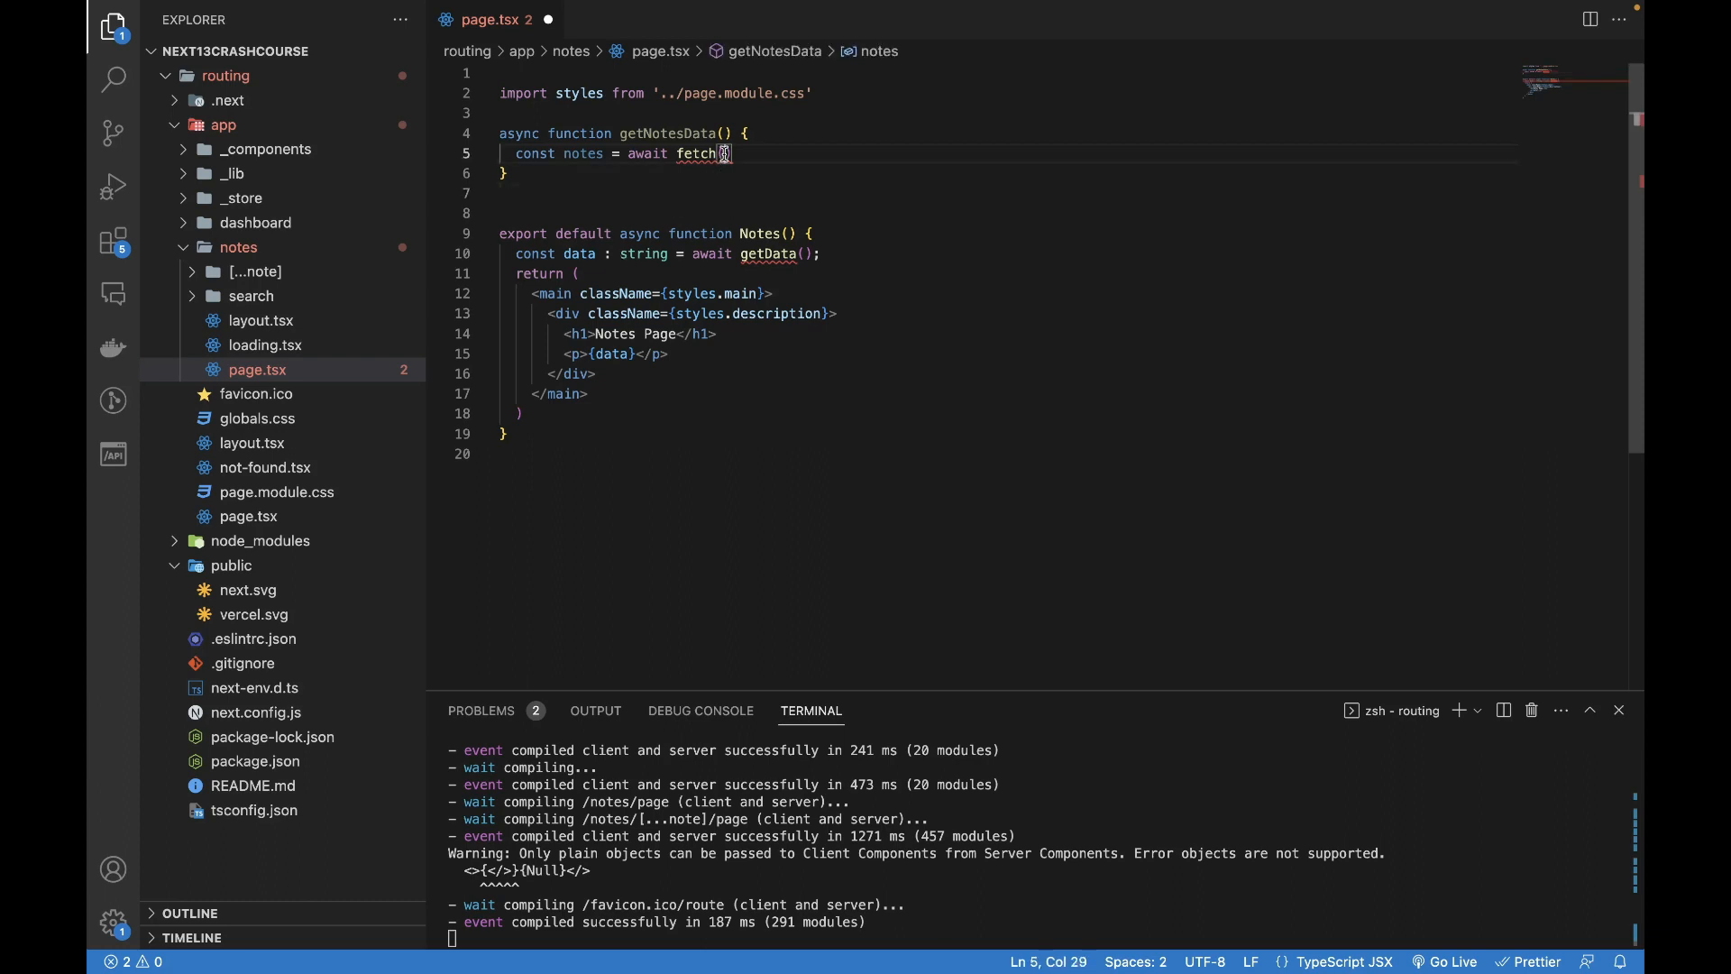
pyautogui.write('https://jsonplaceholder.typicode.com/todos')
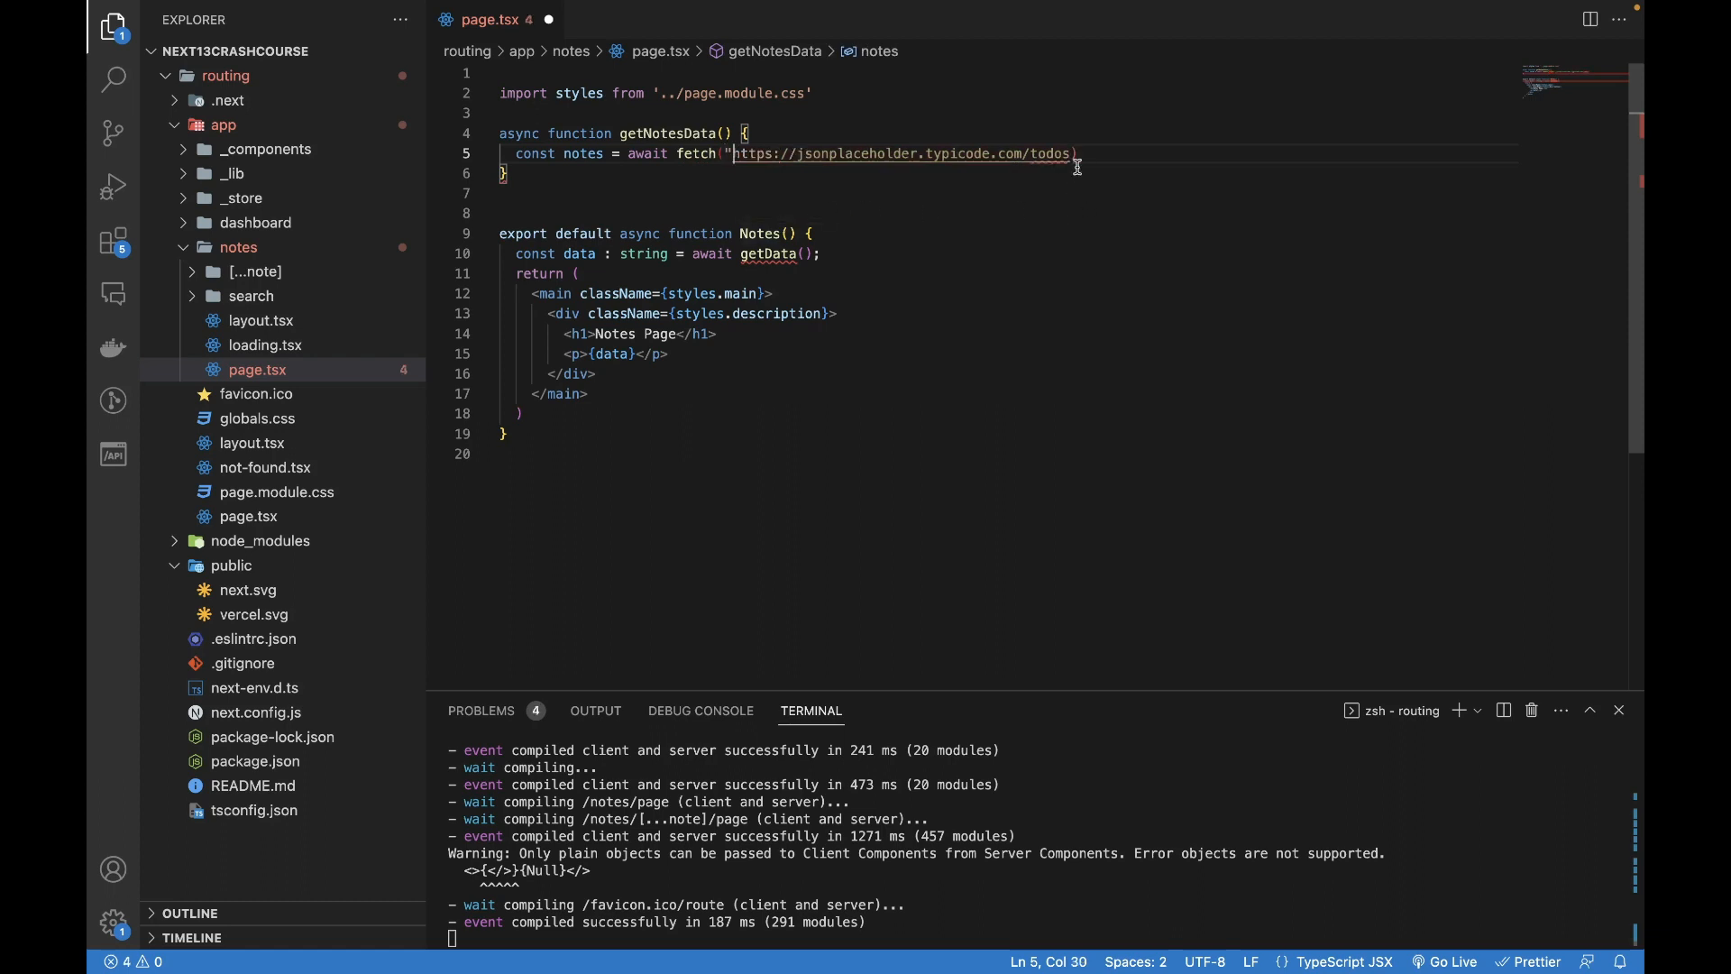
pyautogui.write('"')
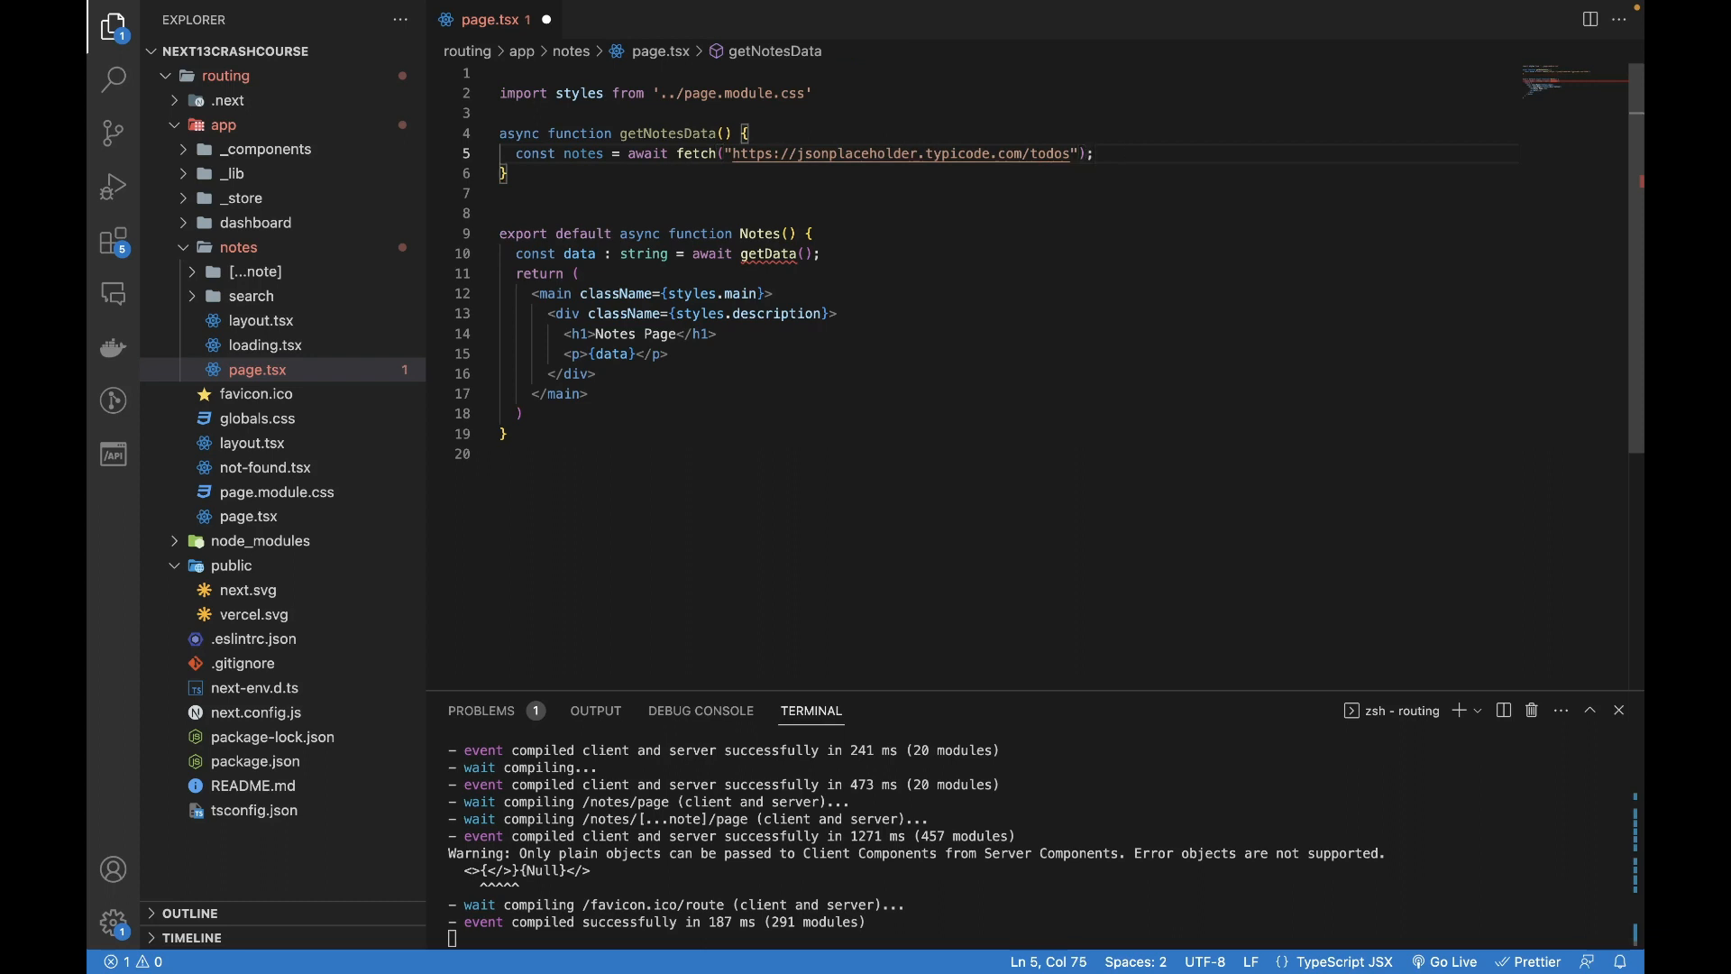
# - Add if(!notes) throw new Error("No data found.") after the fetch
pyautogui.press('Enter')
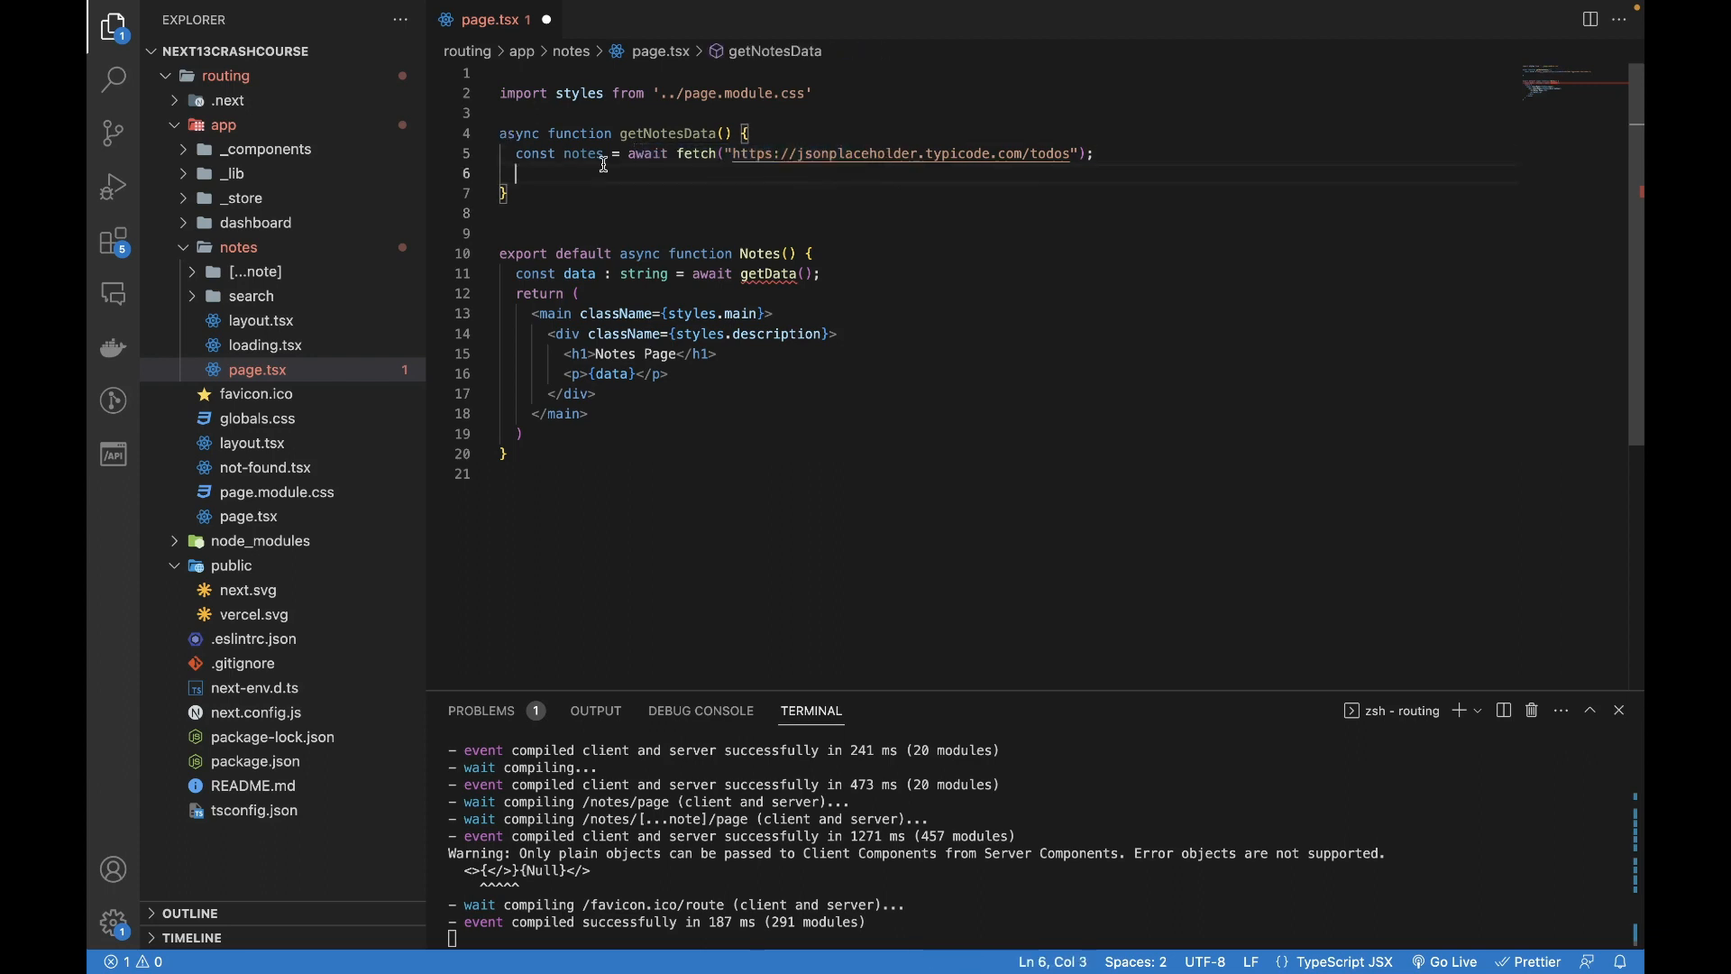
pyautogui.moveTo(593, 173)
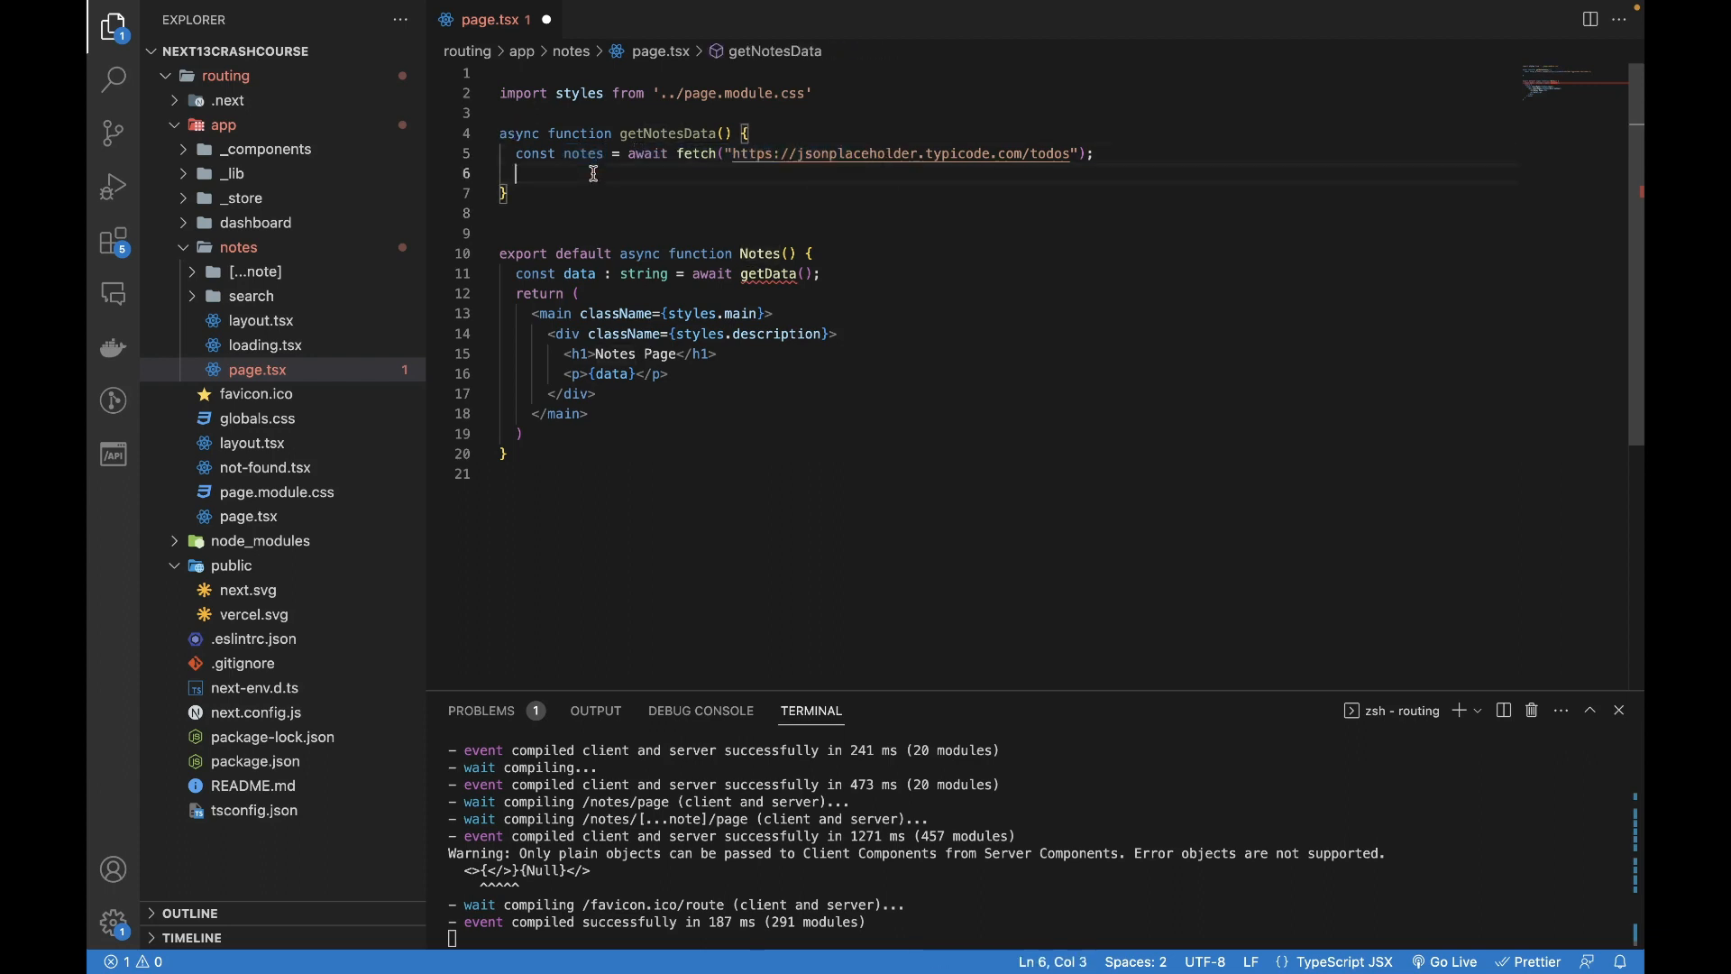
pyautogui.write('if(!)')
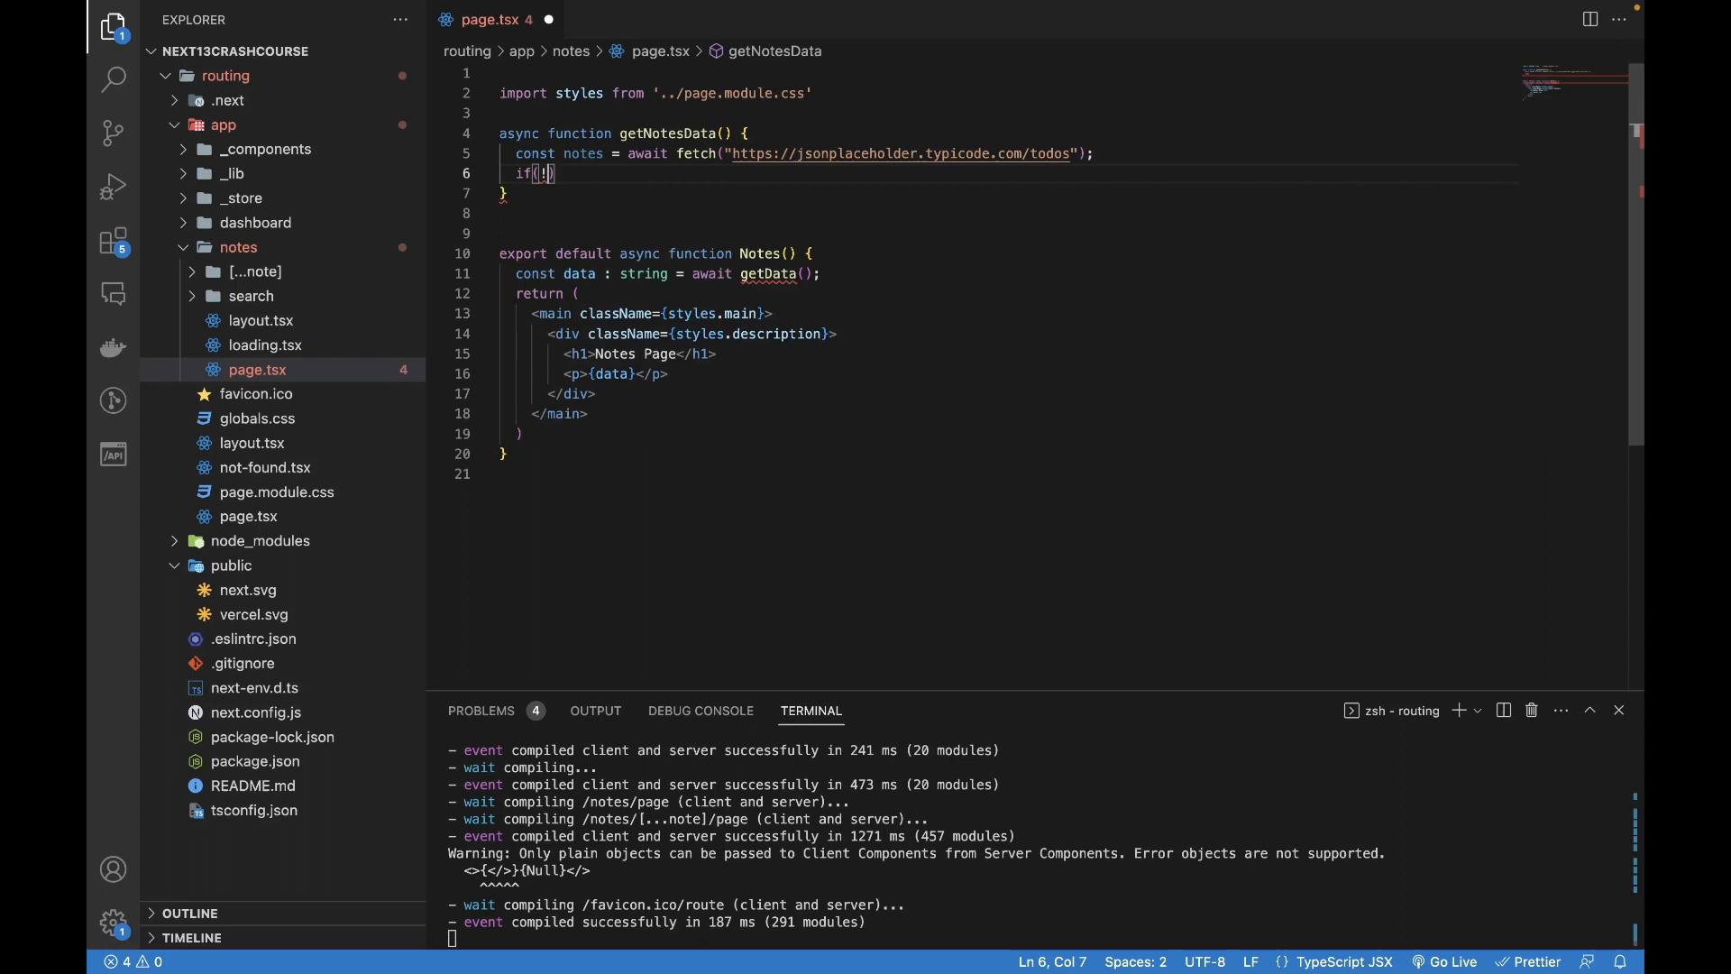
pyautogui.write('notes')
pyautogui.write('throw ne')
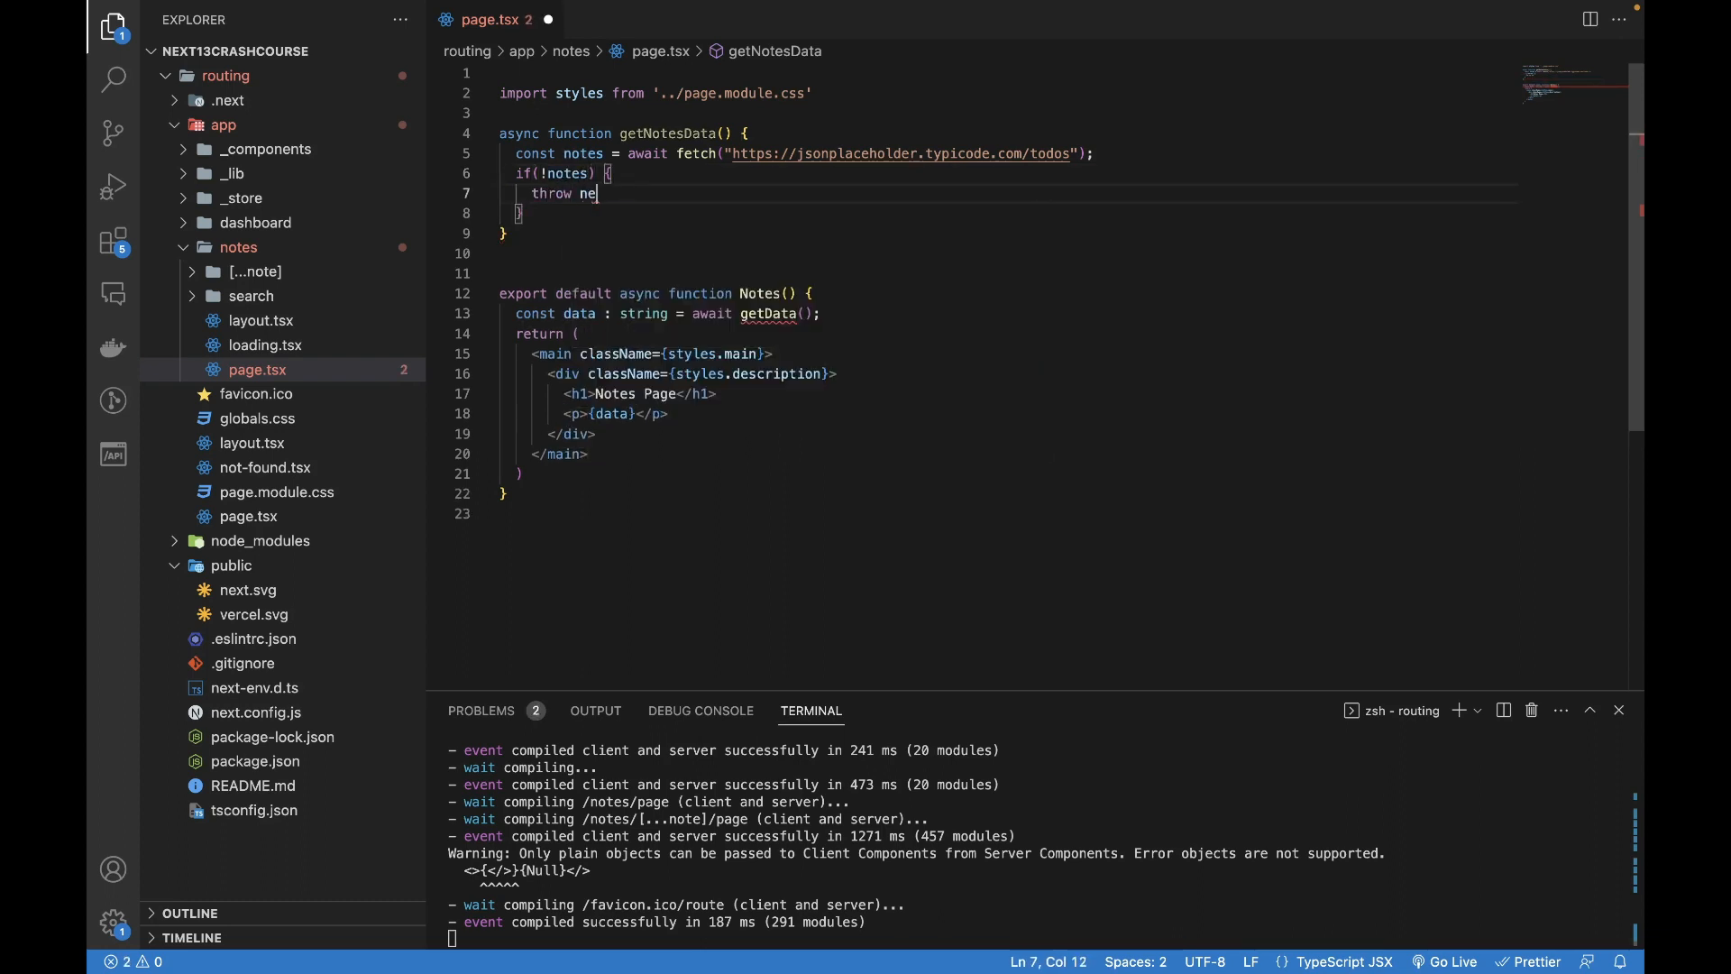
pyautogui.write('w Error("")')
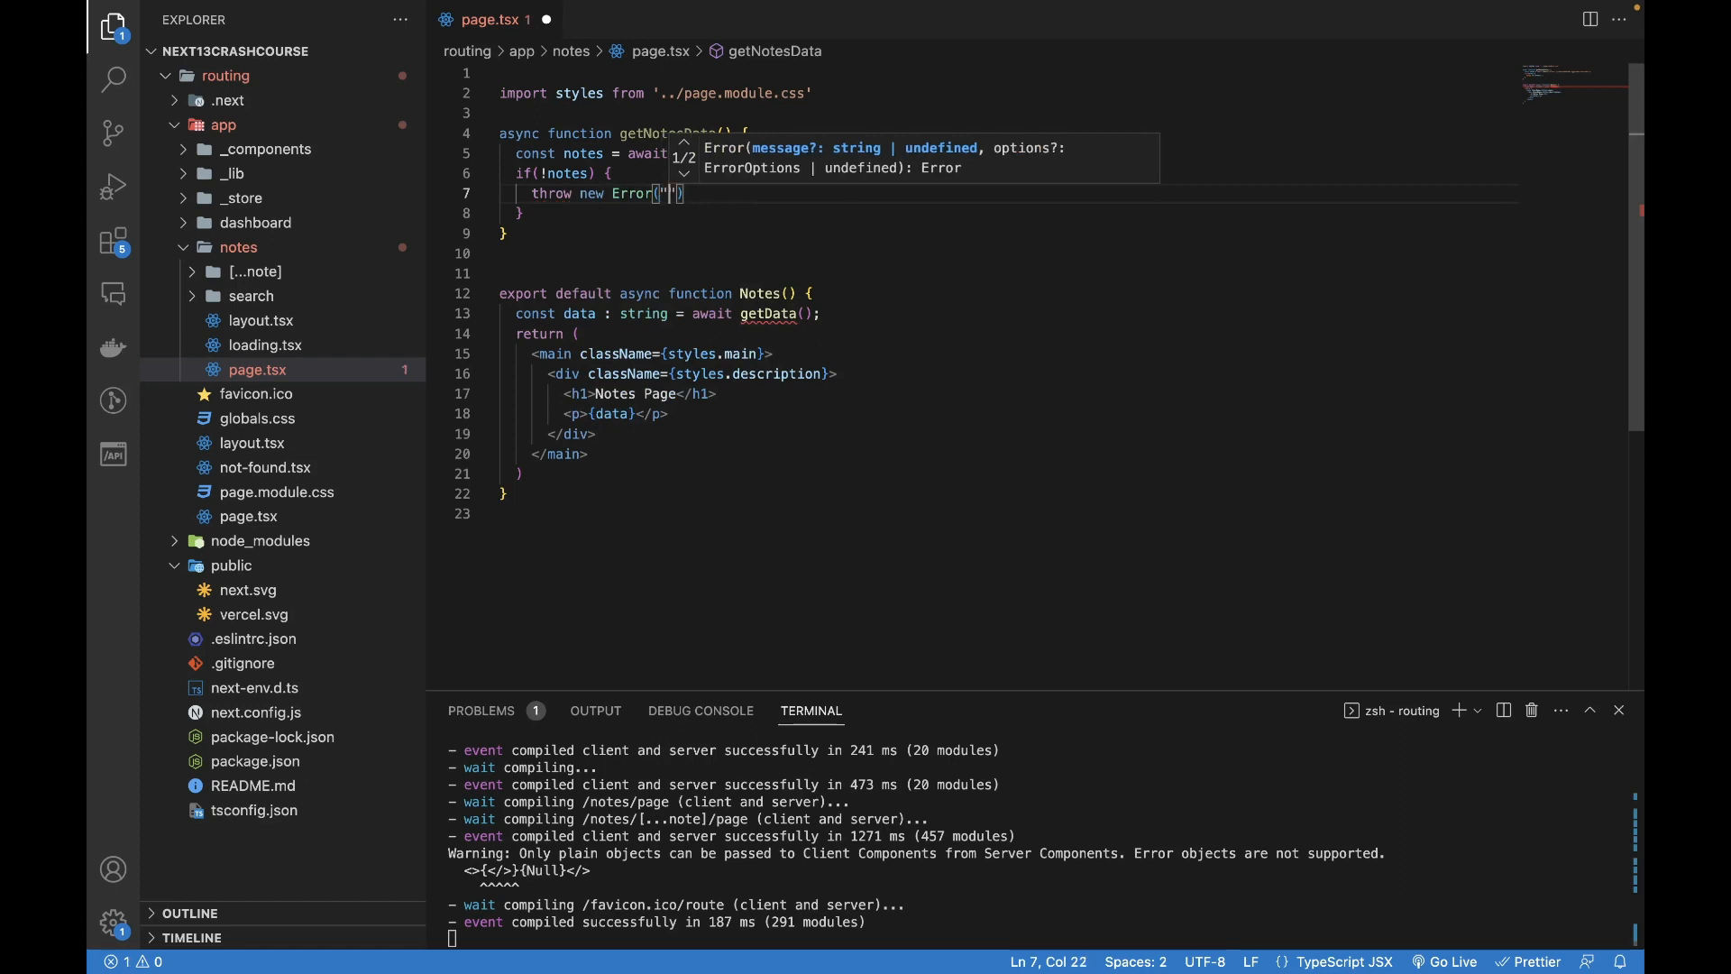
pyautogui.write('No data found.')
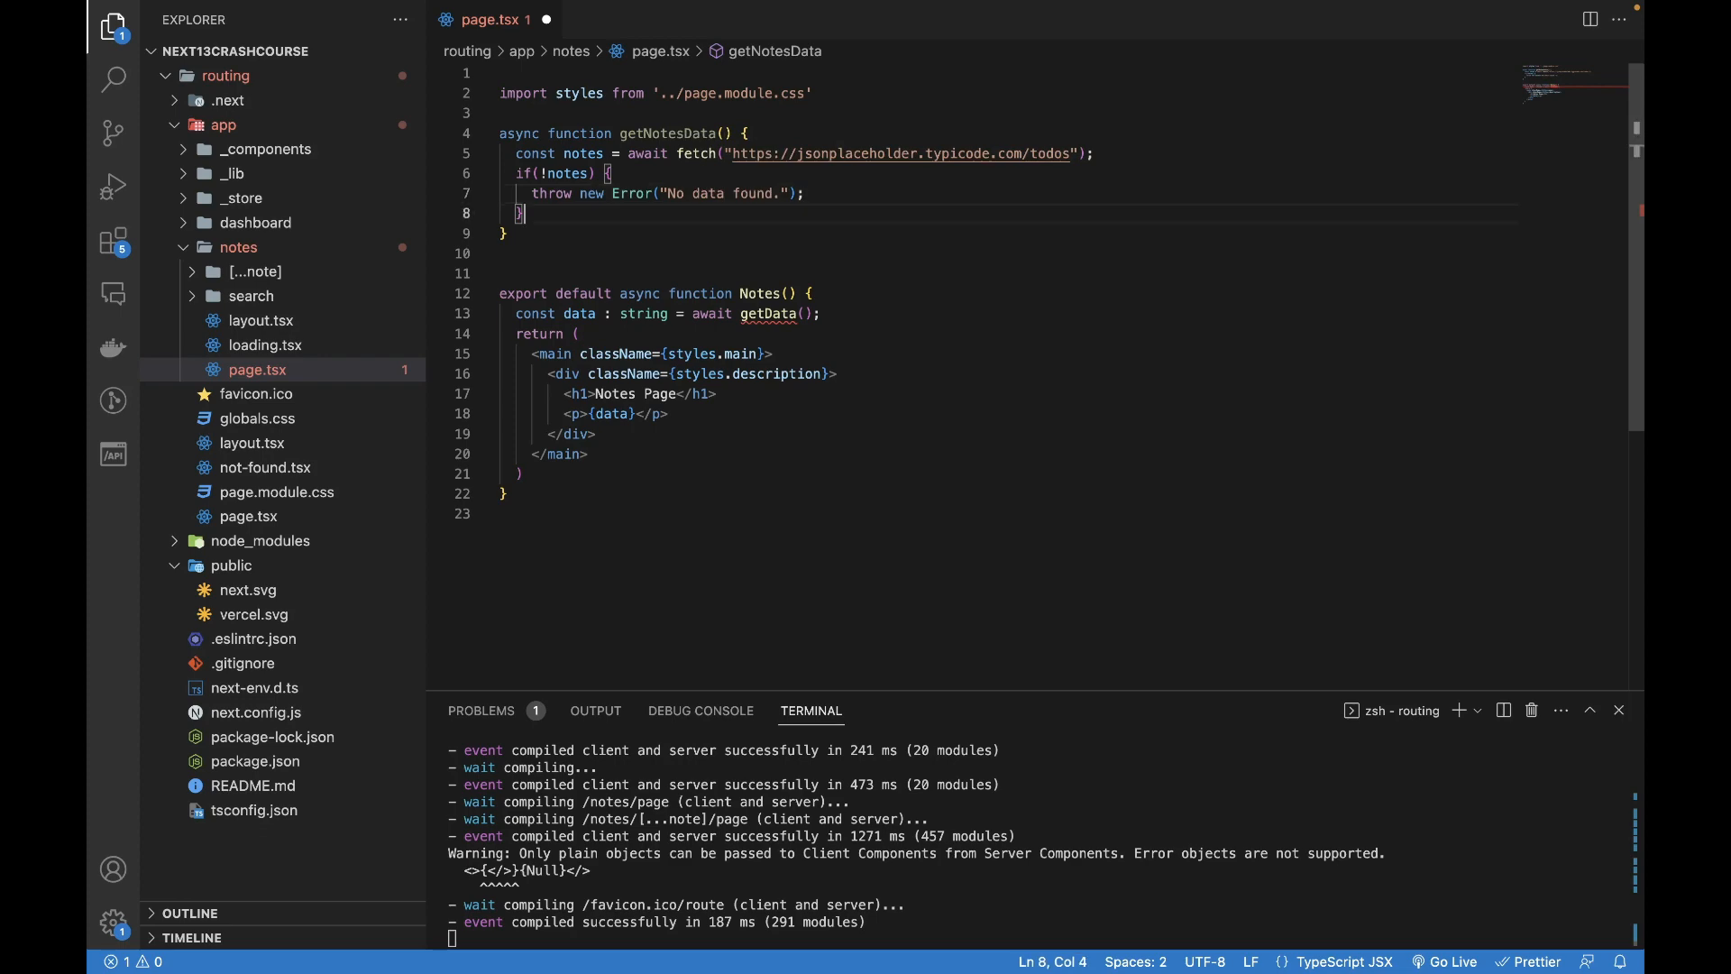
# - Return notes.json() from getNotesData and move to the old getData line in Notes
pyautogui.press('enter')
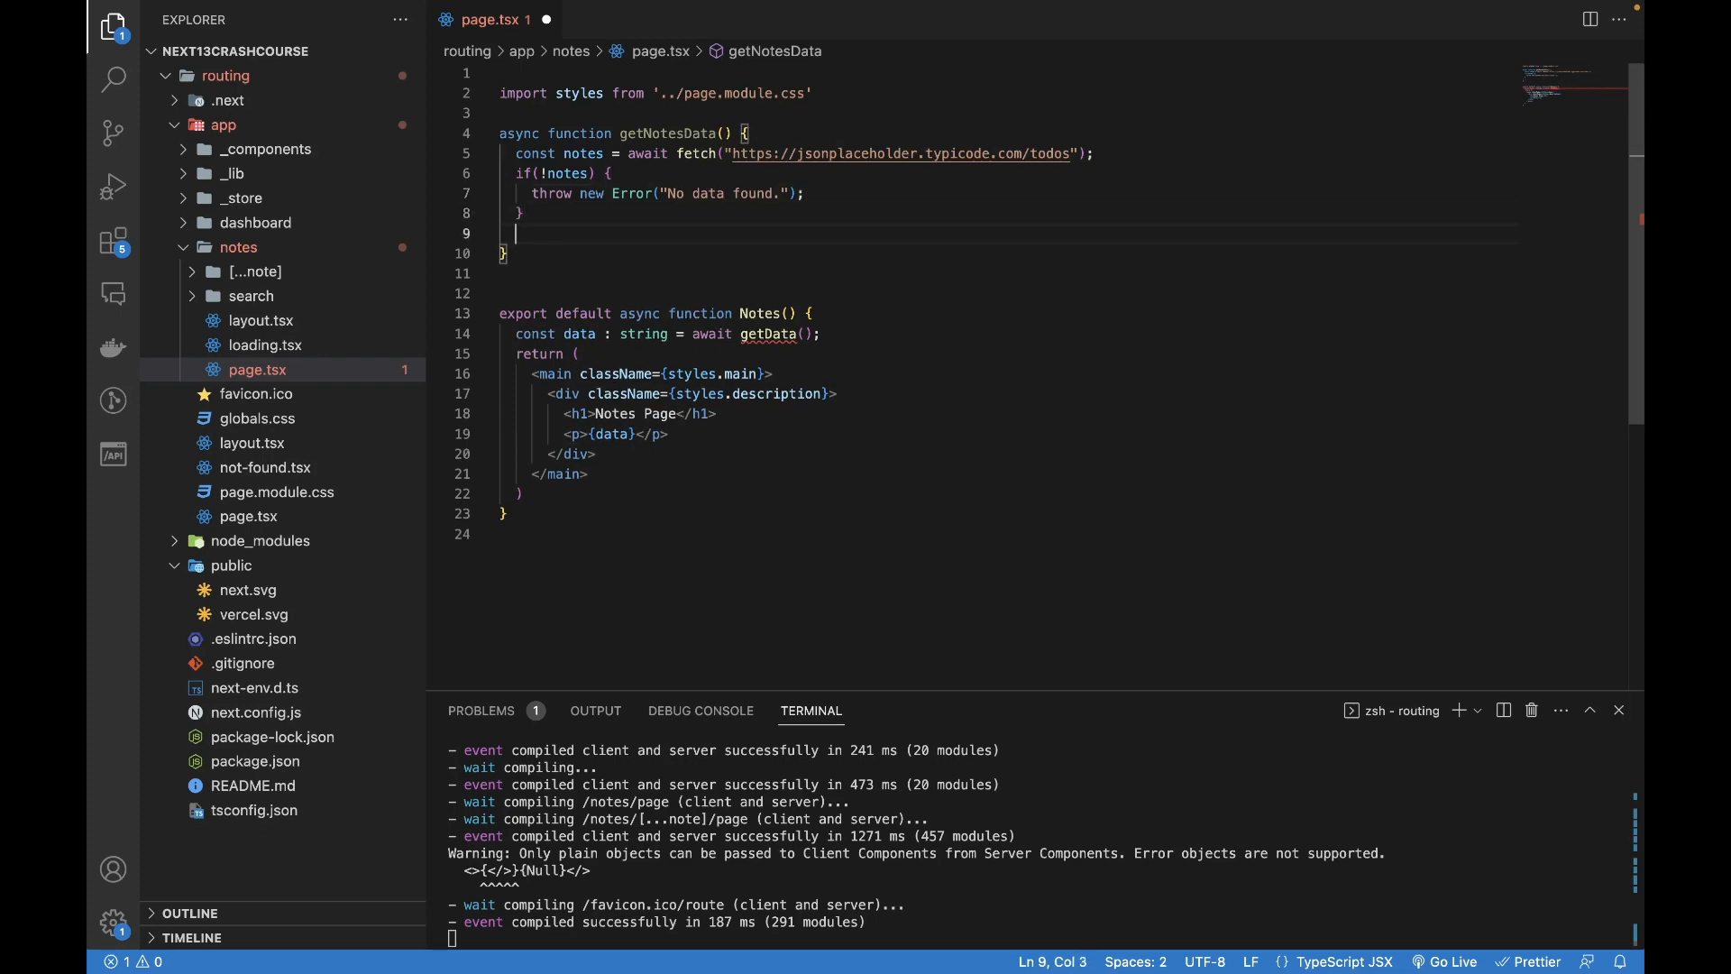
pyautogui.write('return notes.')
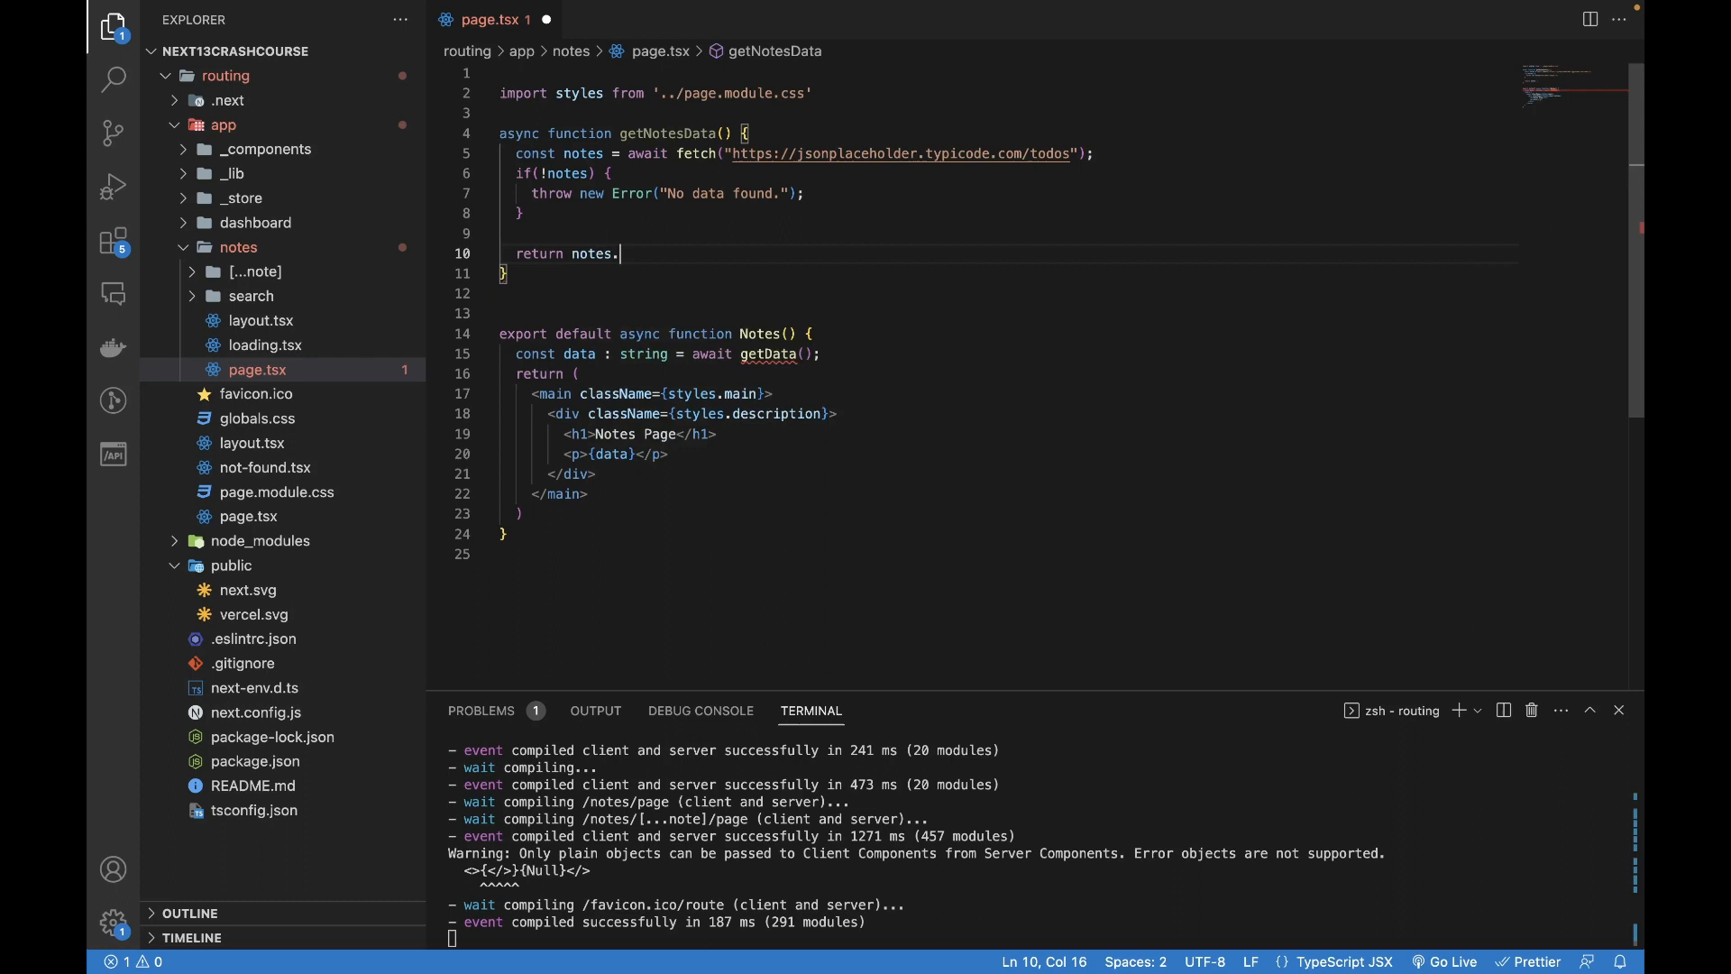
pyautogui.write('json();')
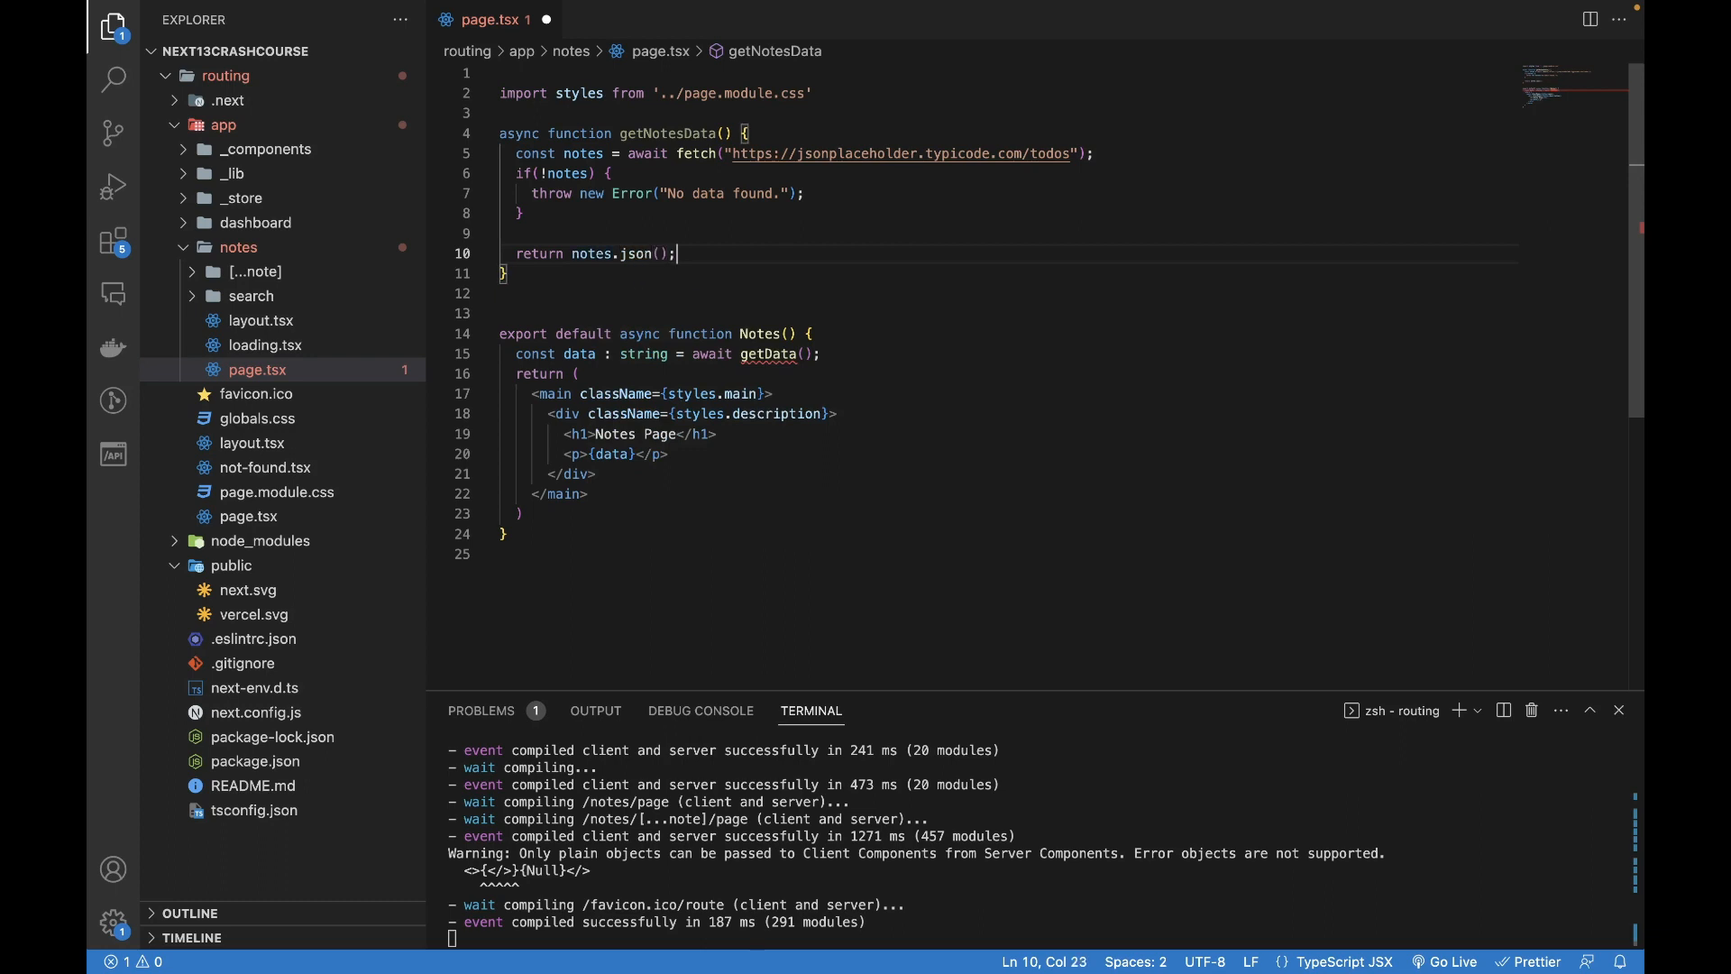
pyautogui.click(813, 334)
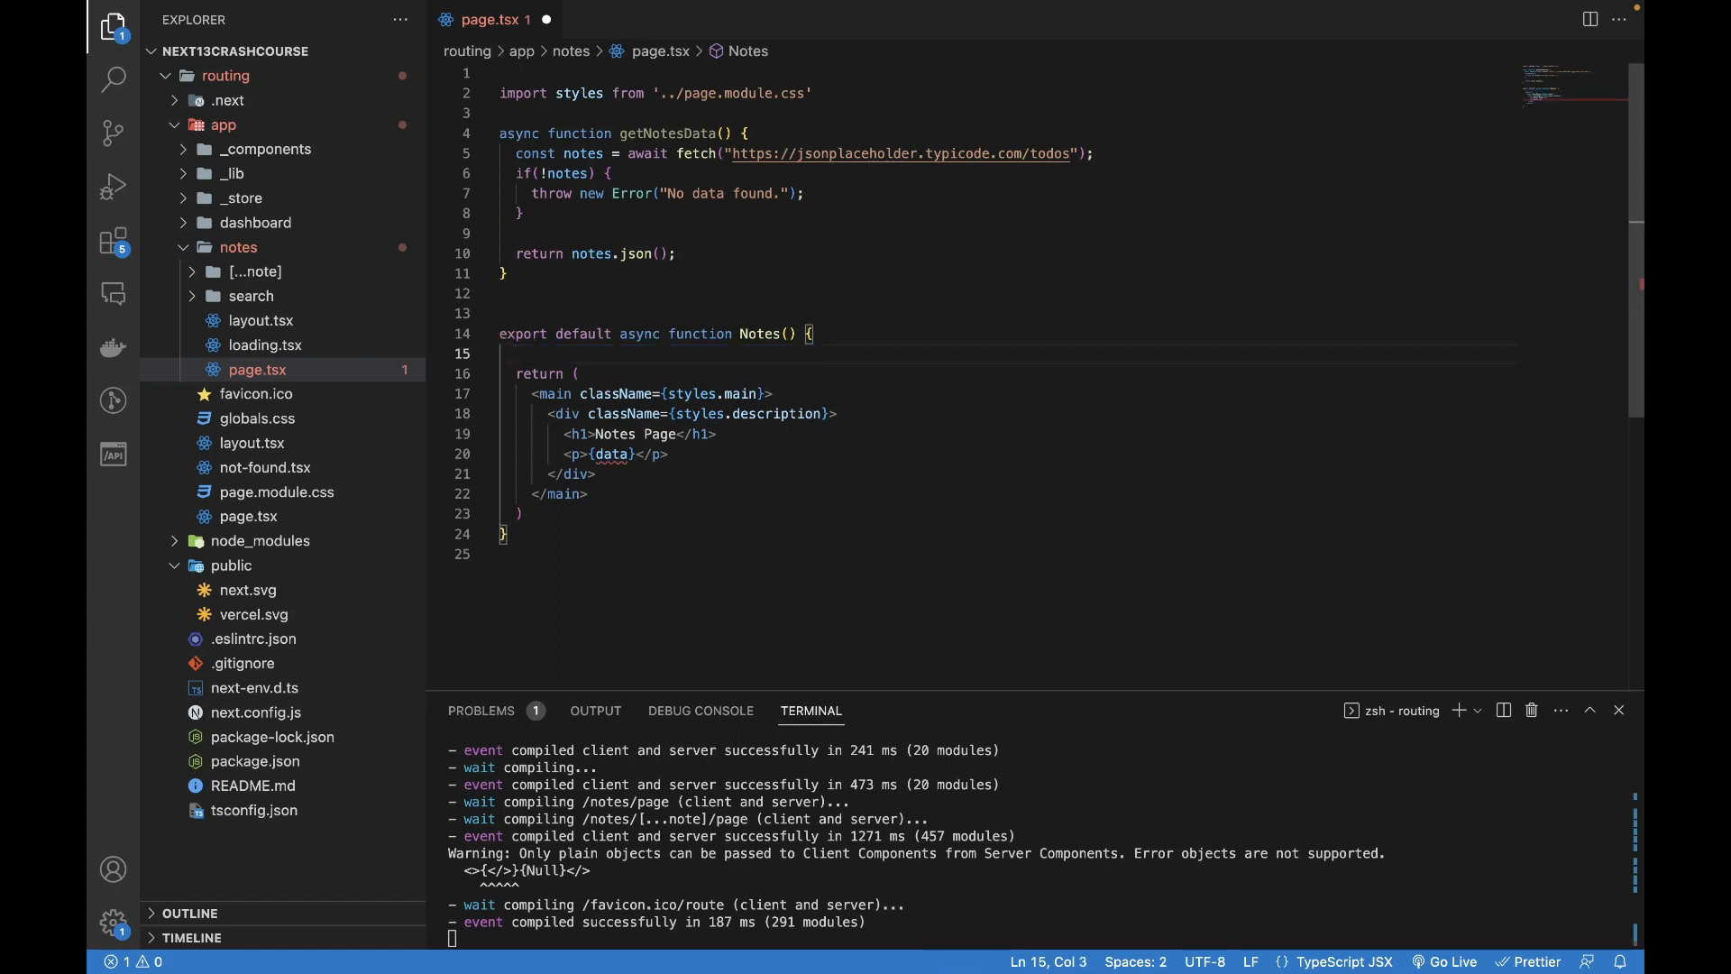
pyautogui.moveTo(583, 364)
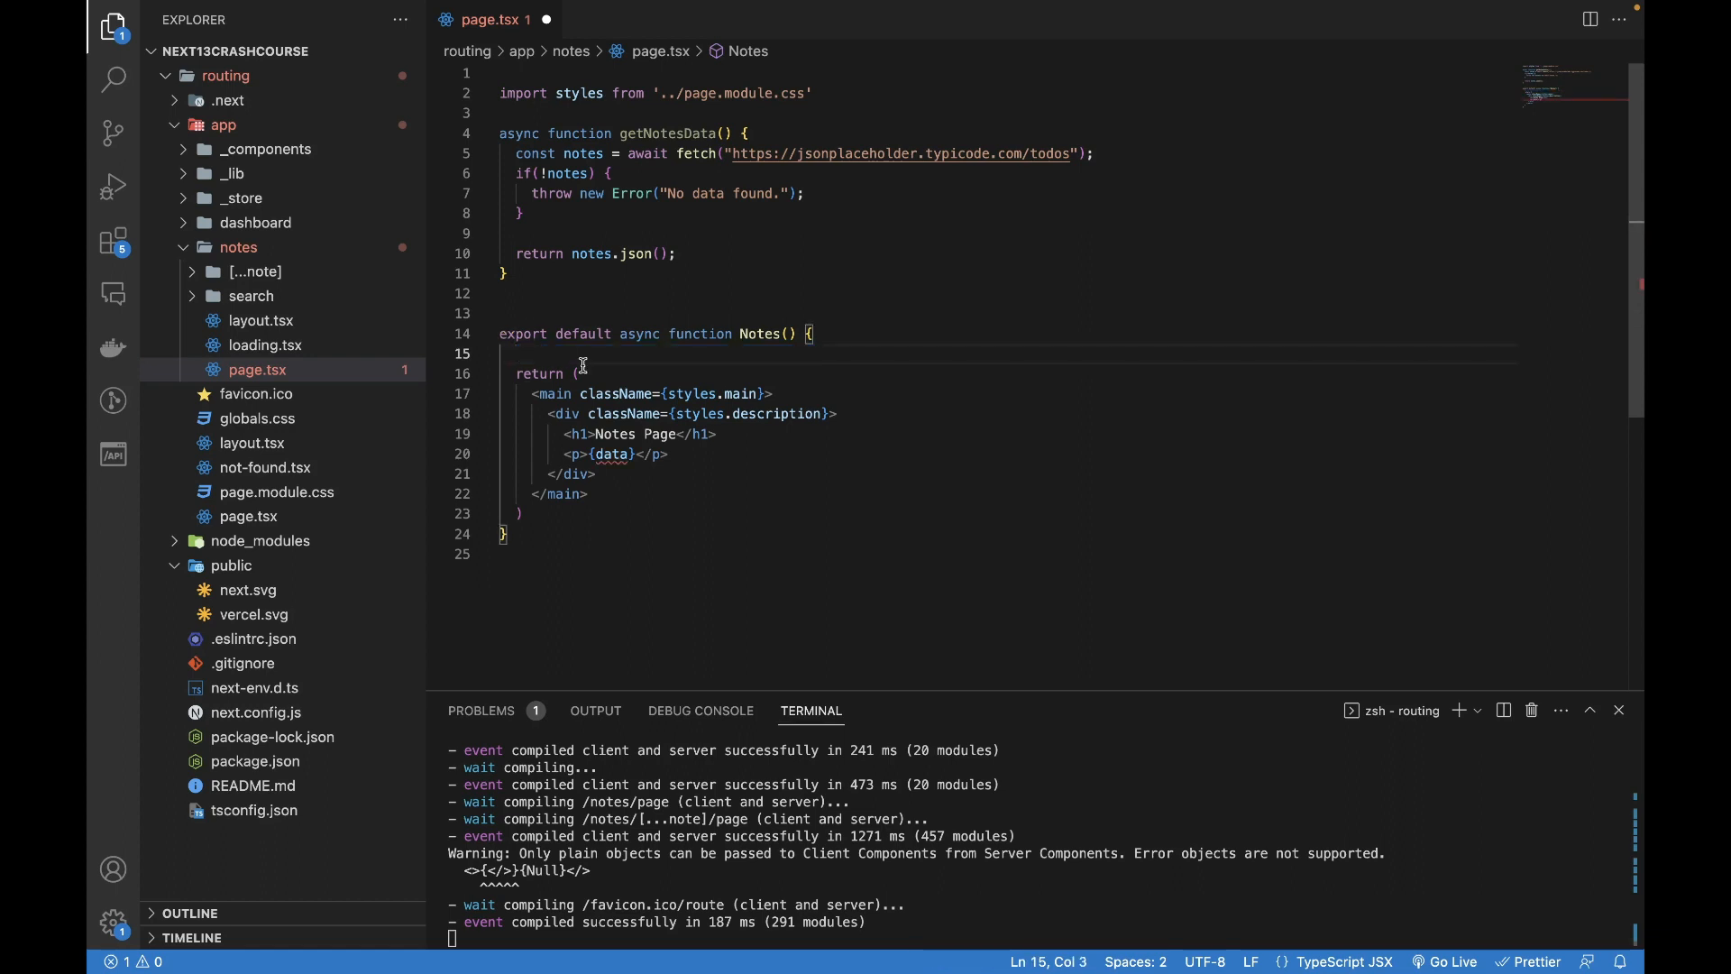
# - Set const notes = await getNotesData() in Notes and select the Notes Page heading line to move it
pyautogui.write('const notes =')
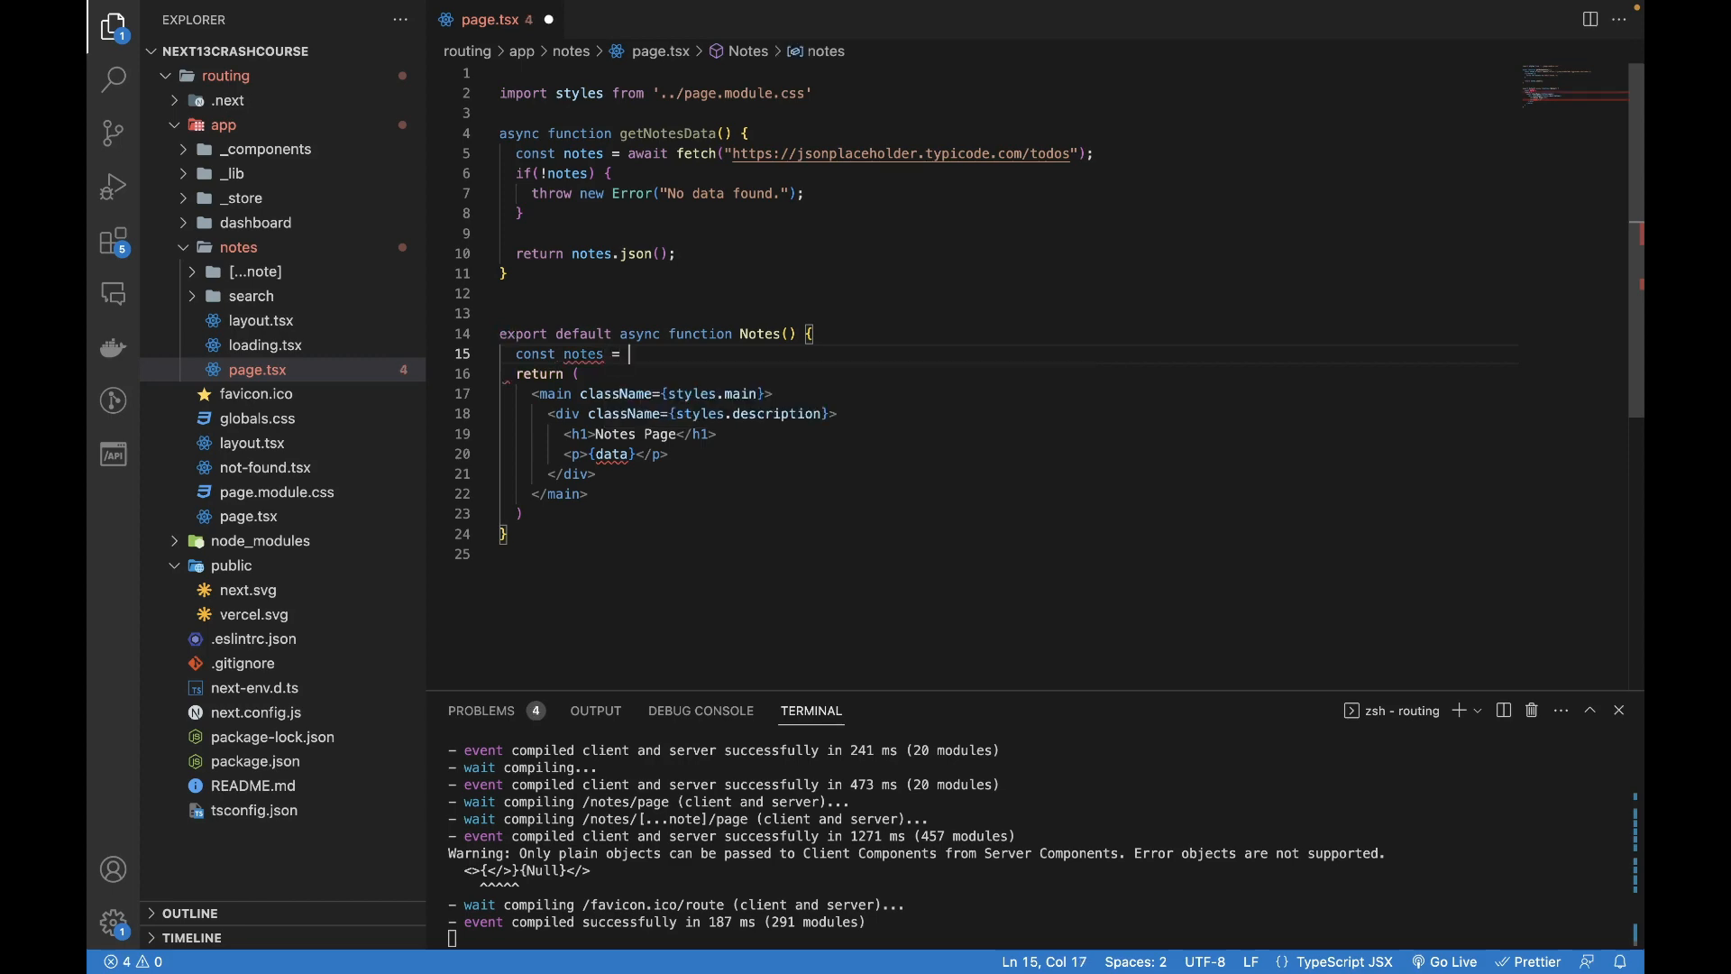
pyautogui.write('await getNotesData();')
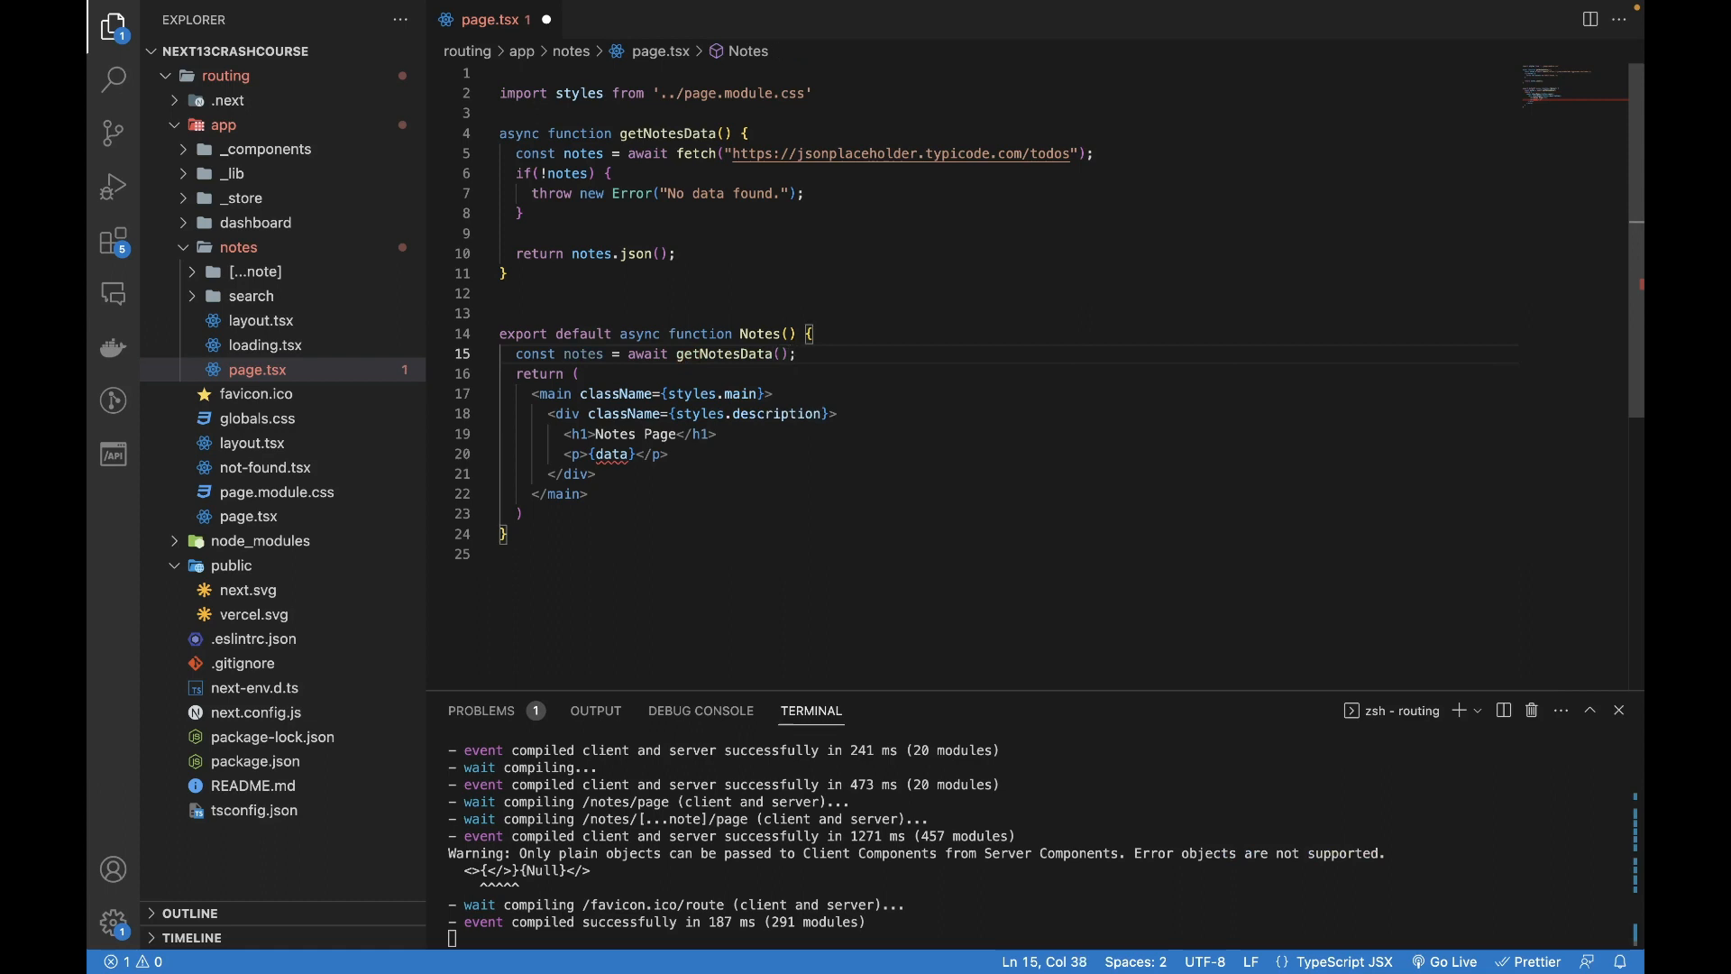
pyautogui.moveTo(643, 393)
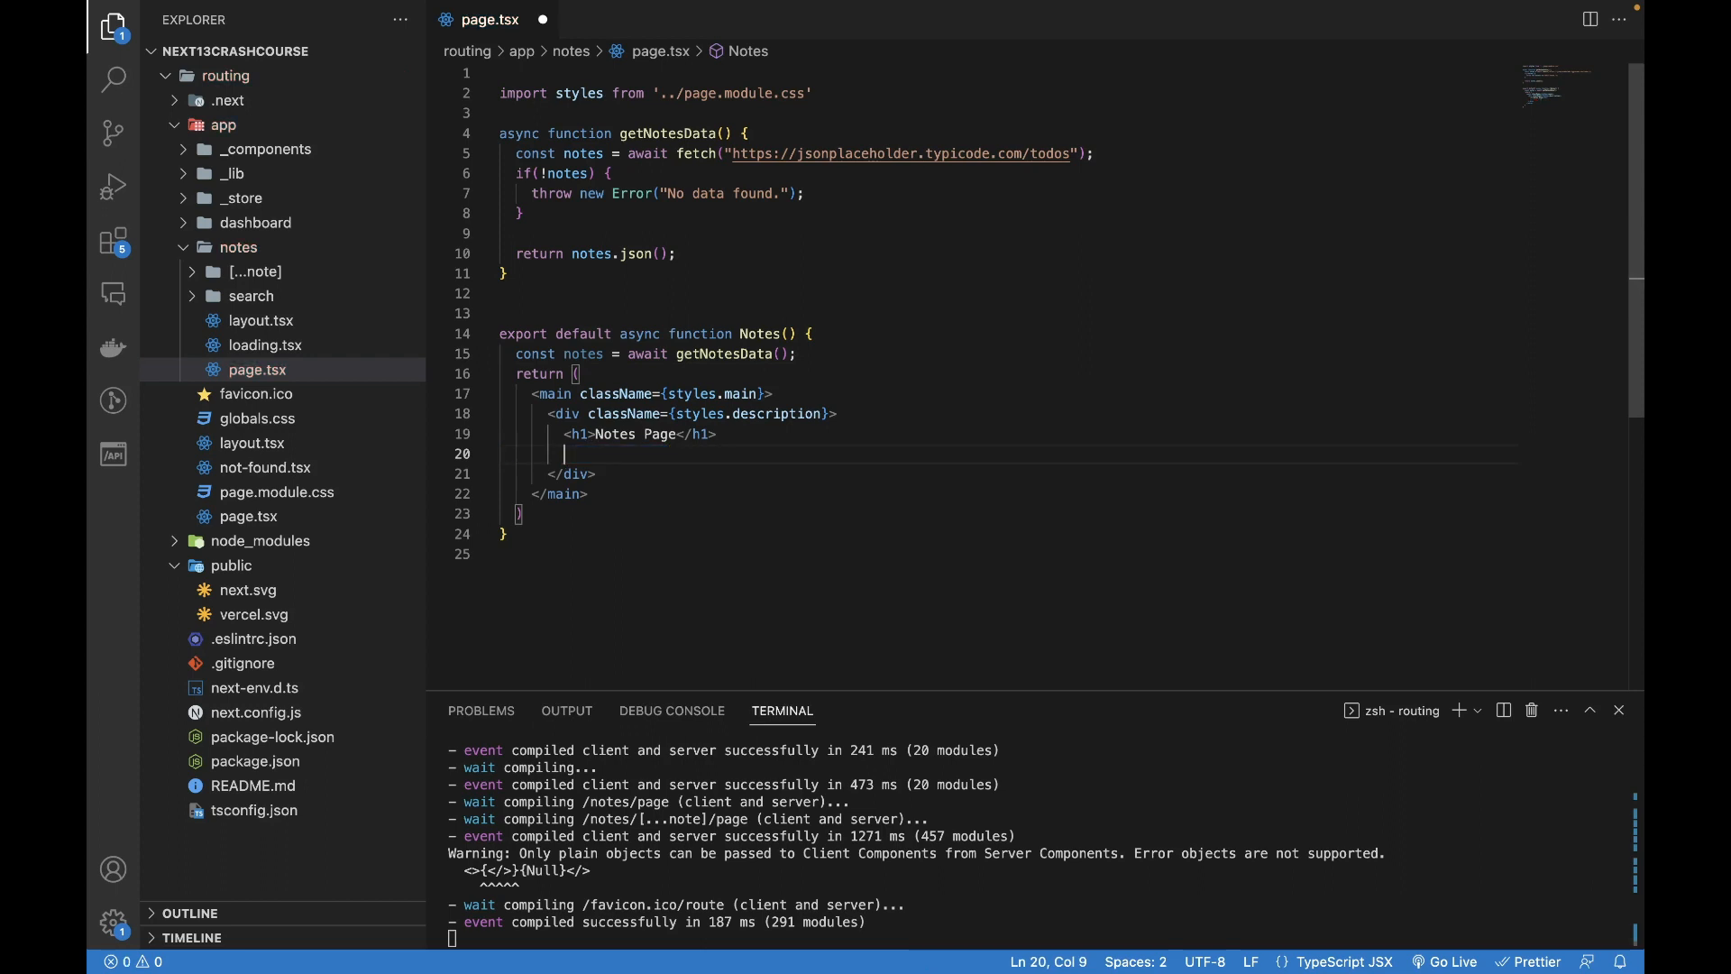
pyautogui.moveTo(732, 442)
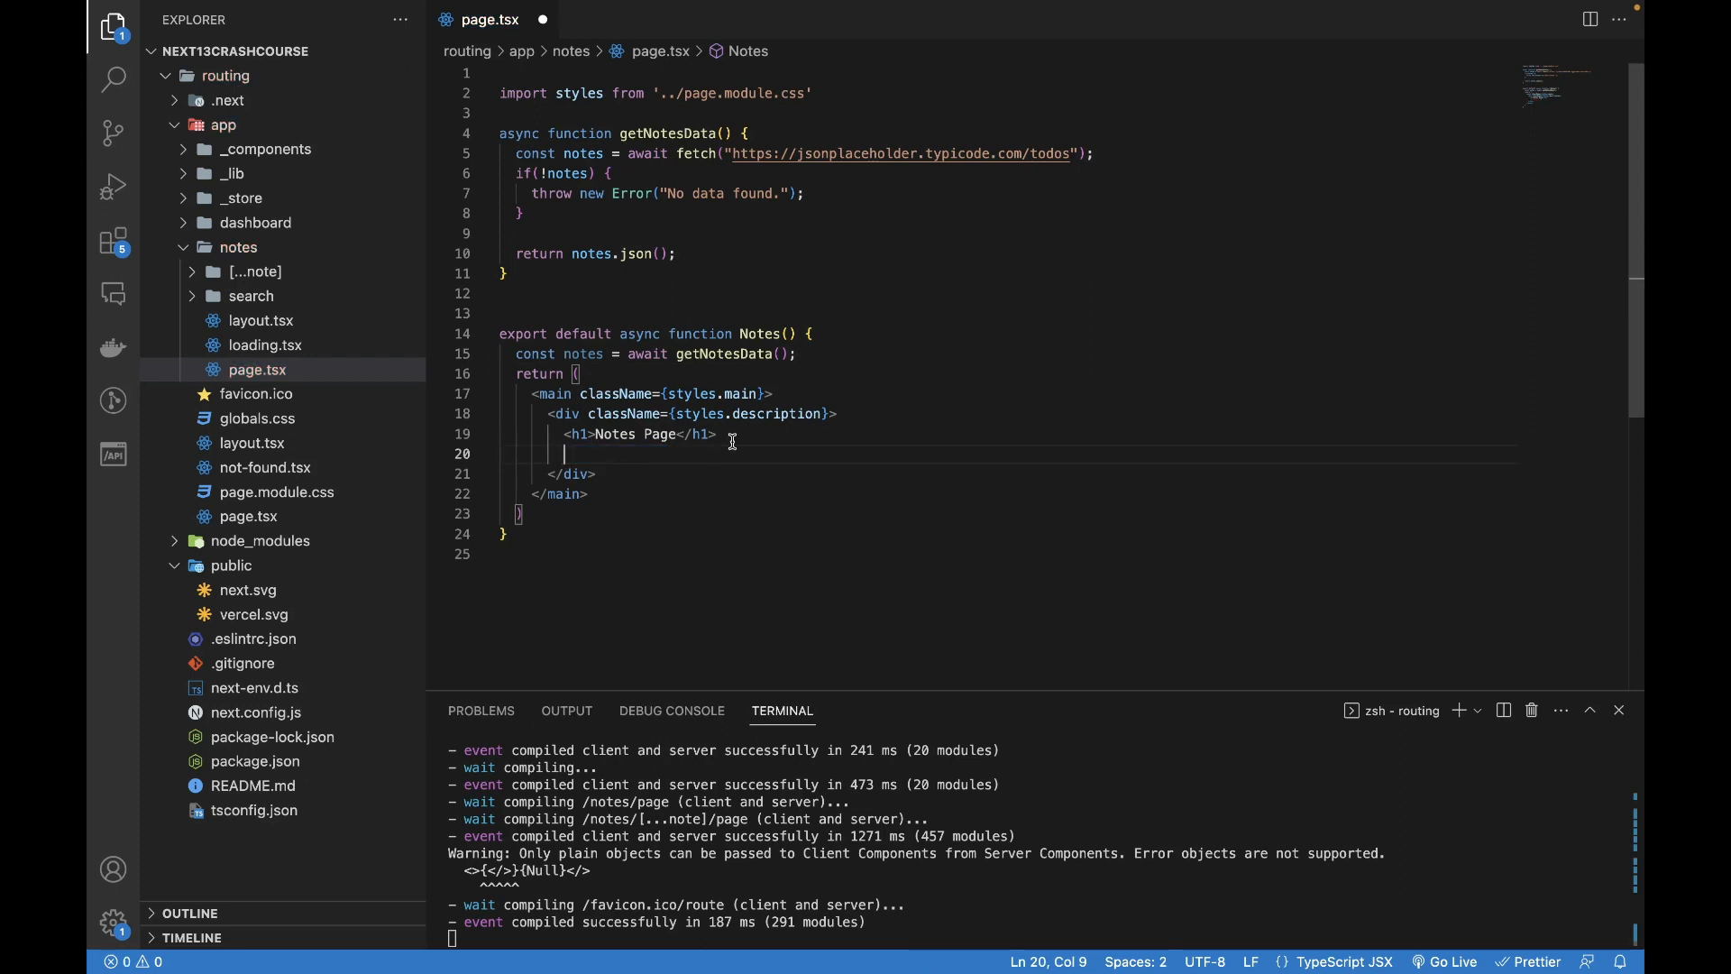
pyautogui.tripleClick(639, 433)
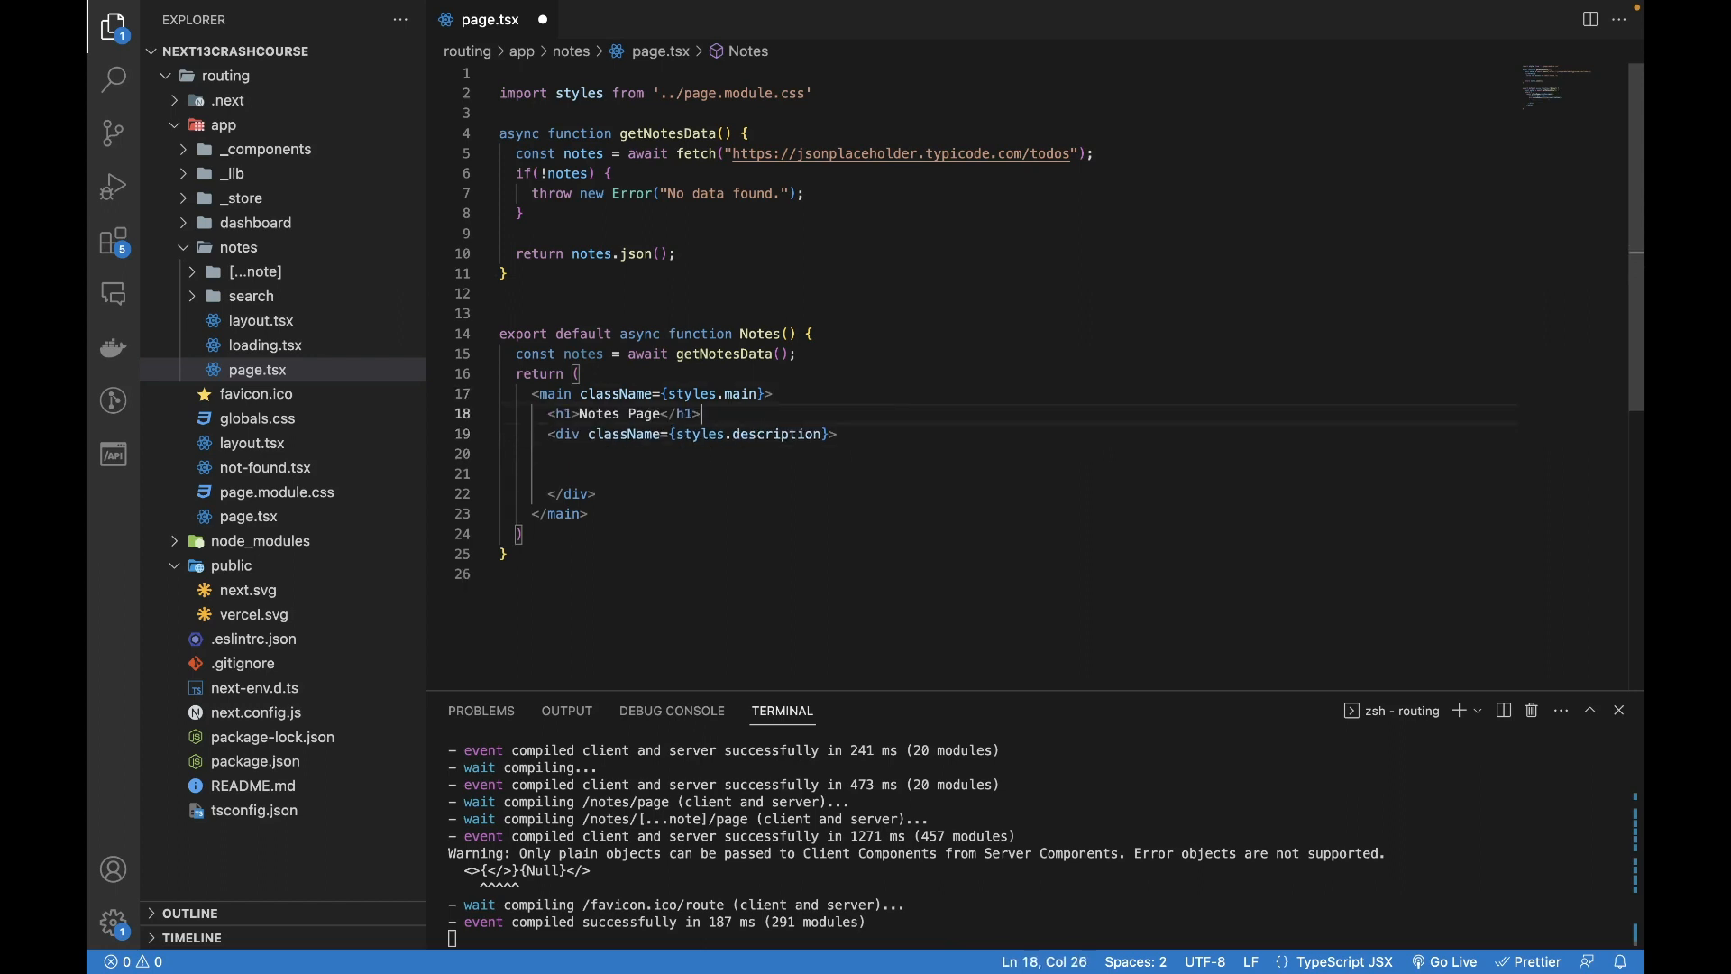
pyautogui.moveTo(644, 406)
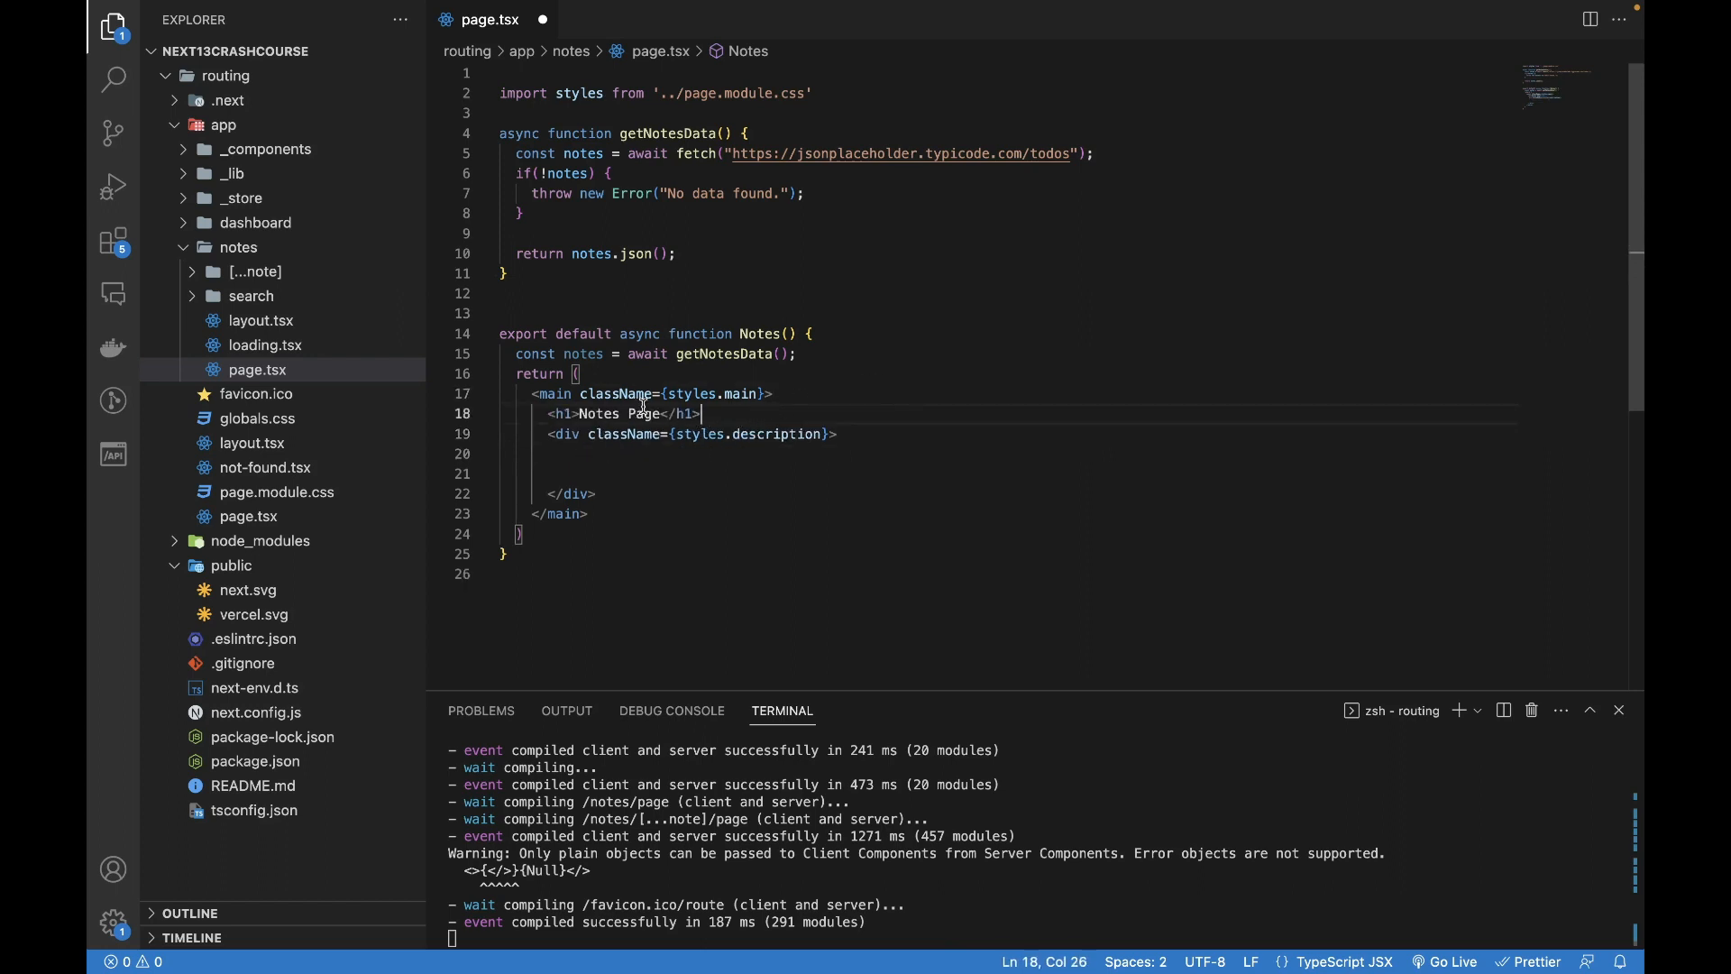
# - Inside the description div start a ul with {notes.map((note, index) ...)}
pyautogui.click(633, 455)
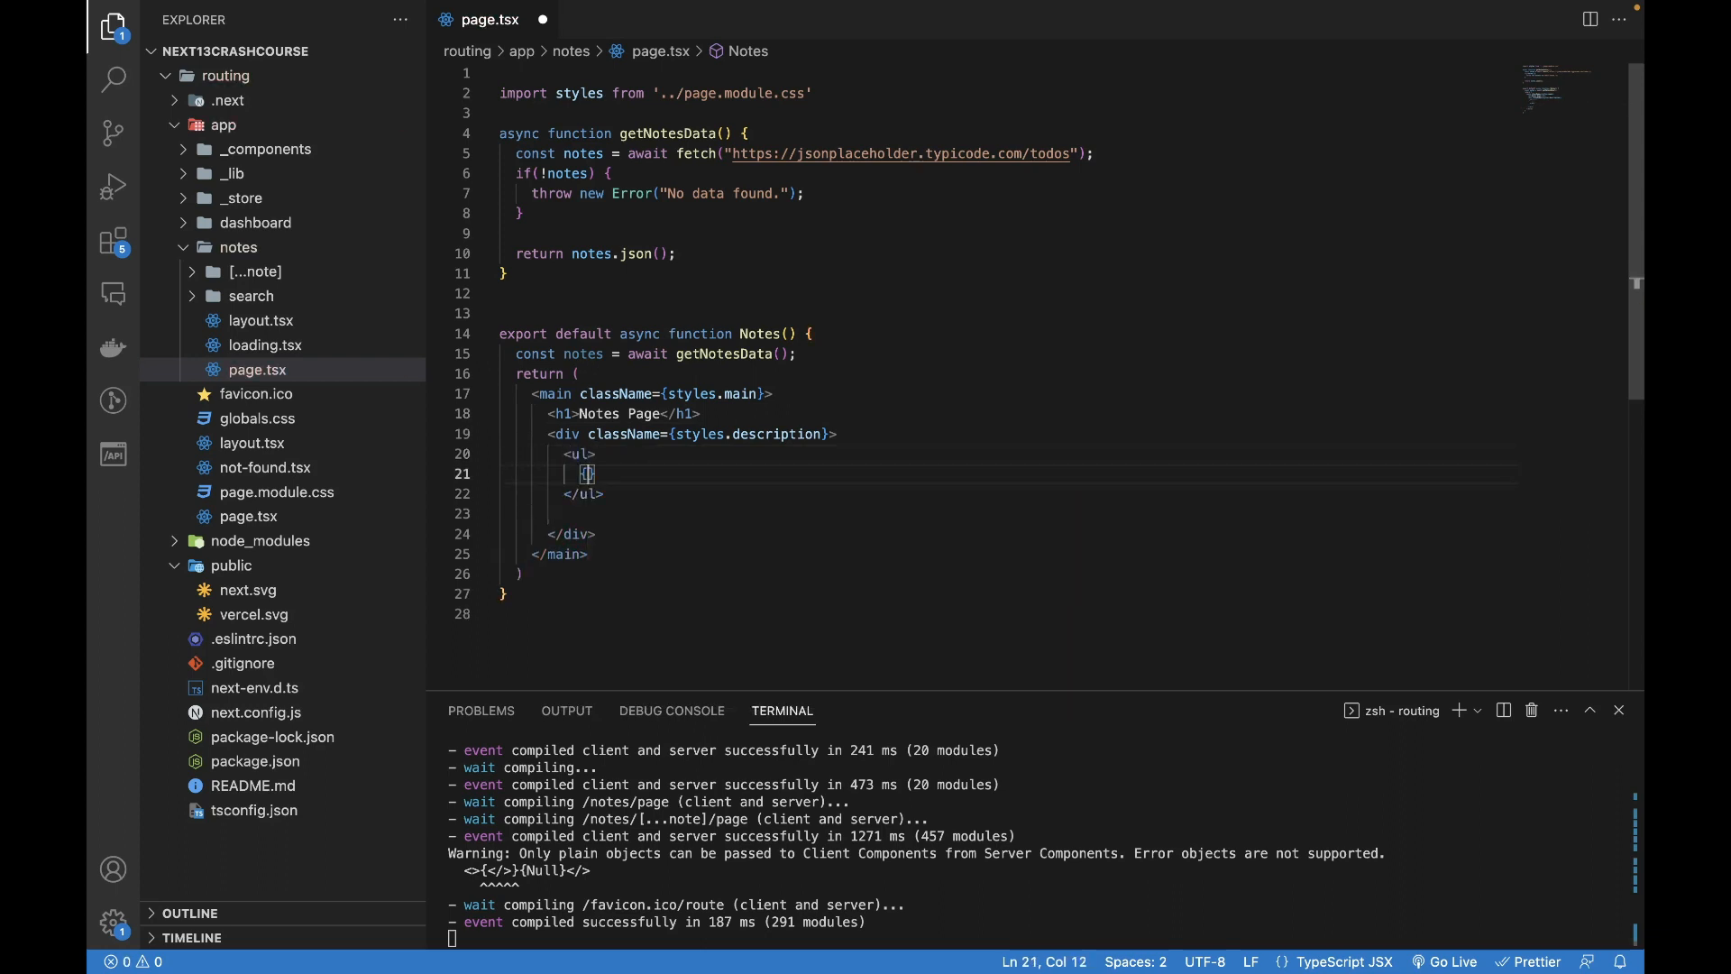
pyautogui.write('notes.map((note')
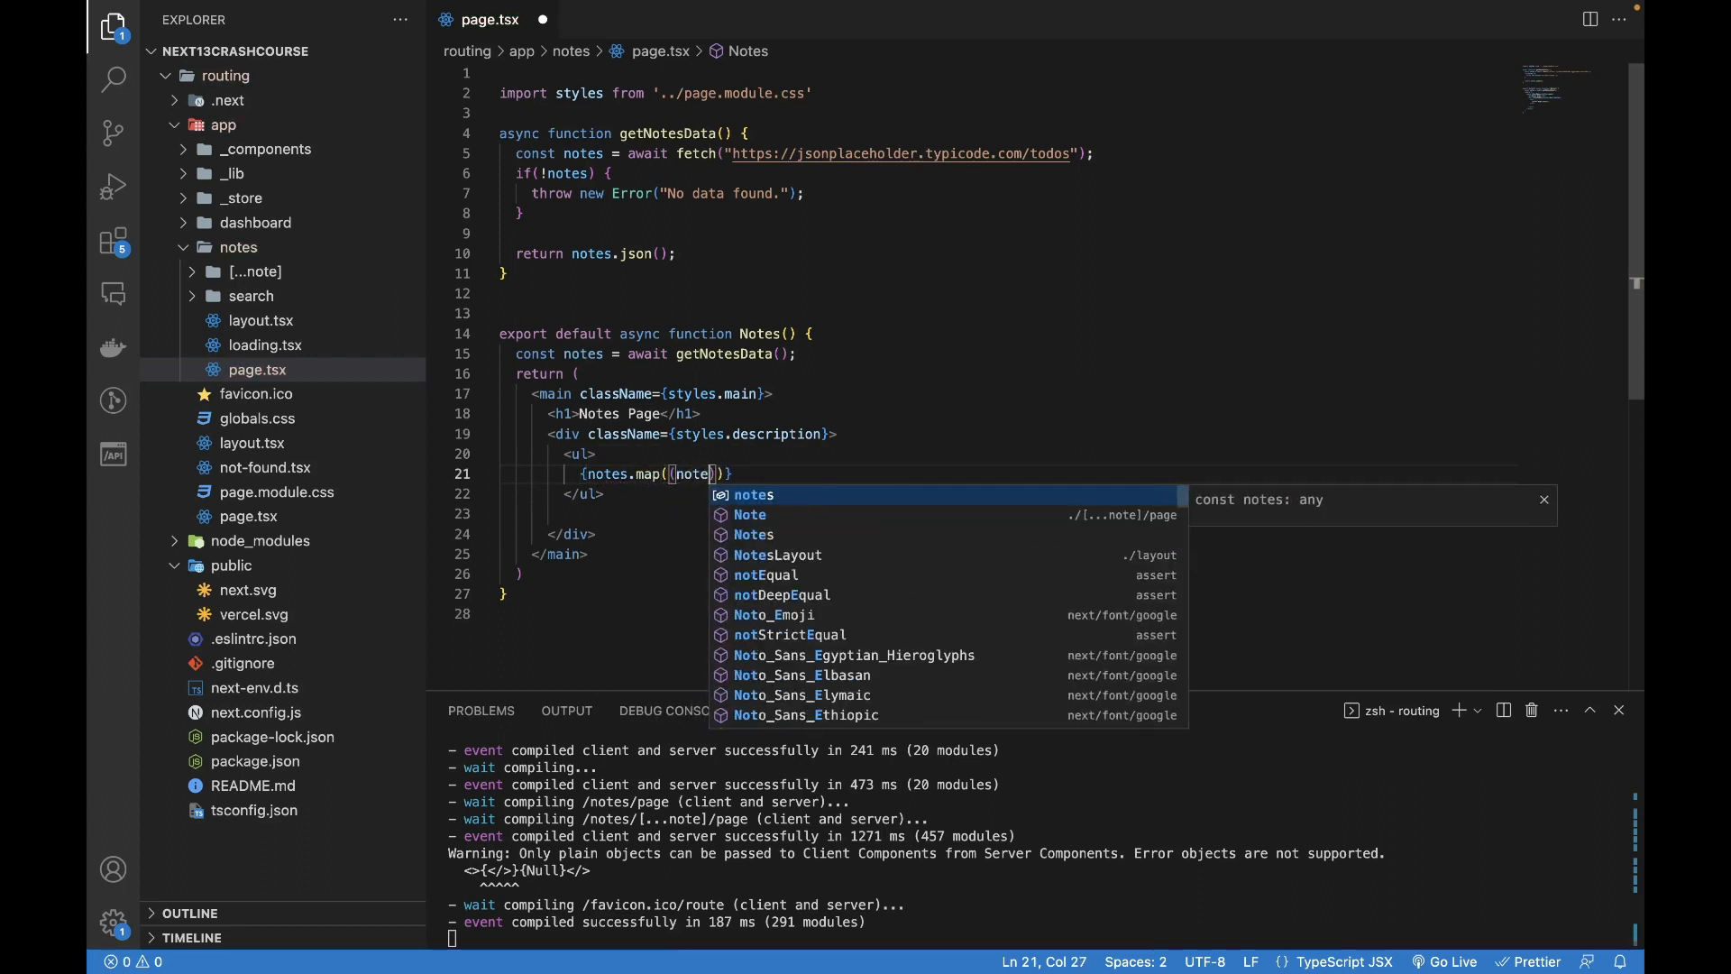
pyautogui.write(', index')
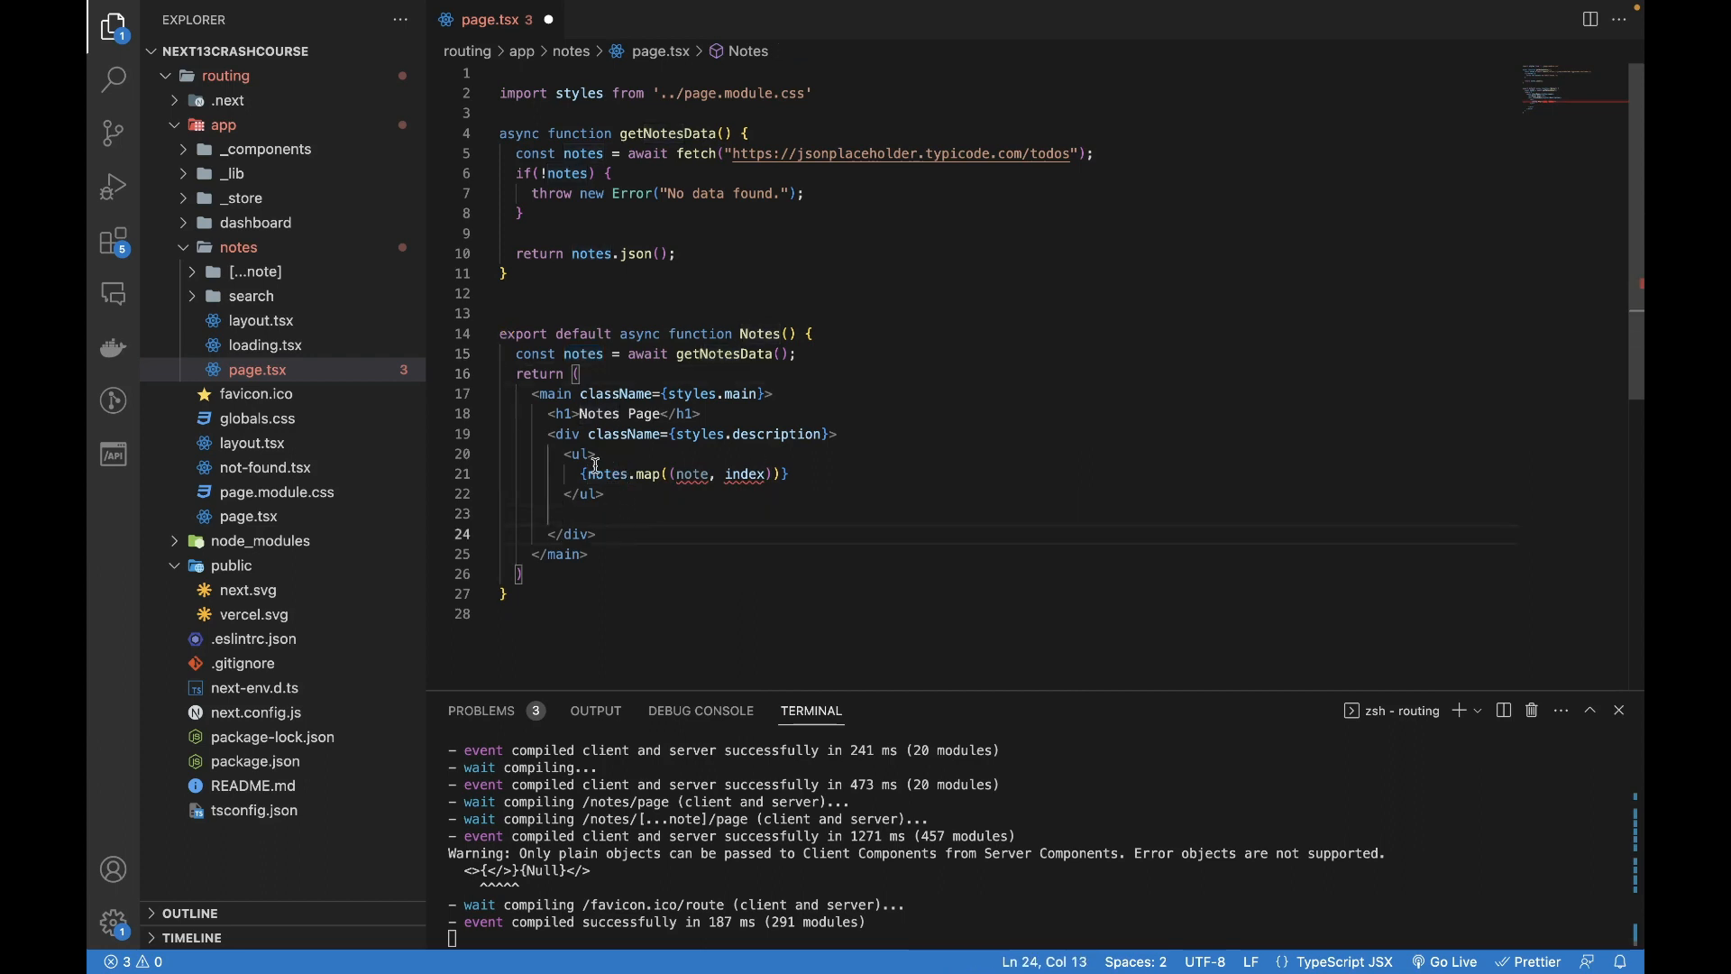
pyautogui.click(638, 475)
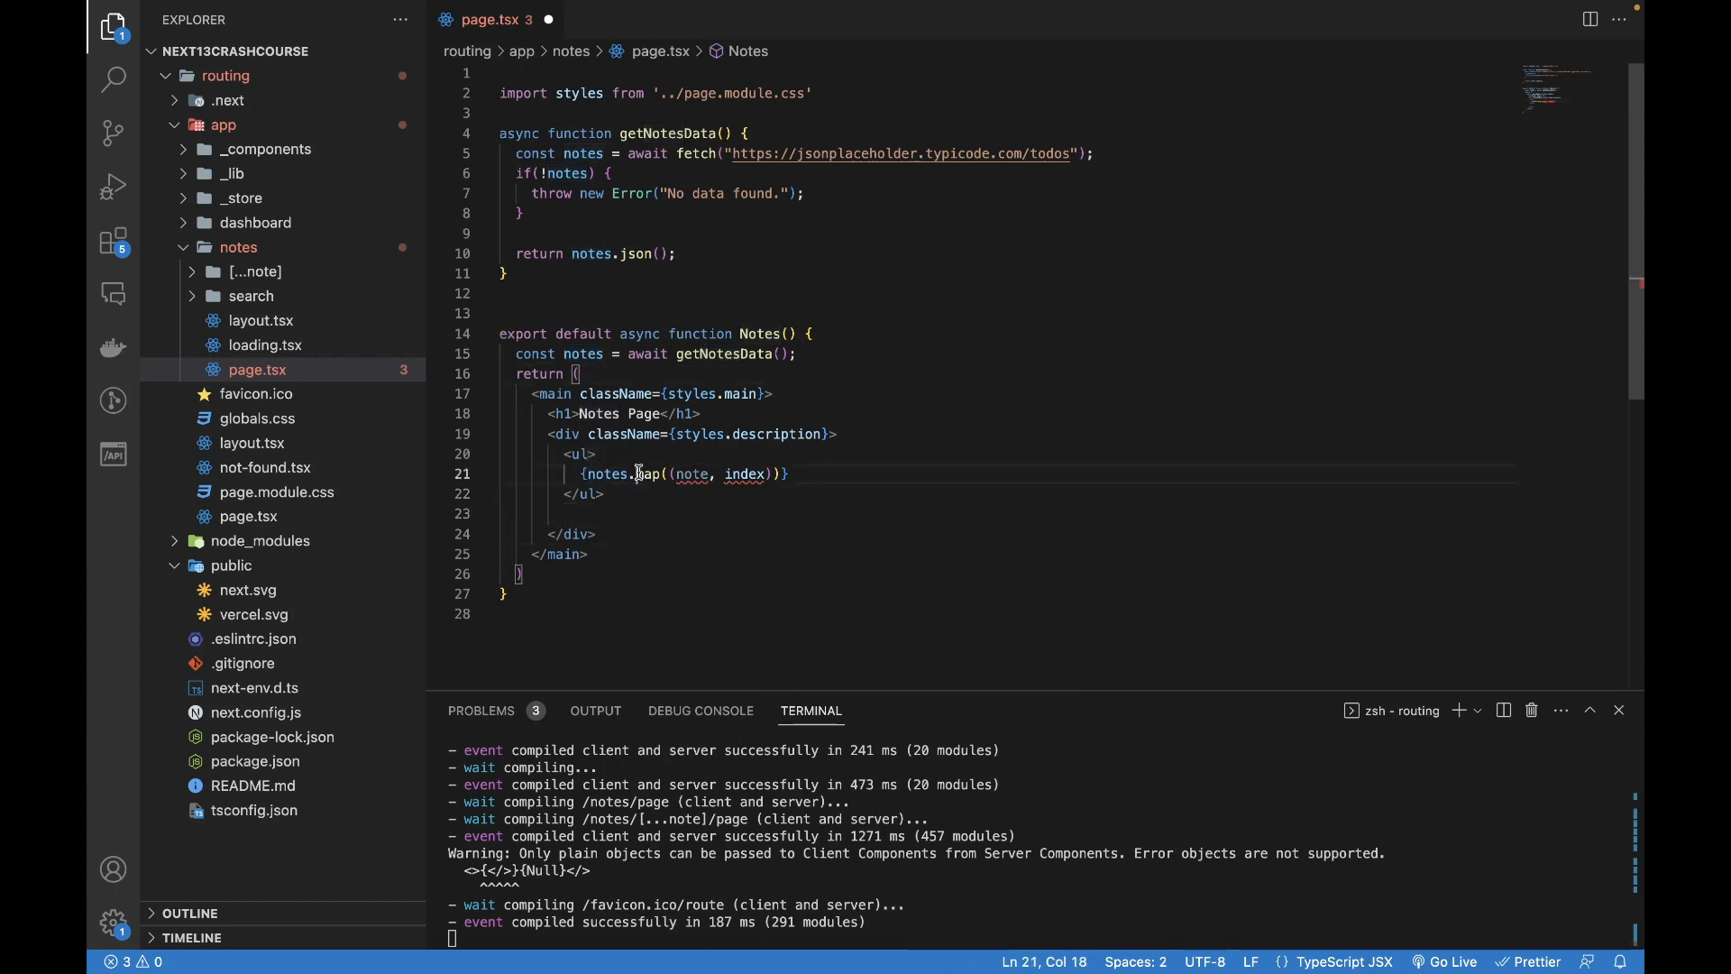
pyautogui.click(606, 514)
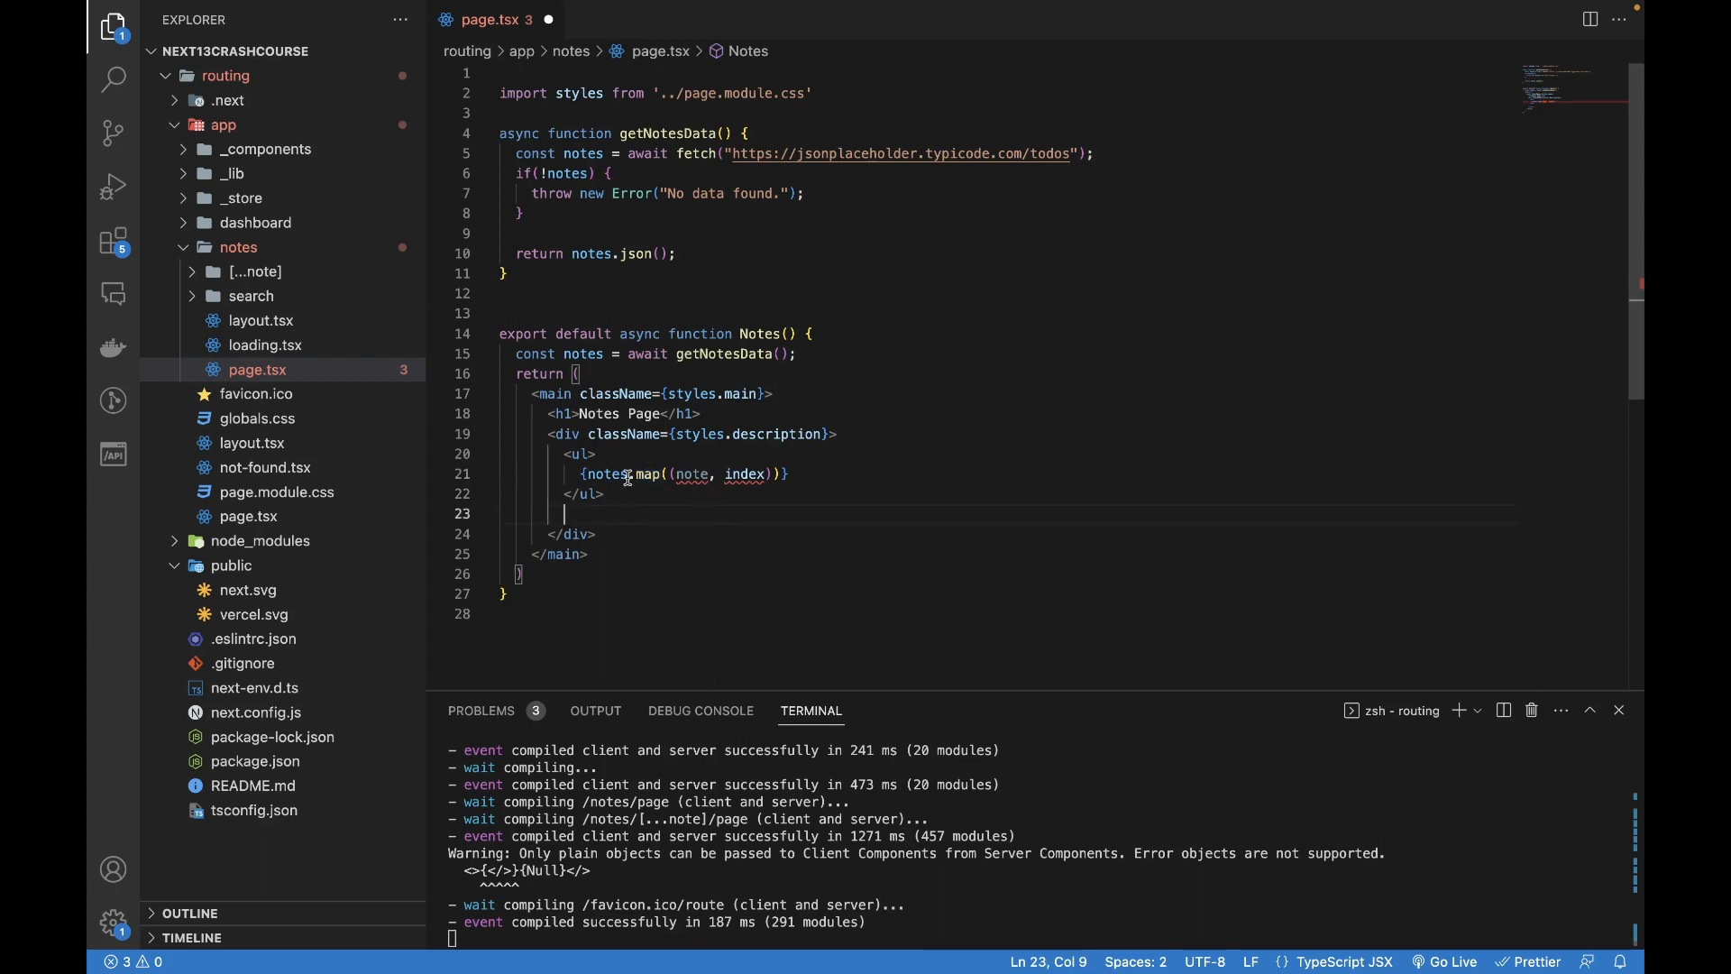
pyautogui.moveTo(638, 552)
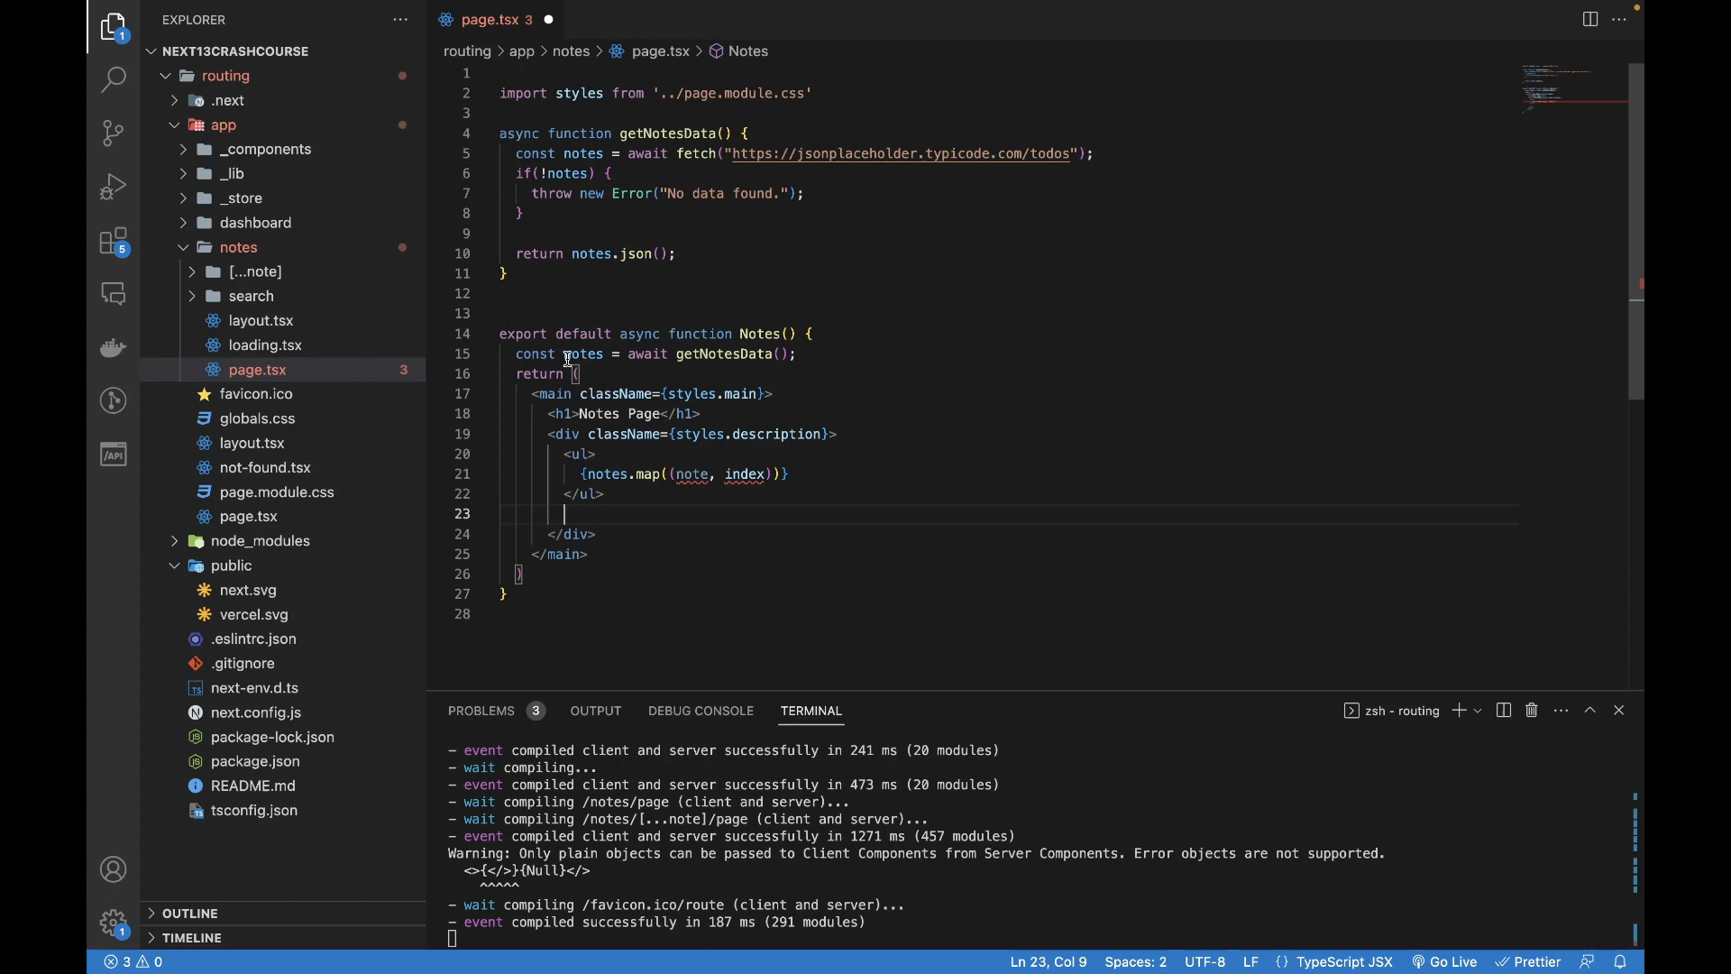
pyautogui.moveTo(651, 474)
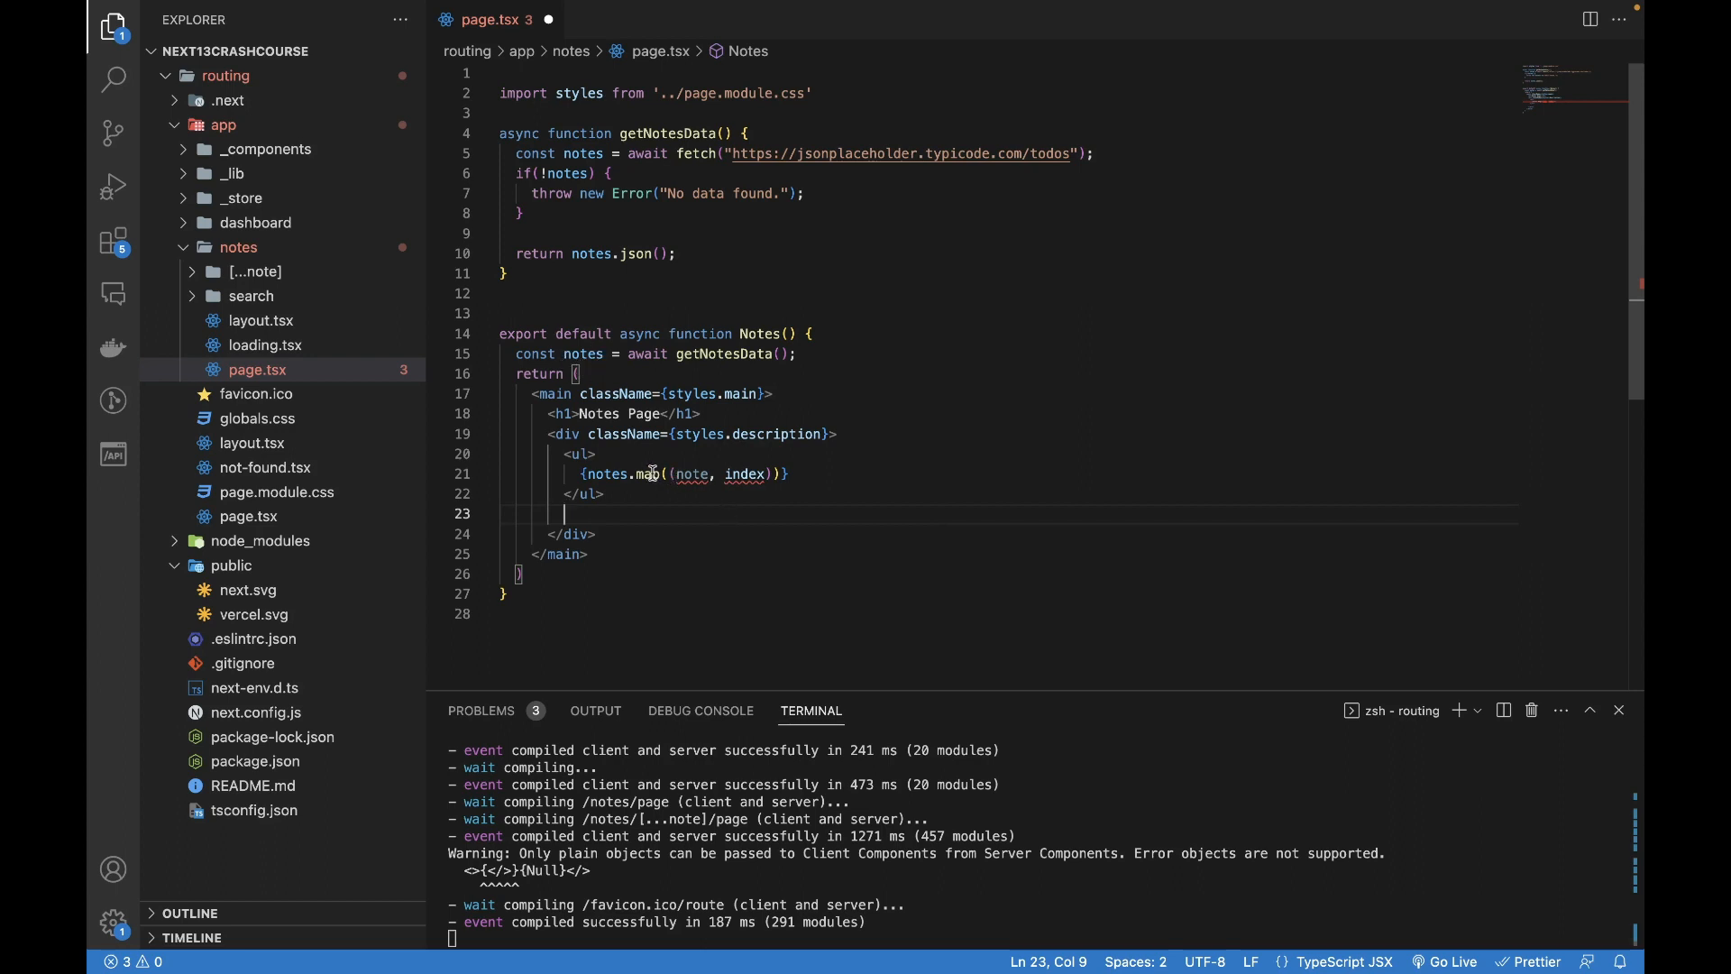
pyautogui.moveTo(909, 519)
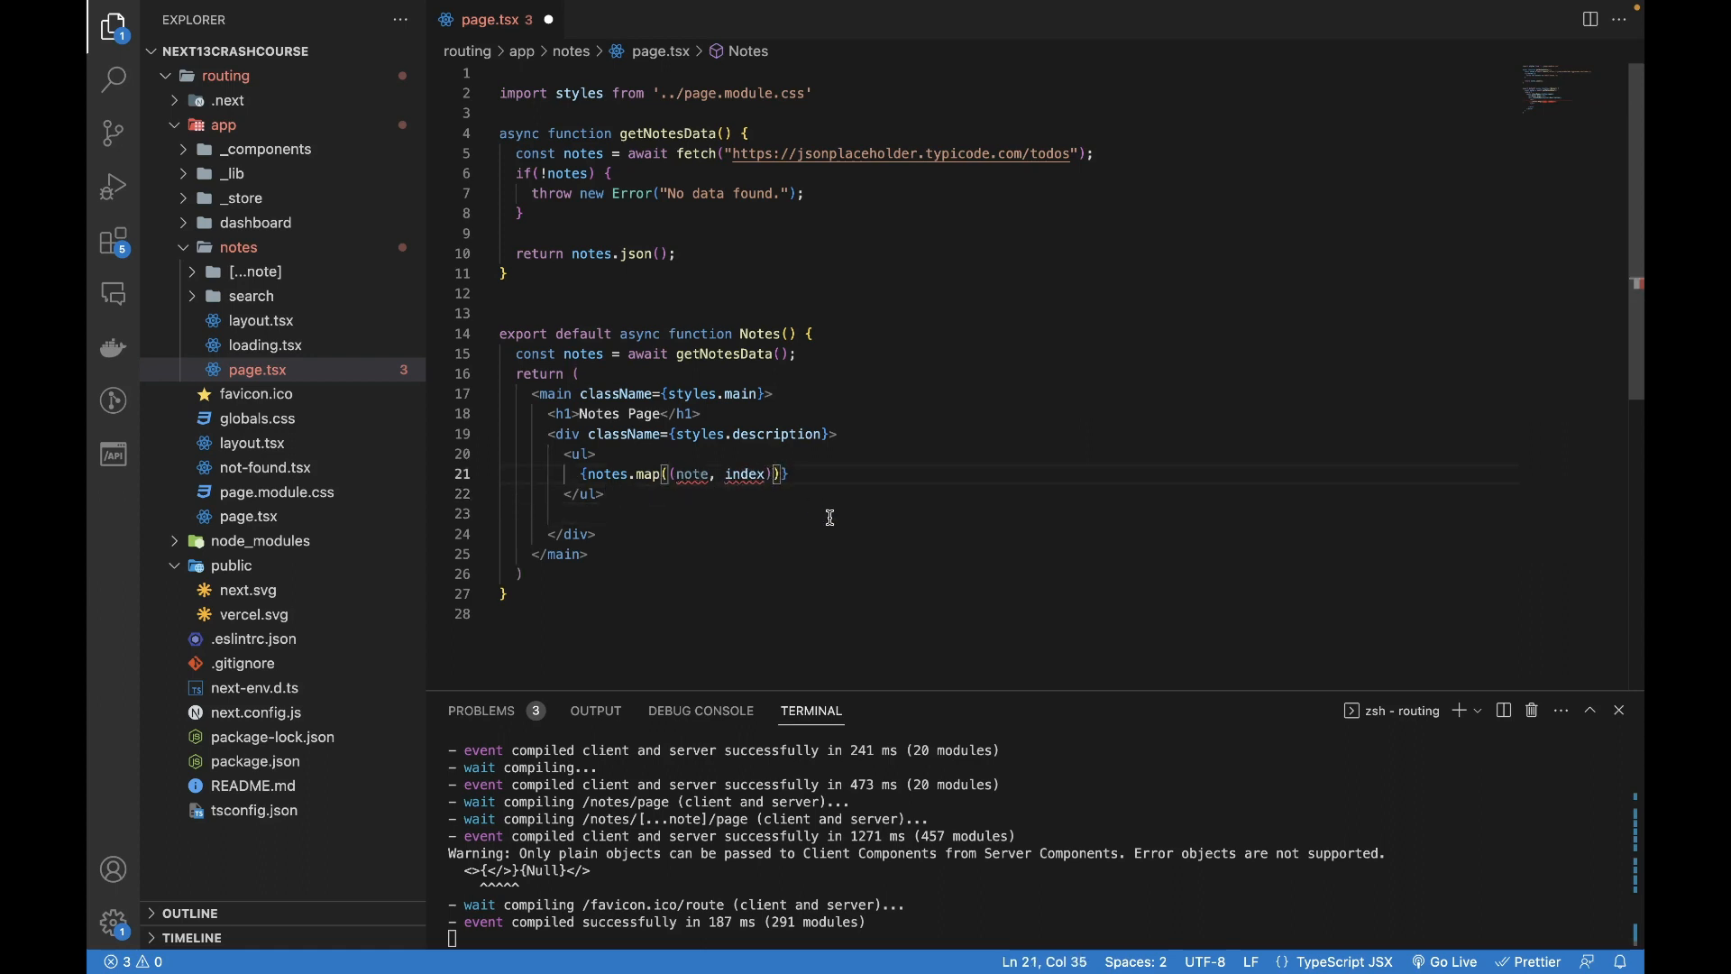
# - Complete the map callback => { <li key={index}>{note?.title}</li> }
pyautogui.write('=> {}')
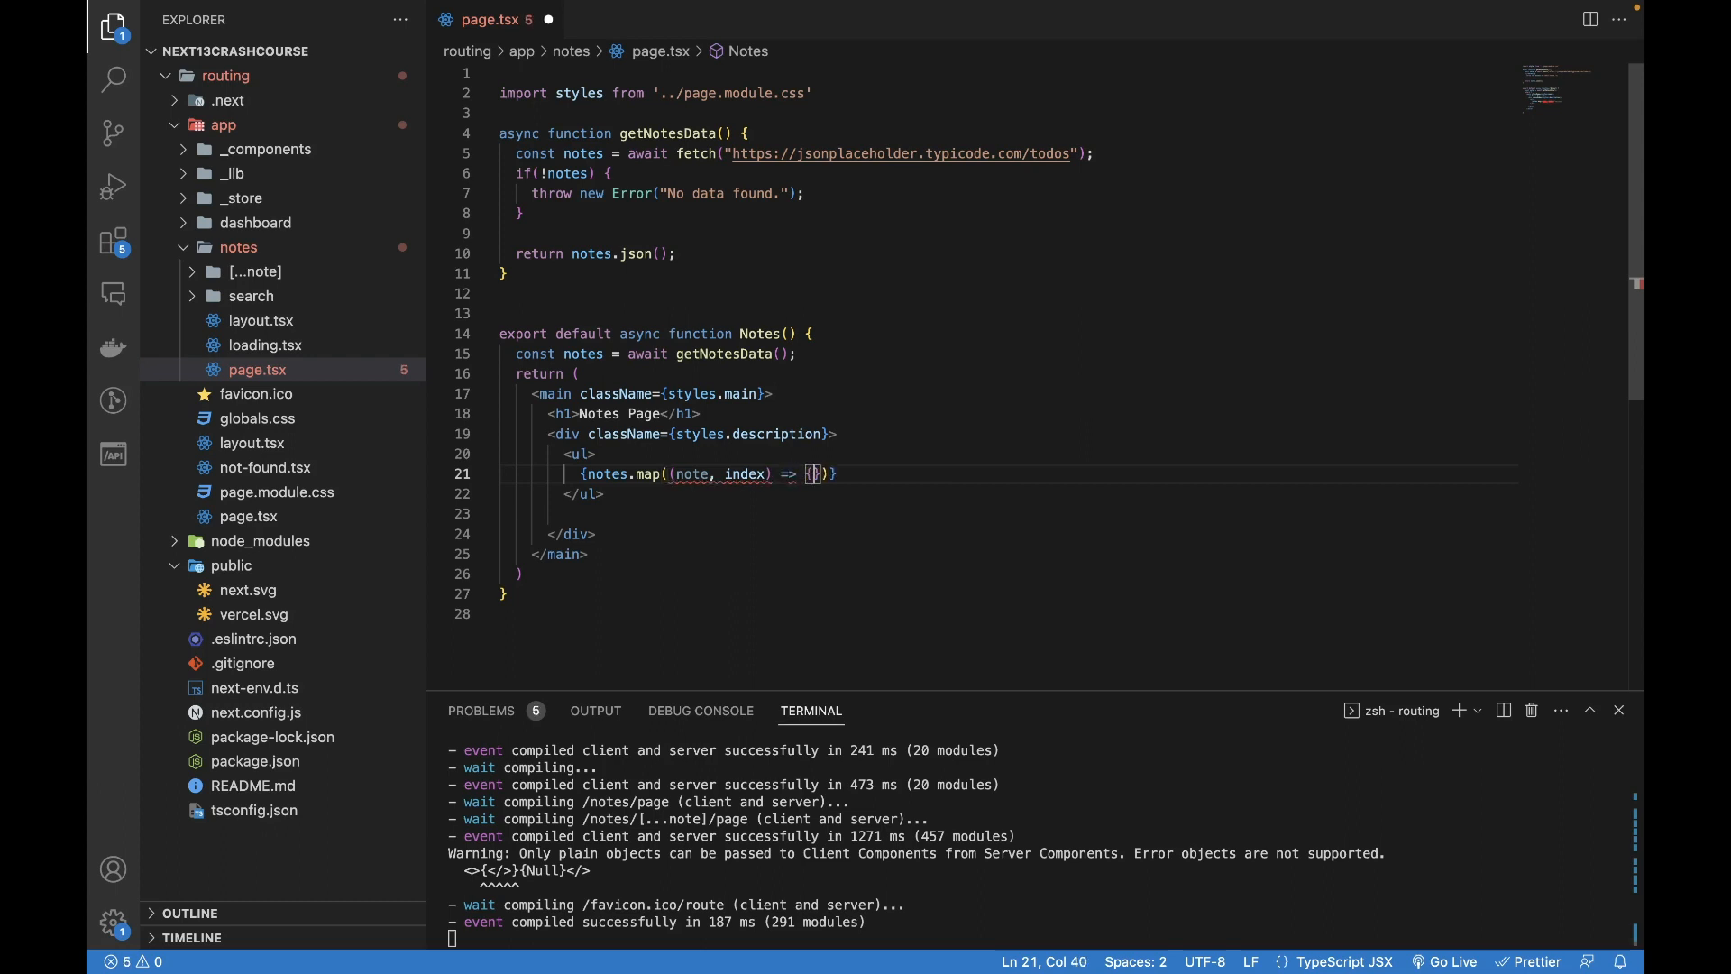
pyautogui.write('<li key={index')
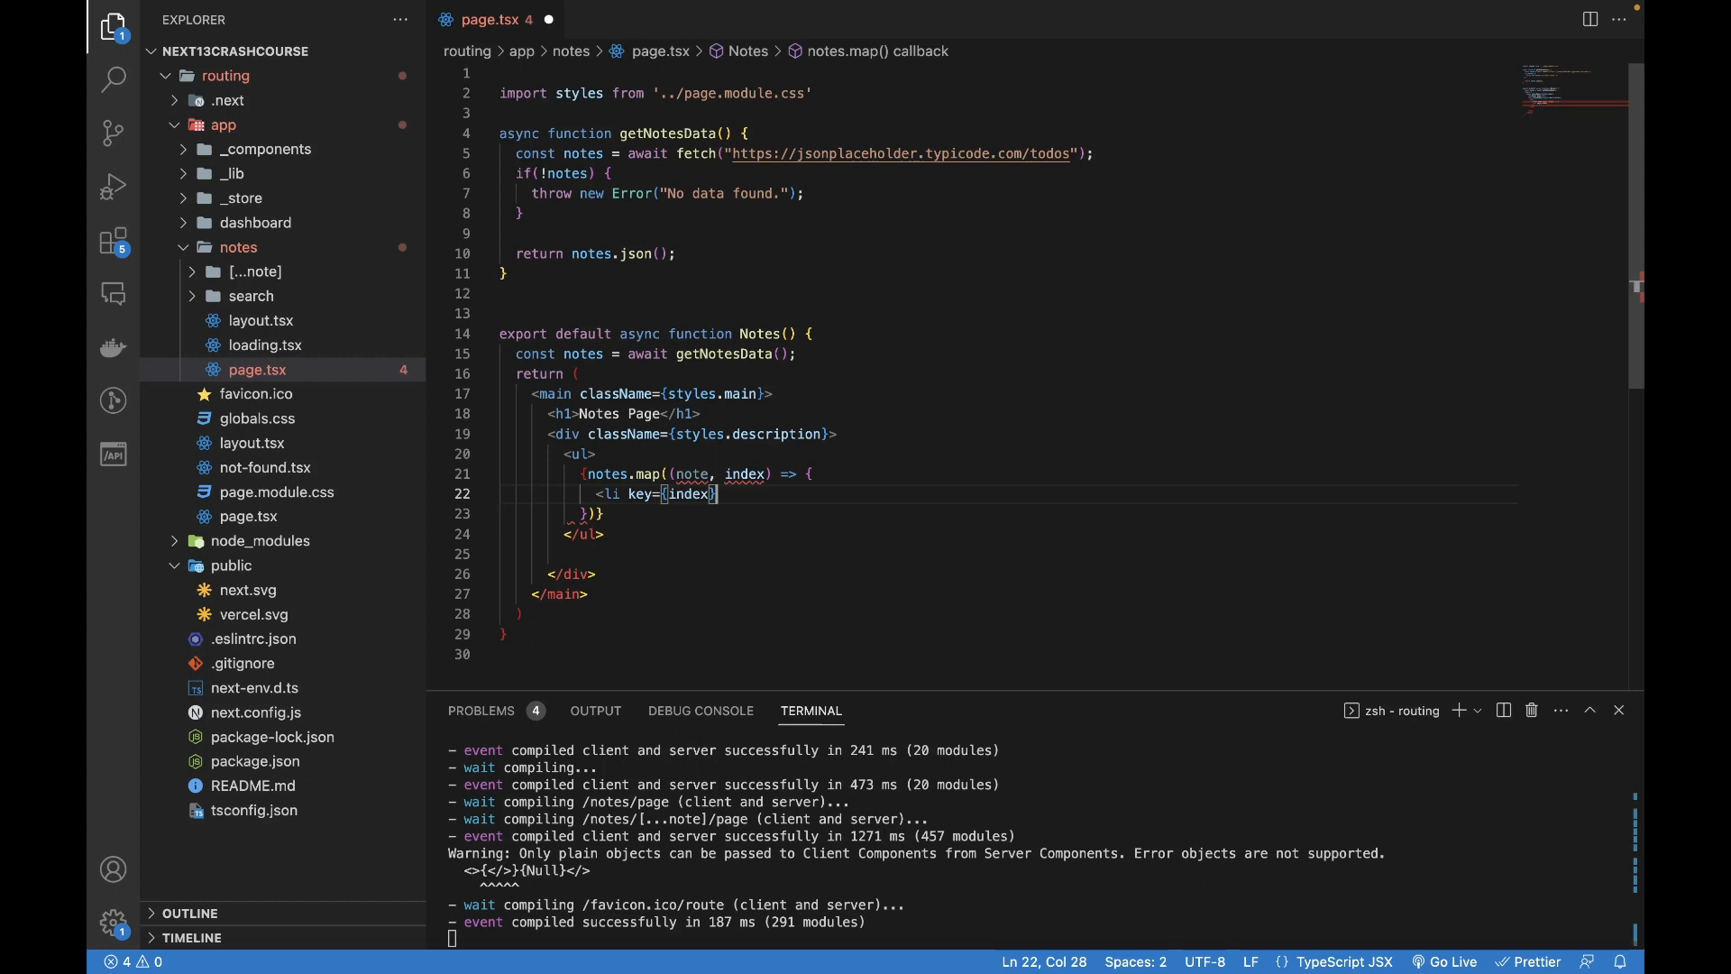
pyautogui.write('></li>')
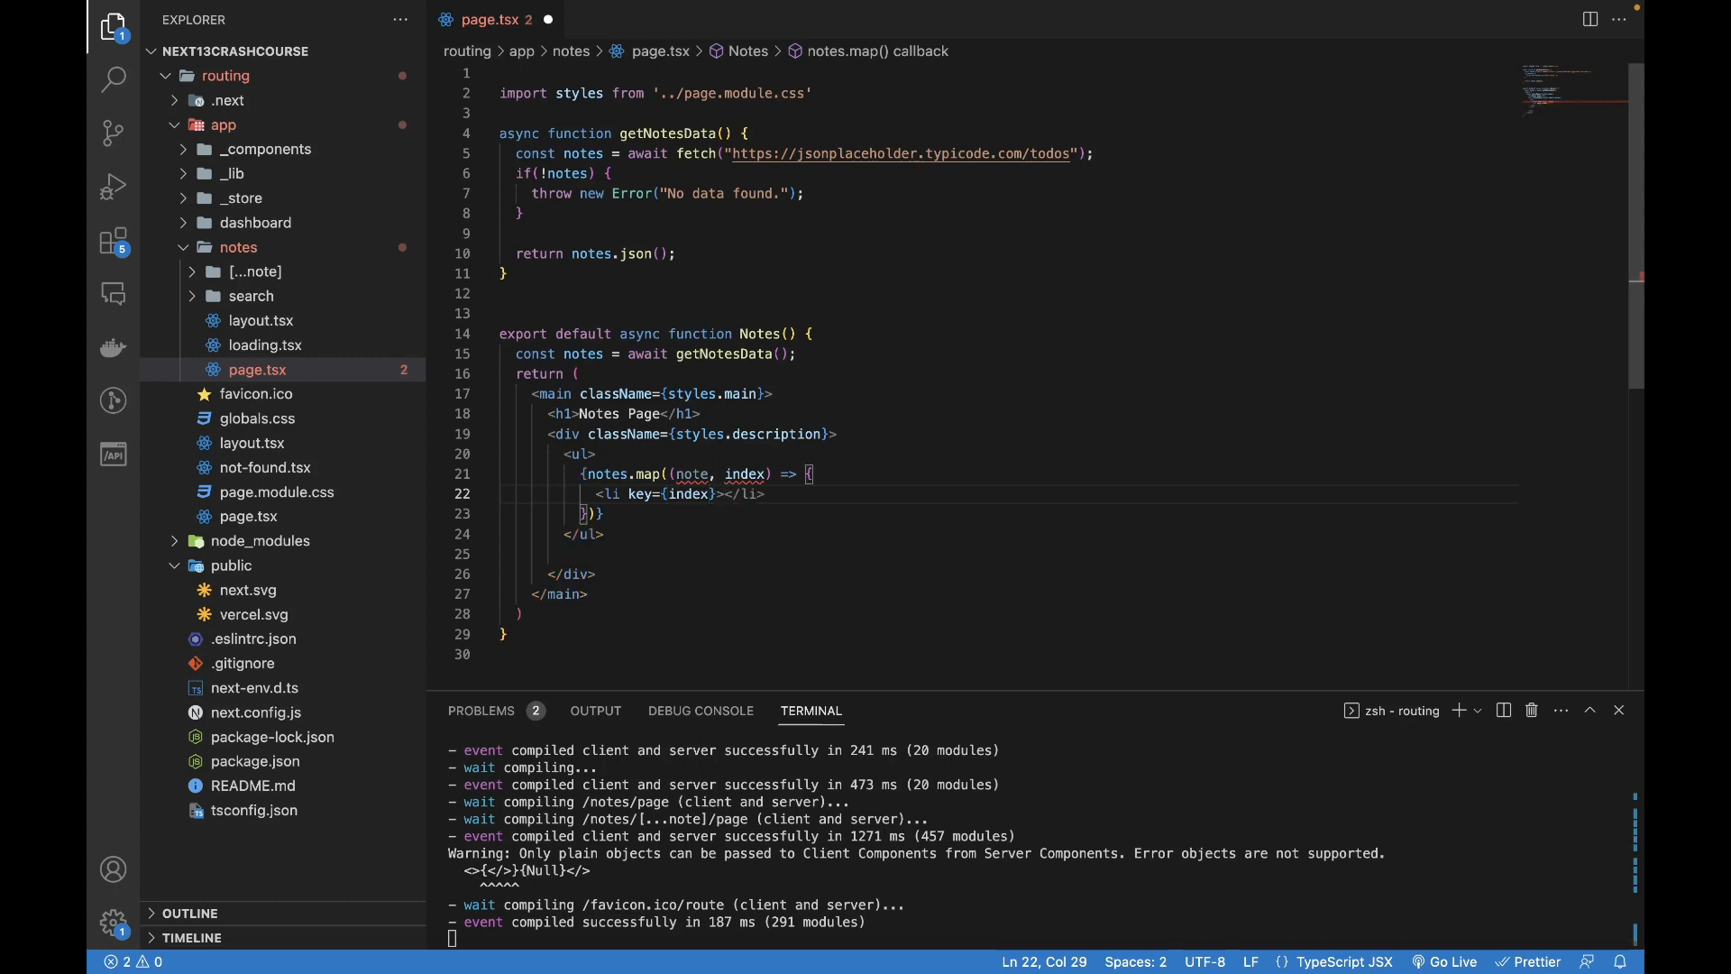
pyautogui.write('note?')
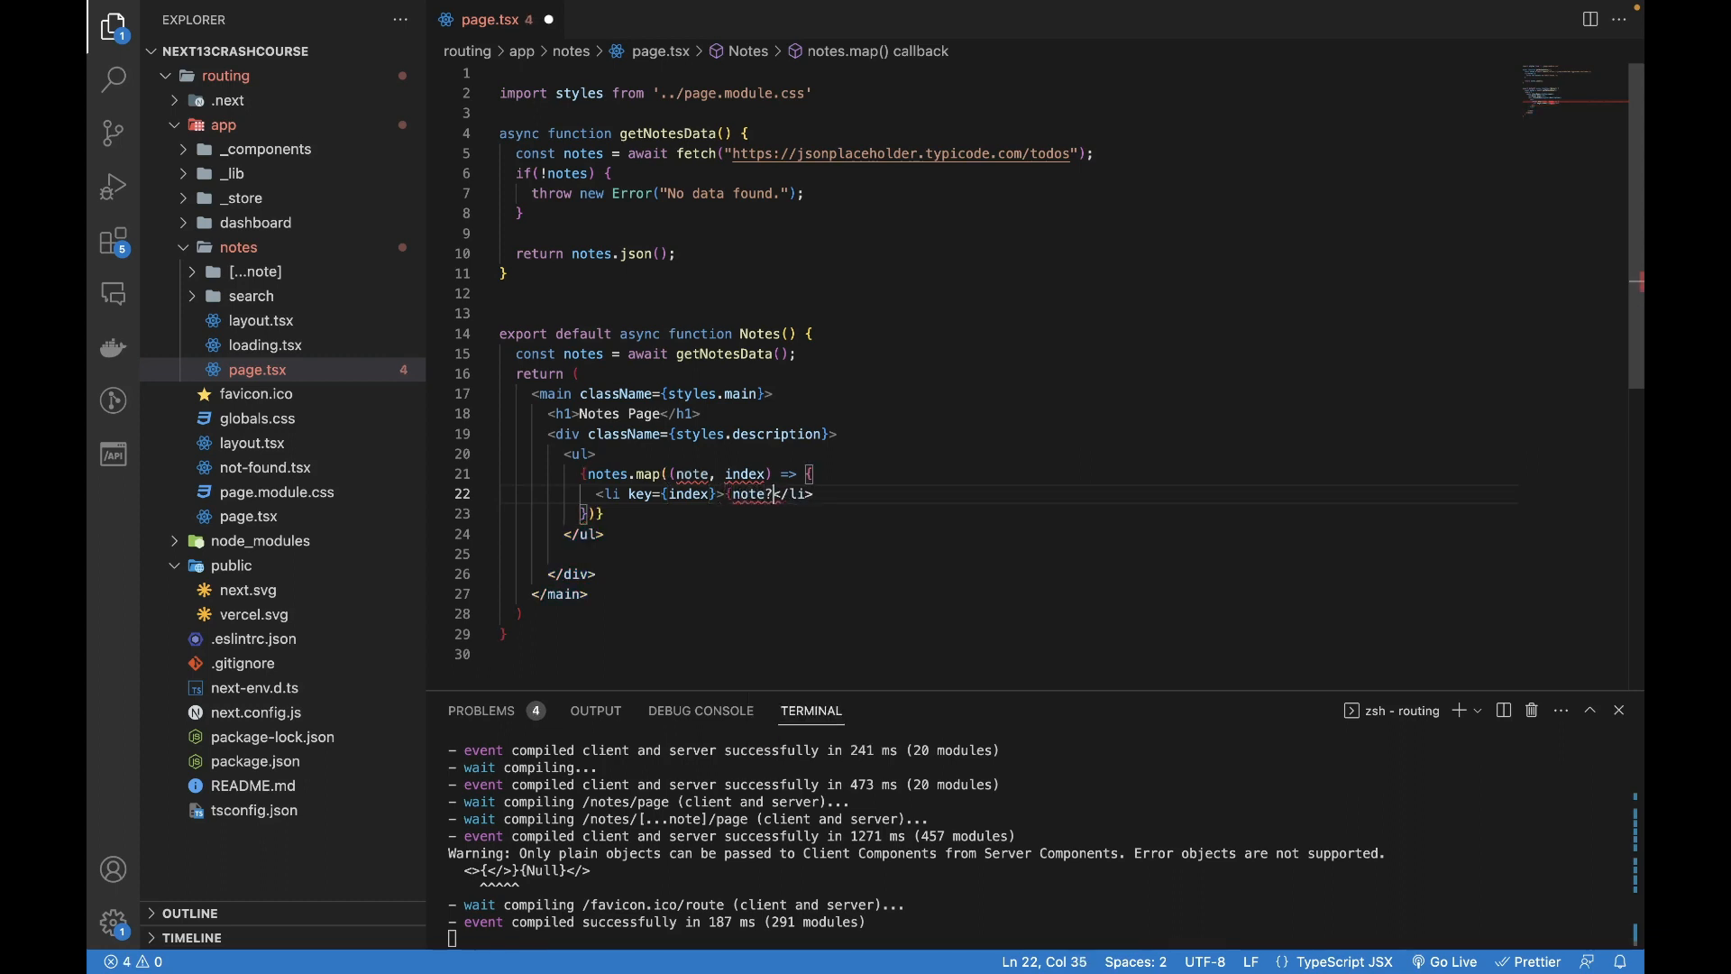
pyautogui.write('.title')
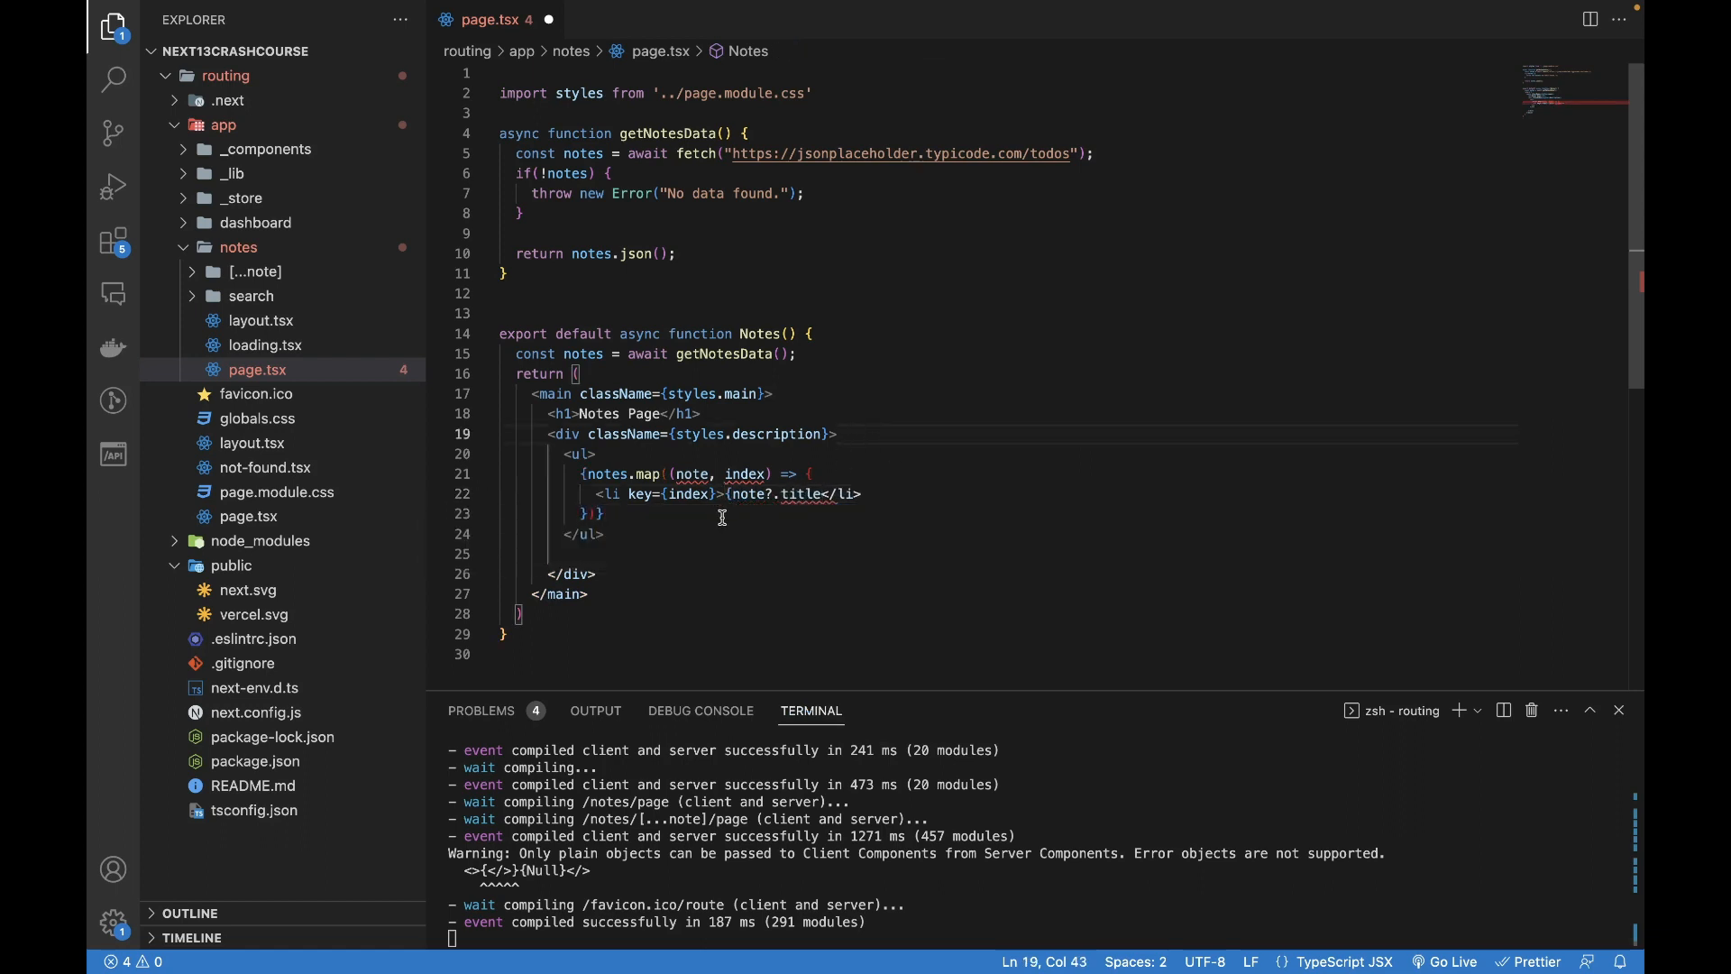
# - Inspect note.title, then insert a blank line above export default Notes
pyautogui.click(870, 514)
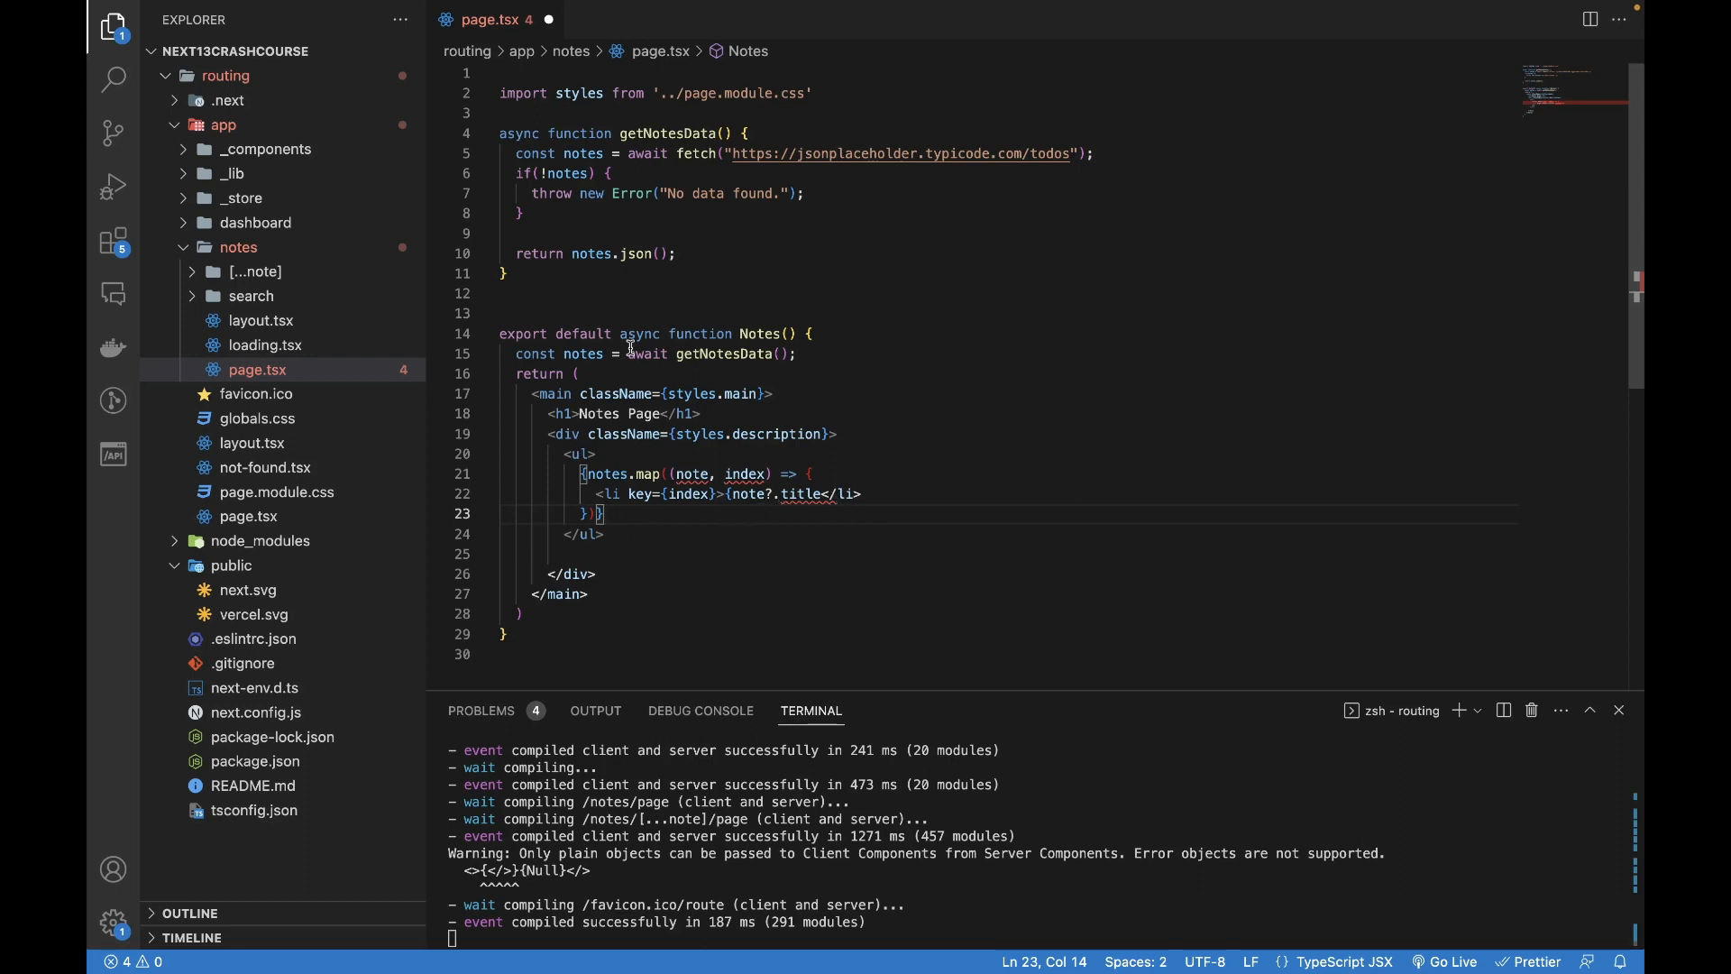
pyautogui.doubleClick(805, 494)
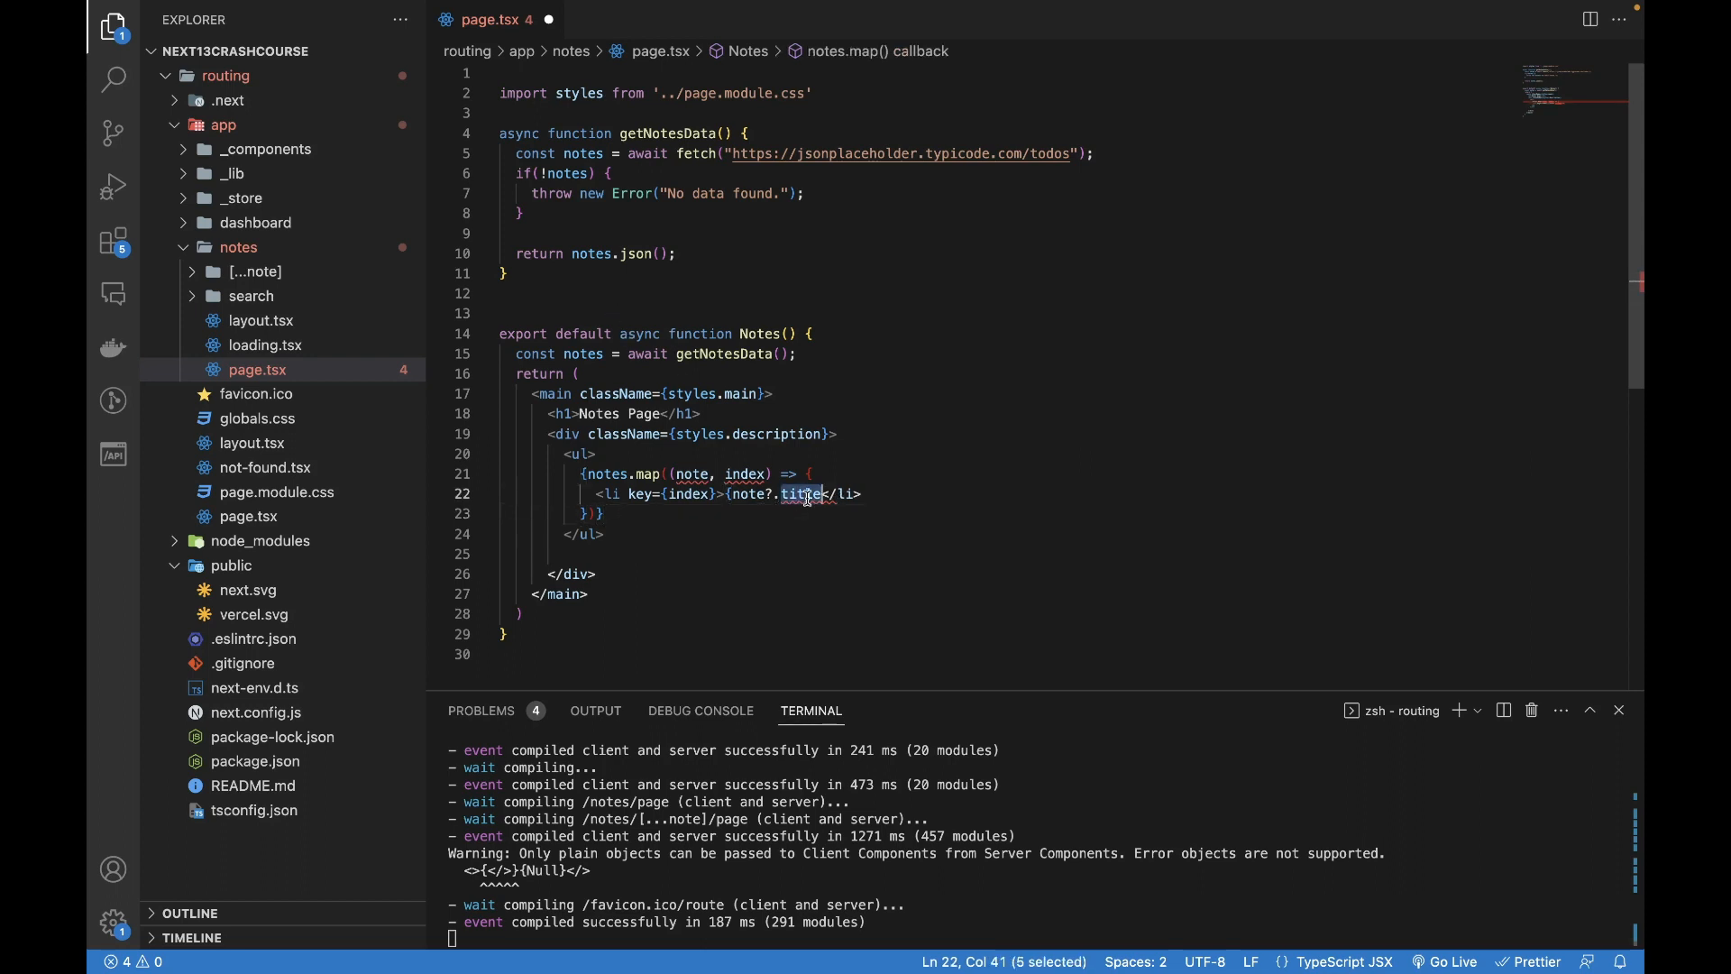
pyautogui.click(508, 312)
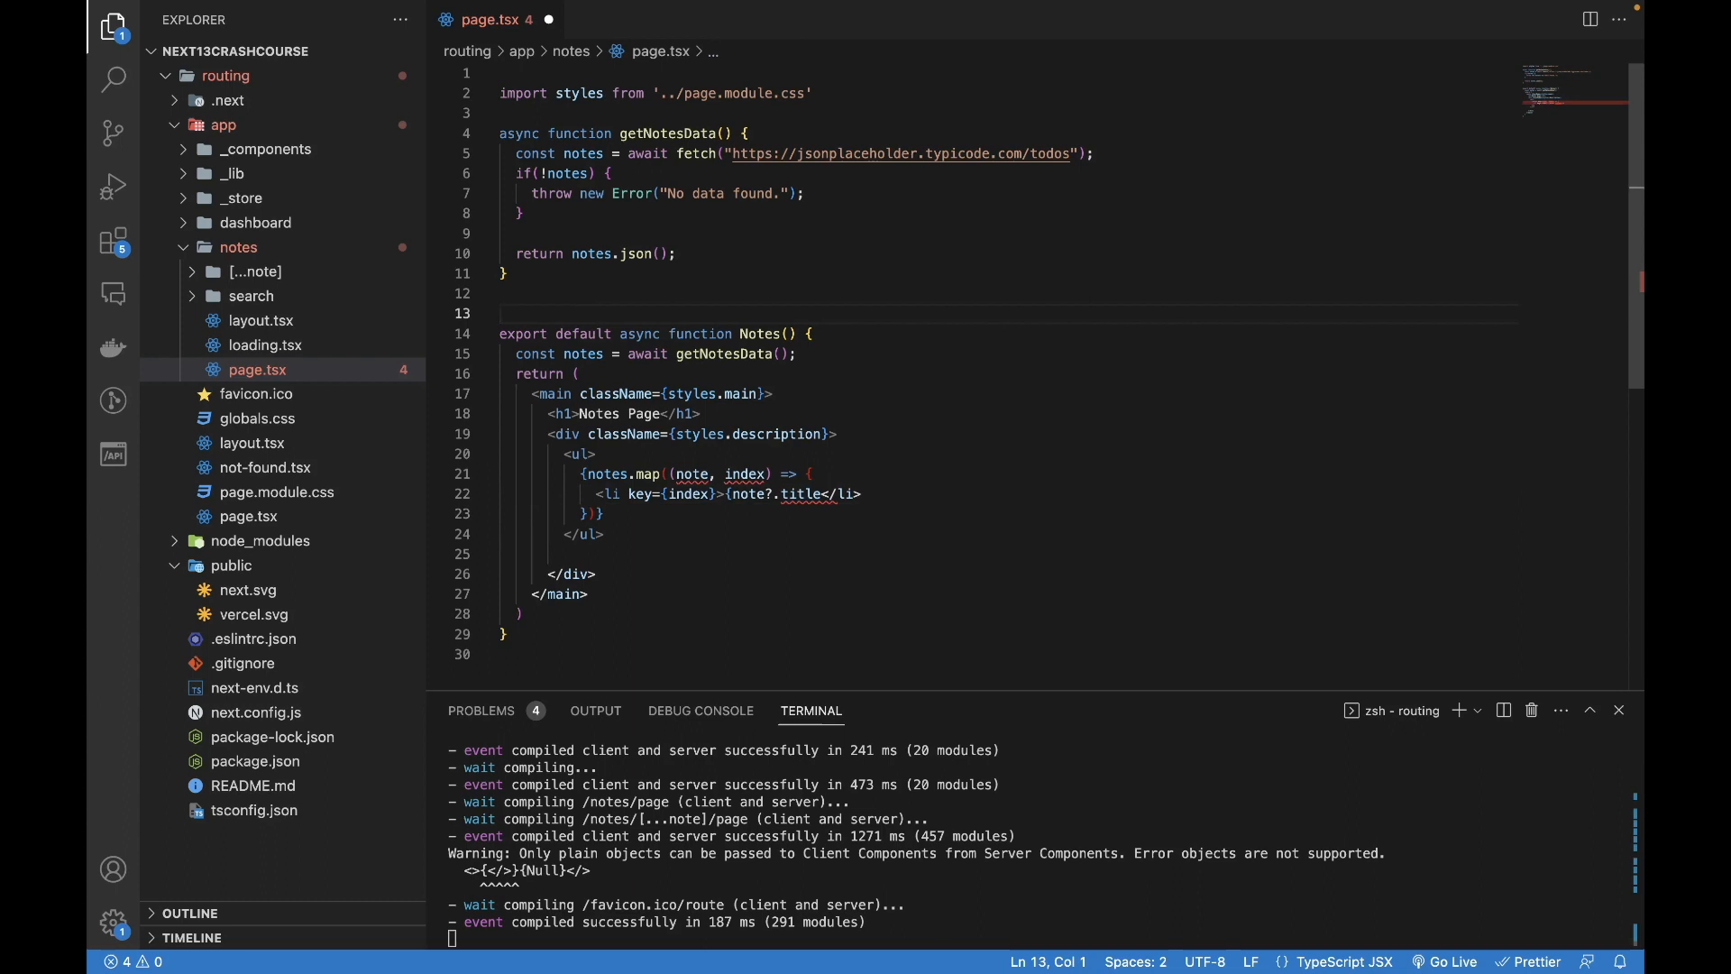
pyautogui.press('Enter')
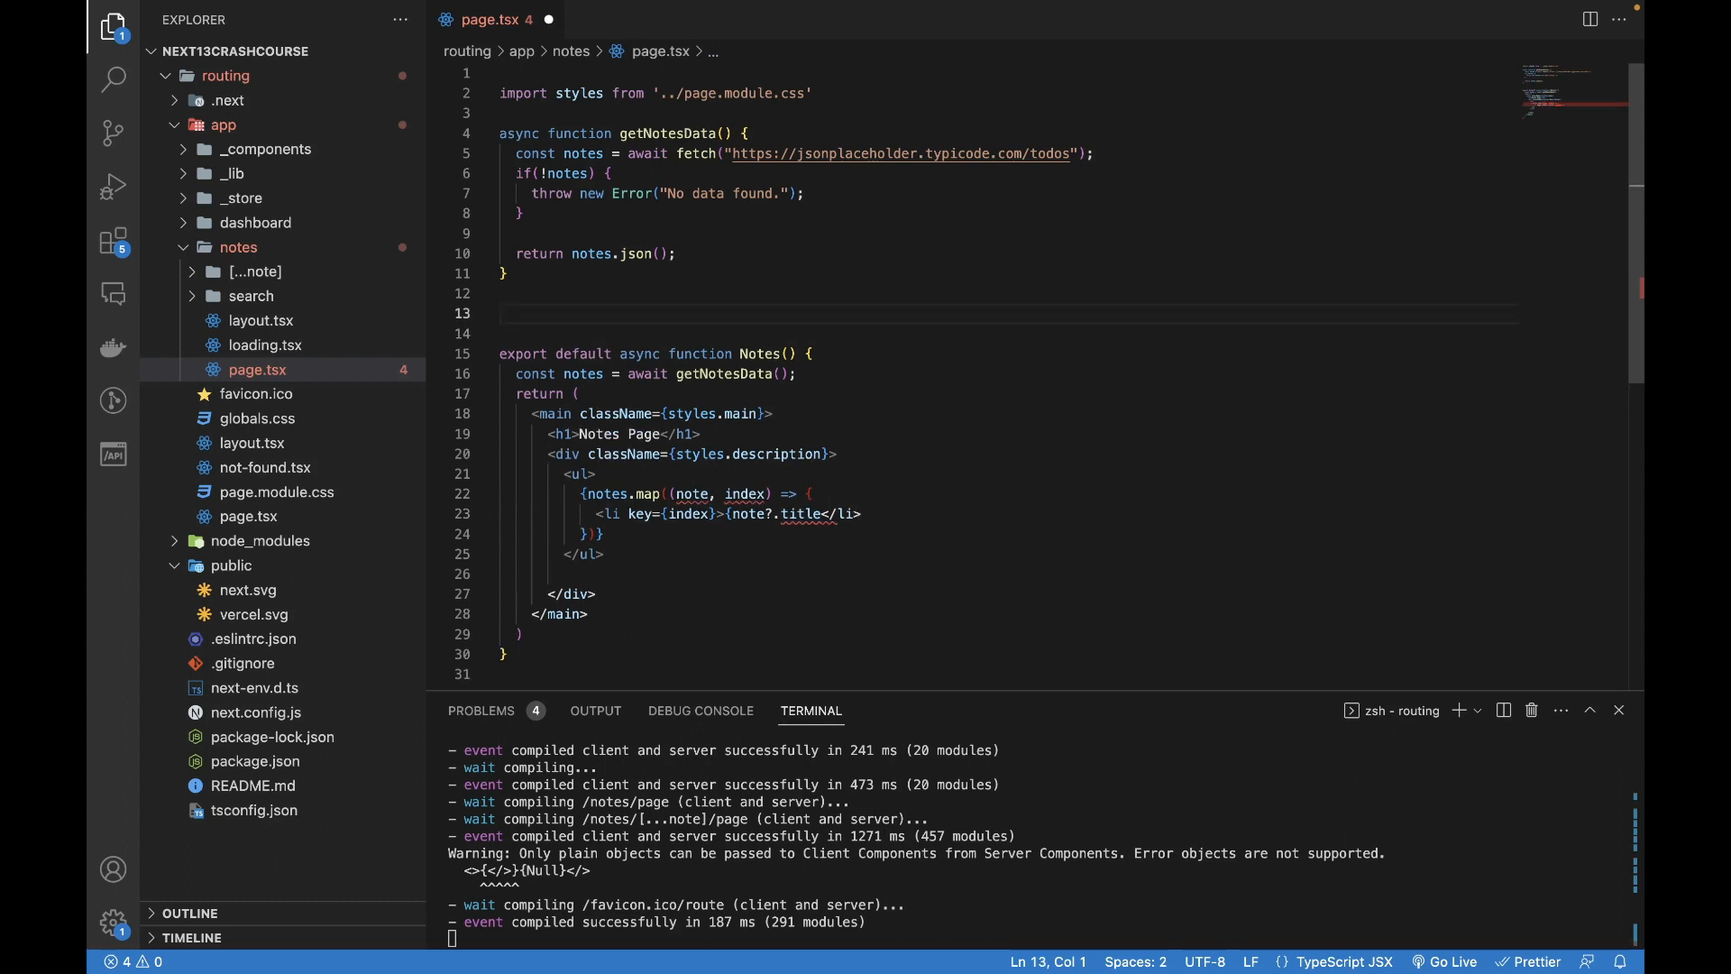
# - Declare interface Note with userId and id fields
pyautogui.write('interface N')
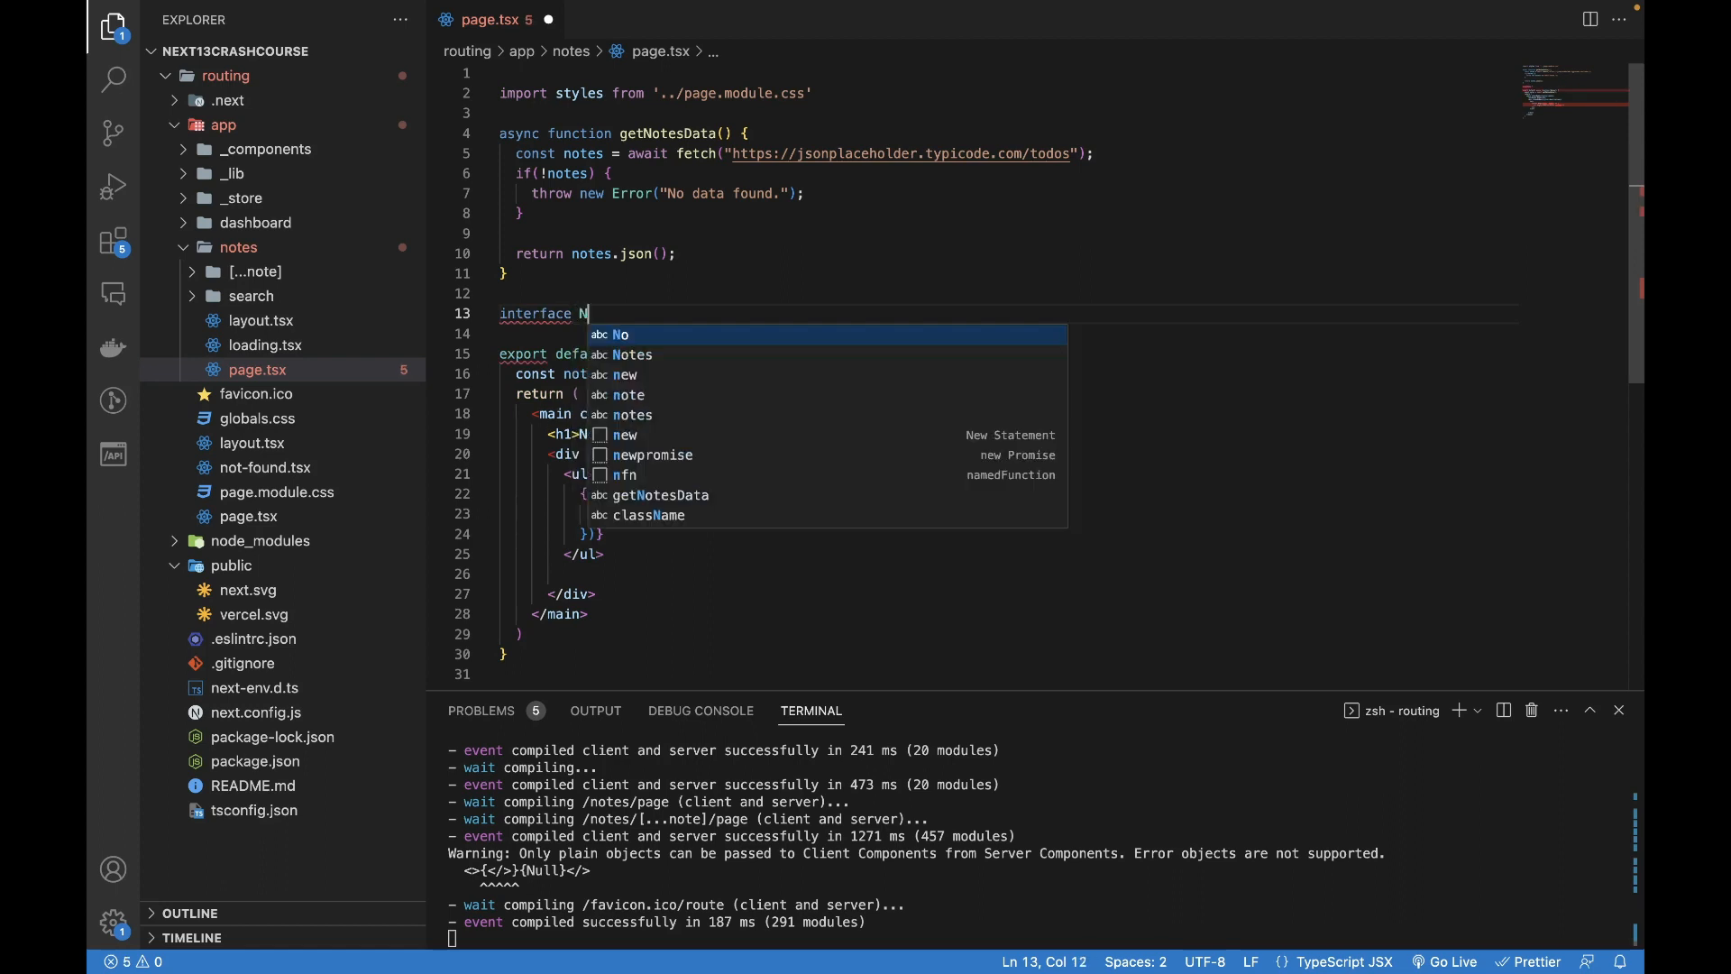
pyautogui.write('ote {')
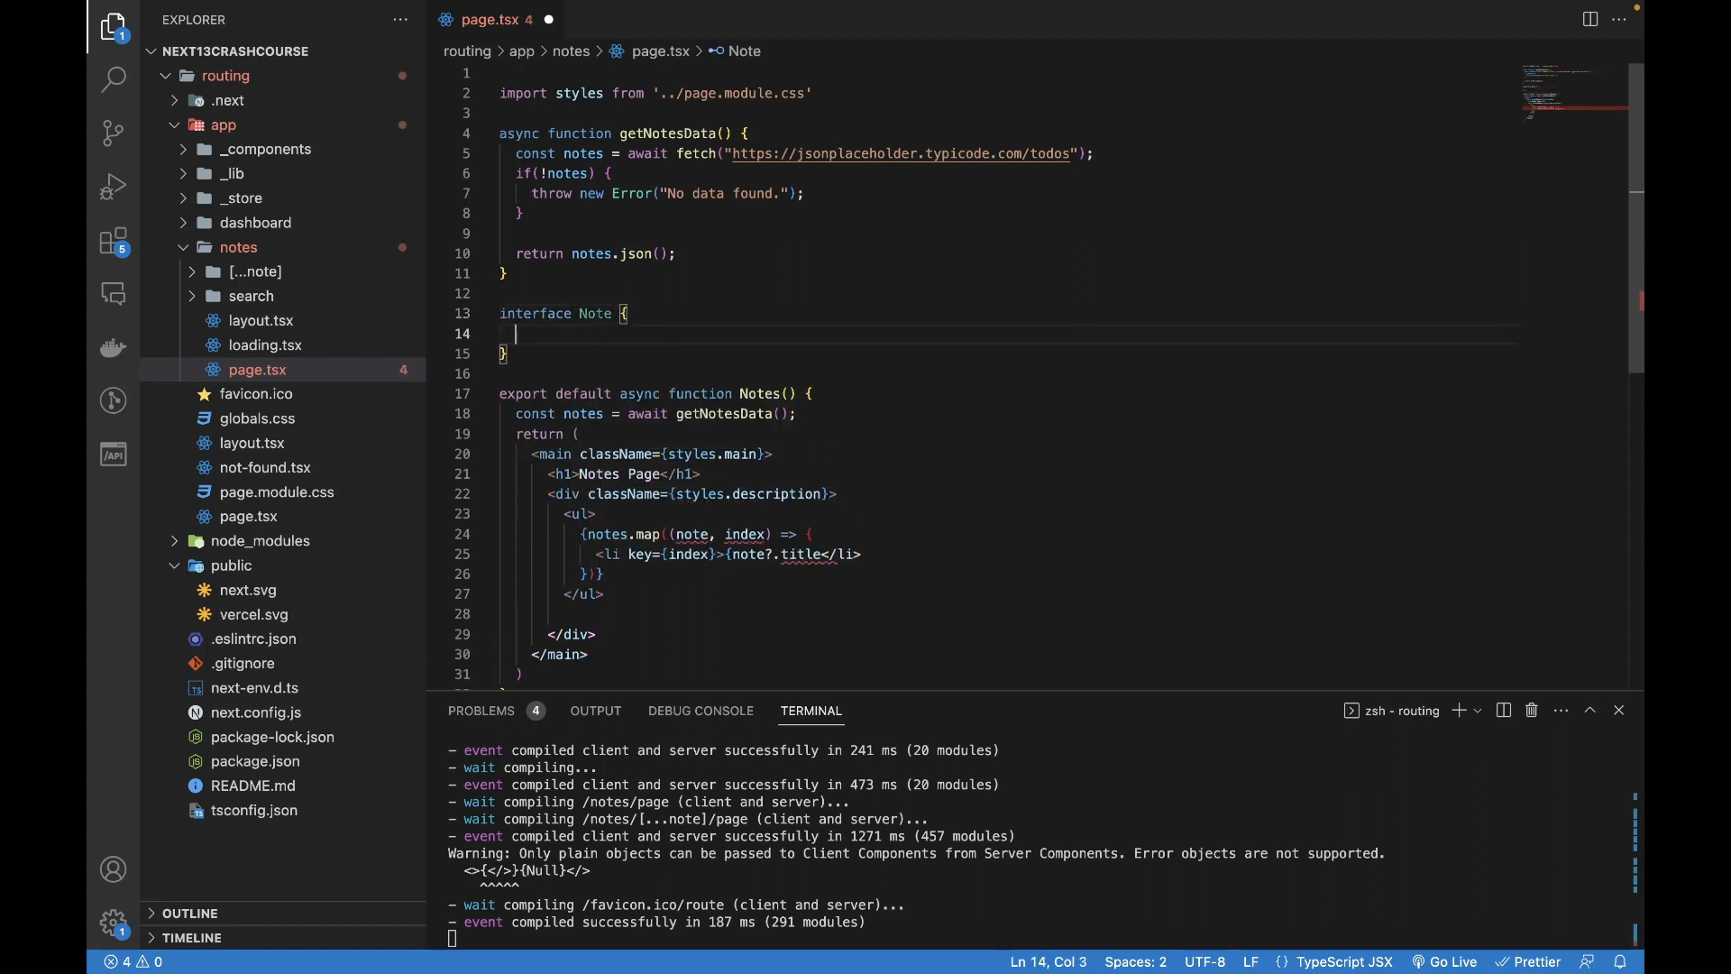
pyautogui.write('userId:')
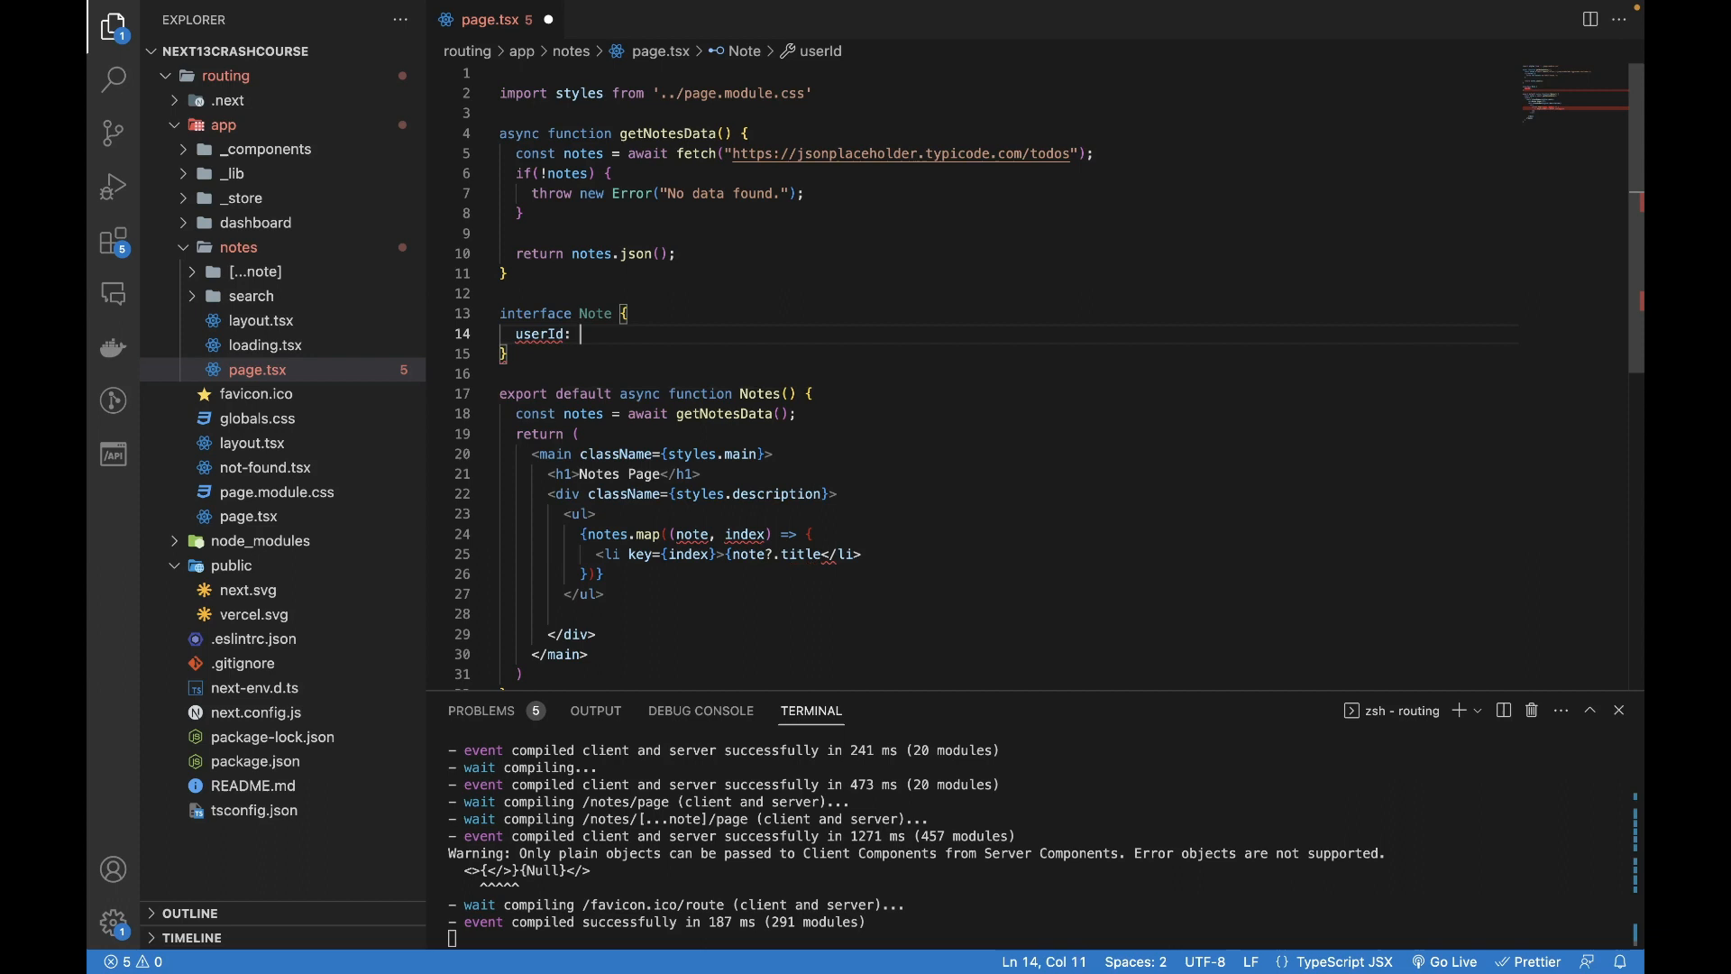
pyautogui.write('string;')
pyautogui.write('id:')
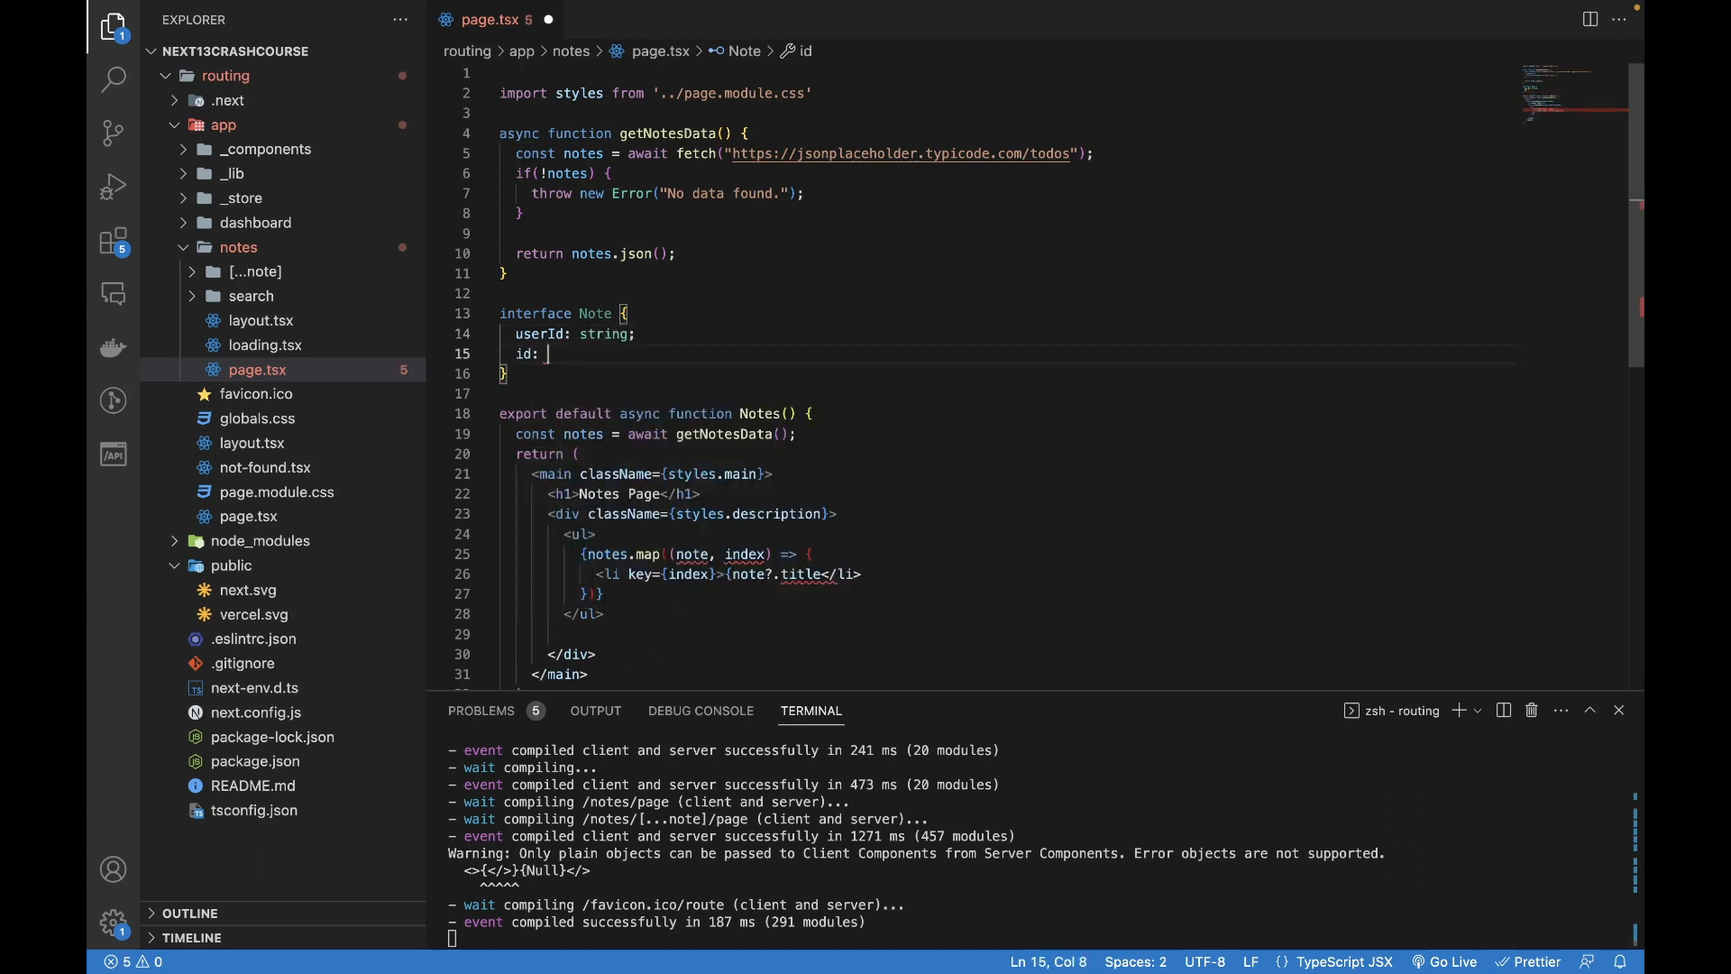
pyautogui.write('number;')
pyautogui.write('tit')
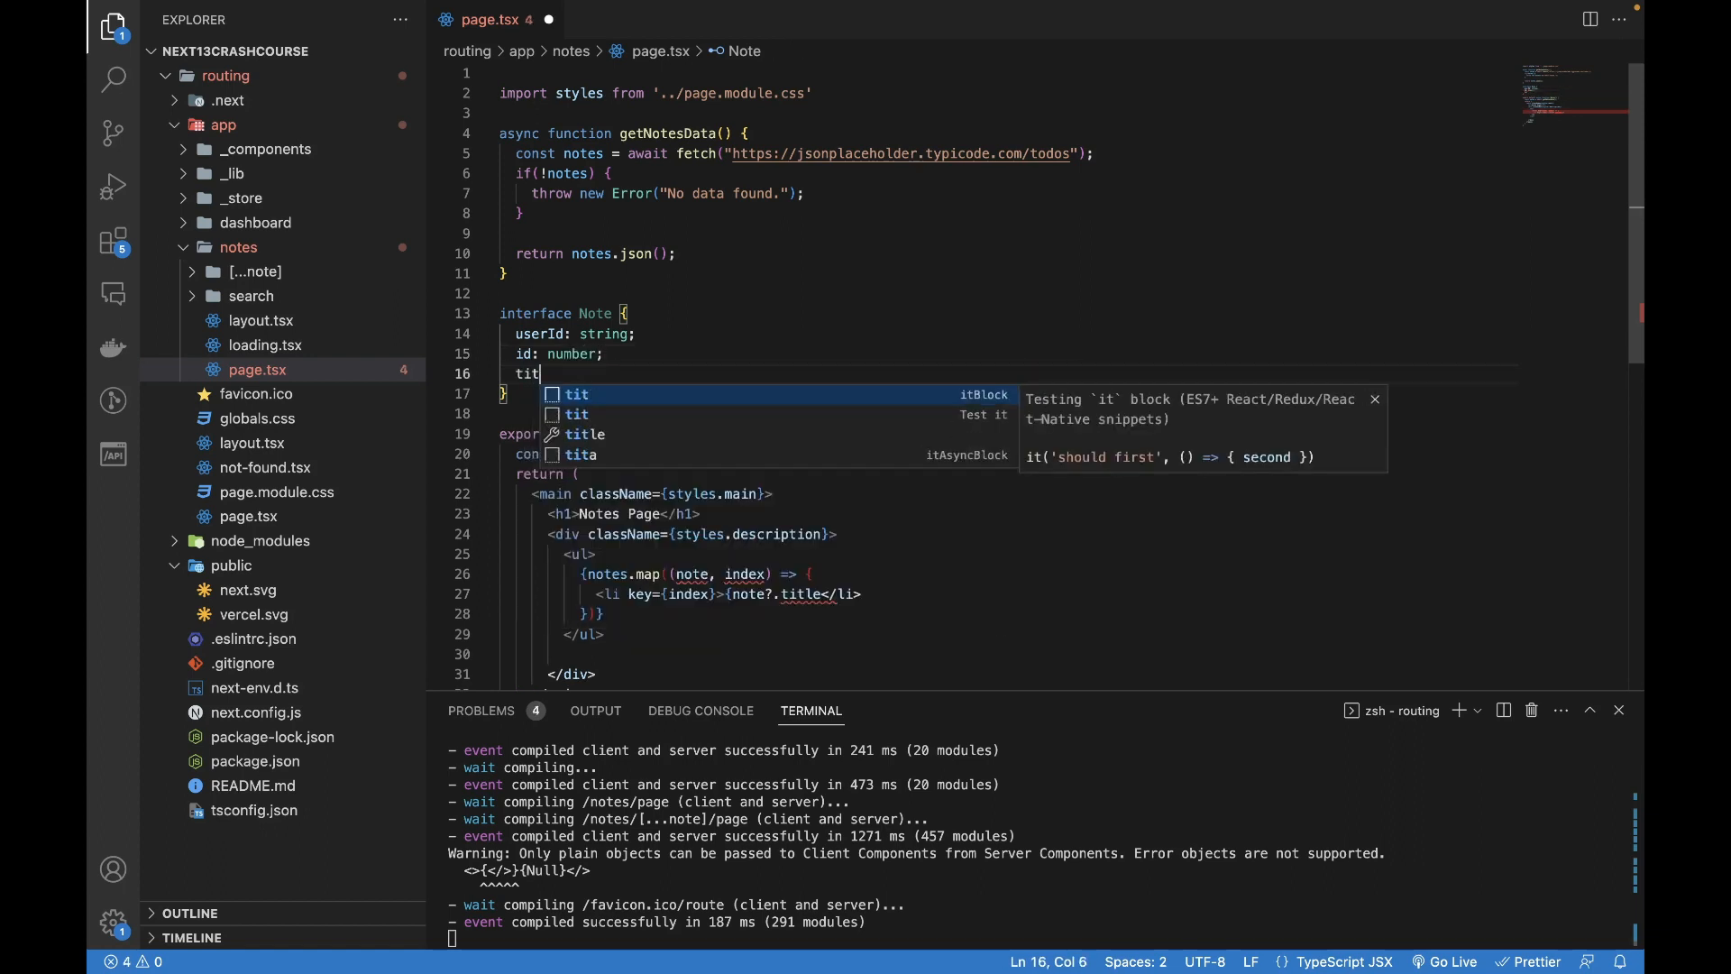
# - Add title: string and completed: string to Note, then move to the notes variable name
pyautogui.write('le: string;')
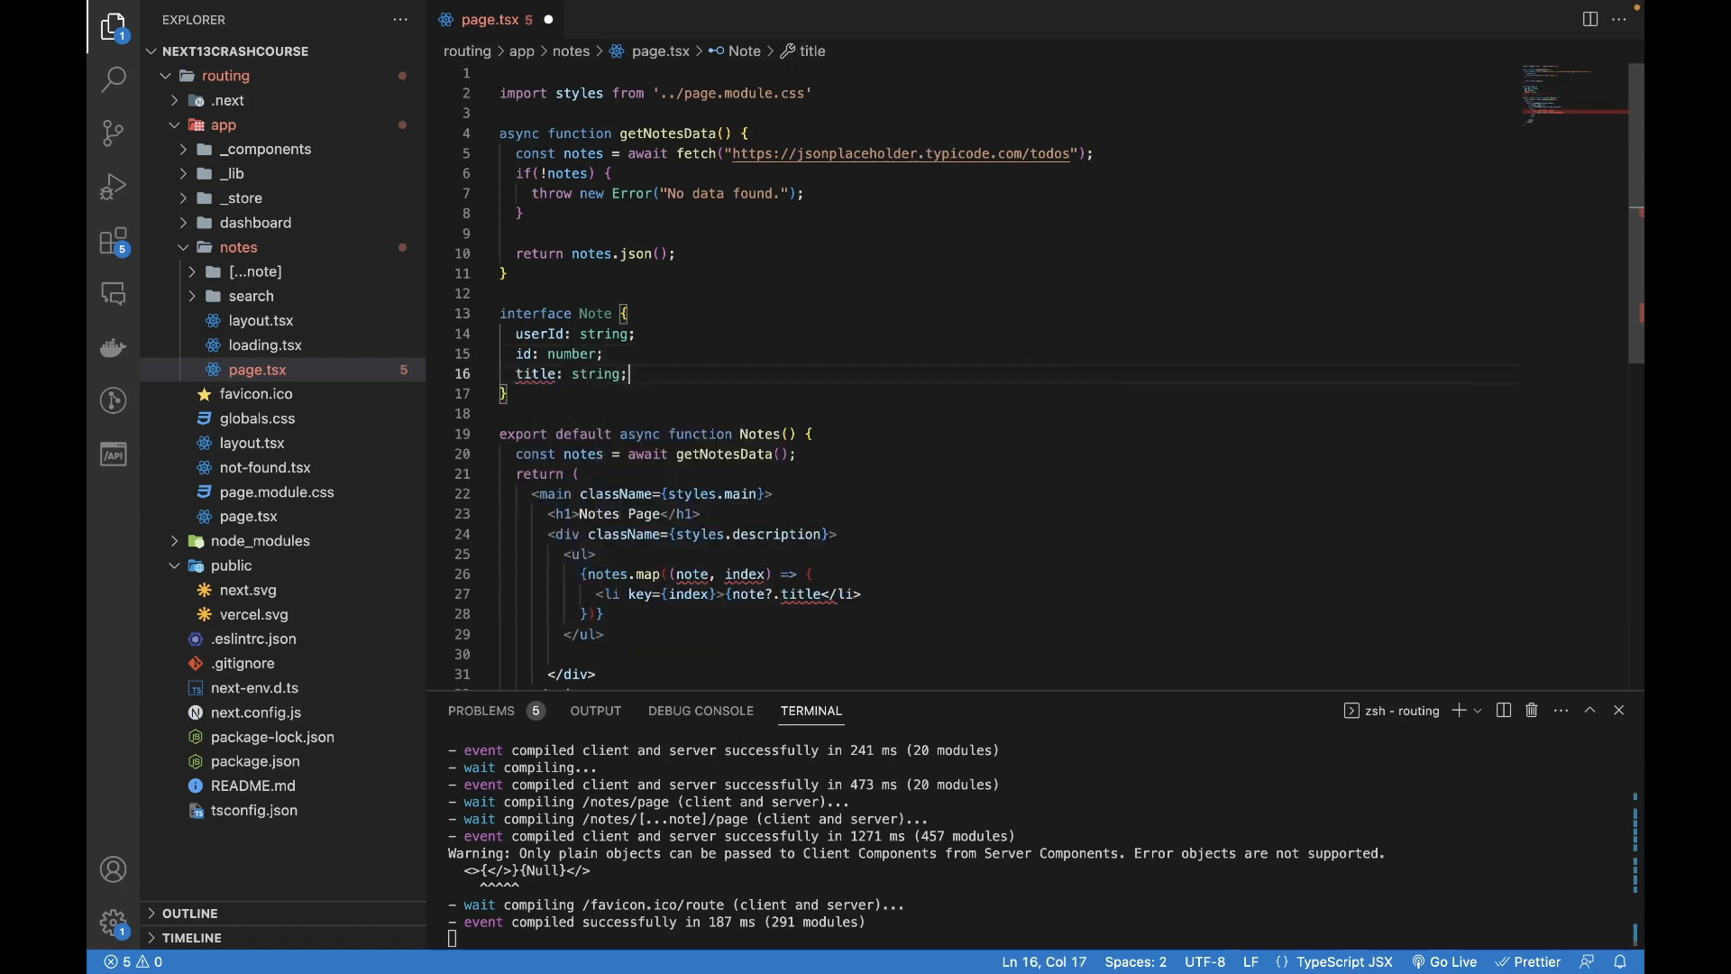
pyautogui.write('completed')
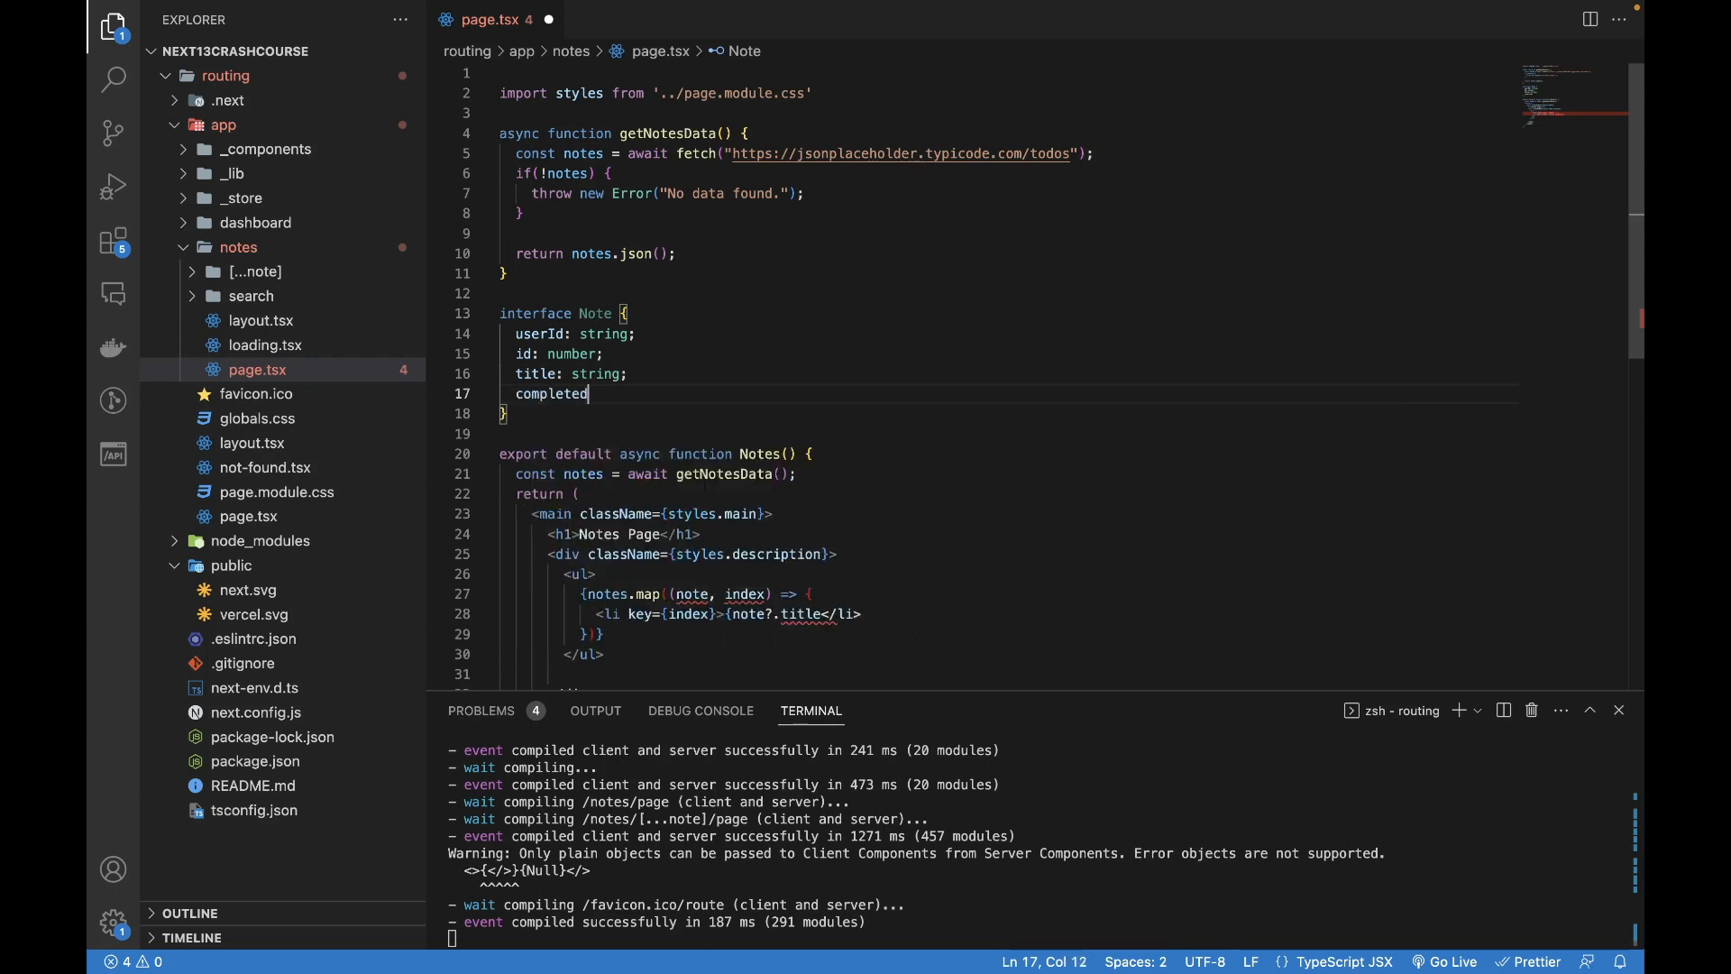
pyautogui.write(': string;')
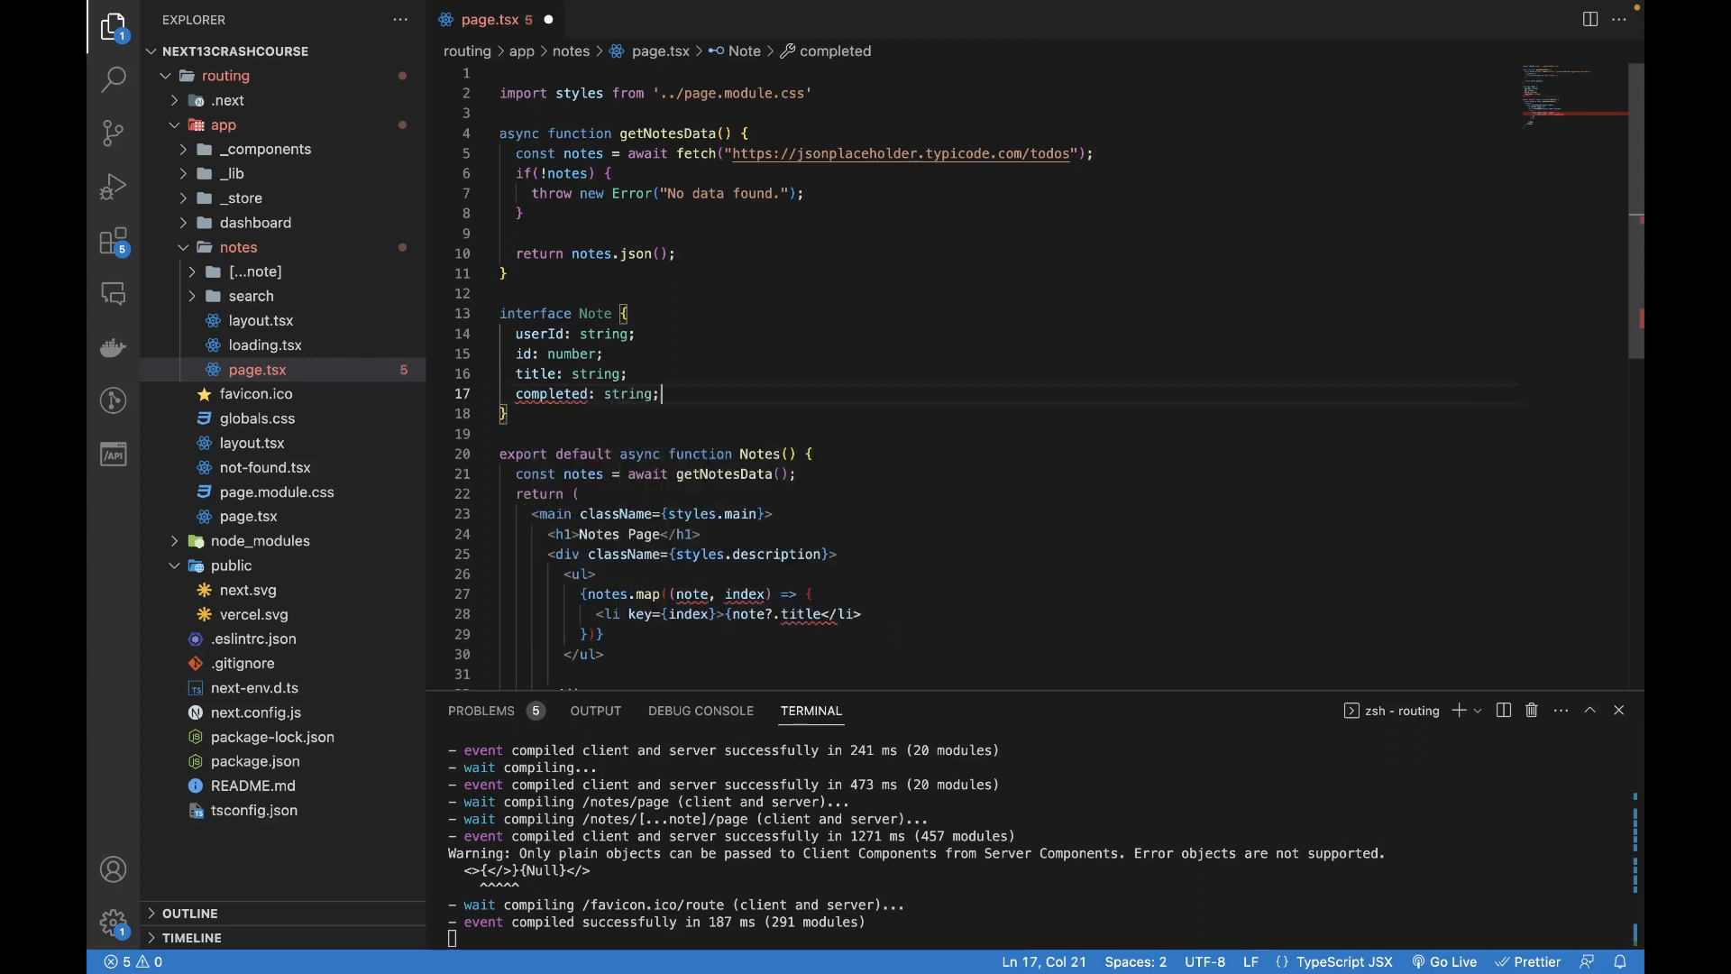
pyautogui.click(635, 333)
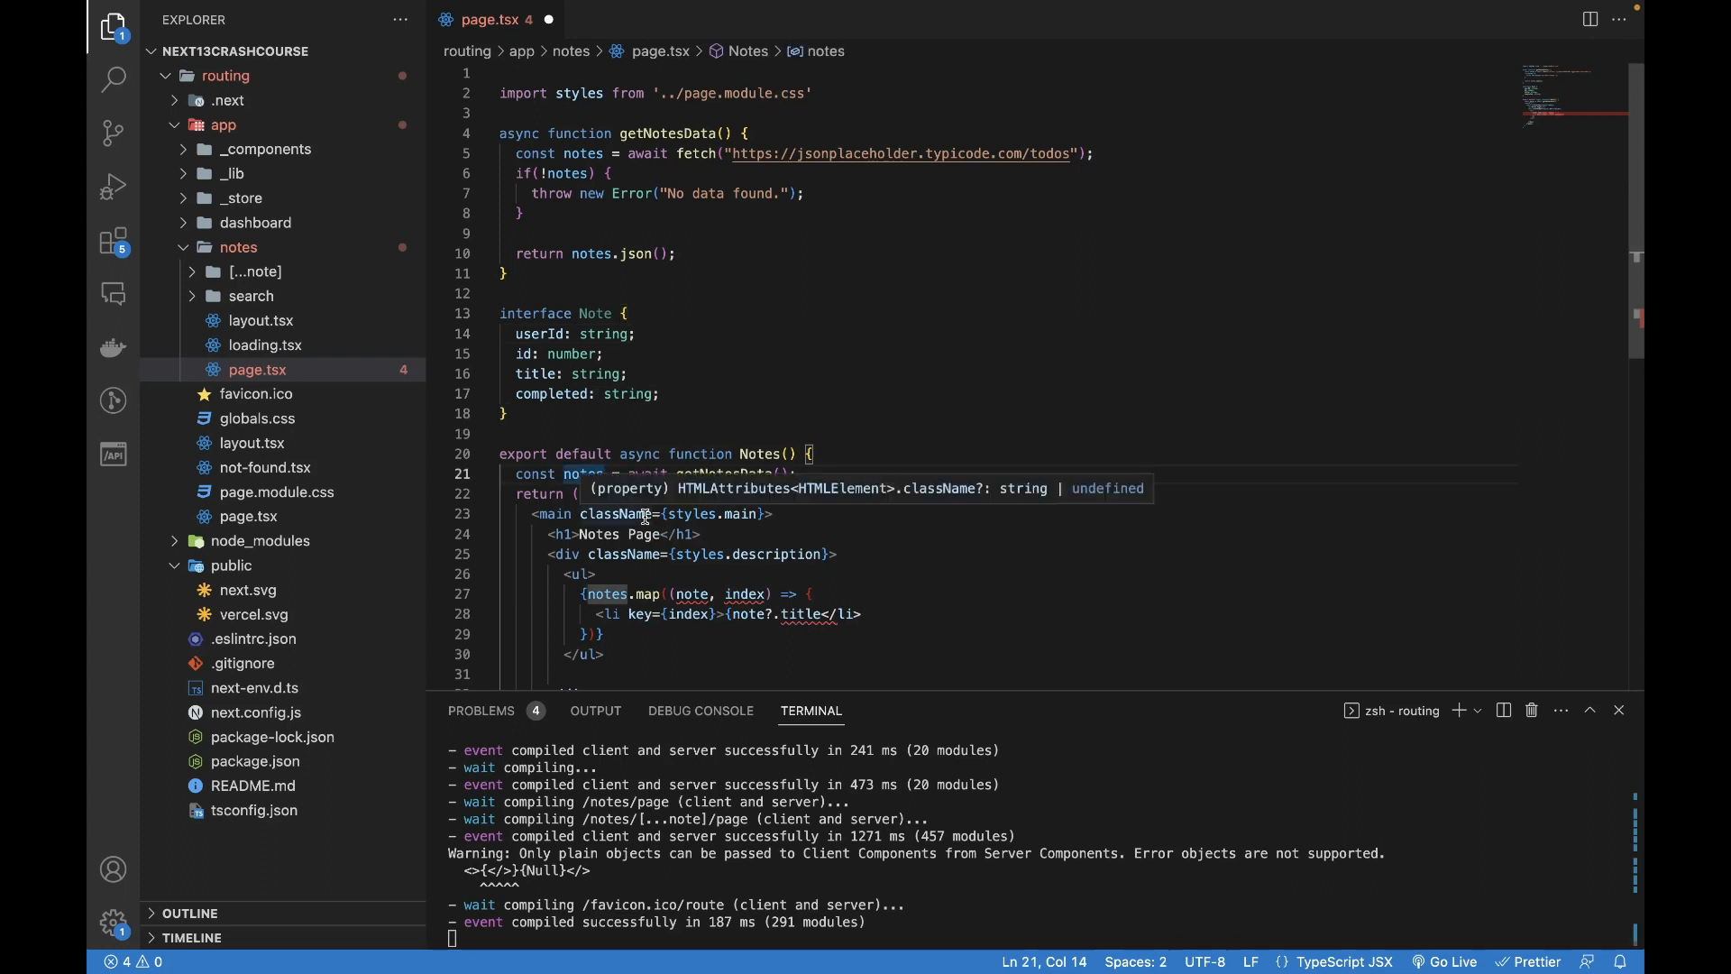
# - Type the notes constant as Array<Note> and go to the end of its declaration
pyautogui.write(': Array<Note>')
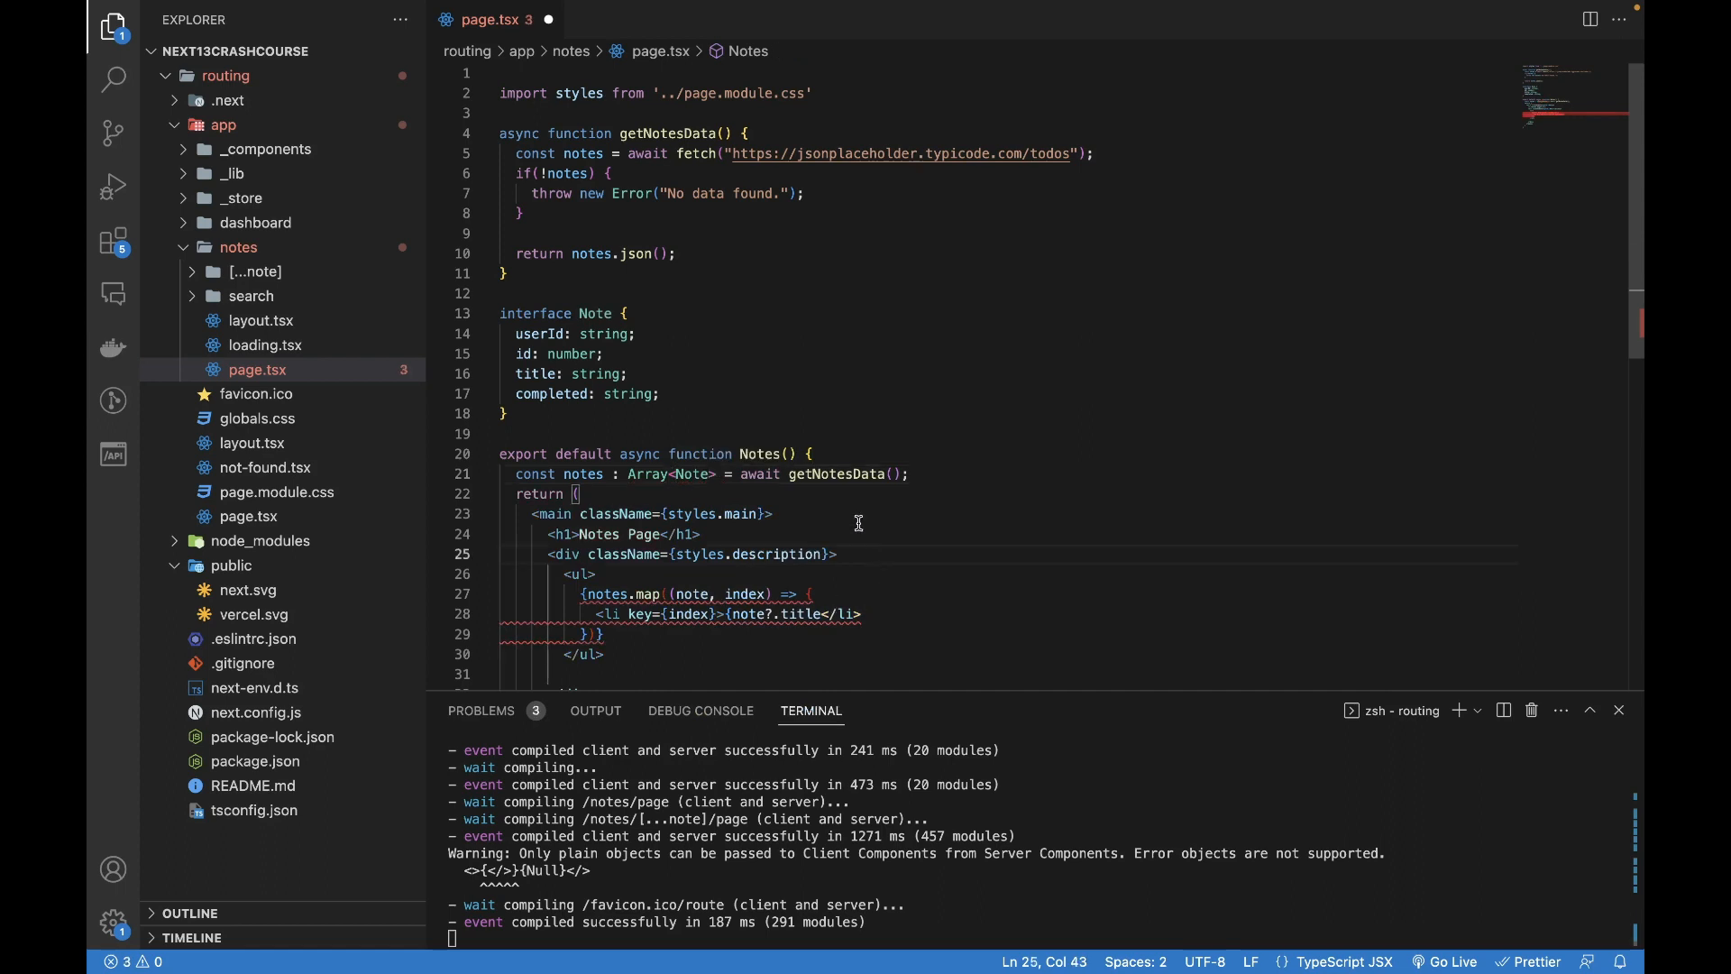
pyautogui.click(909, 474)
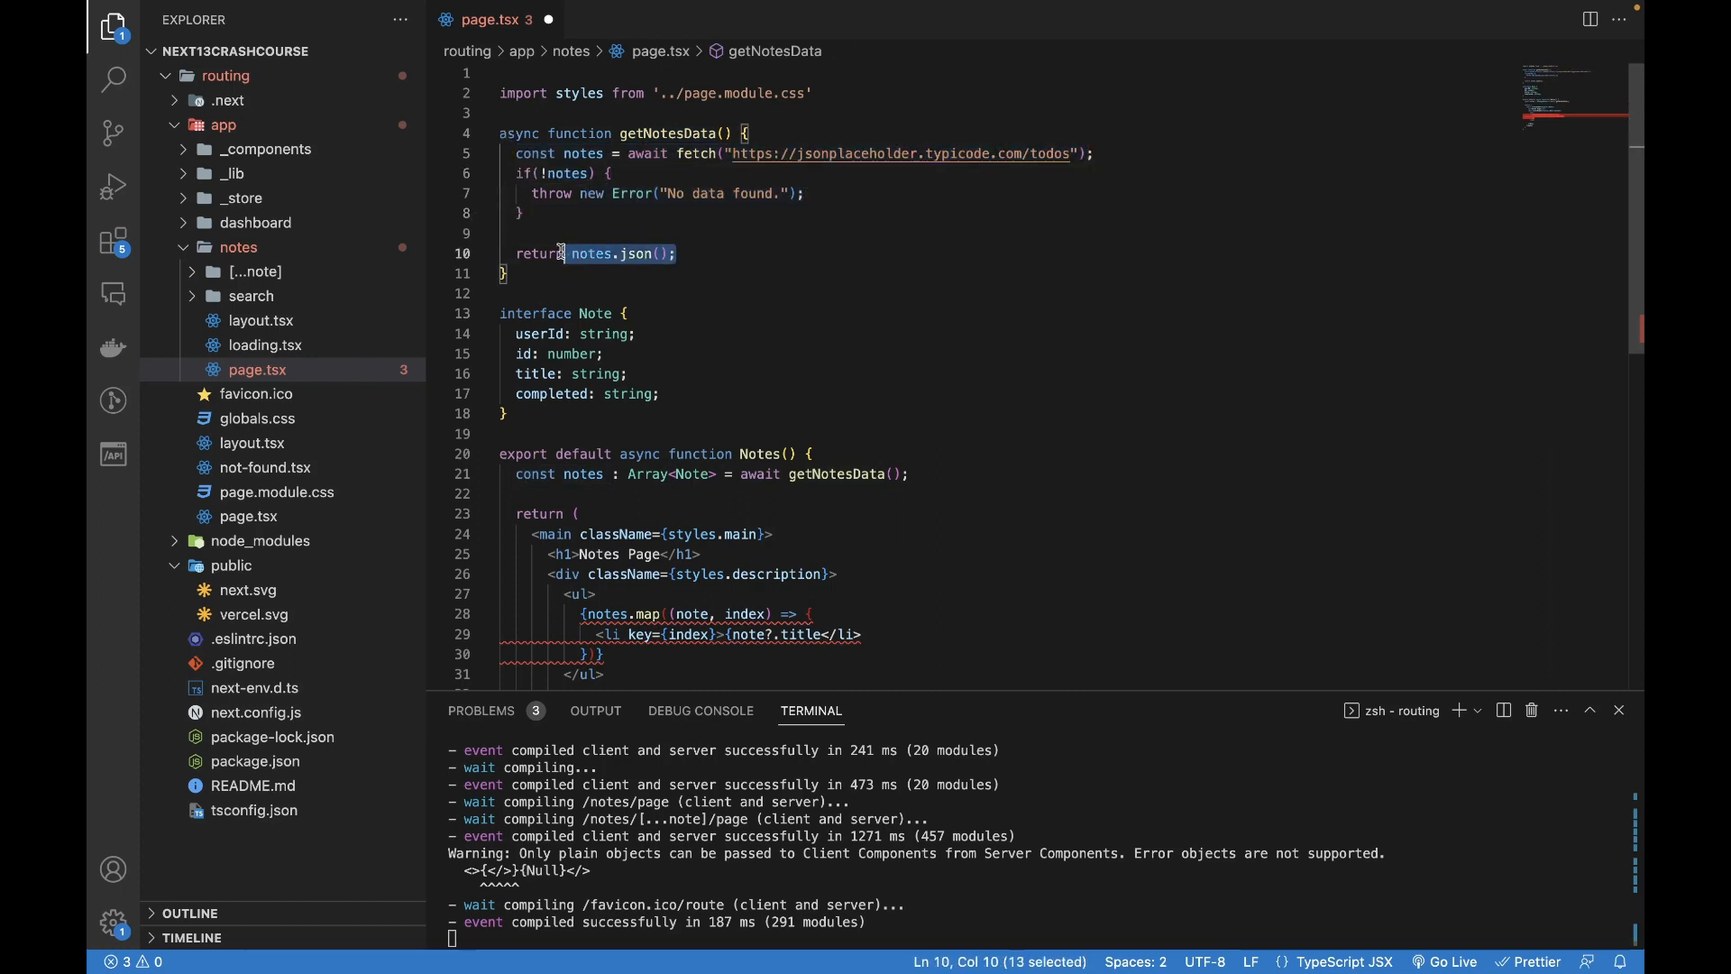
pyautogui.click(606, 494)
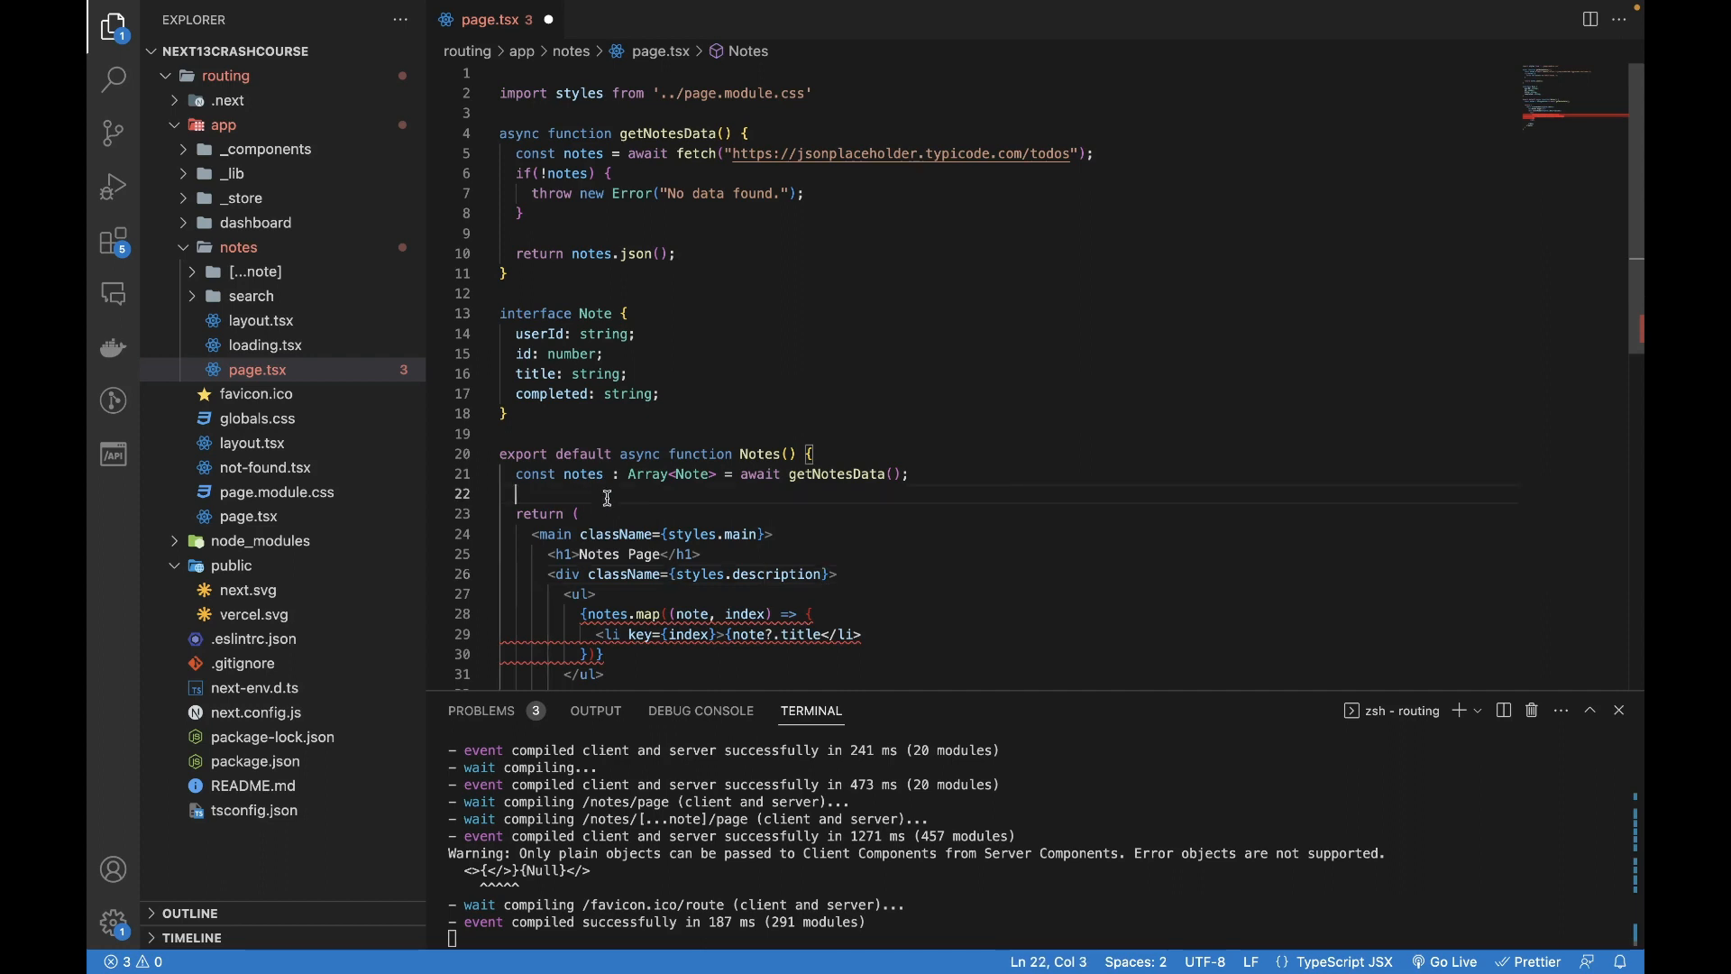
pyautogui.scroll(-3)
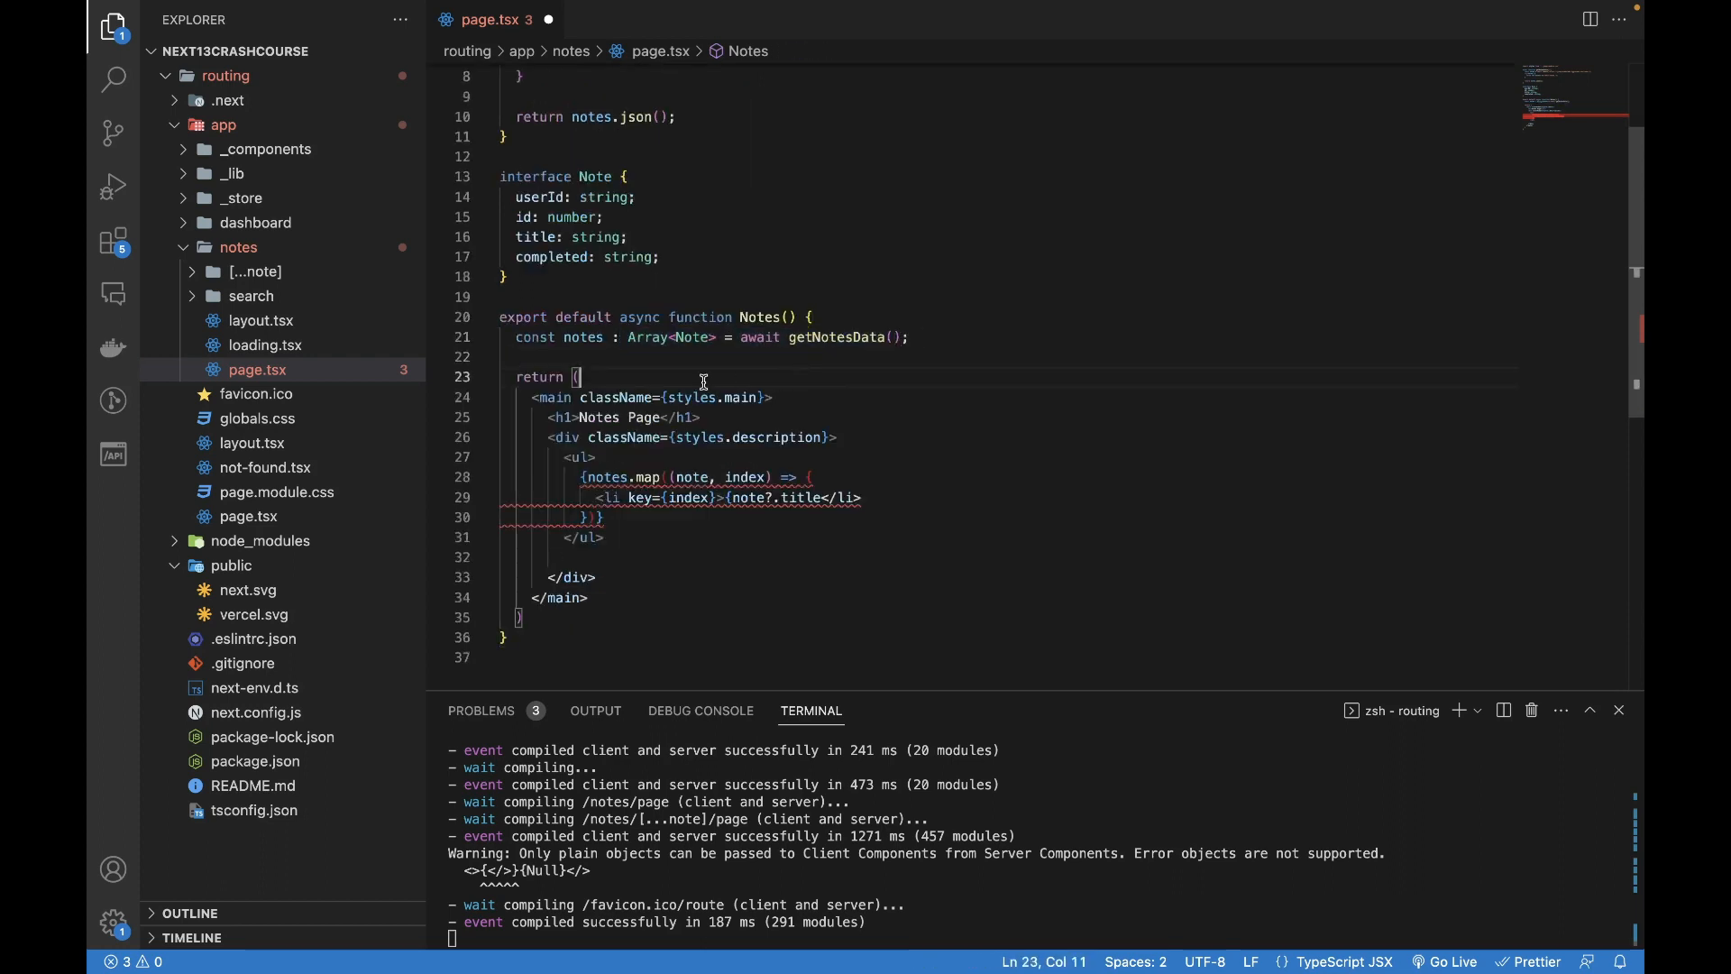
pyautogui.moveTo(583, 338)
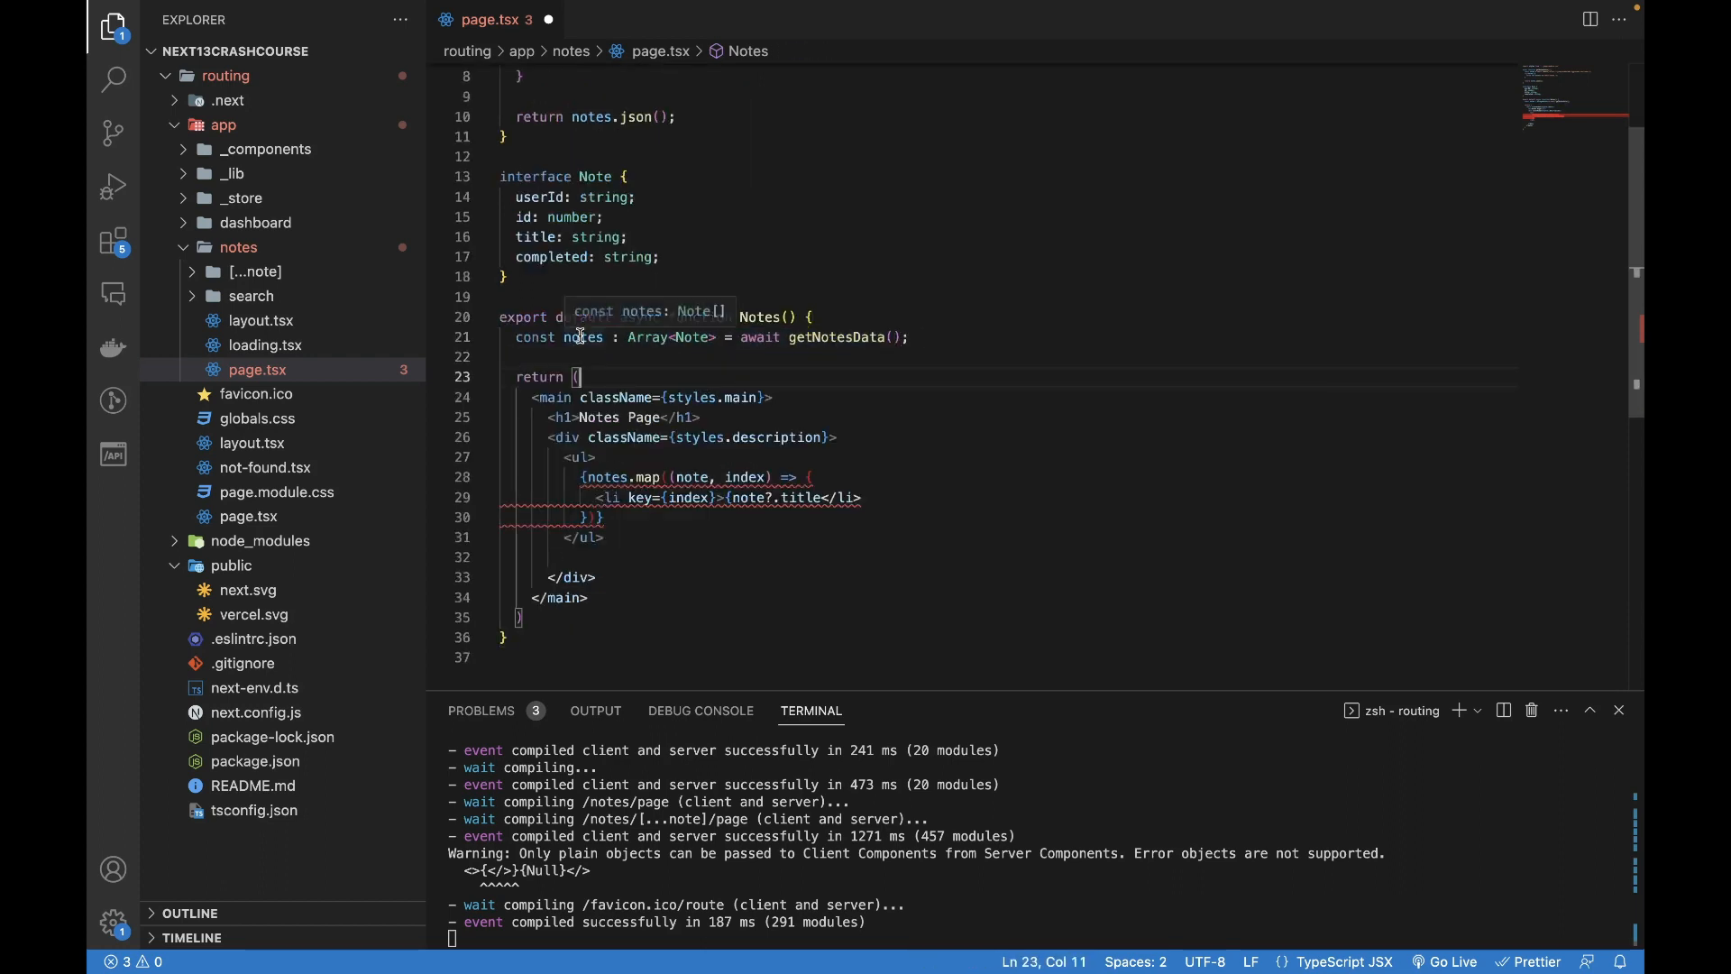
# - Check the notes variable's uses and move to the closing of the map call
pyautogui.doubleClick(582, 337)
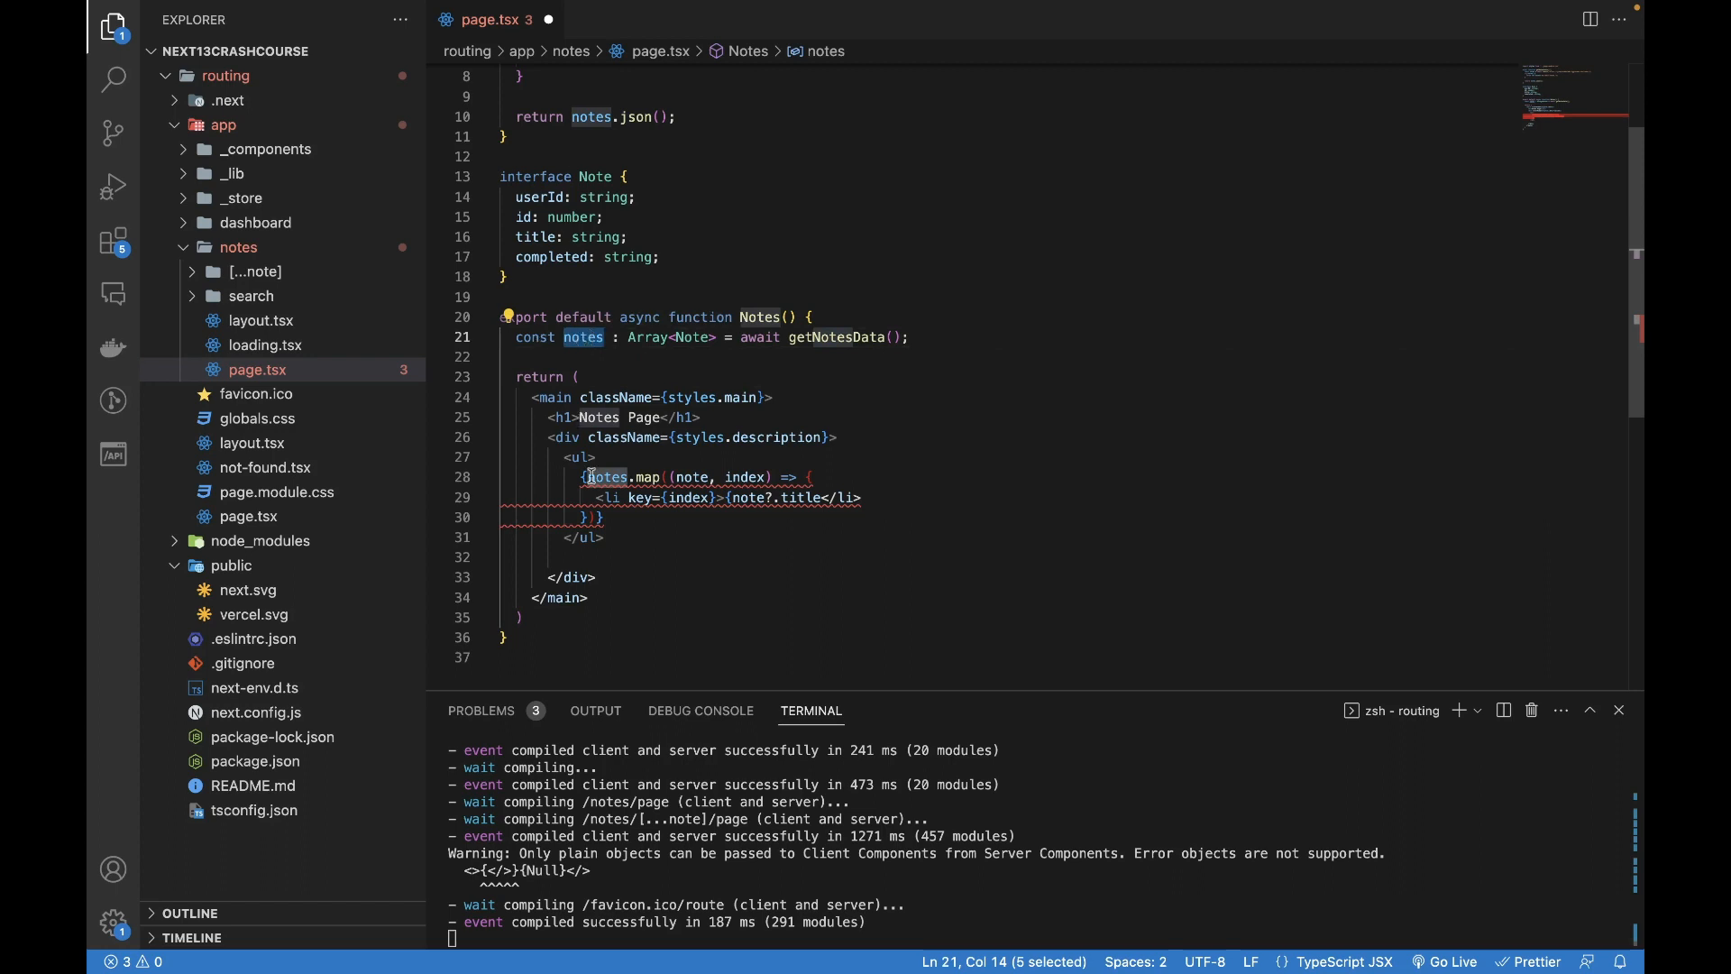
pyautogui.click(666, 541)
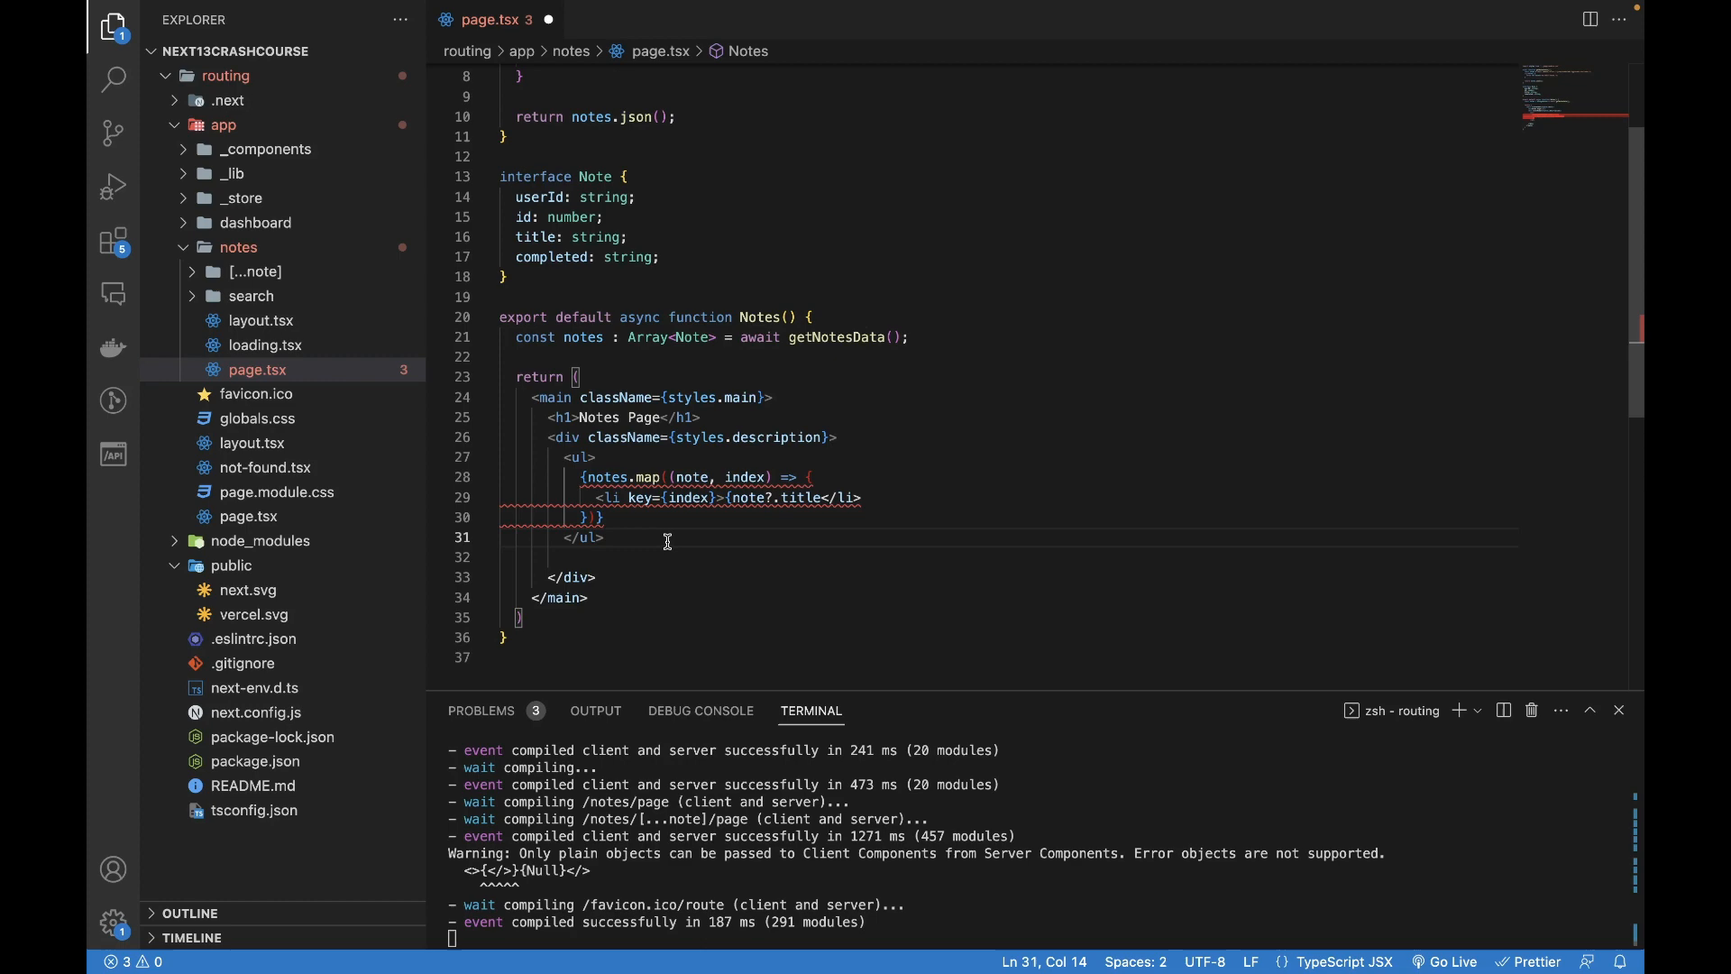
pyautogui.click(815, 476)
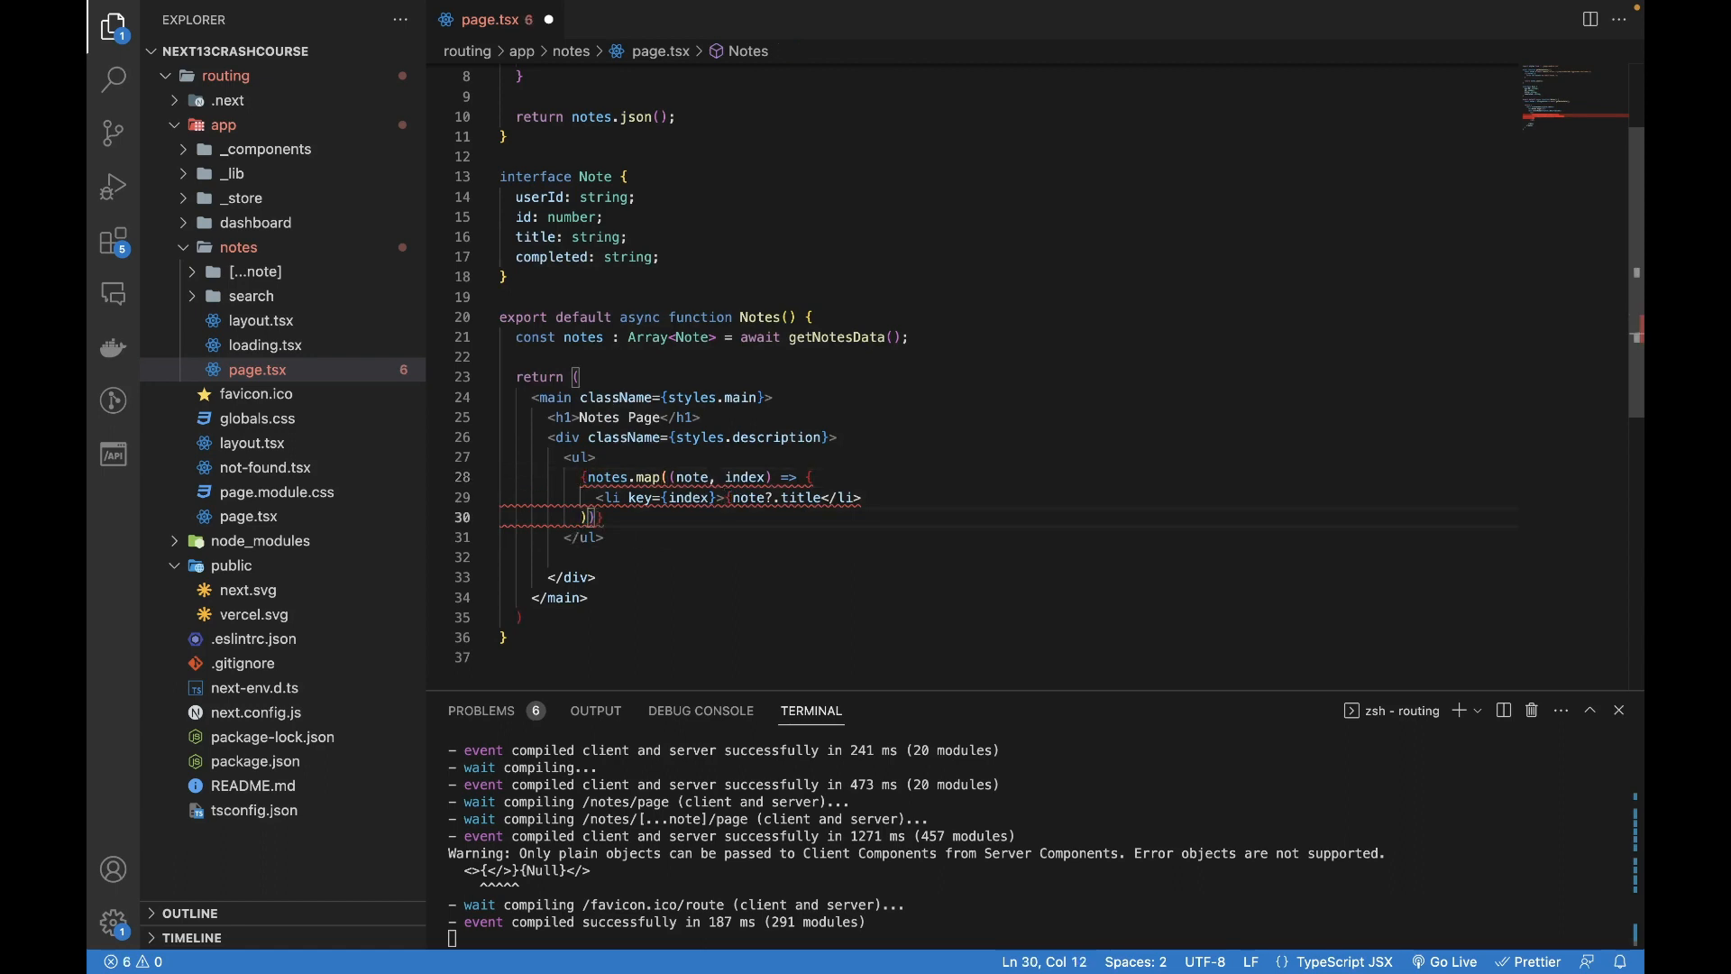
# - Put the opening brace on its own line before notes.map and reformat with Prettier on save
pyautogui.click(605, 516)
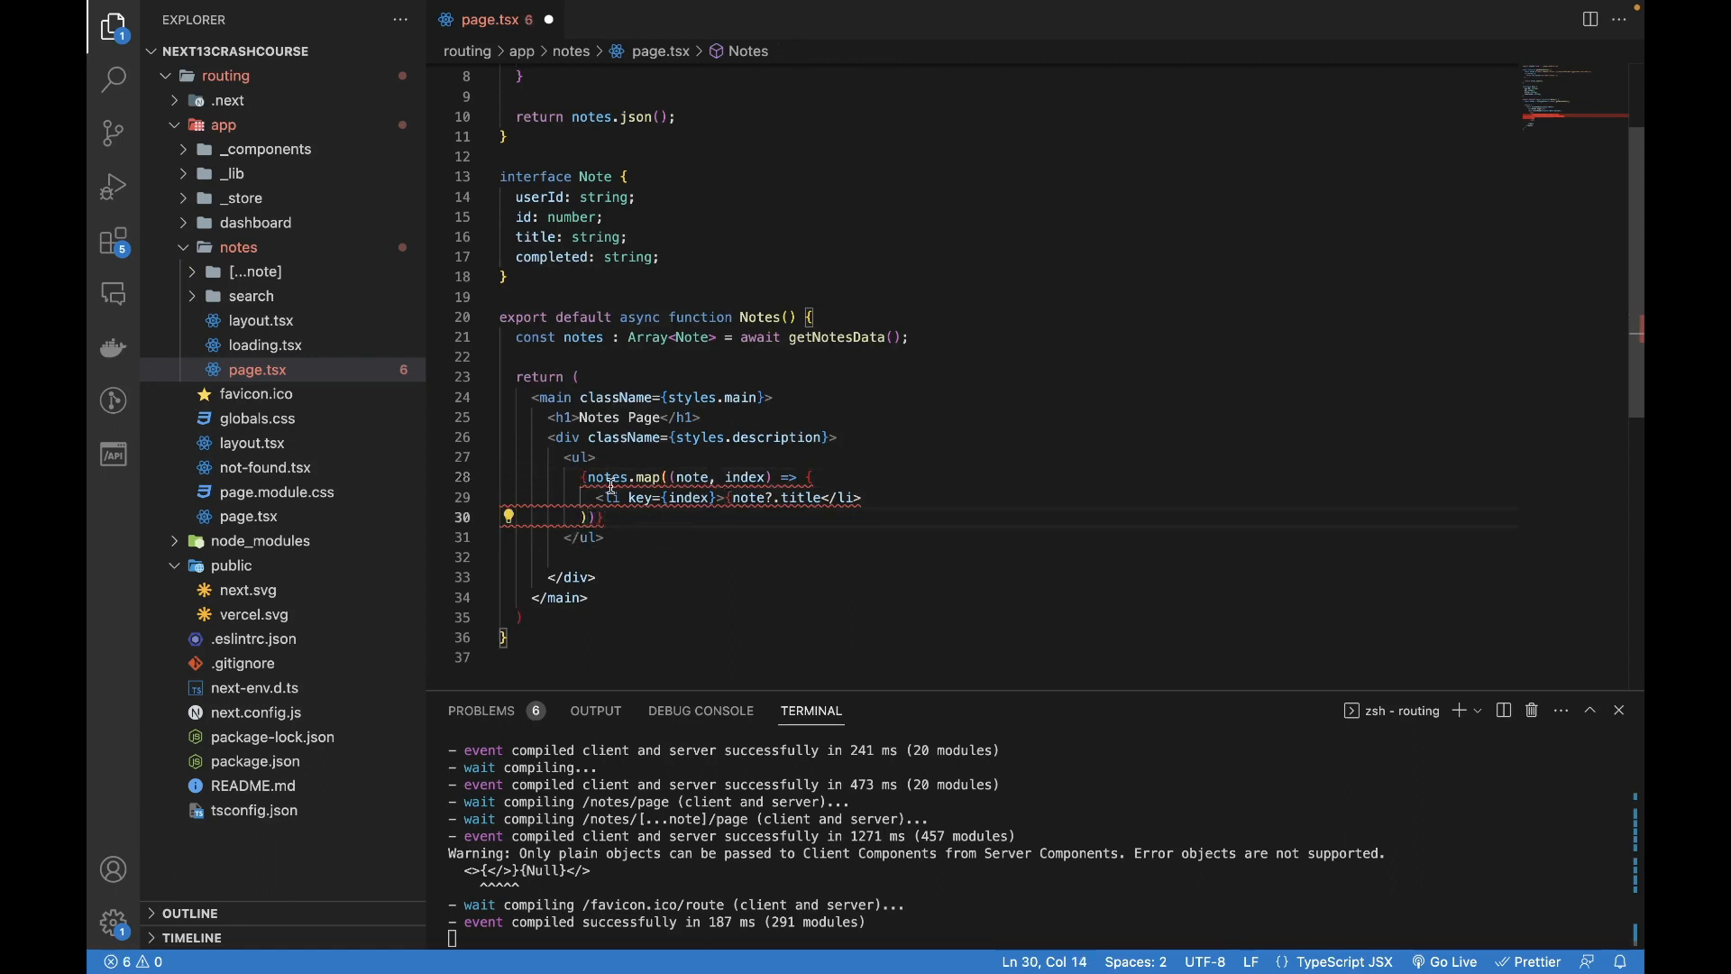
pyautogui.click(606, 476)
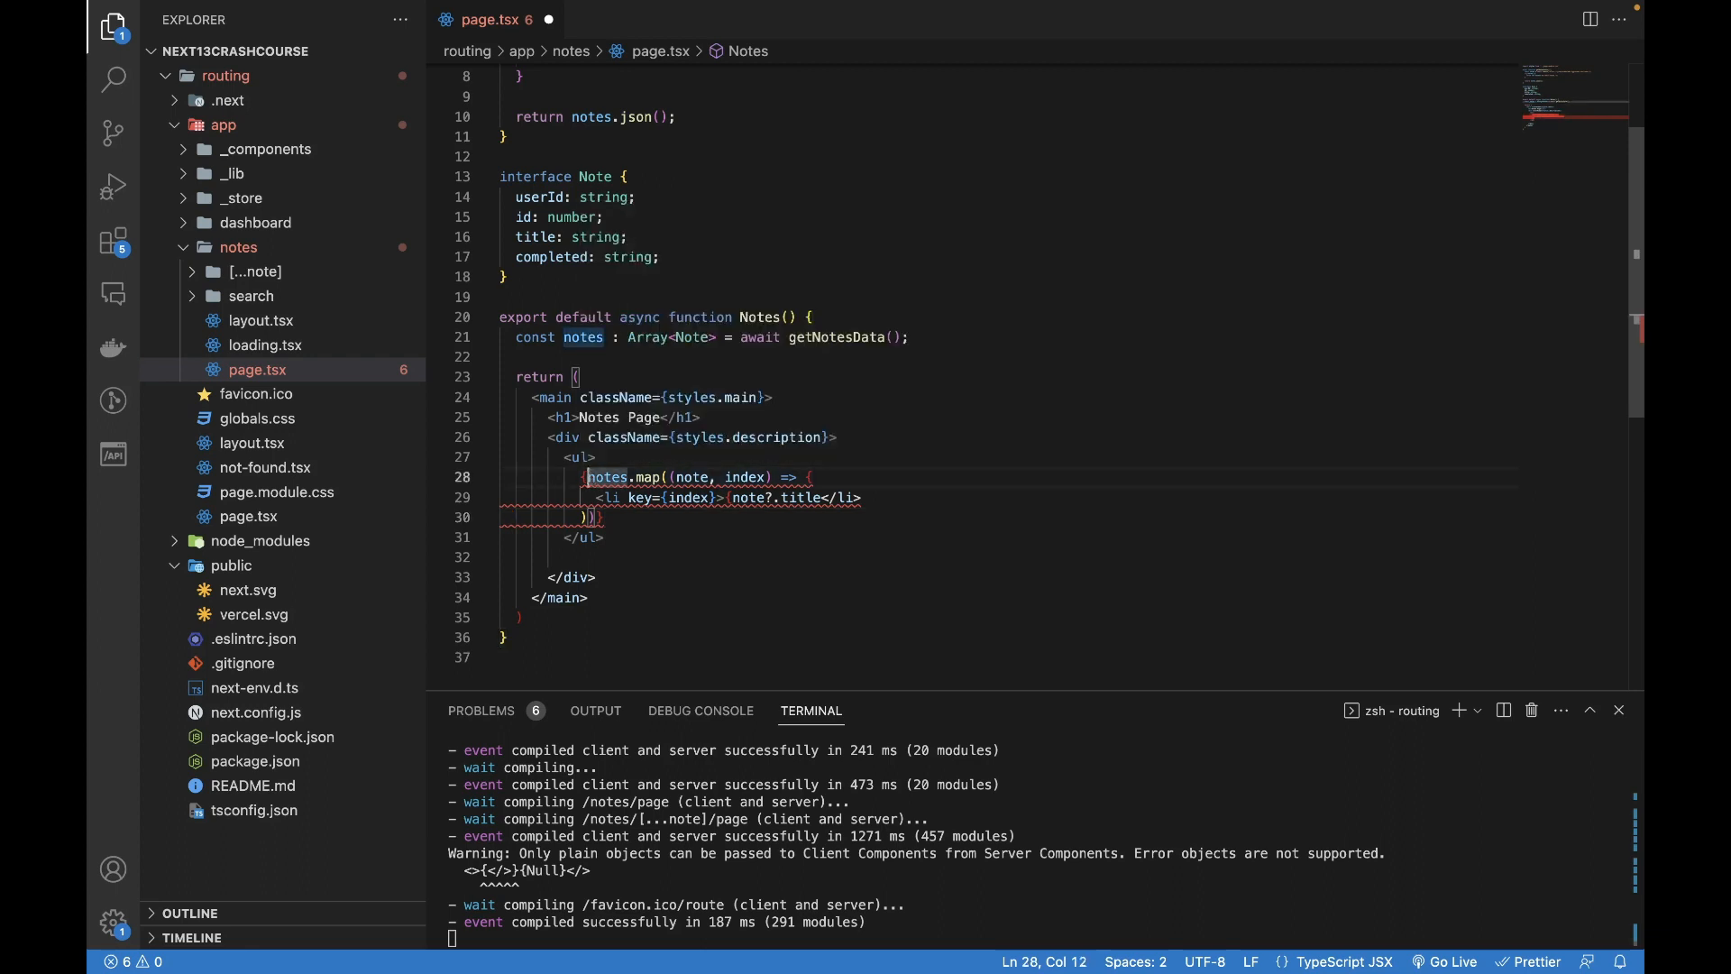
pyautogui.press('Enter')
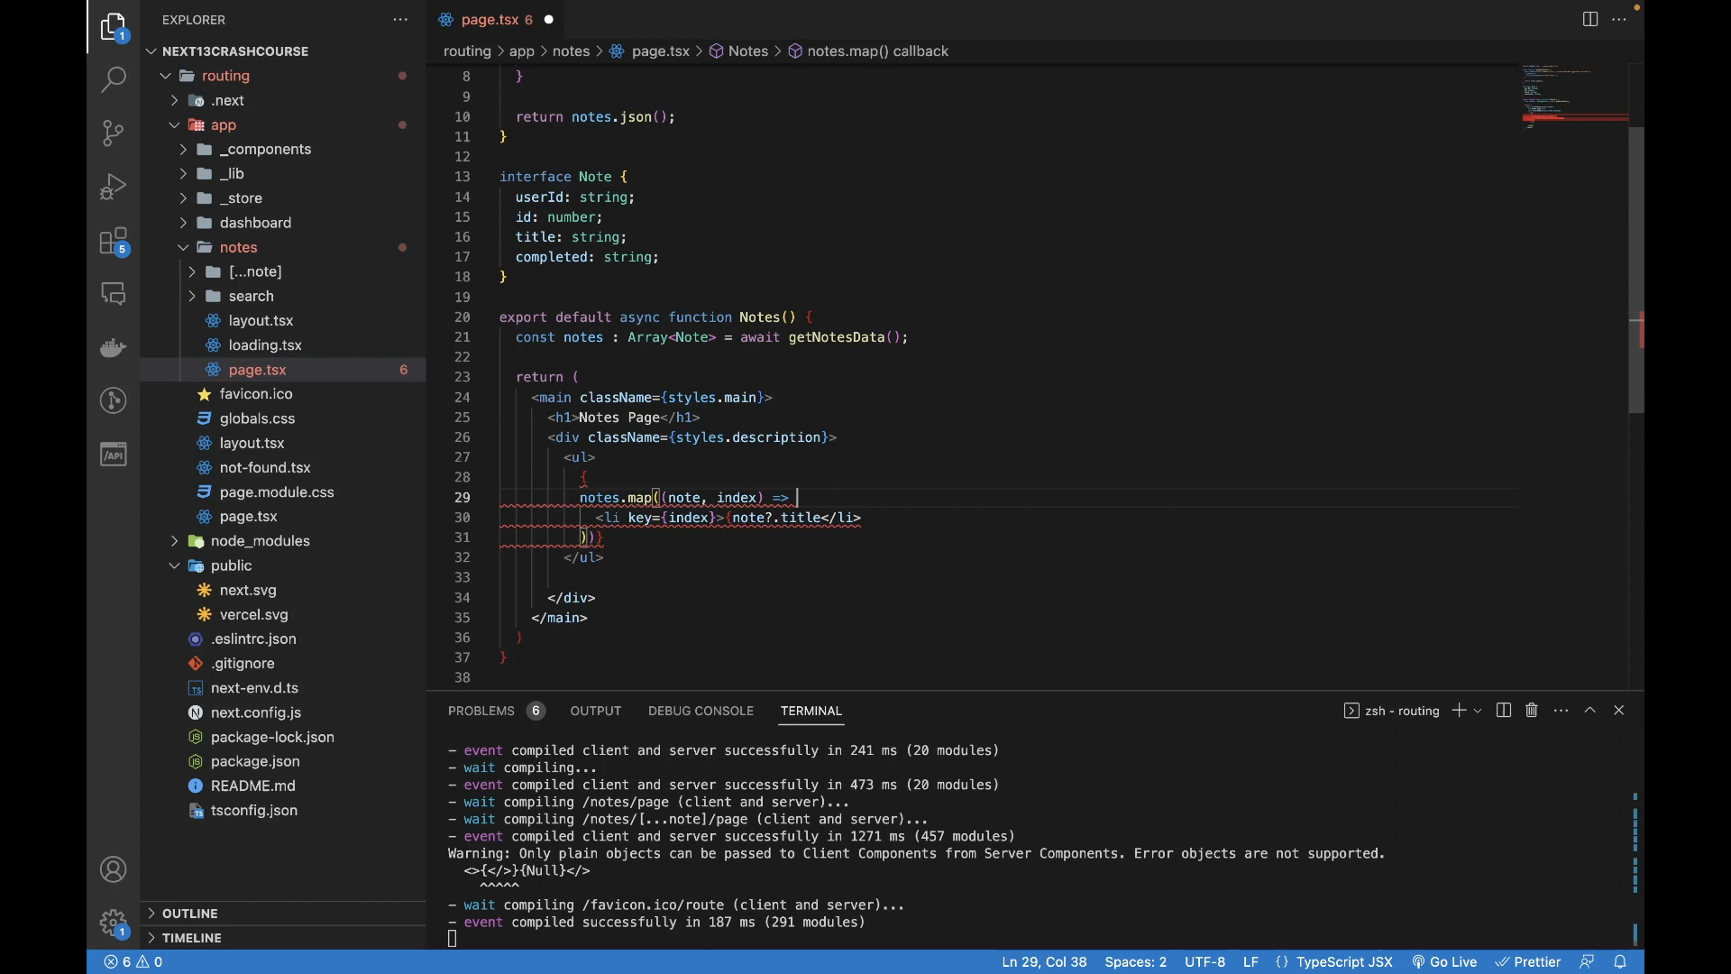
pyautogui.write('{')
pyautogui.write(' (')
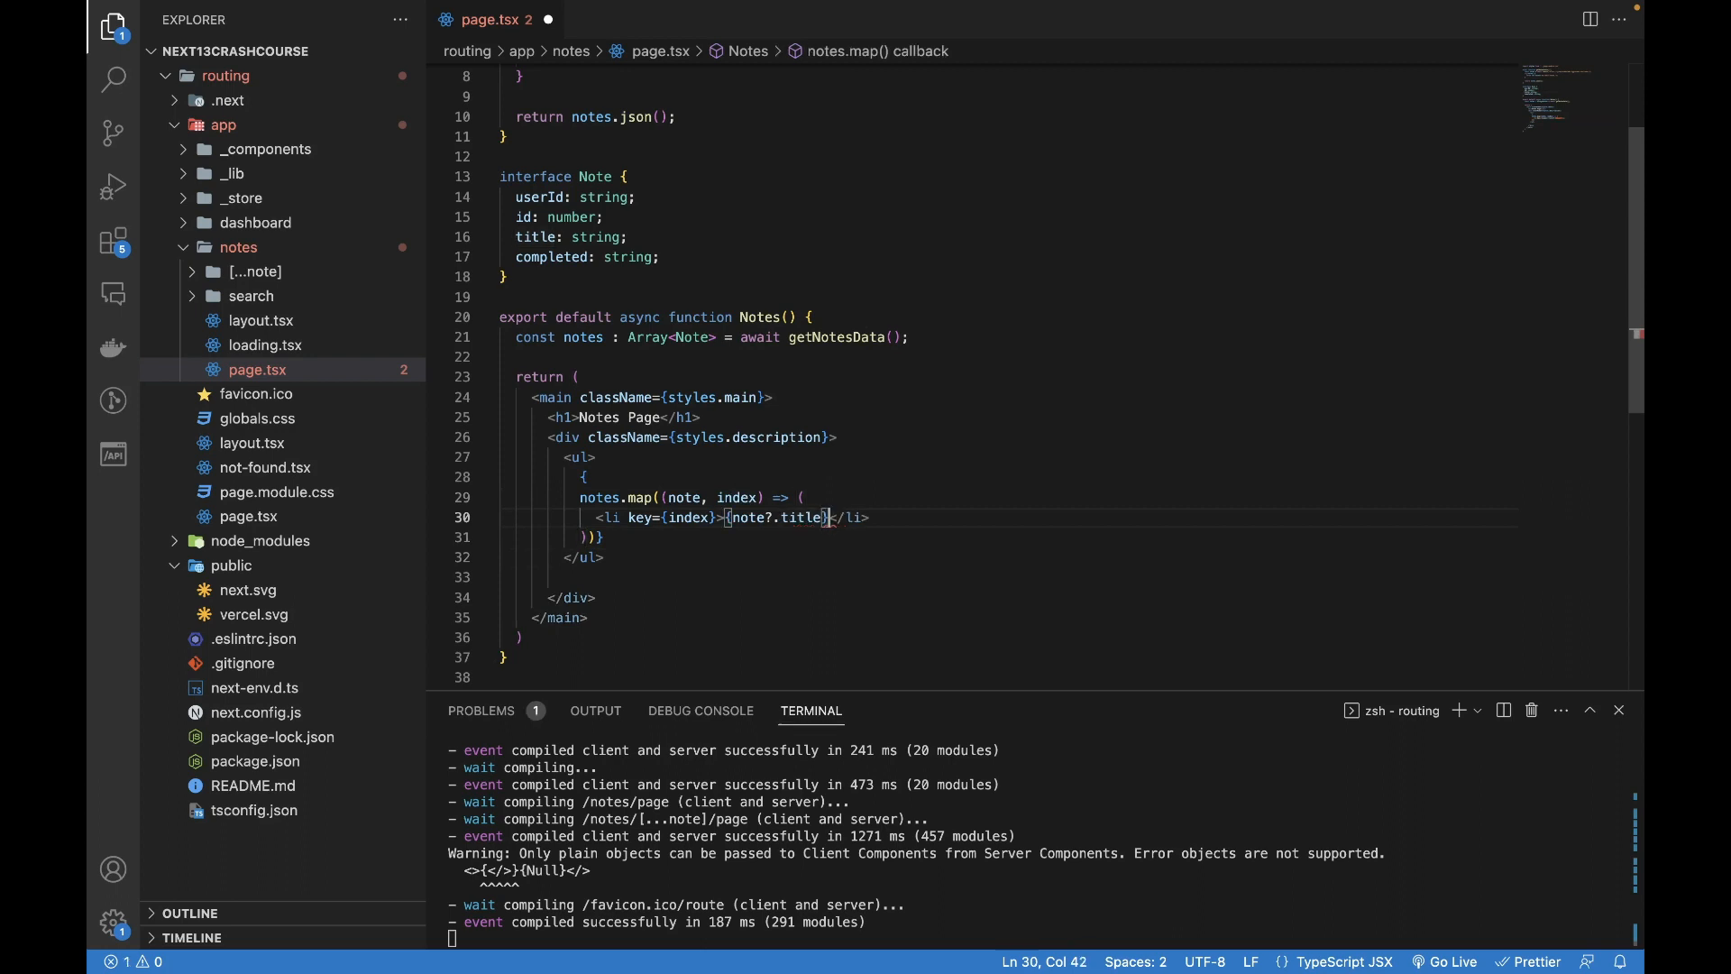
pyautogui.press('ctrl+s')
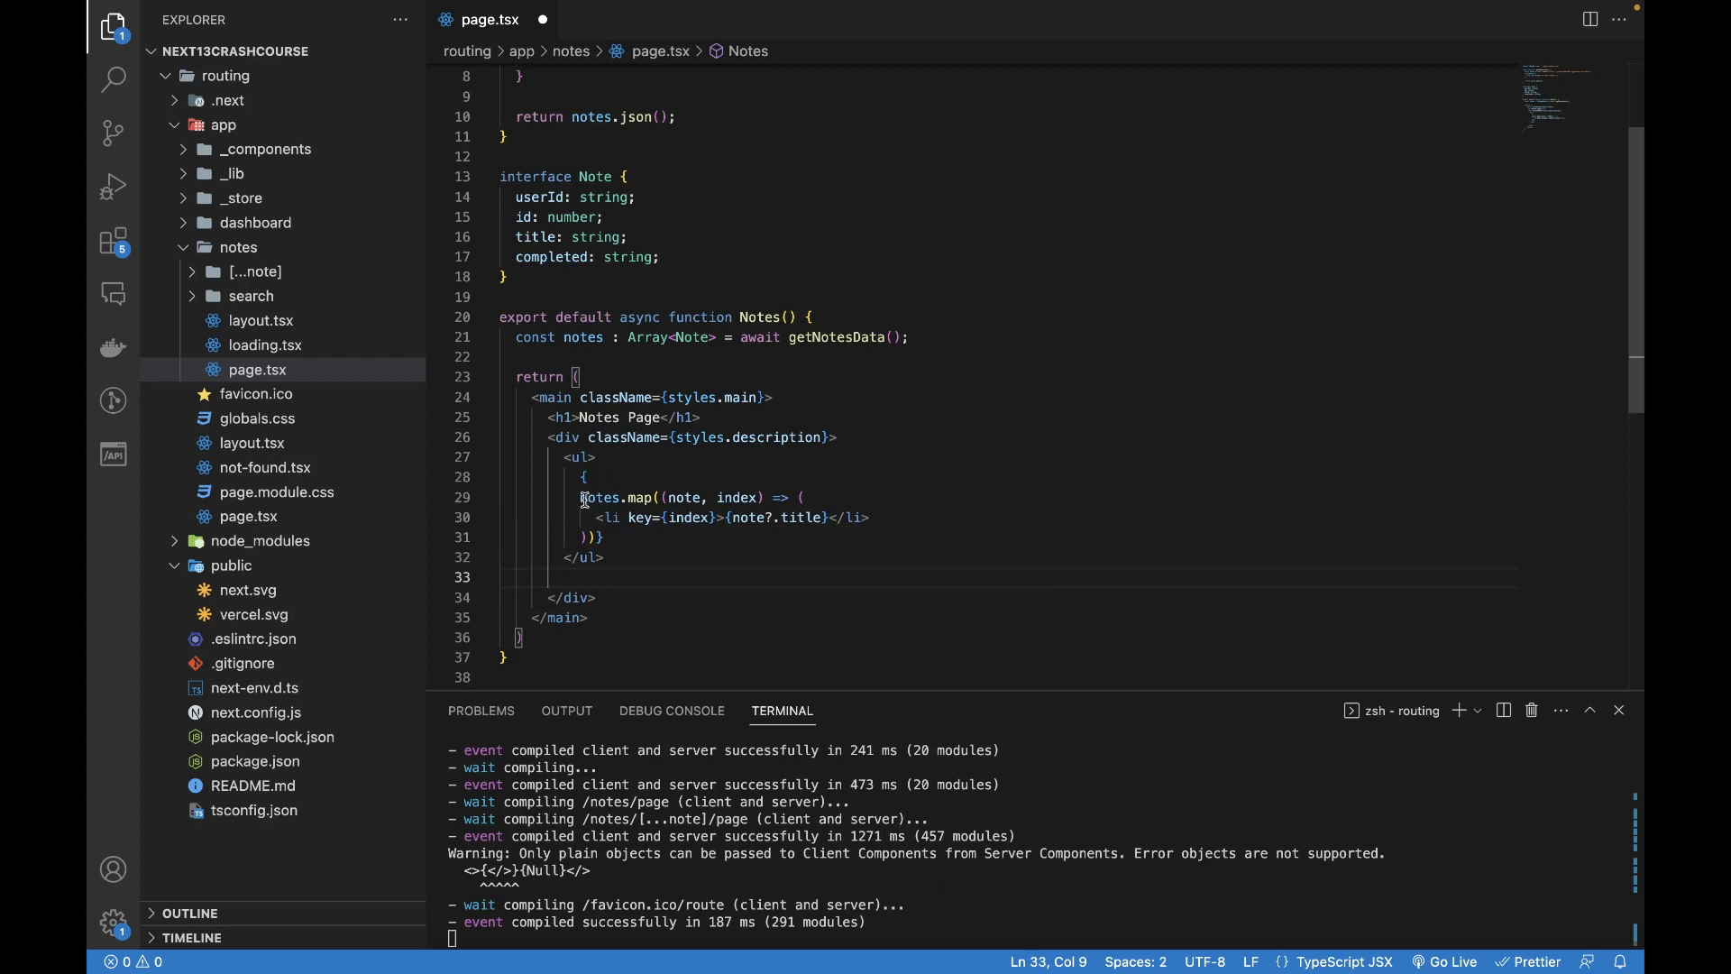
# - Review the map callback and note title expression so the list renders with no remaining problems
pyautogui.doubleClick(598, 498)
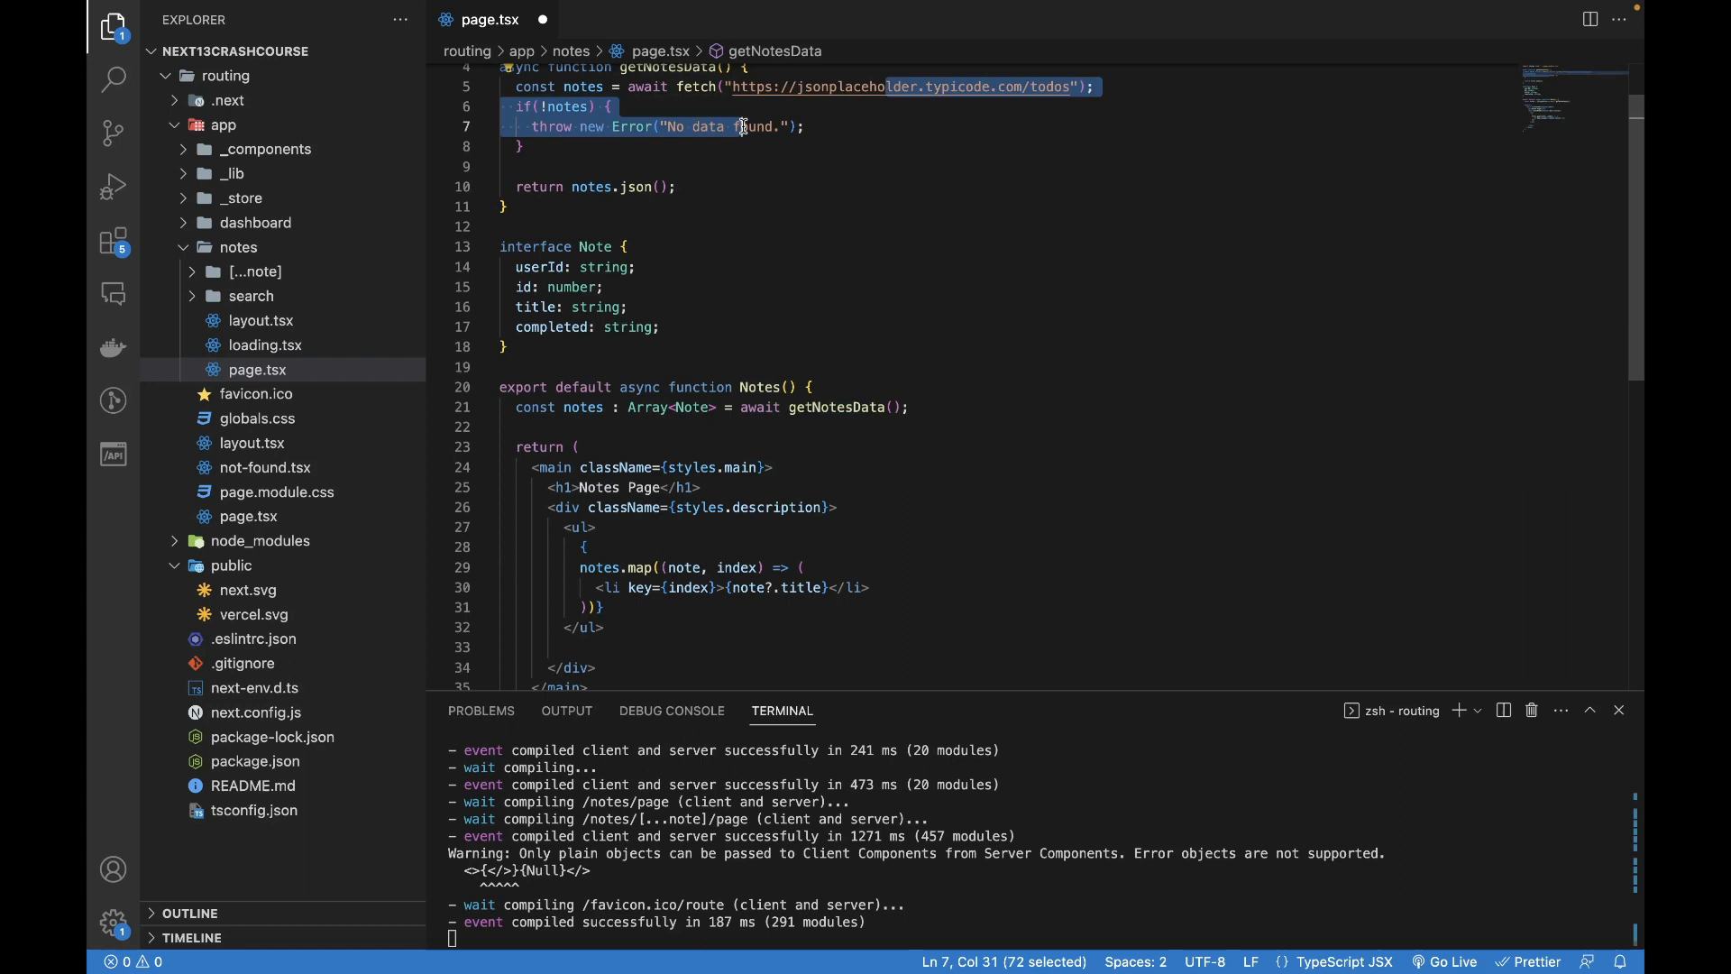
pyautogui.click(599, 608)
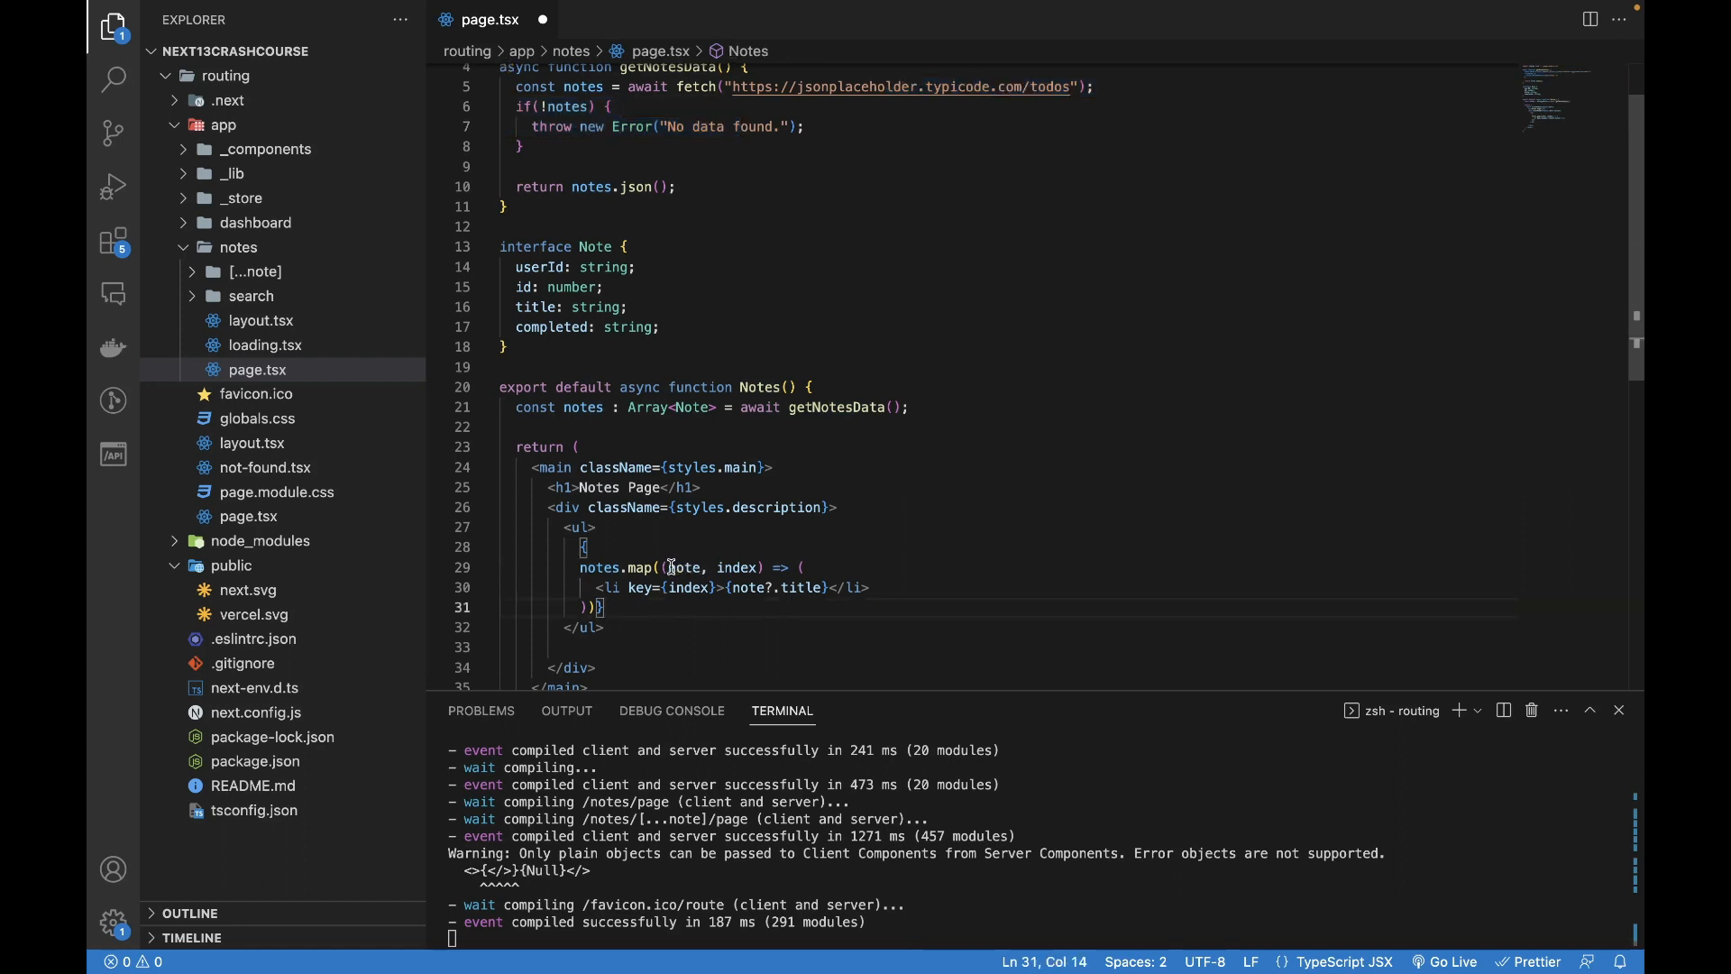
pyautogui.doubleClick(685, 567)
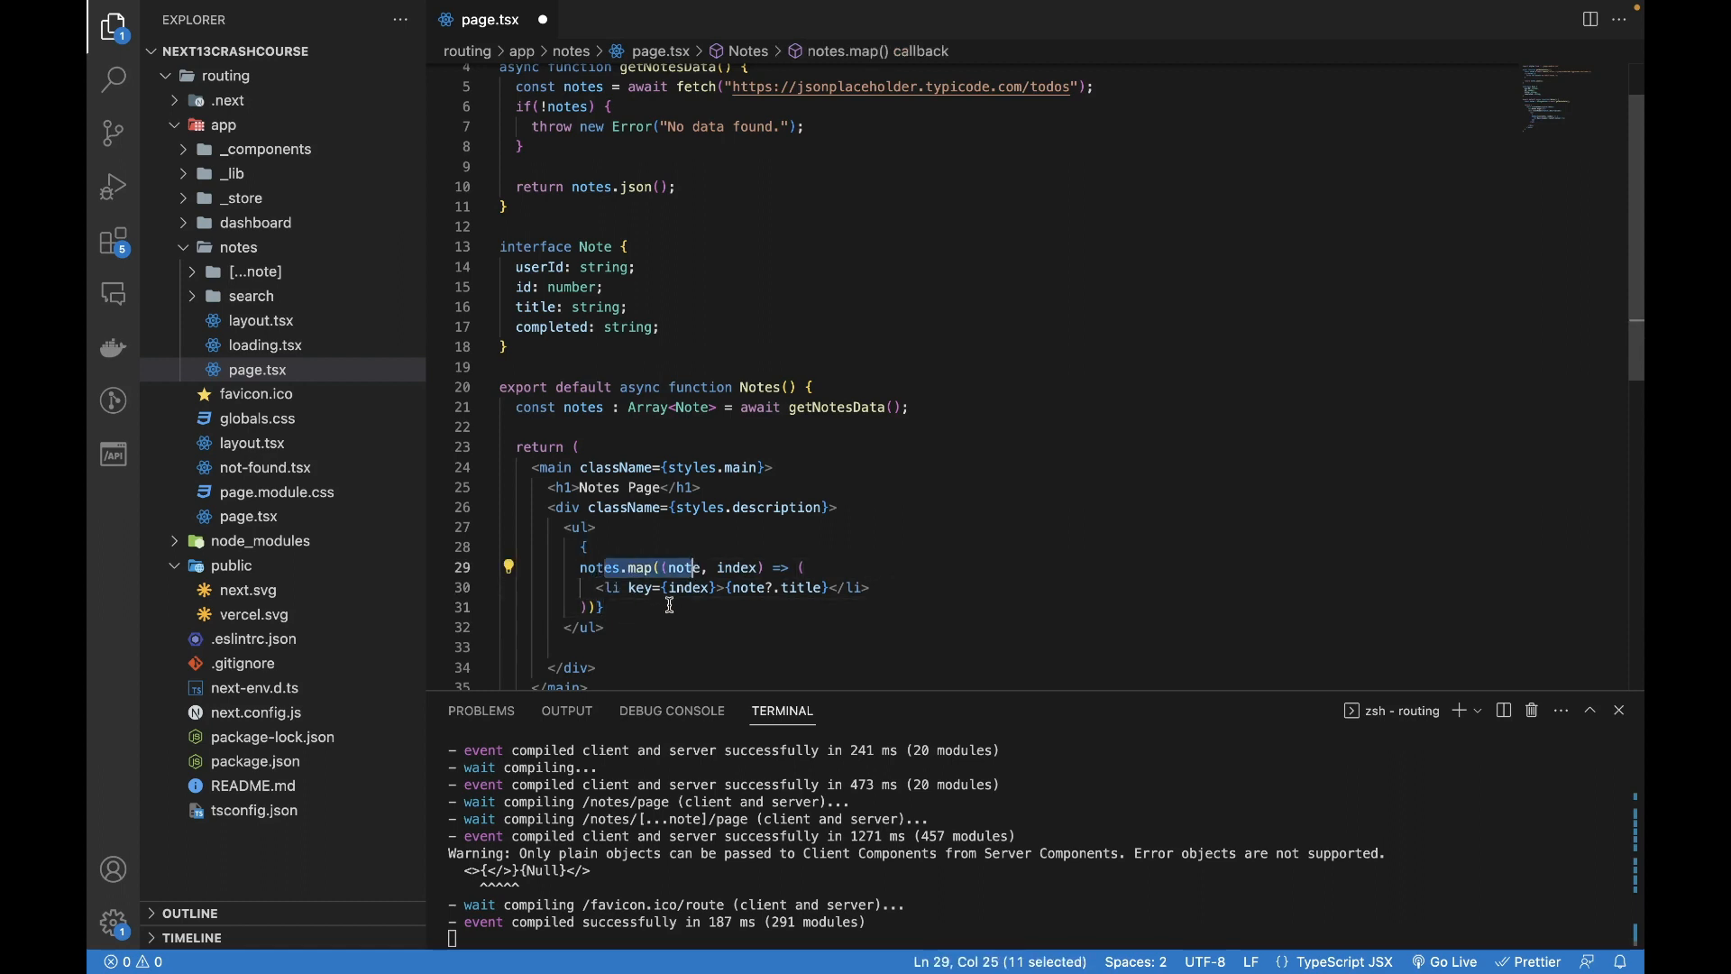
pyautogui.click(600, 606)
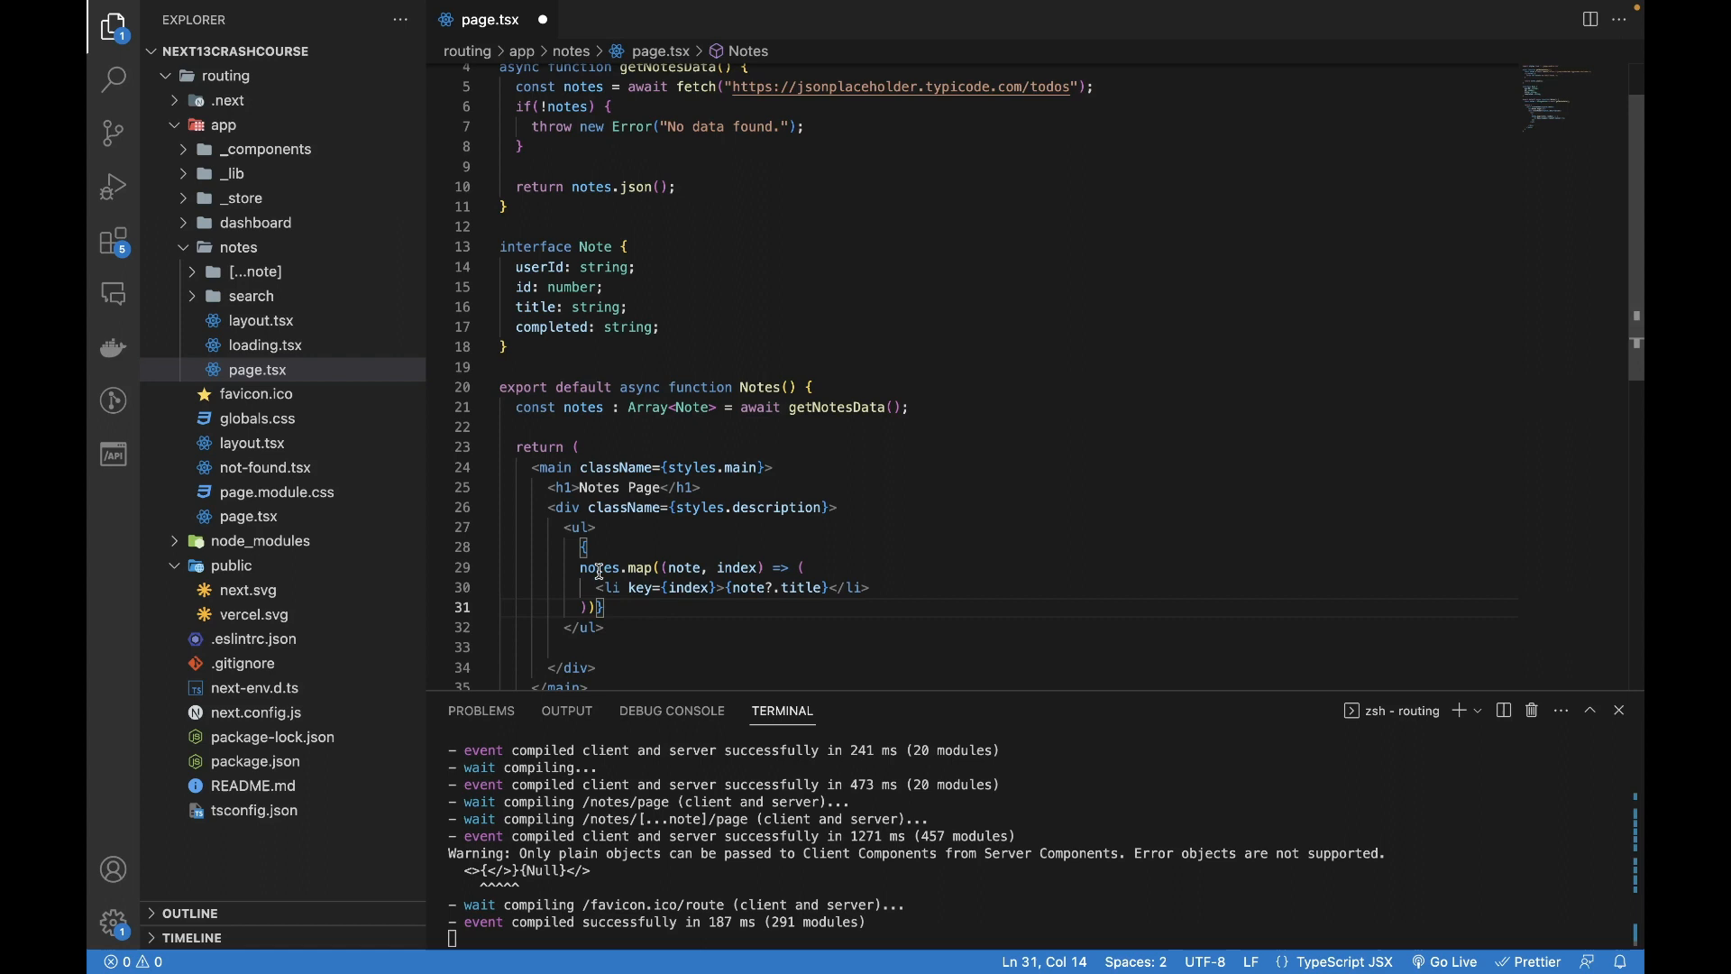
pyautogui.click(606, 627)
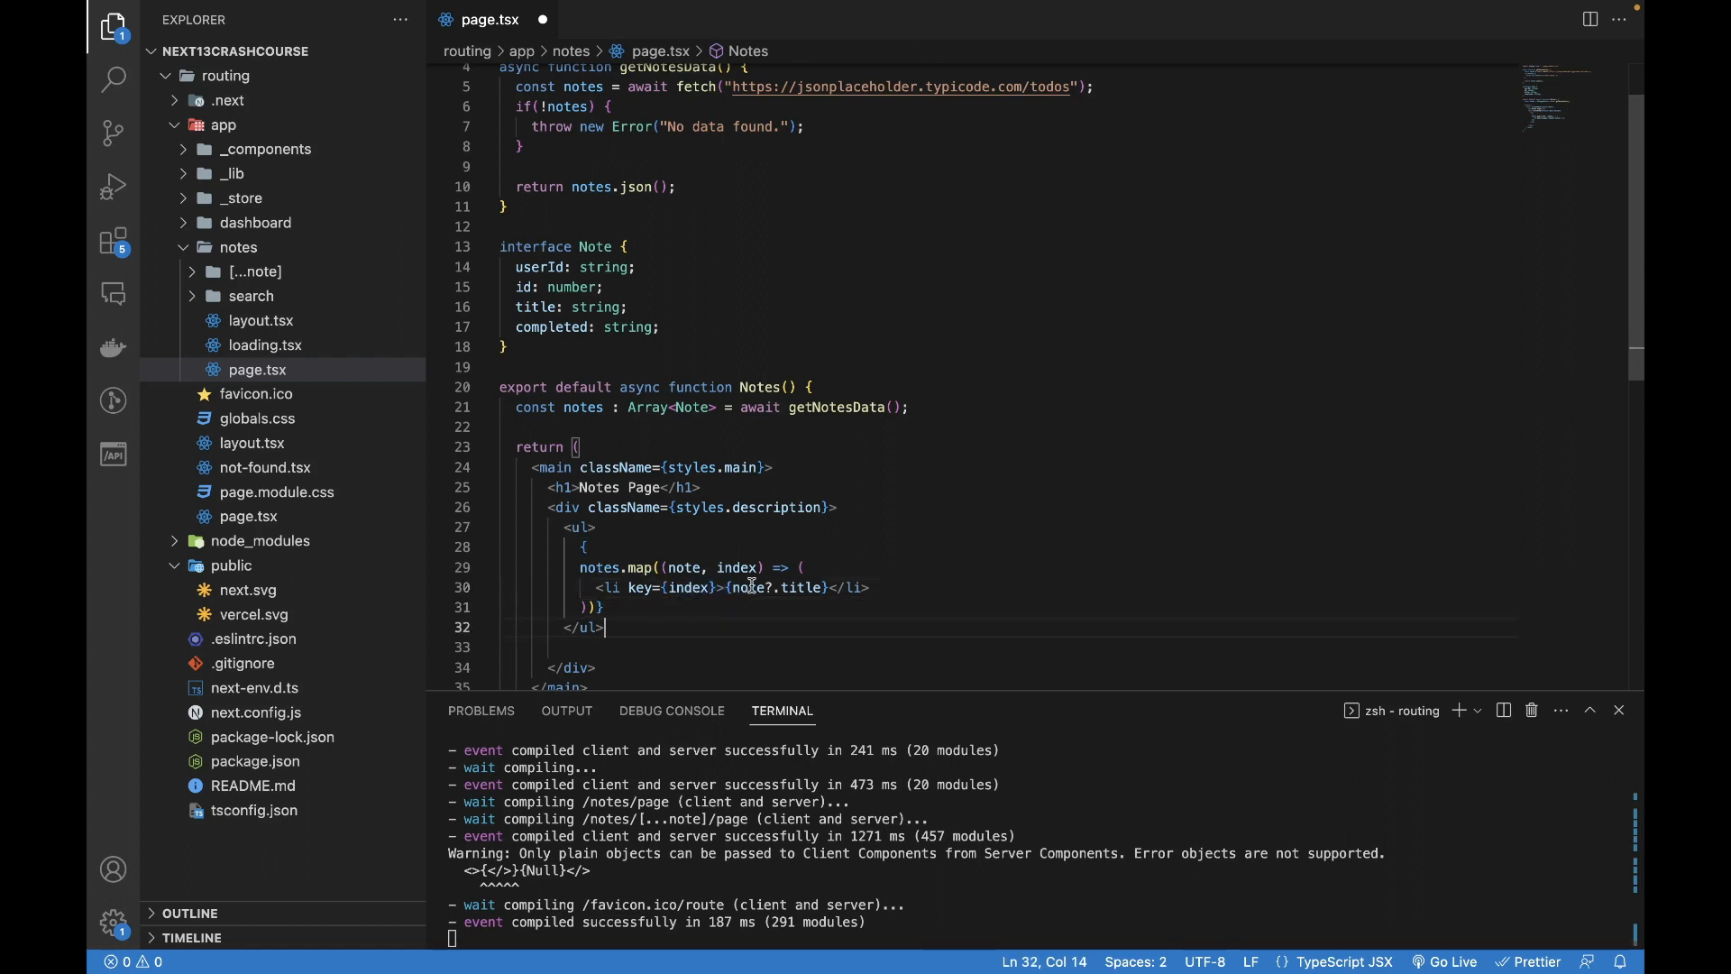
pyautogui.doubleClick(775, 586)
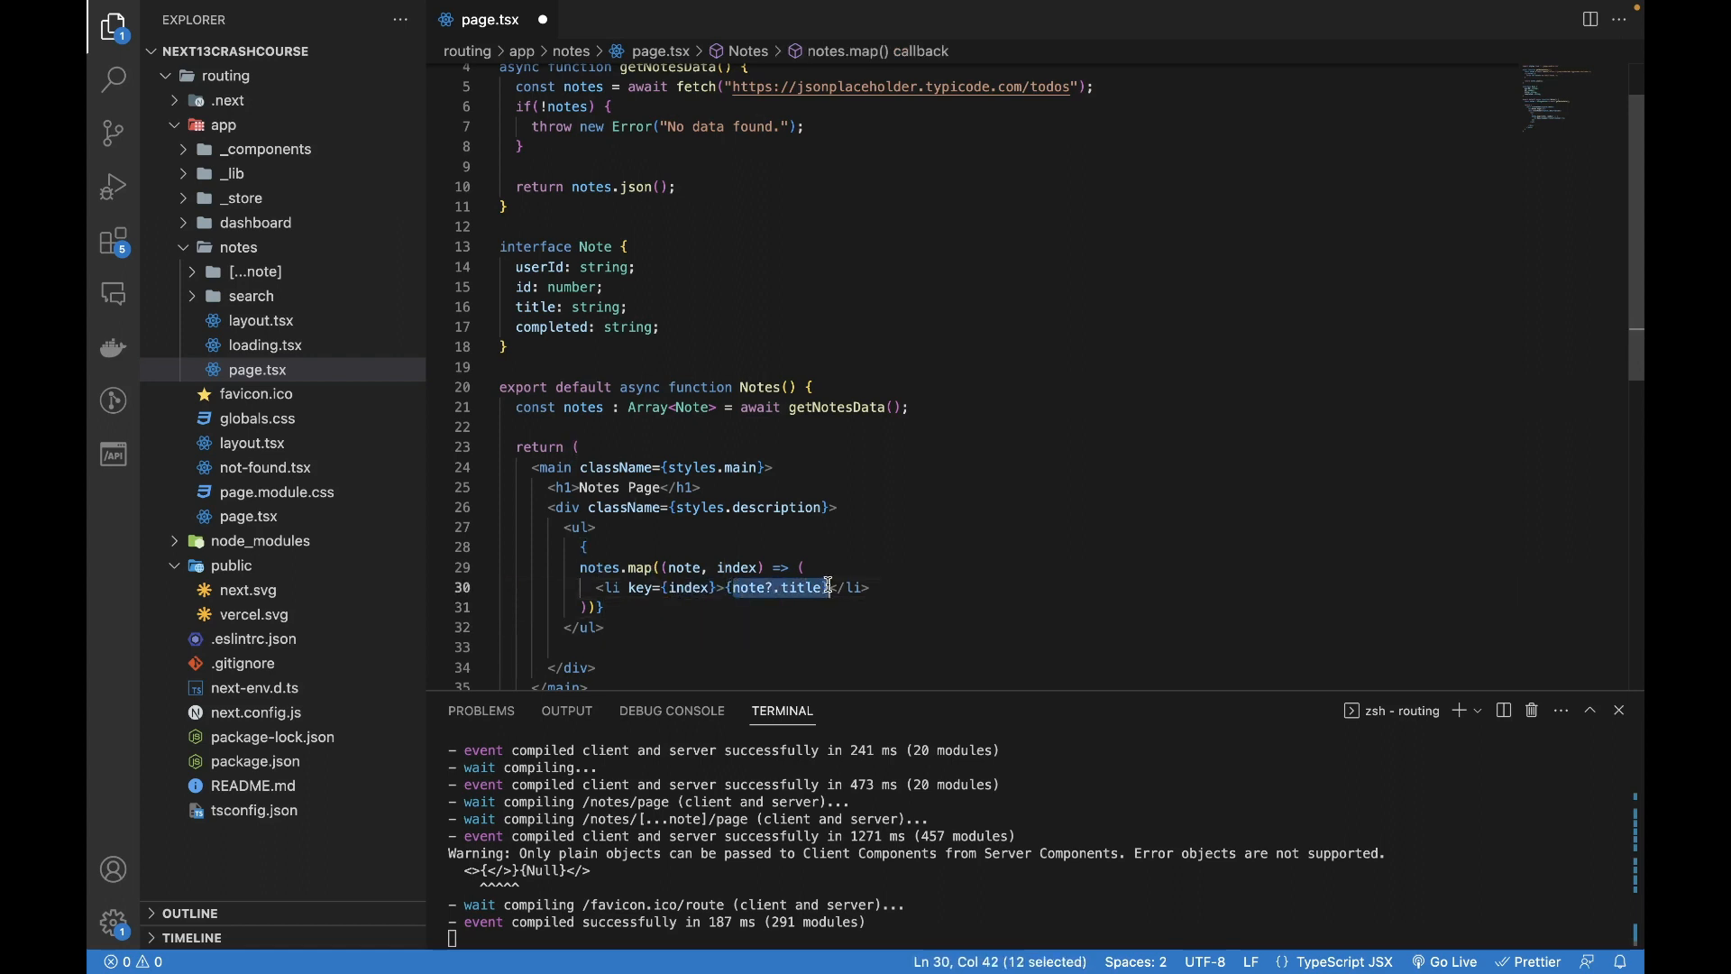
pyautogui.scroll(3)
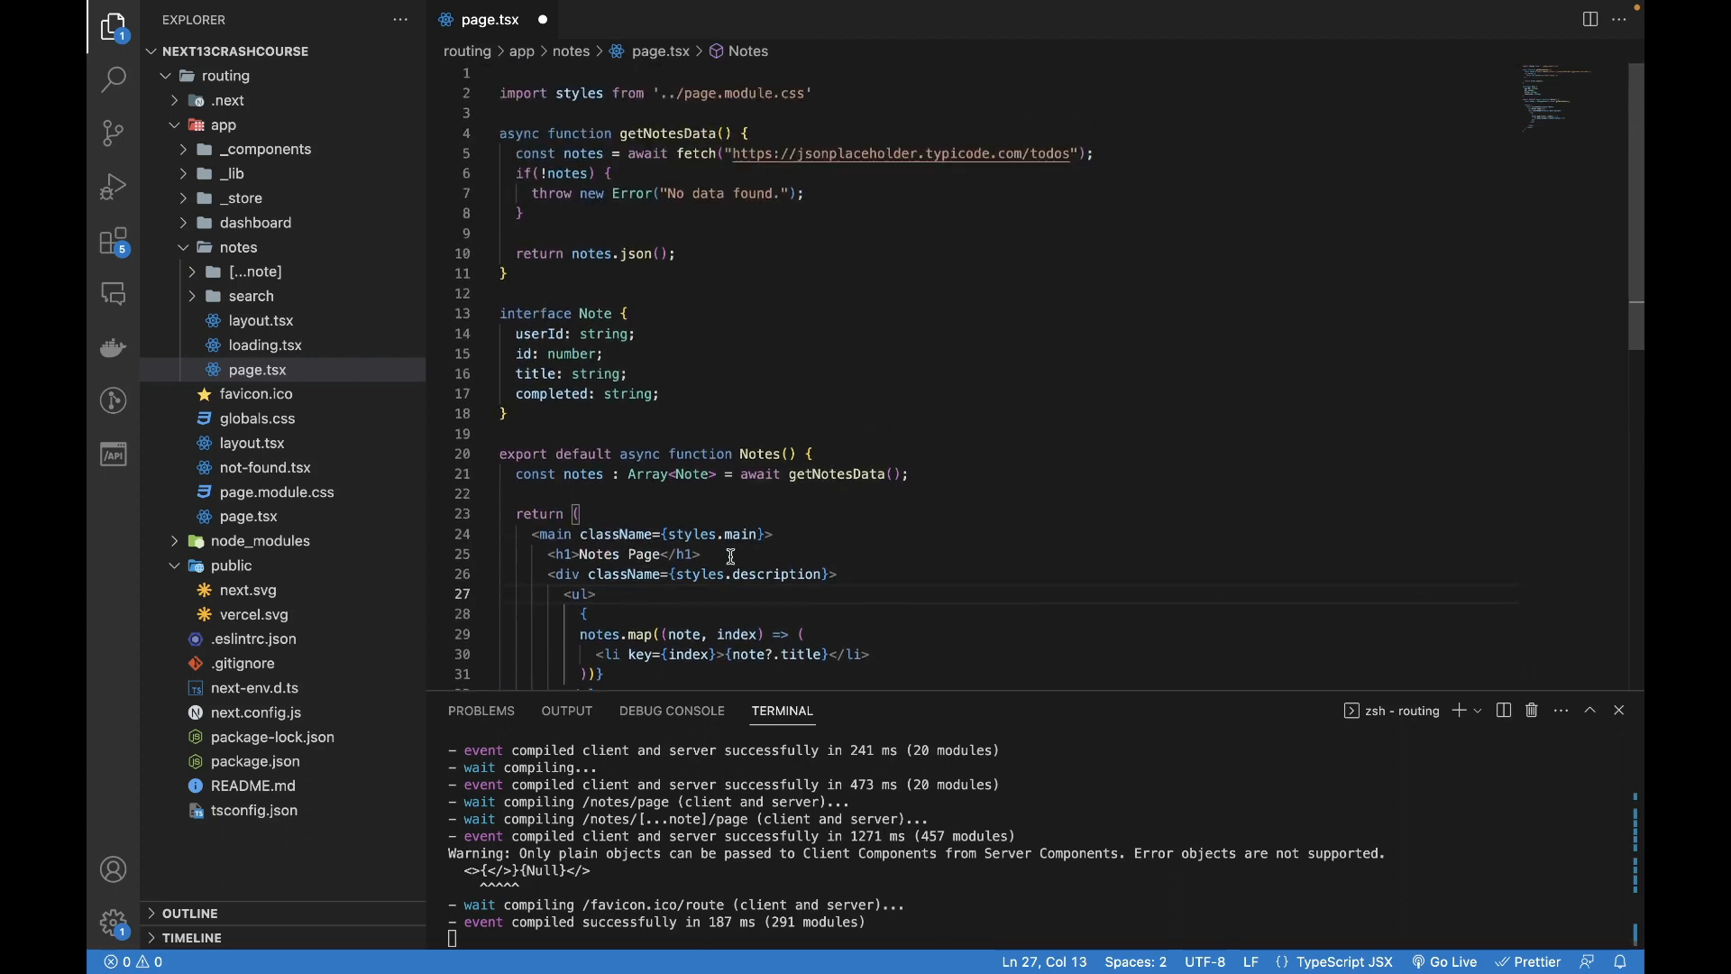
pyautogui.click(922, 377)
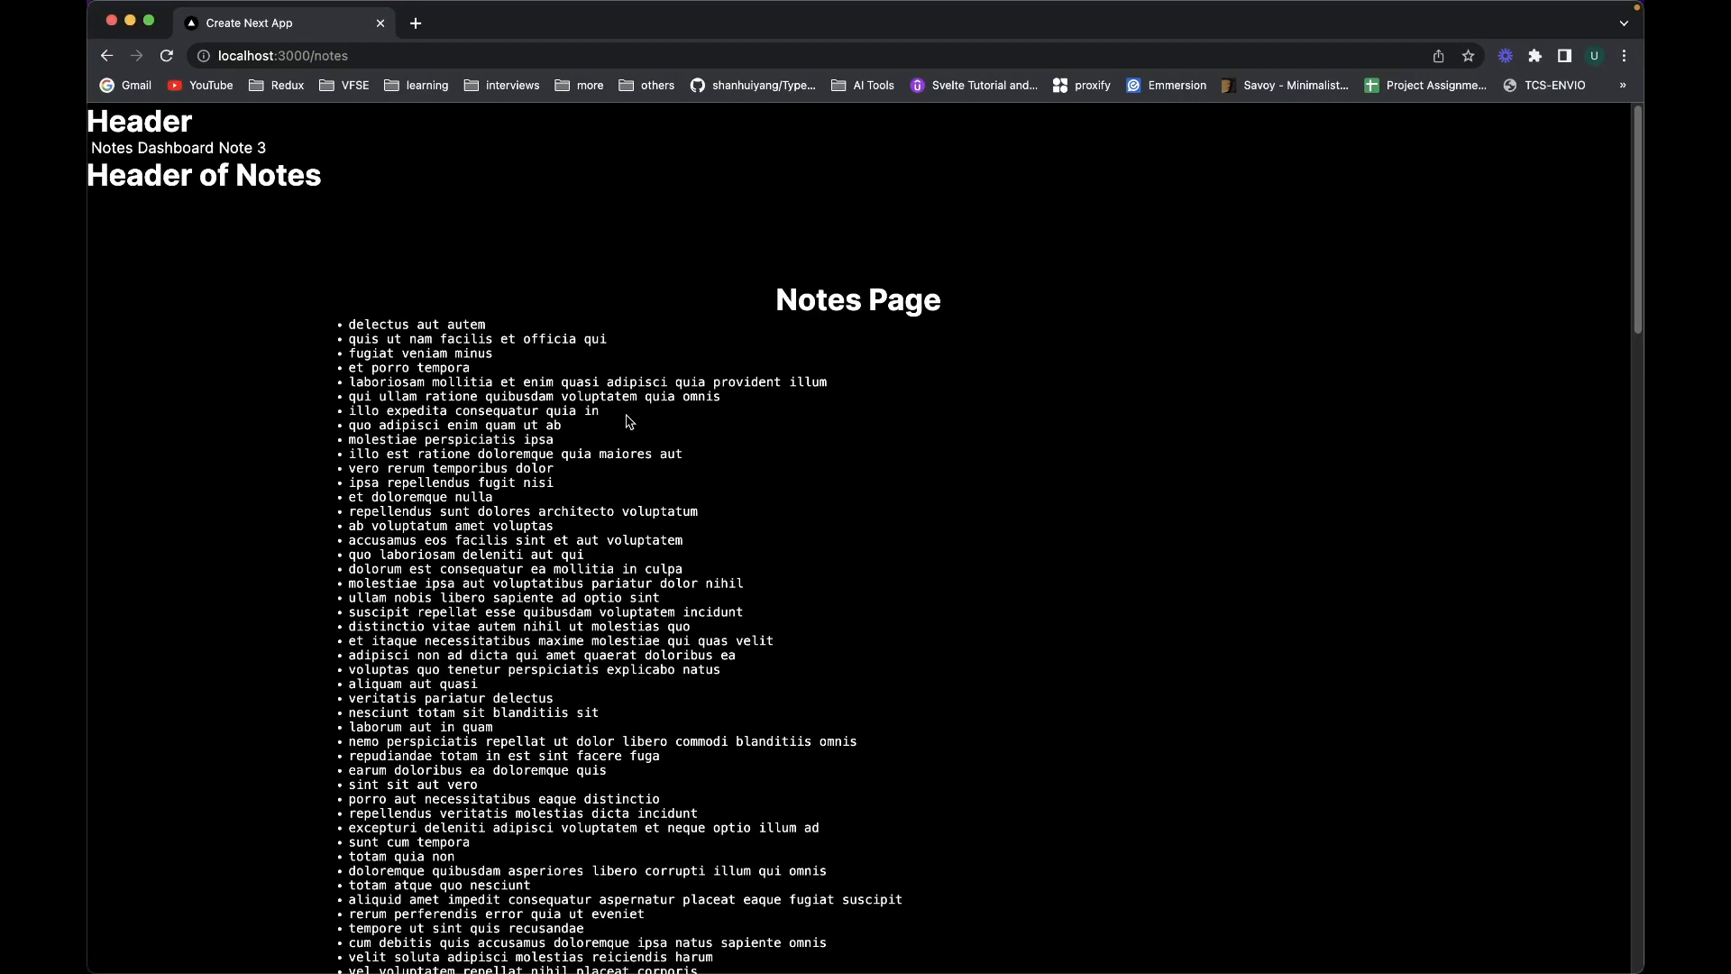
pyautogui.moveTo(352, 329)
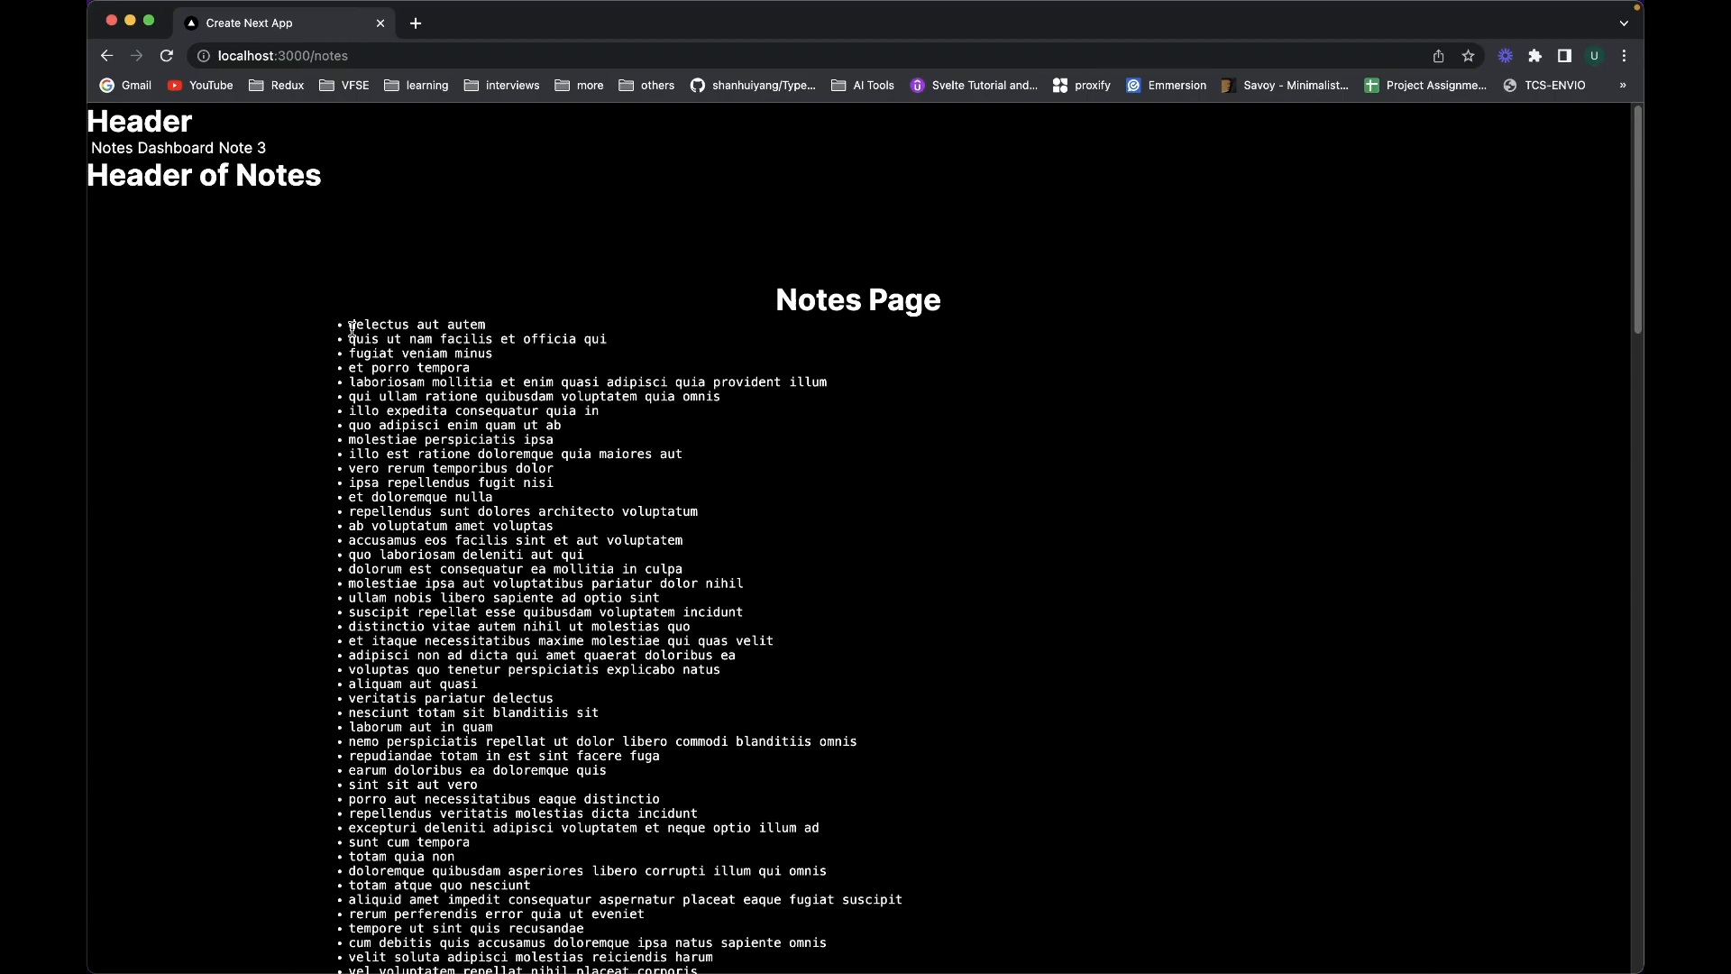
# - Scroll through the rendered todo title list and back to the top of the notes page
pyautogui.scroll(-3)
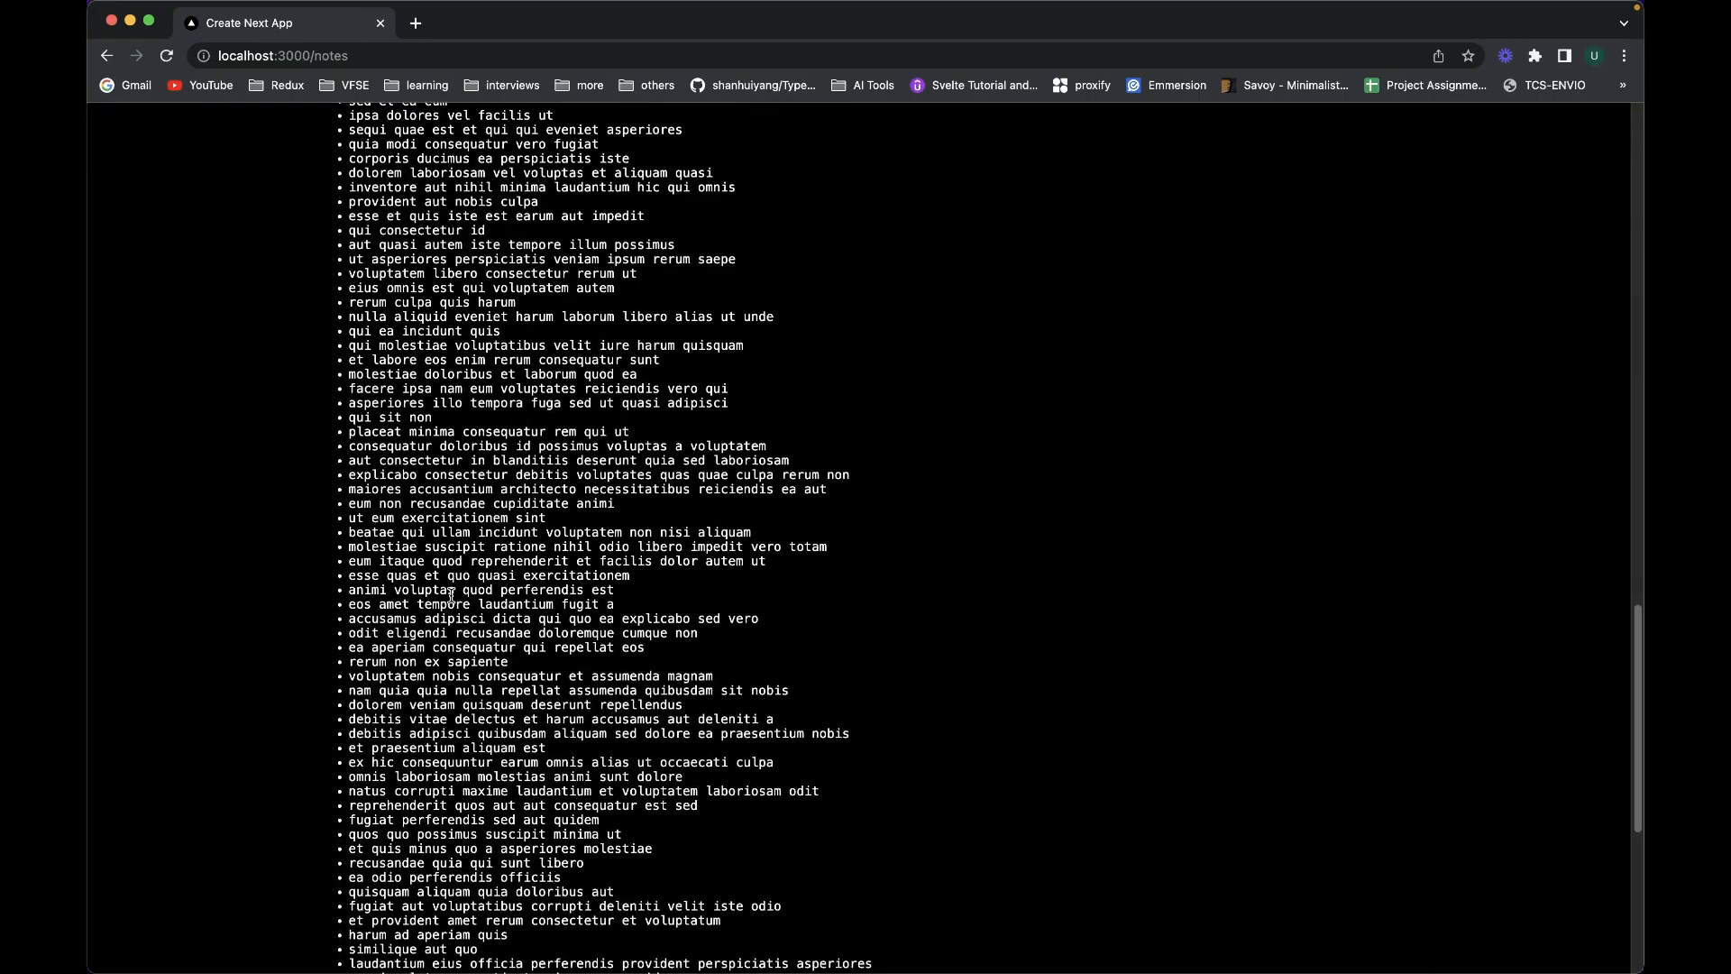
pyautogui.scroll(-3)
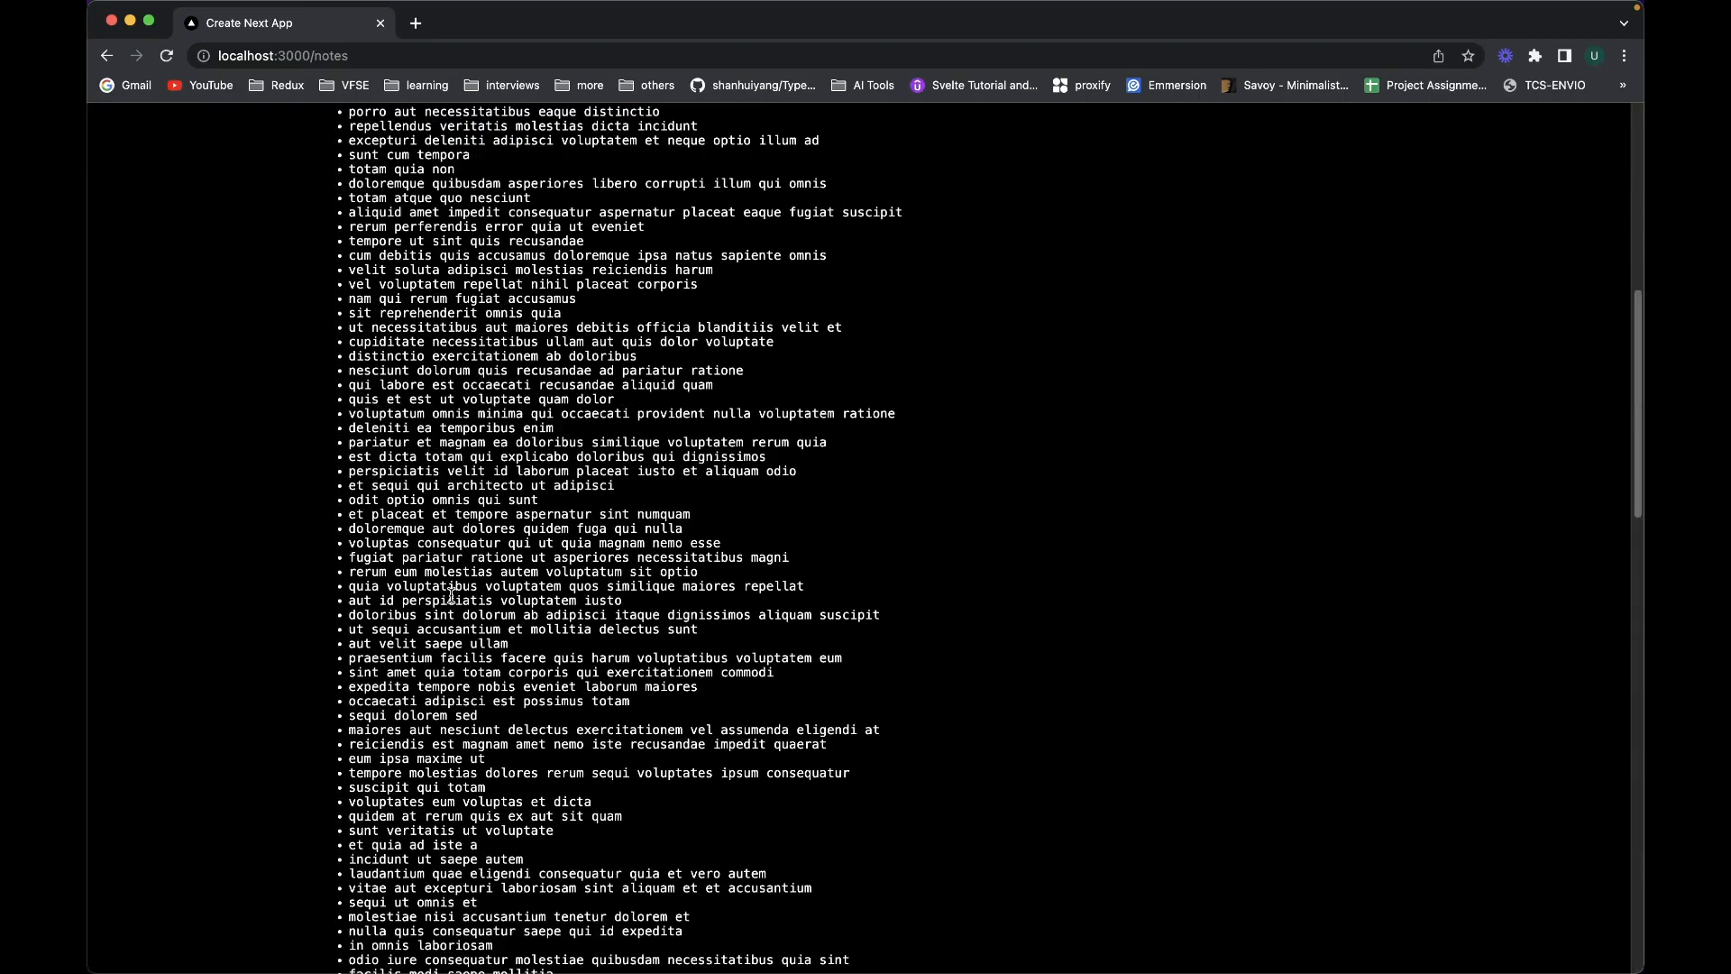
pyautogui.scroll(3)
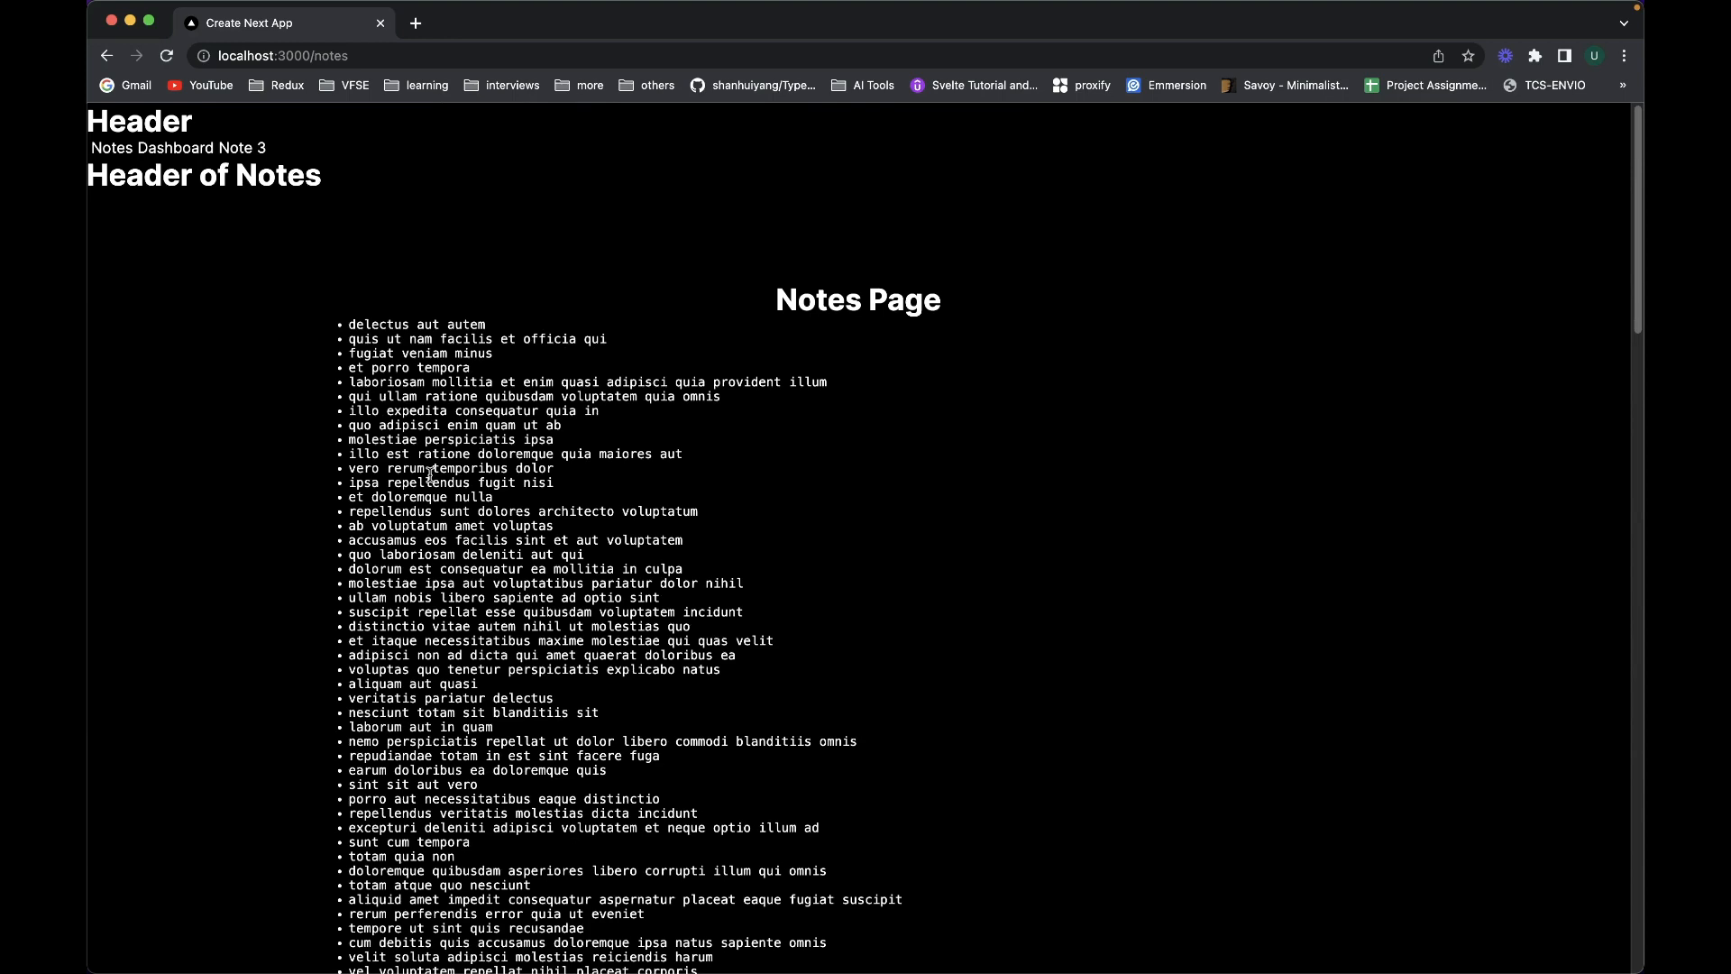
pyautogui.moveTo(830, 626)
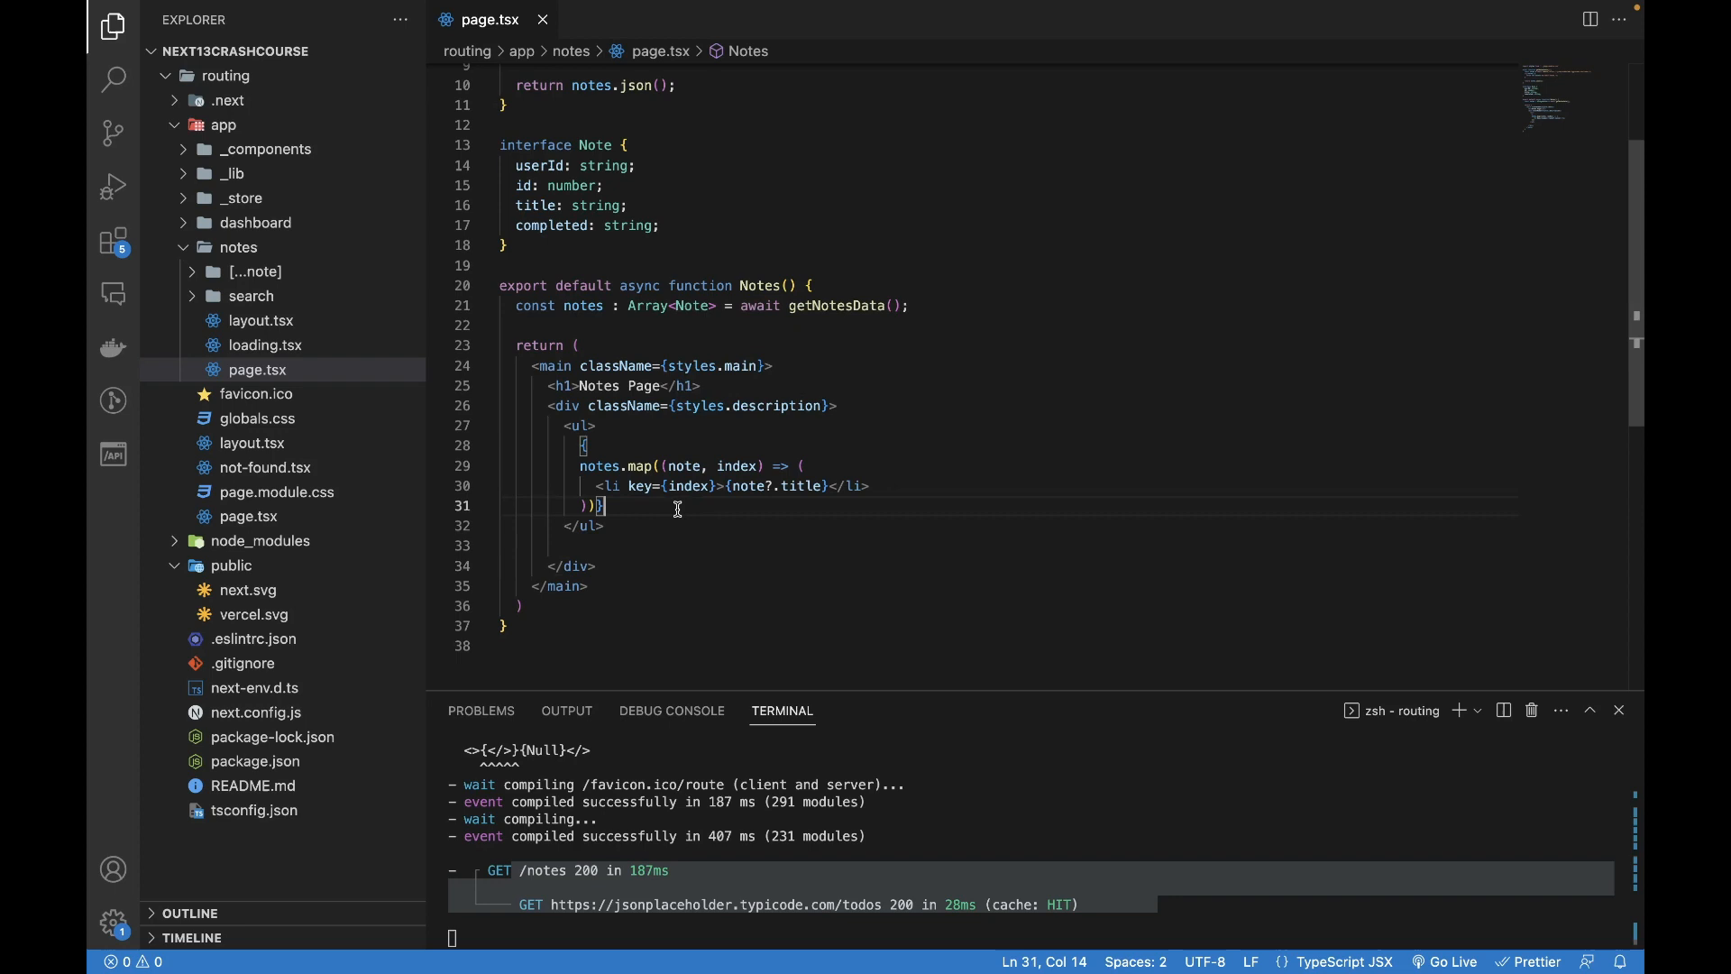
pyautogui.moveTo(597, 485)
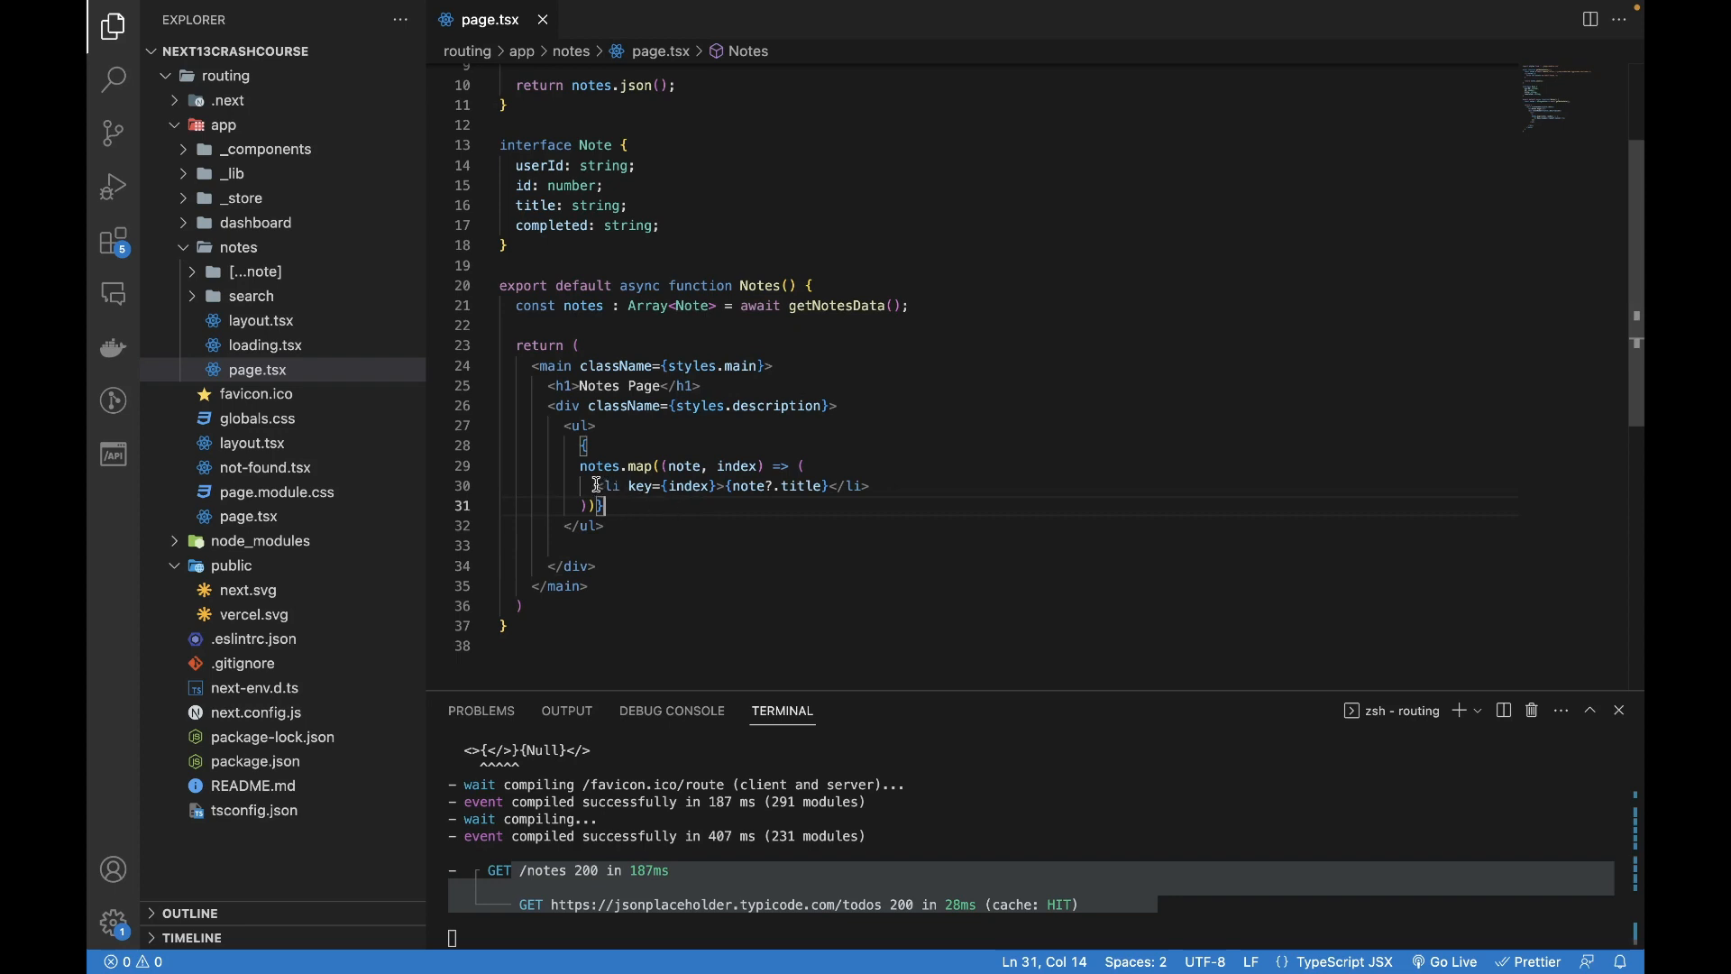
pyautogui.click(606, 525)
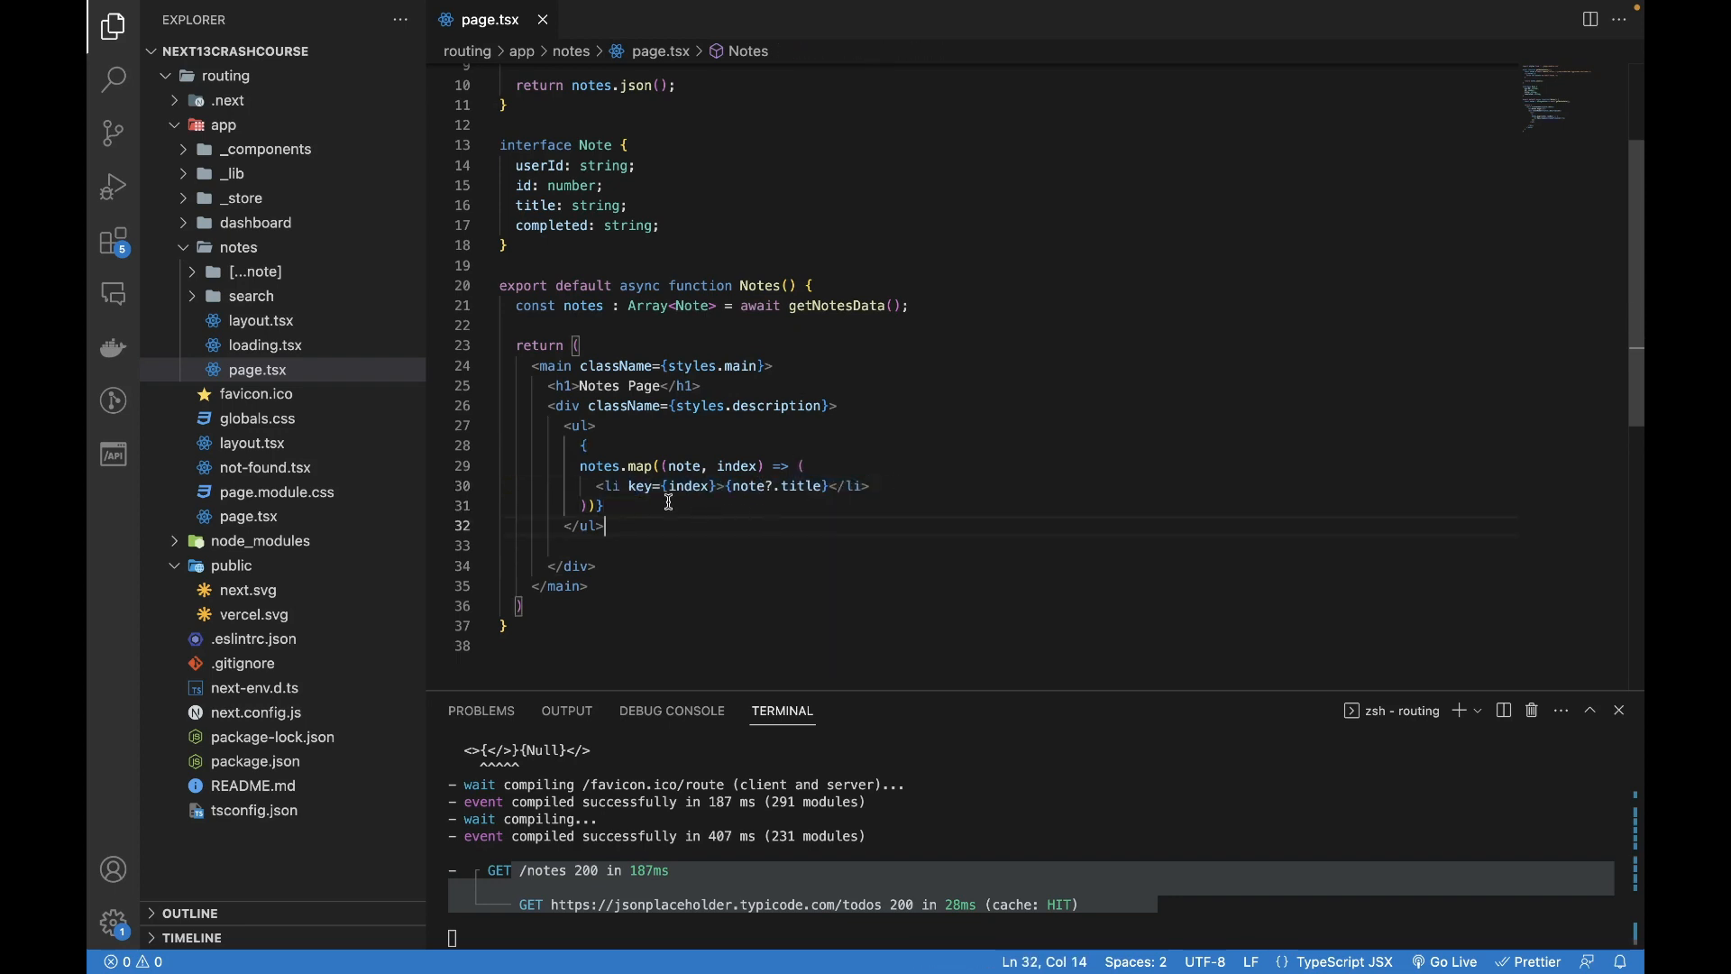
pyautogui.doubleClick(682, 466)
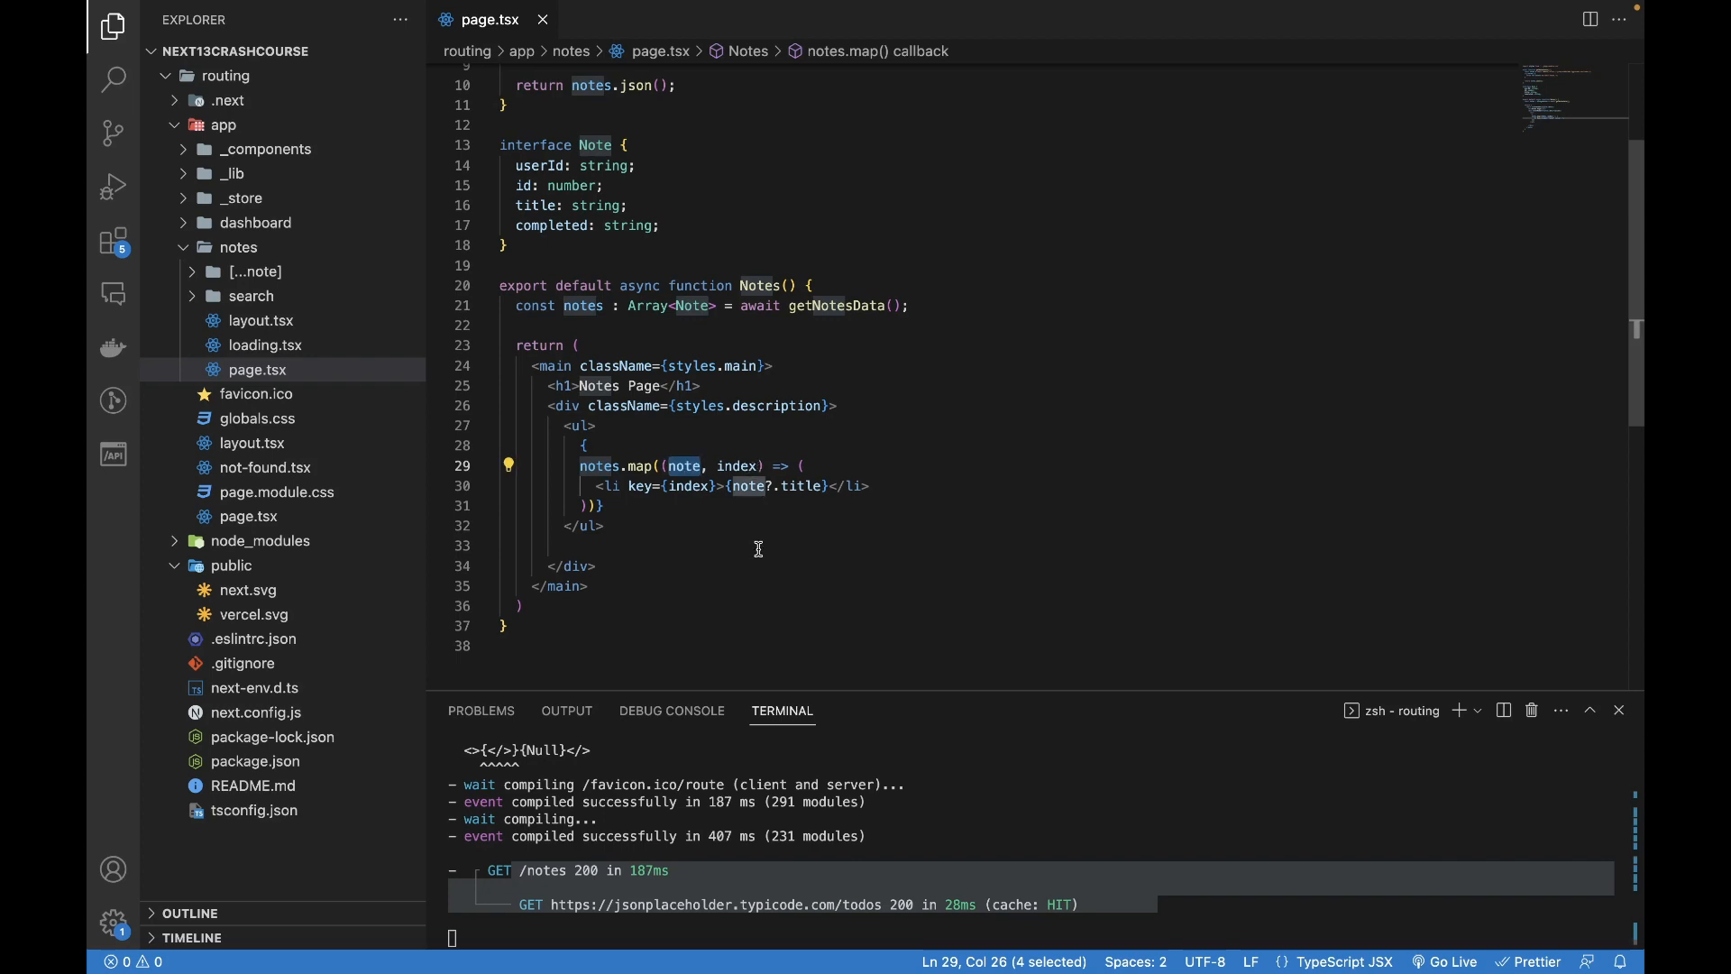
pyautogui.click(698, 524)
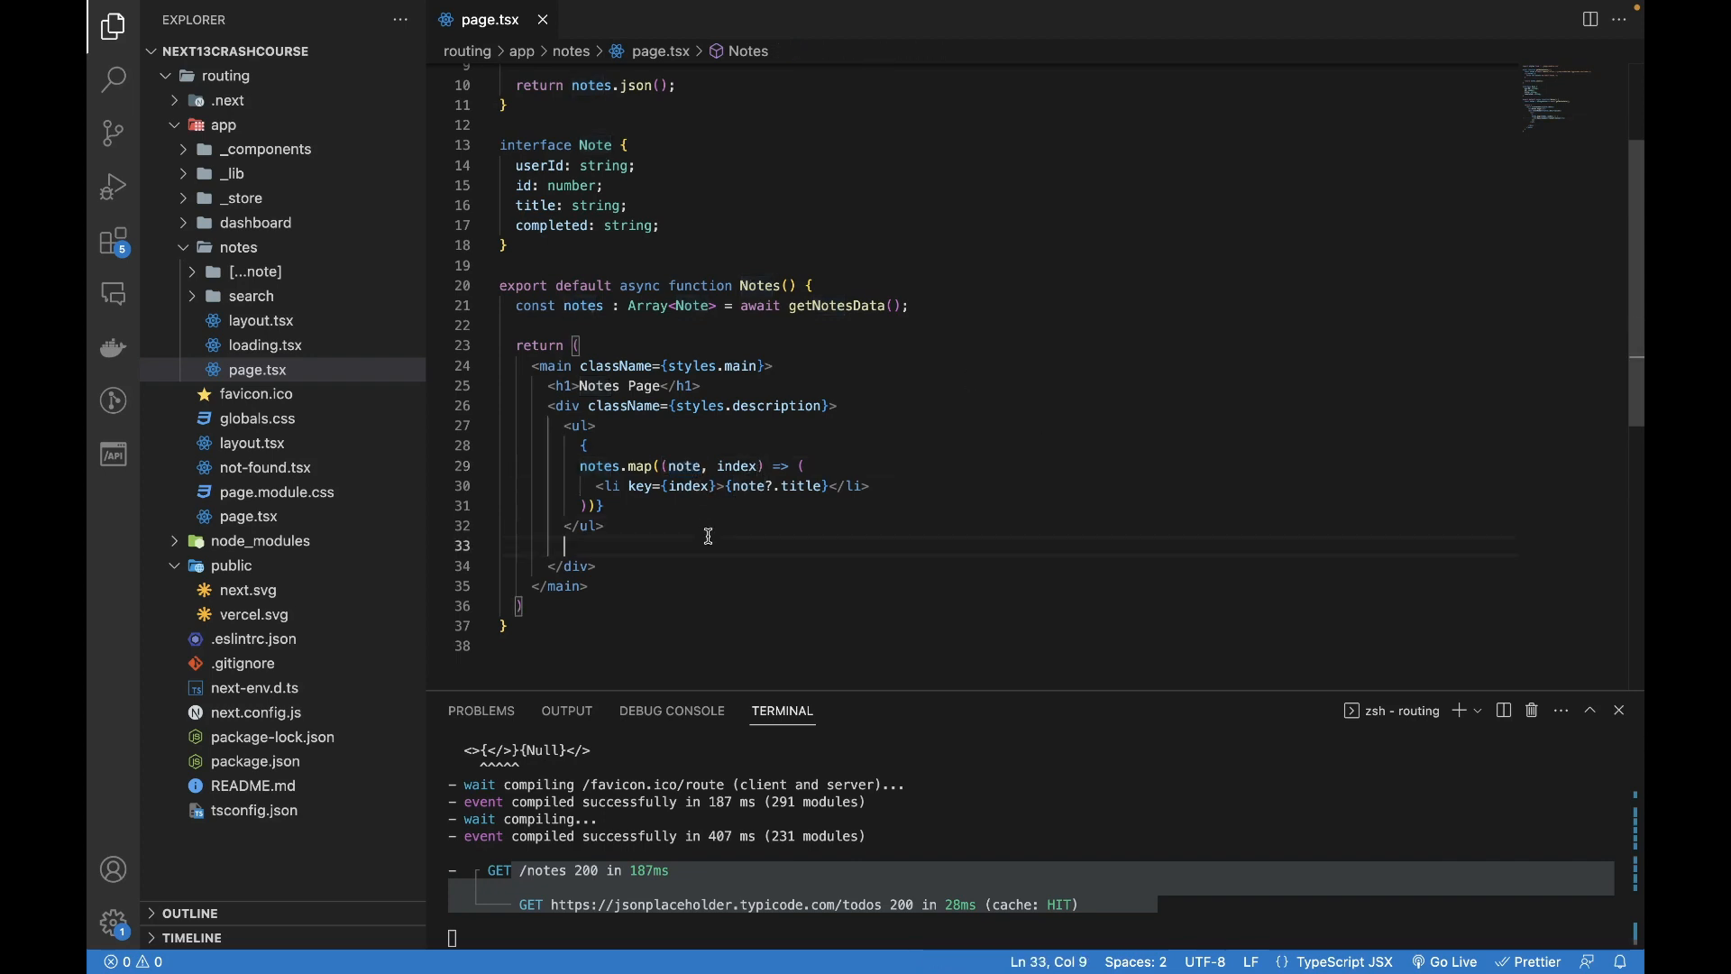
pyautogui.click(895, 485)
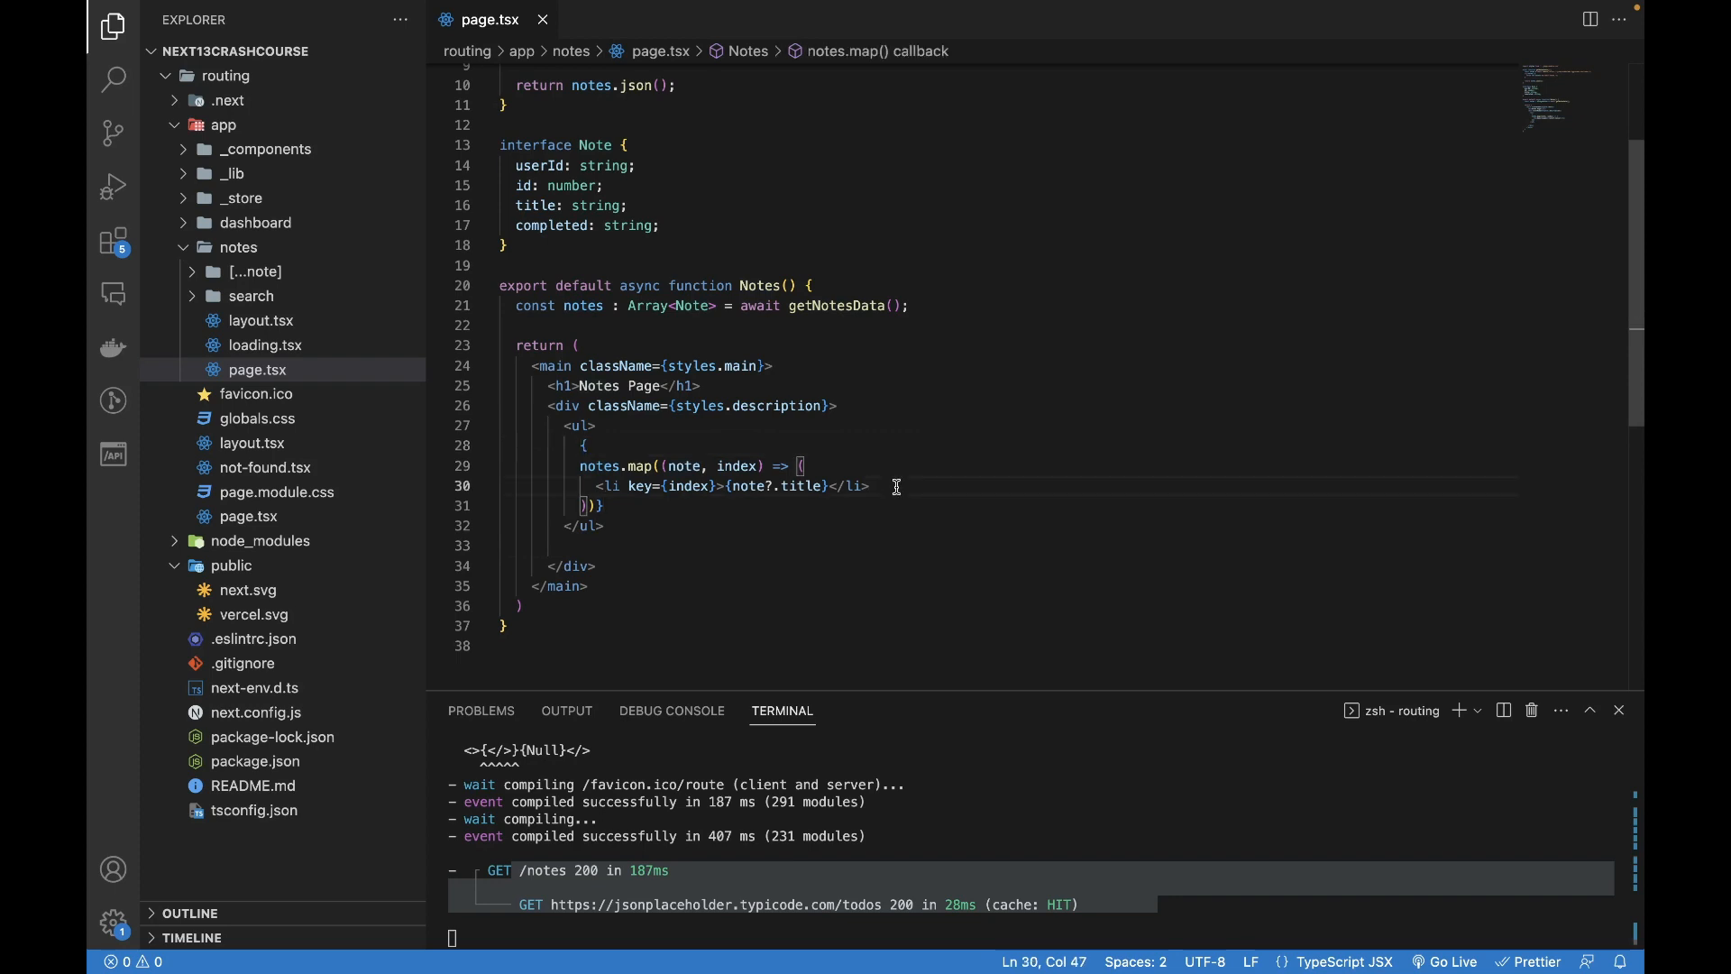
pyautogui.click(909, 307)
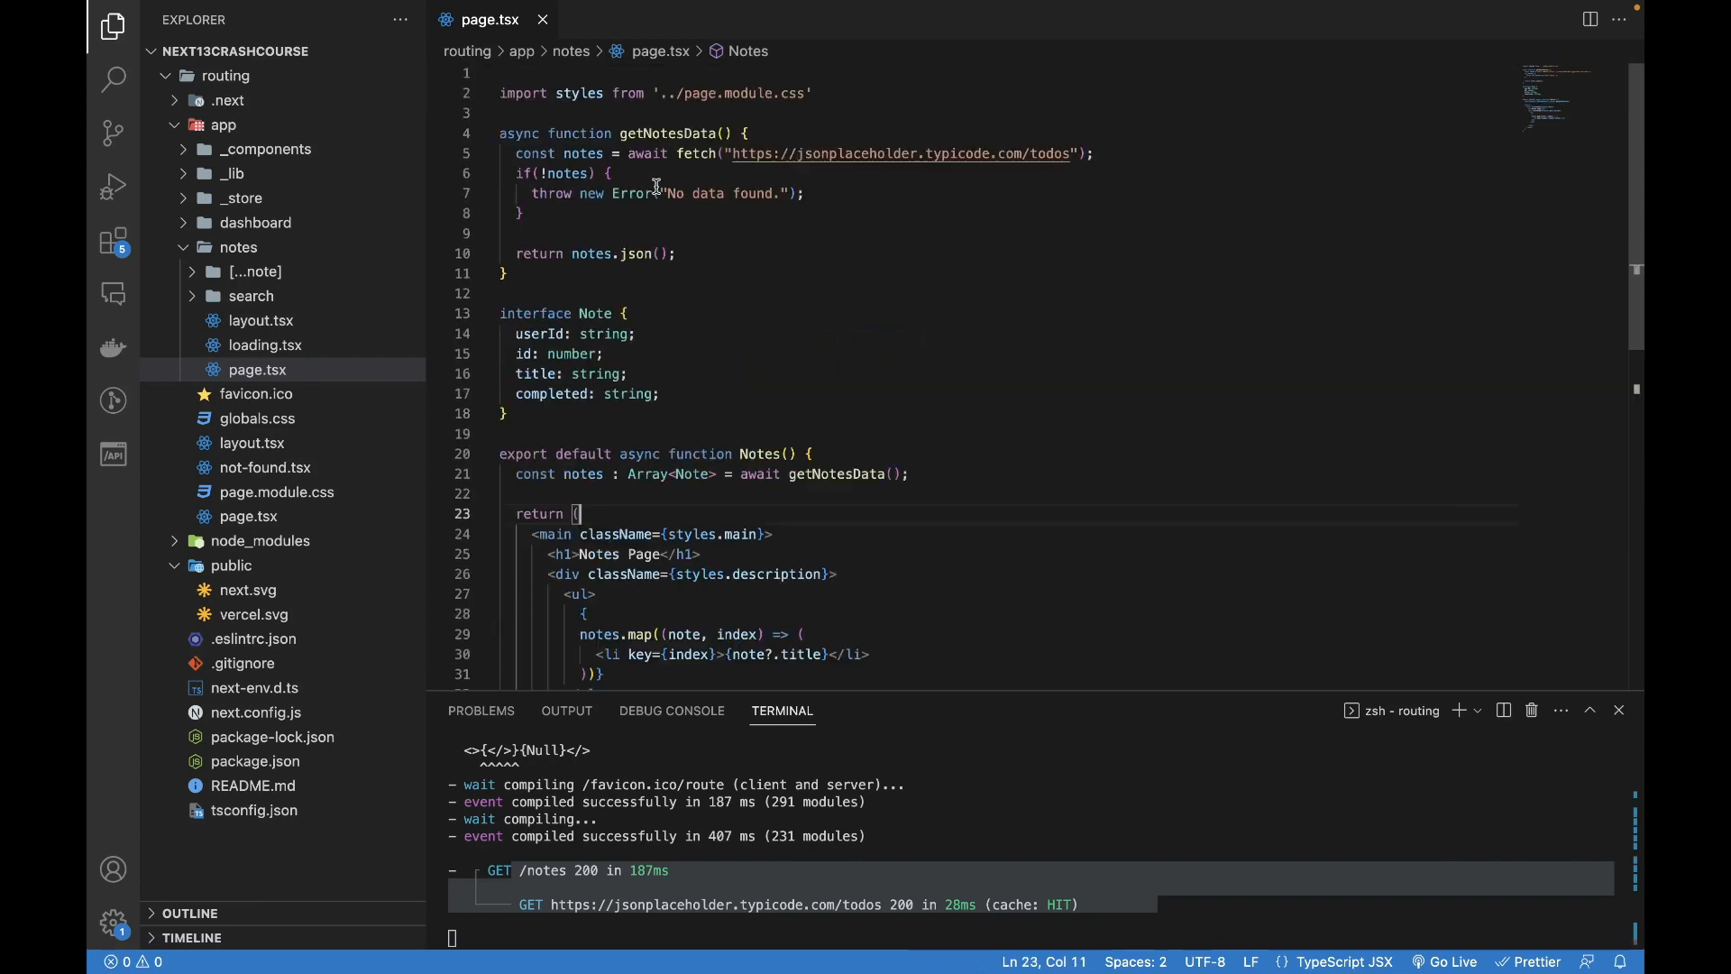
# - Add an empty line in Notes right below the const notes = getNotesData() fetch
pyautogui.doubleClick(665, 132)
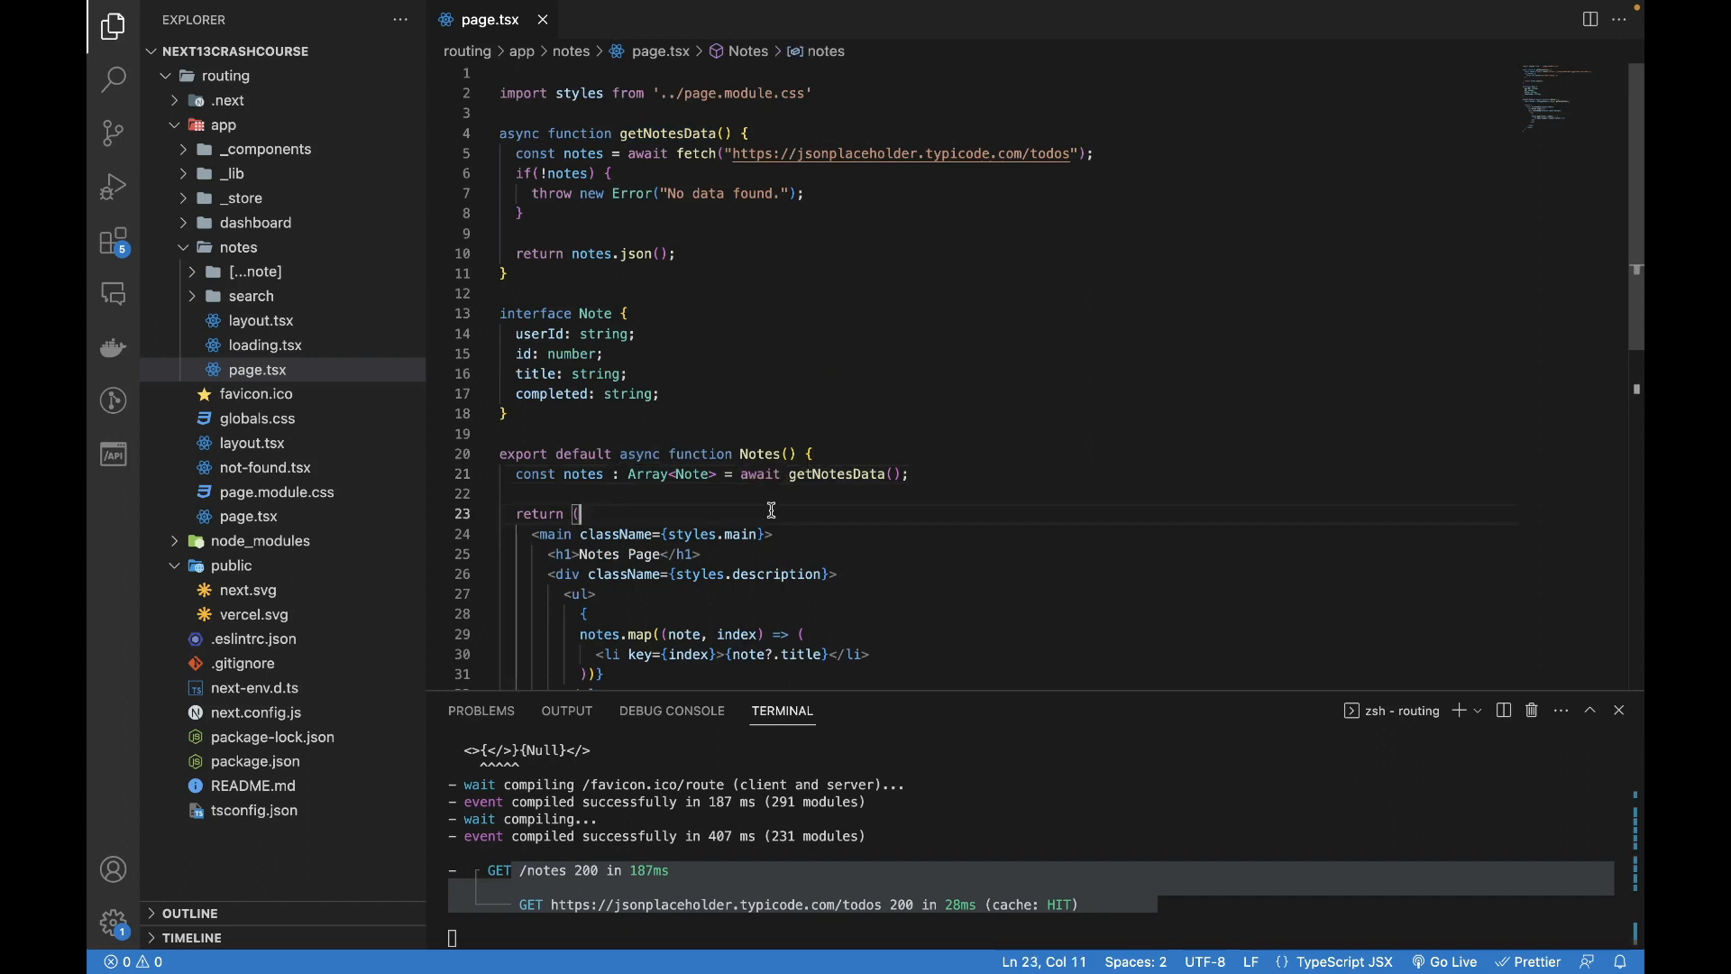
pyautogui.moveTo(722, 485)
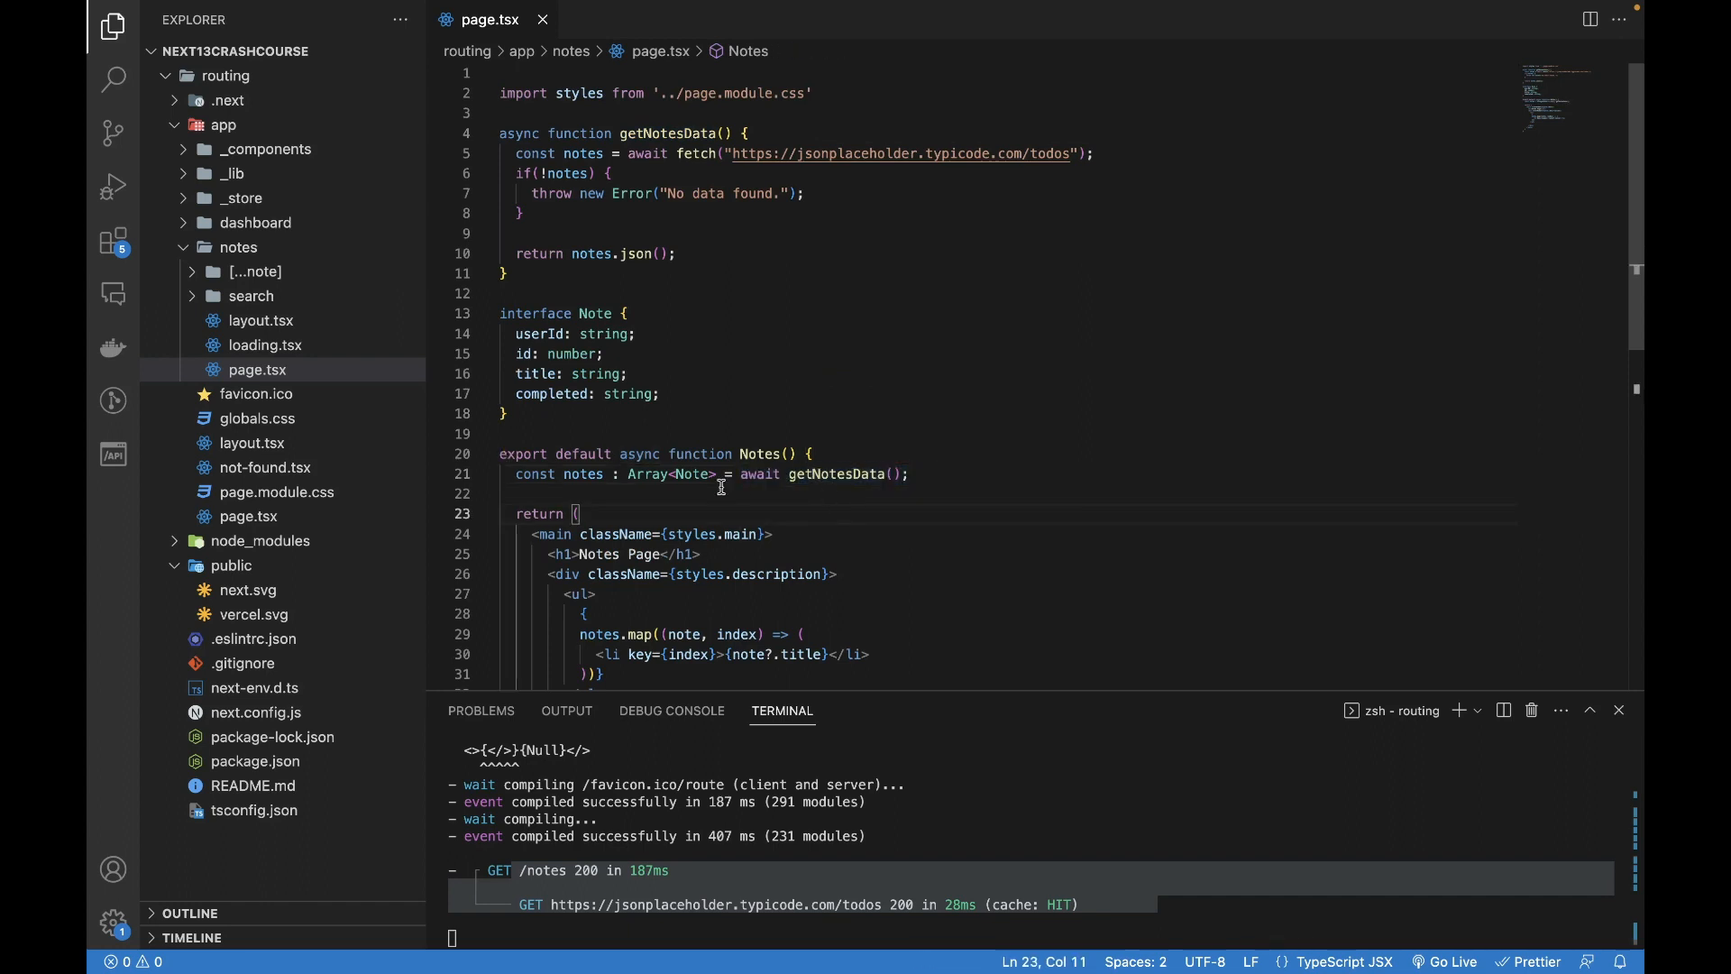
pyautogui.doubleClick(842, 474)
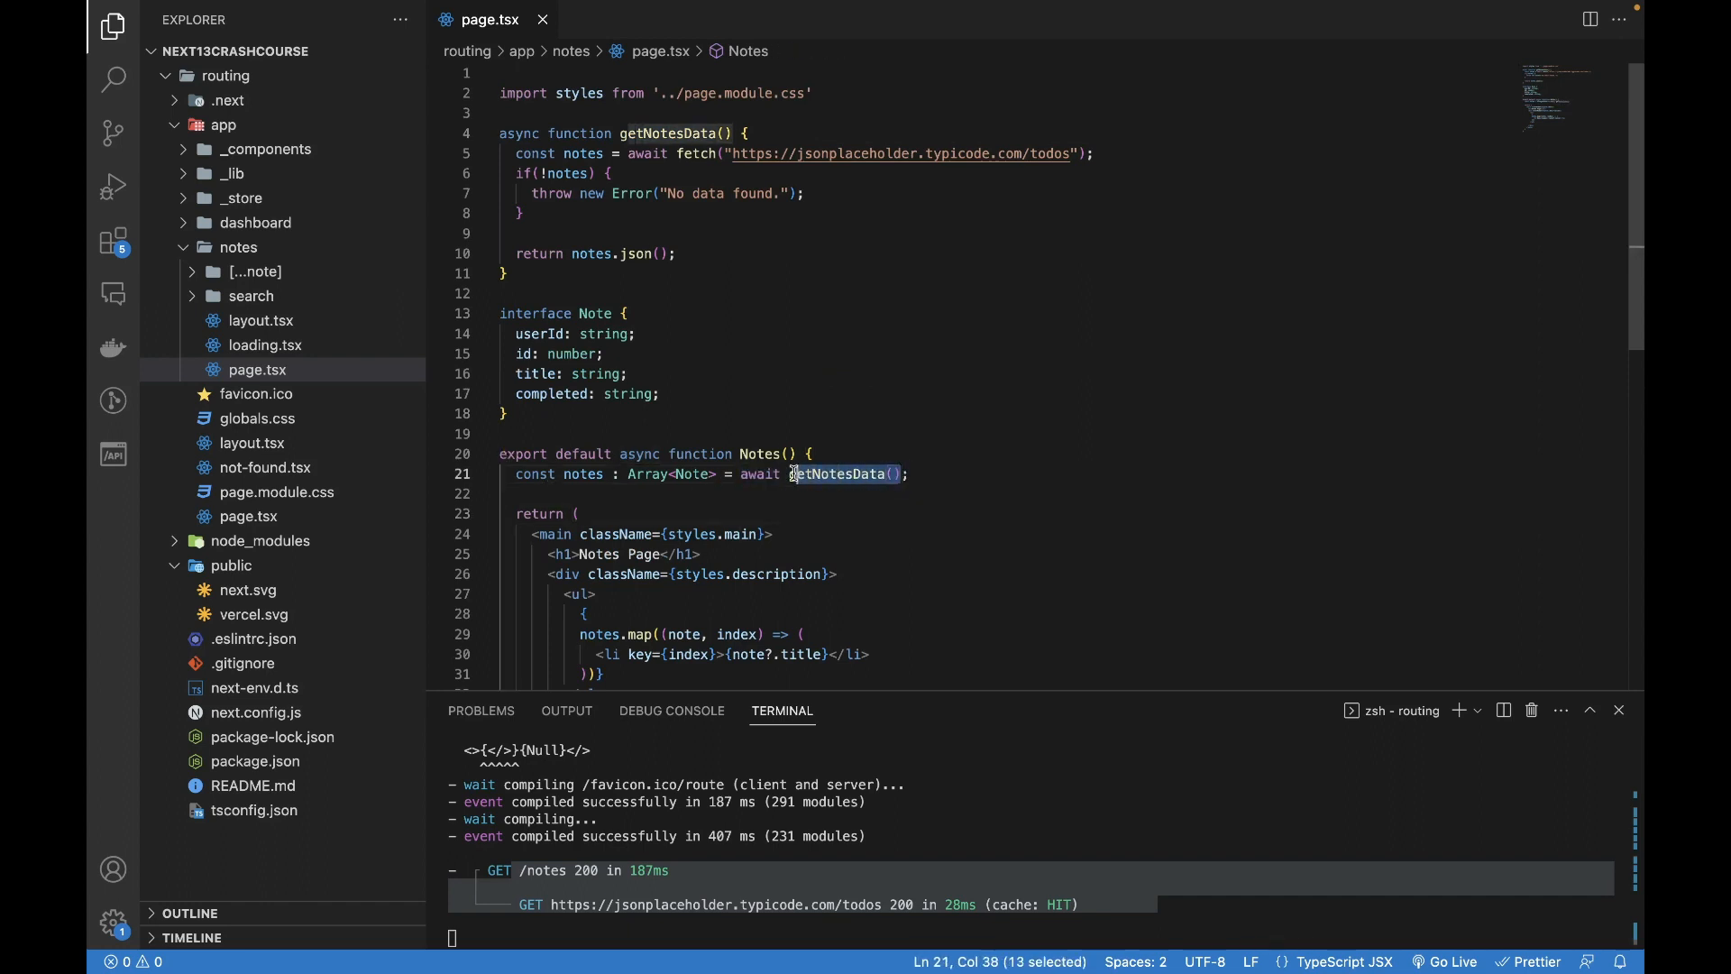
pyautogui.click(927, 466)
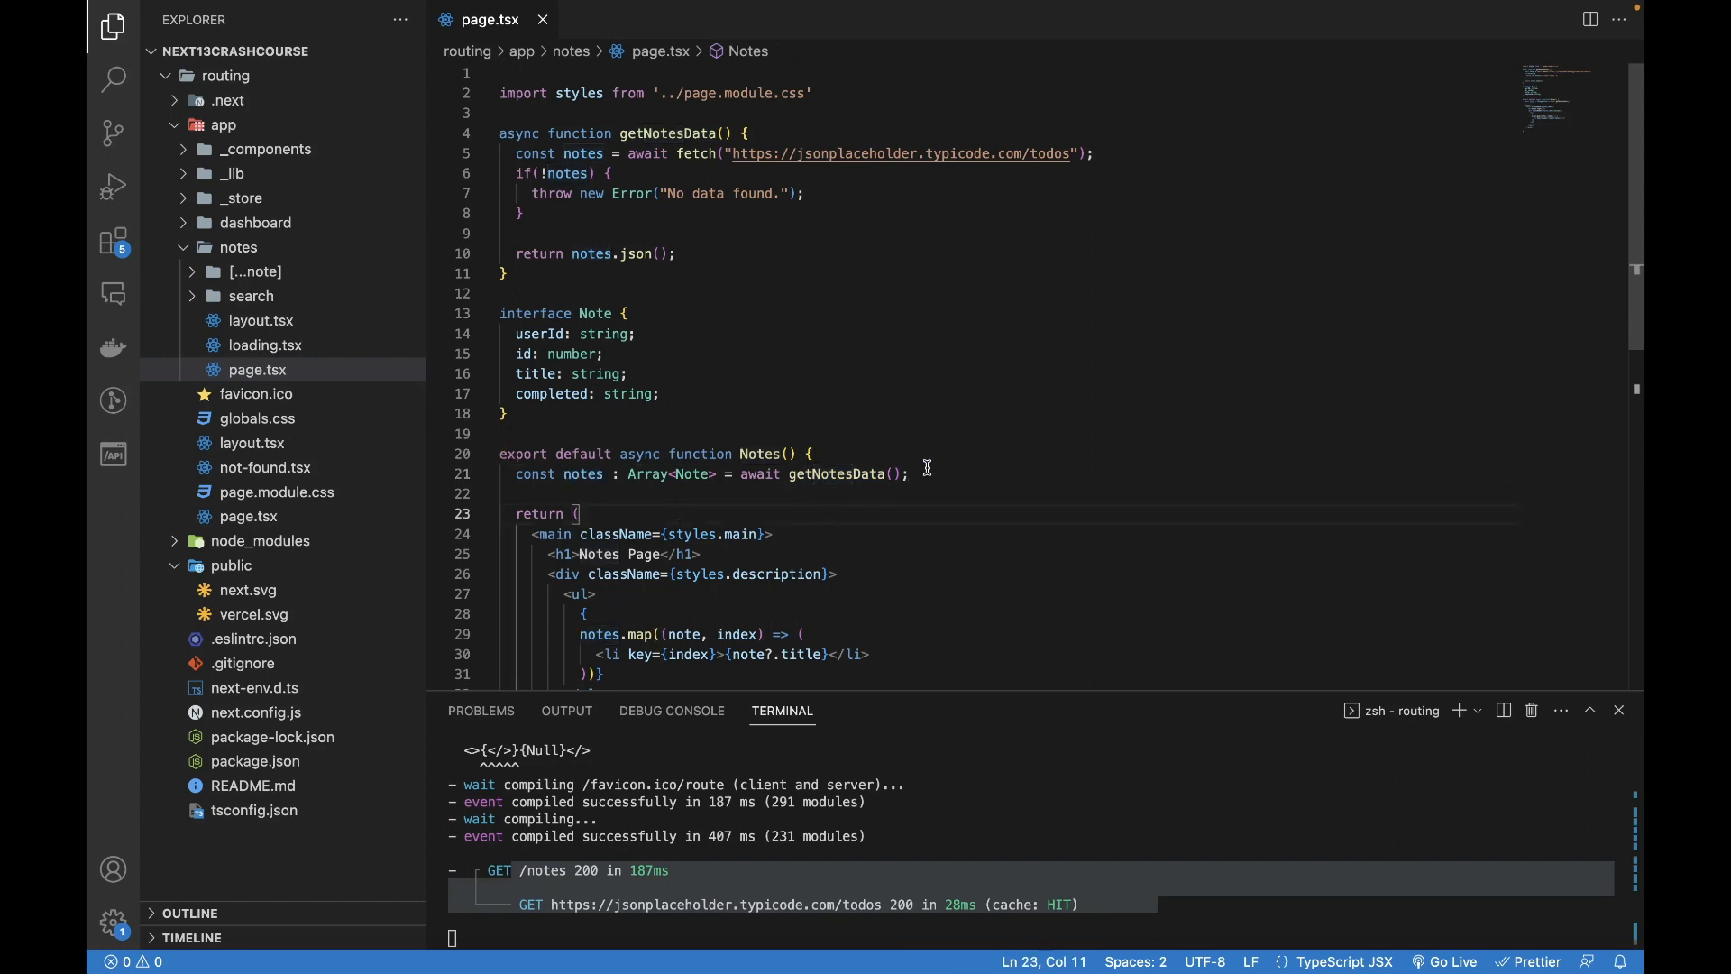
pyautogui.press('Enter')
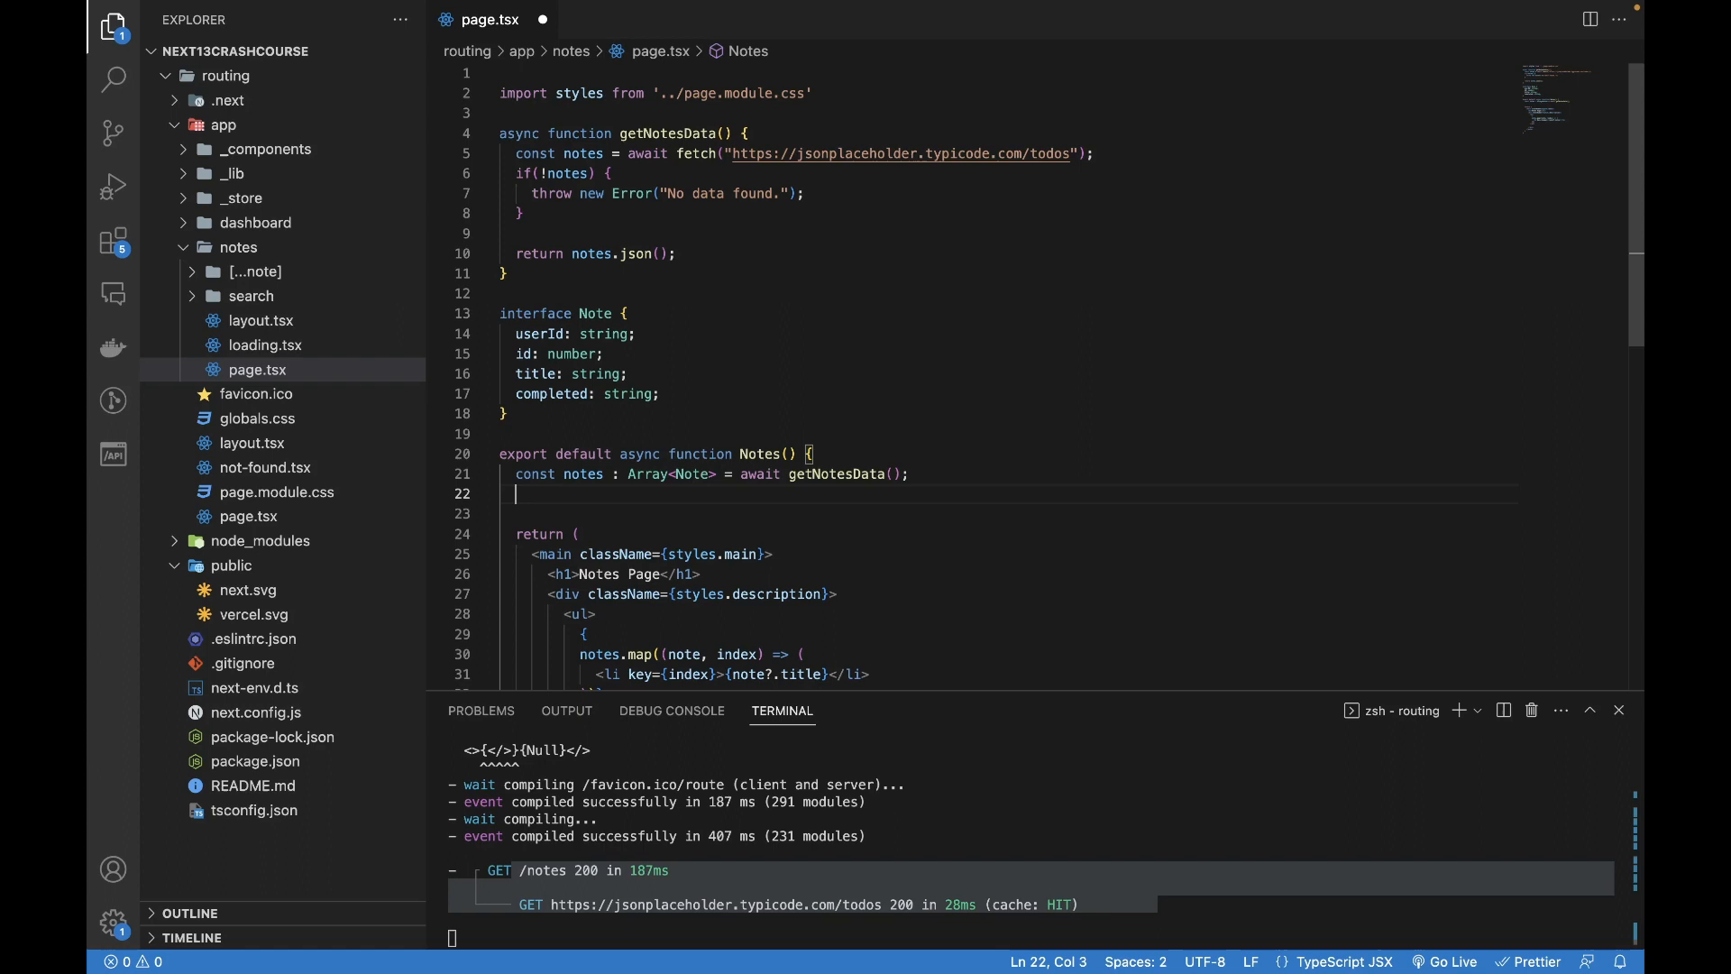
pyautogui.moveTo(720, 490)
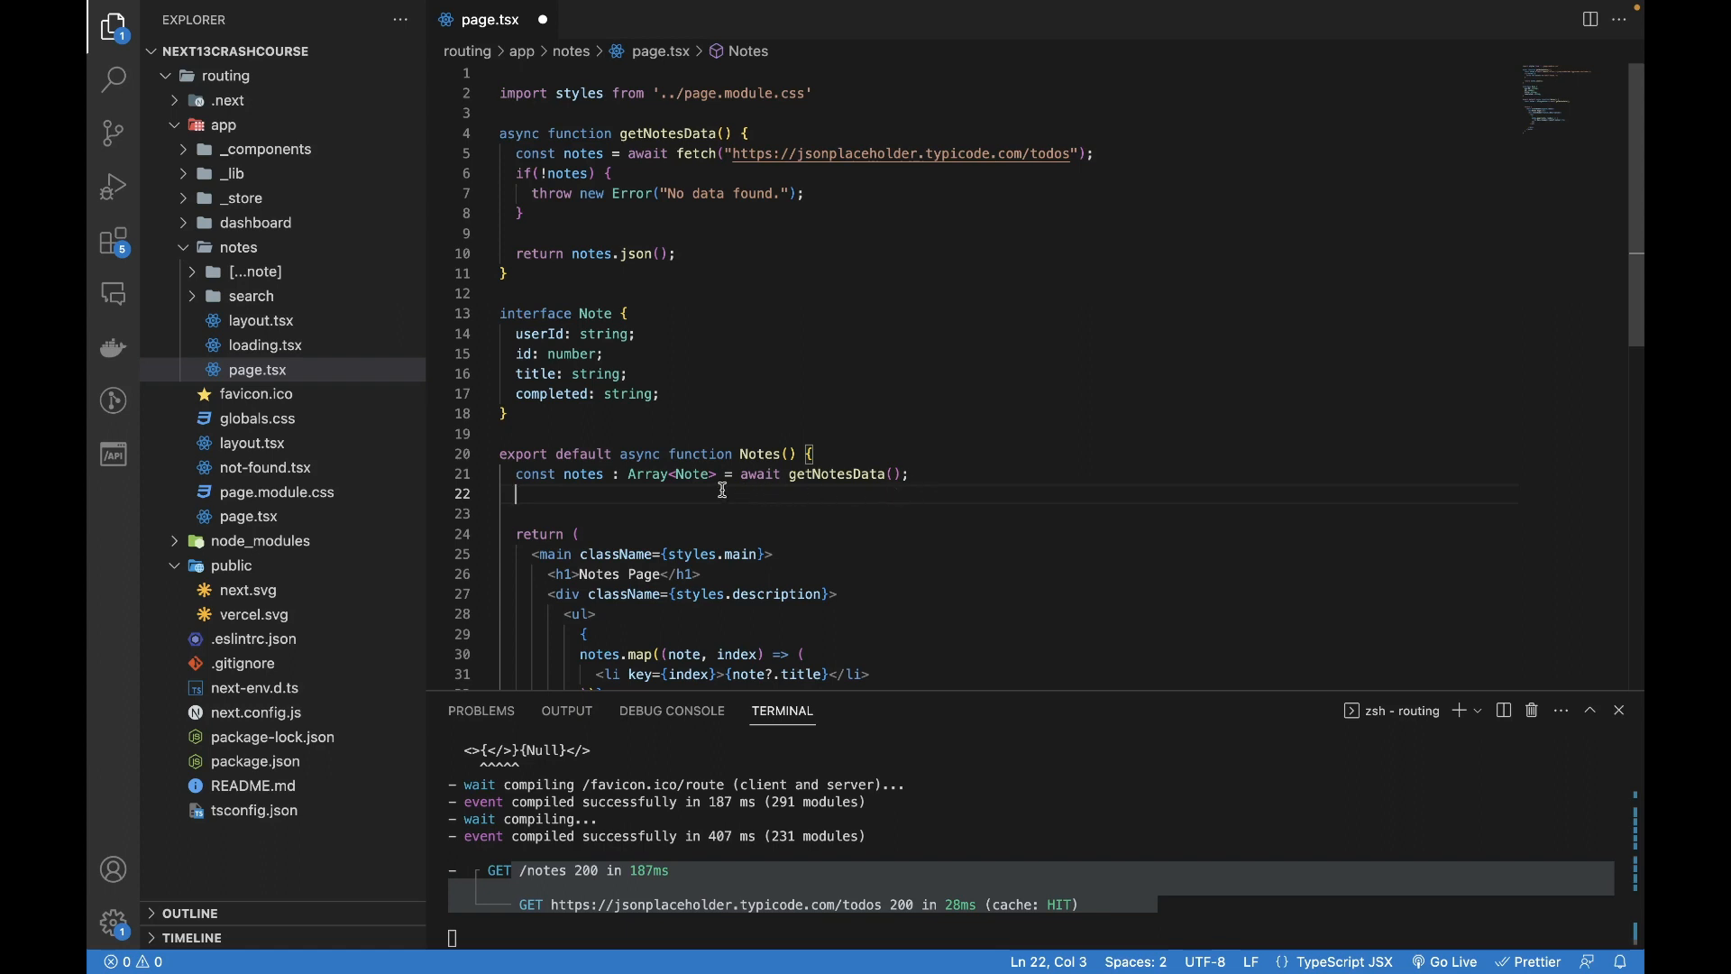
# - Declare const product = await sldfksjf() as a placeholder second call on that line
pyautogui.write('const')
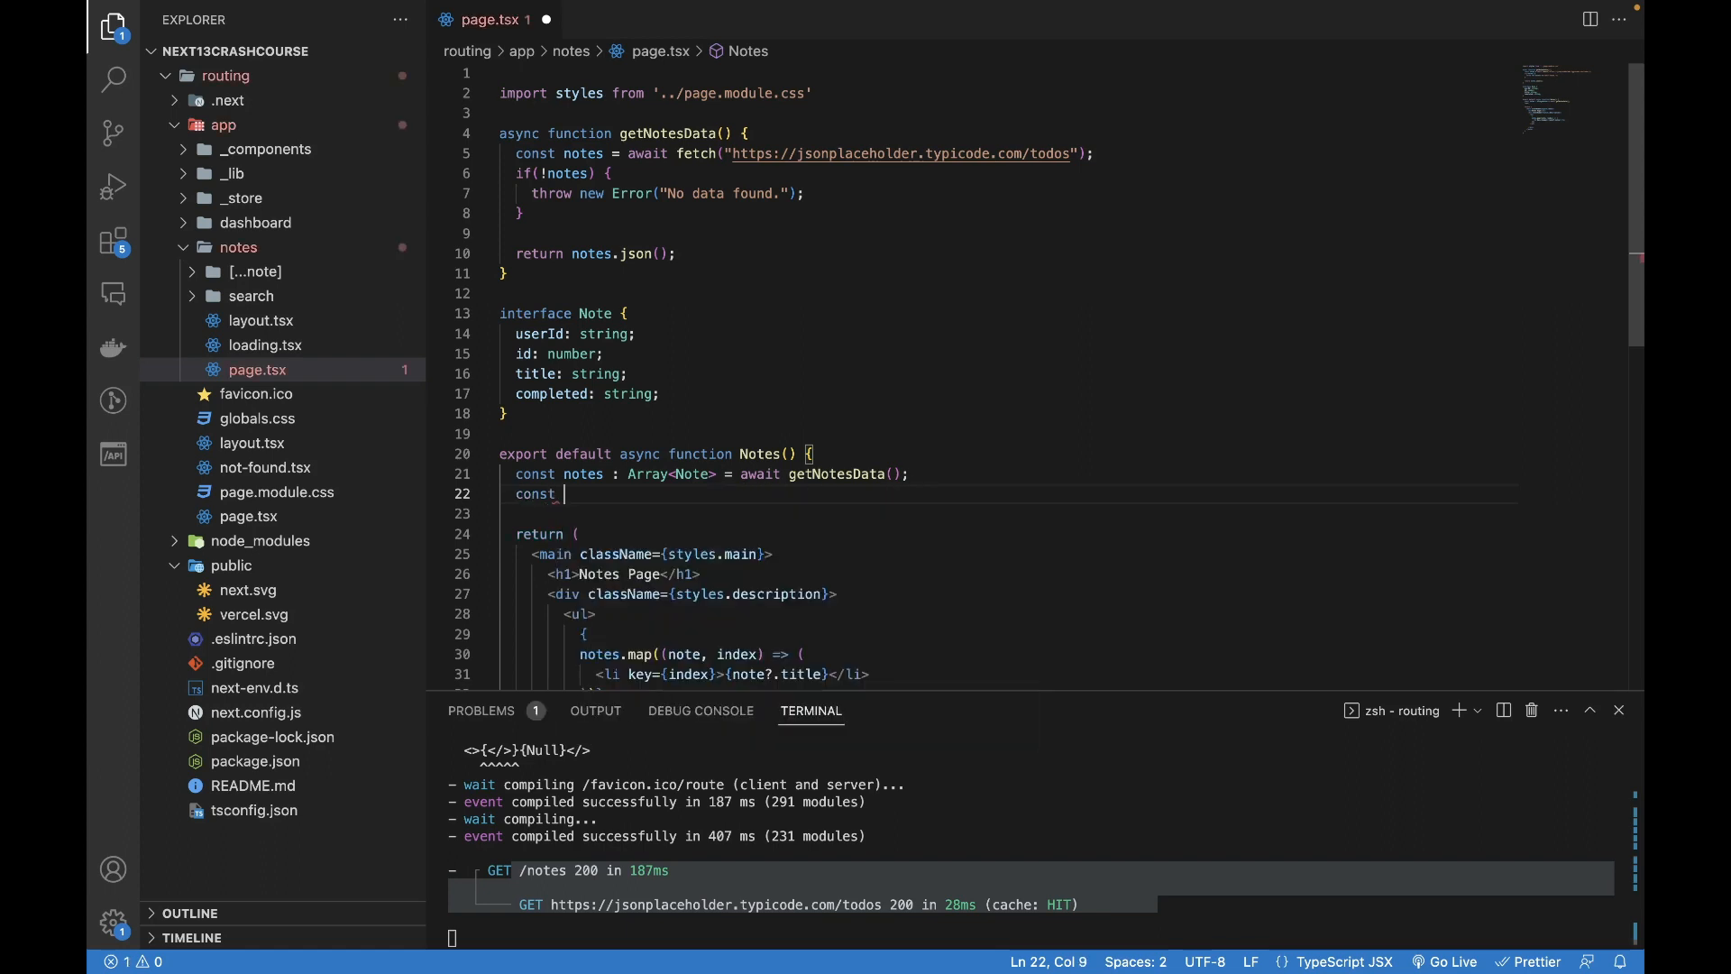
pyautogui.write('product = await sldfksjf(')
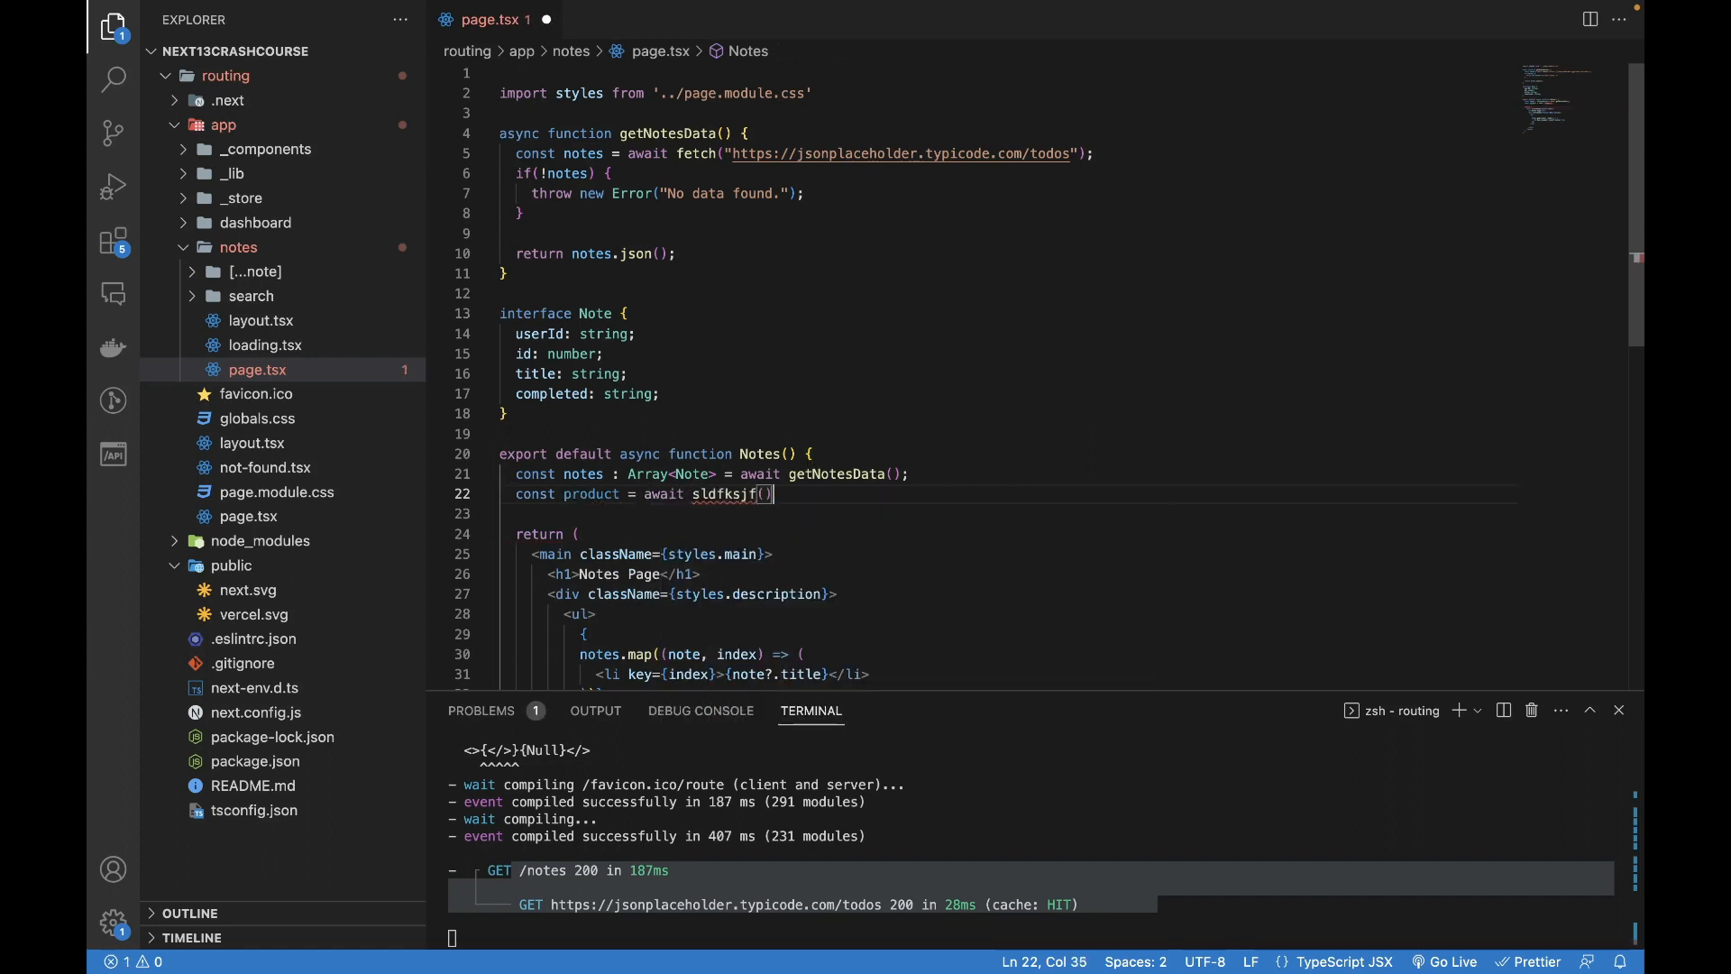
pyautogui.click(579, 533)
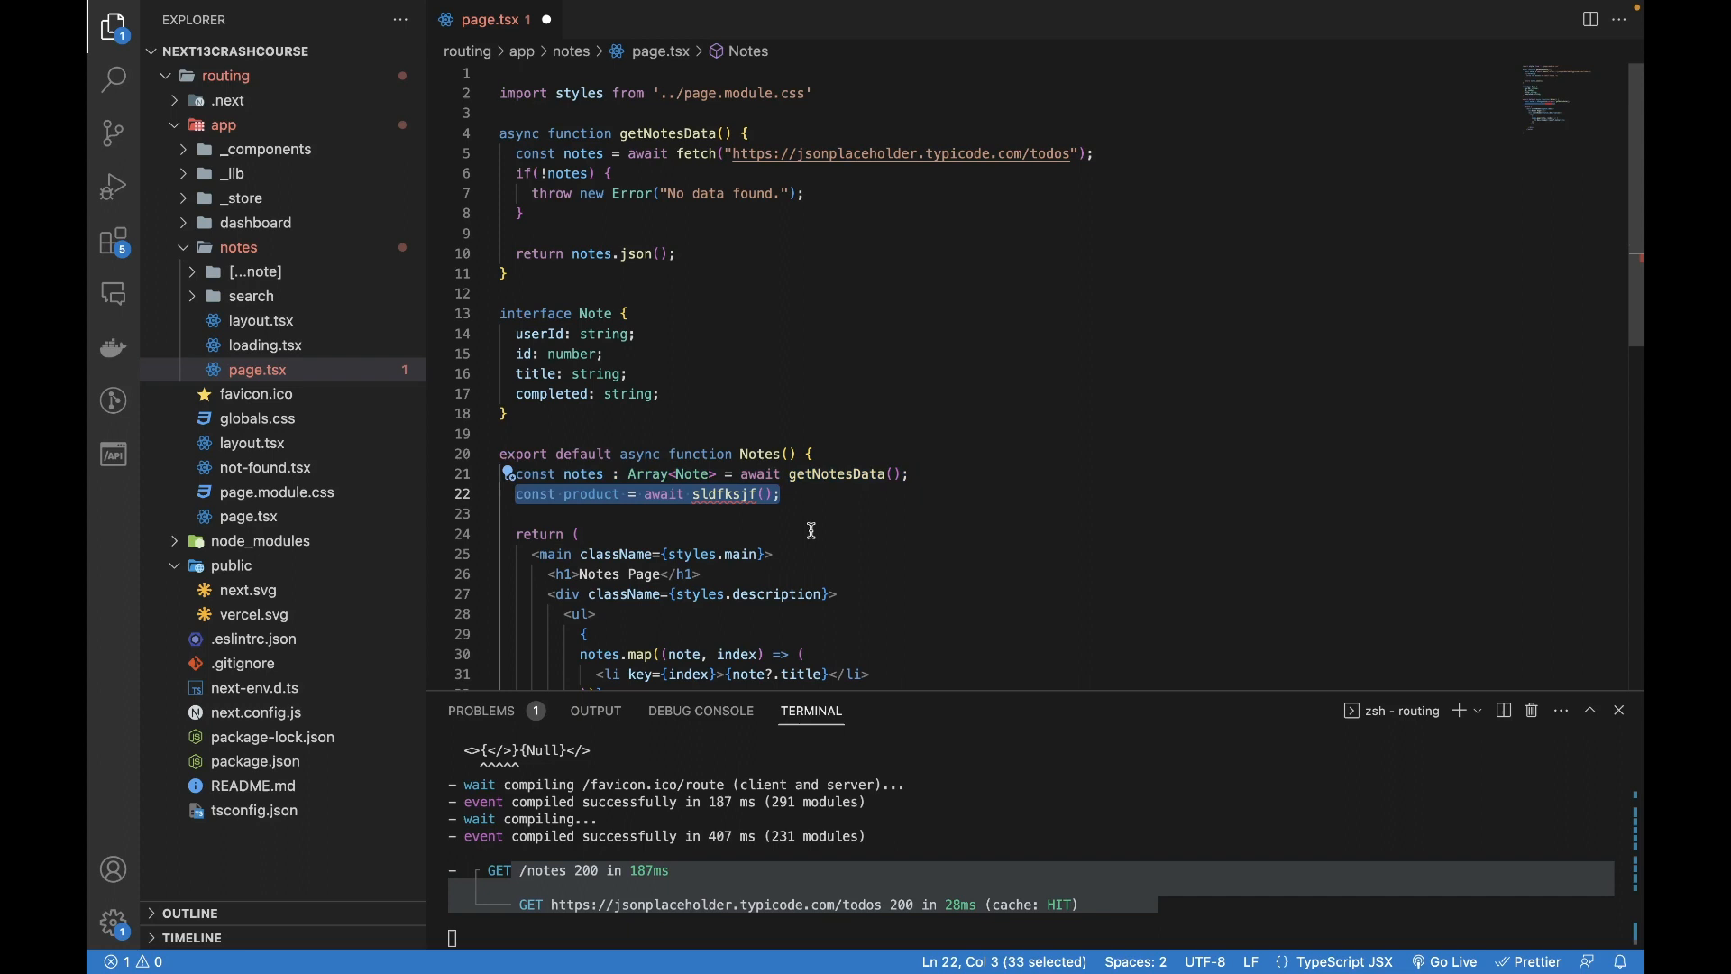
pyautogui.click(781, 494)
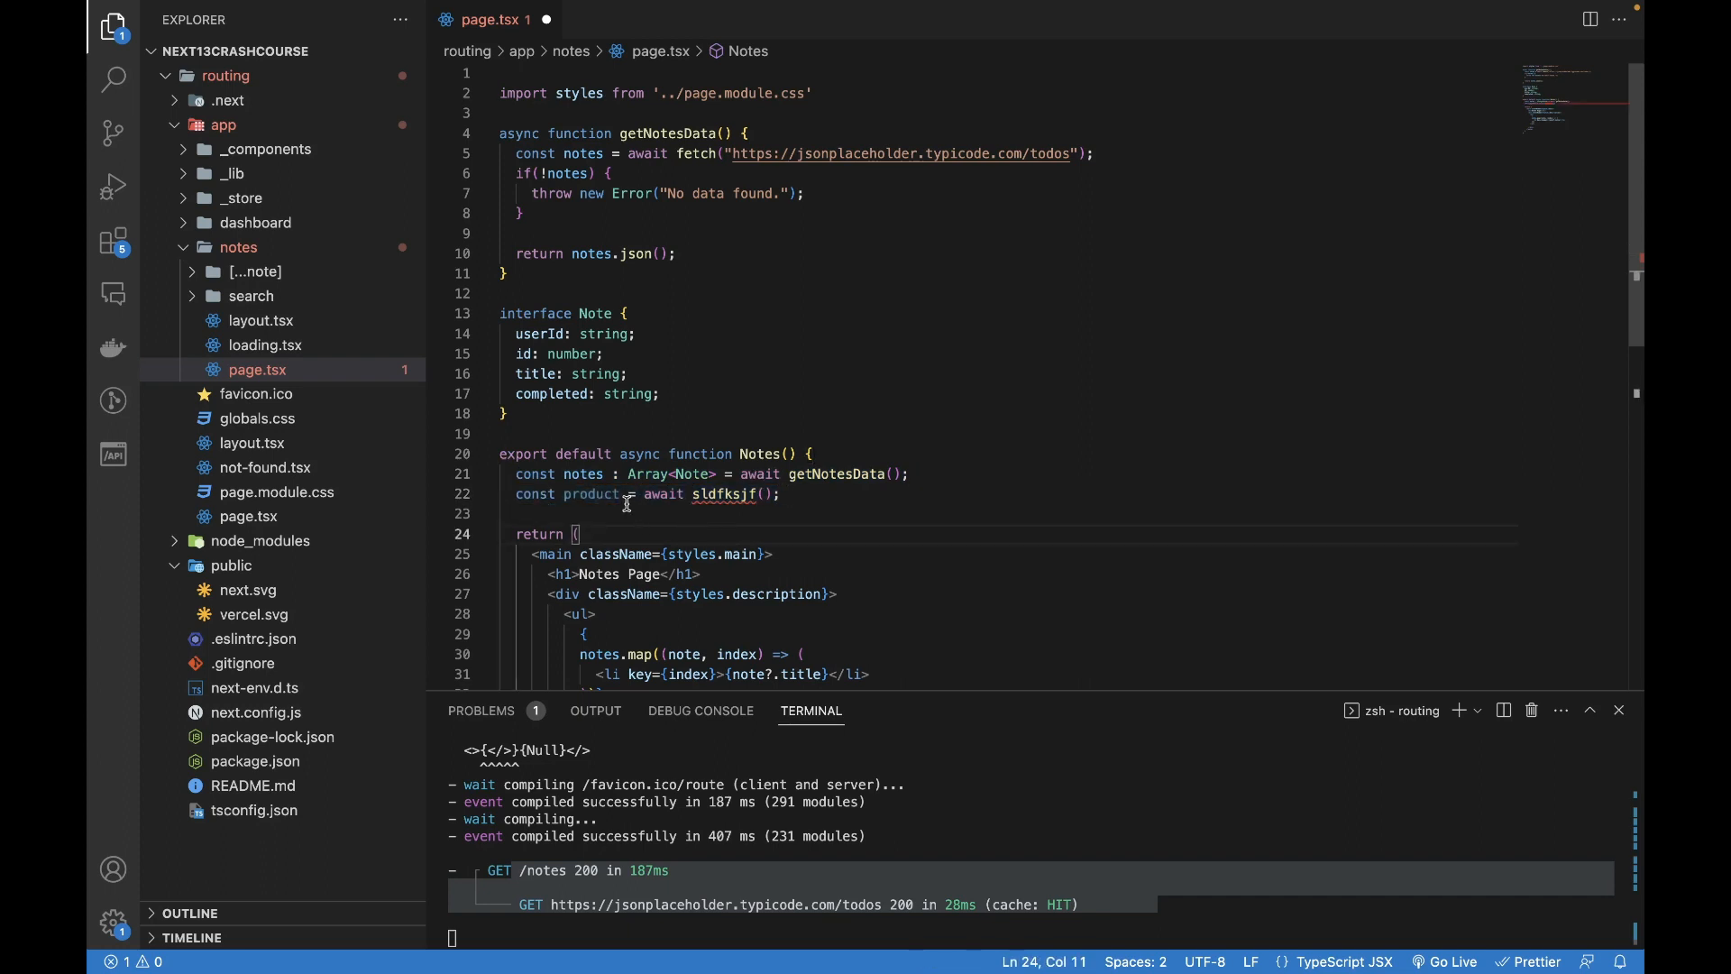
pyautogui.tripleClick(645, 494)
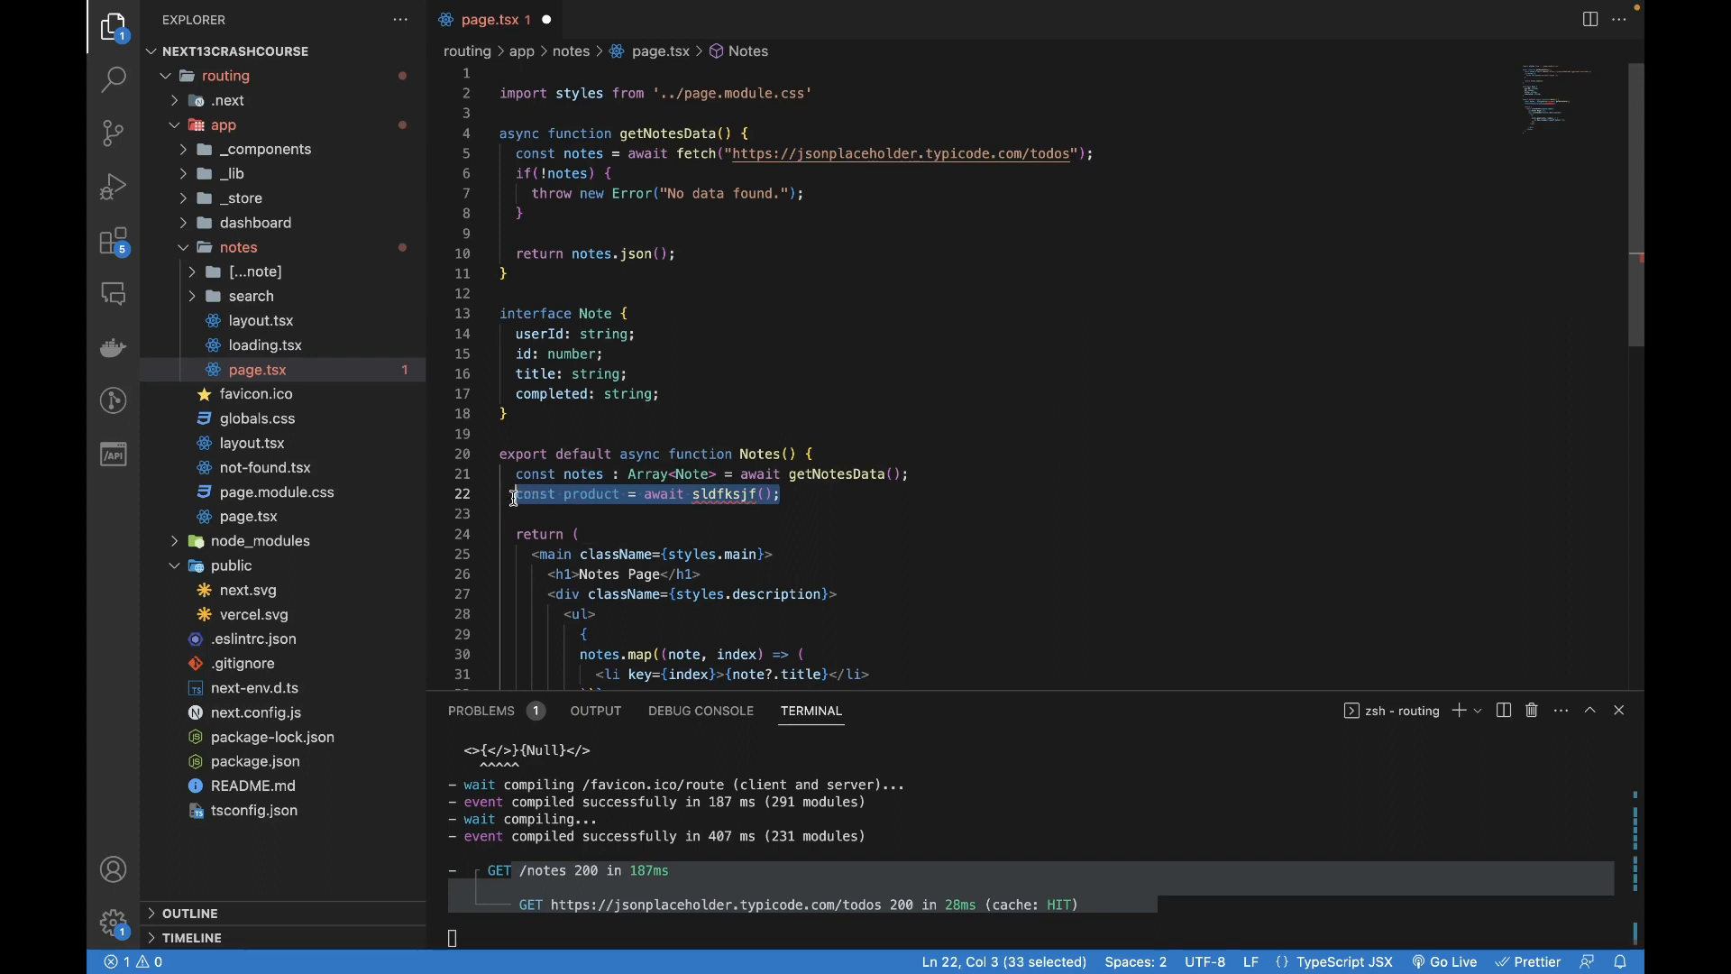
pyautogui.press('Delete')
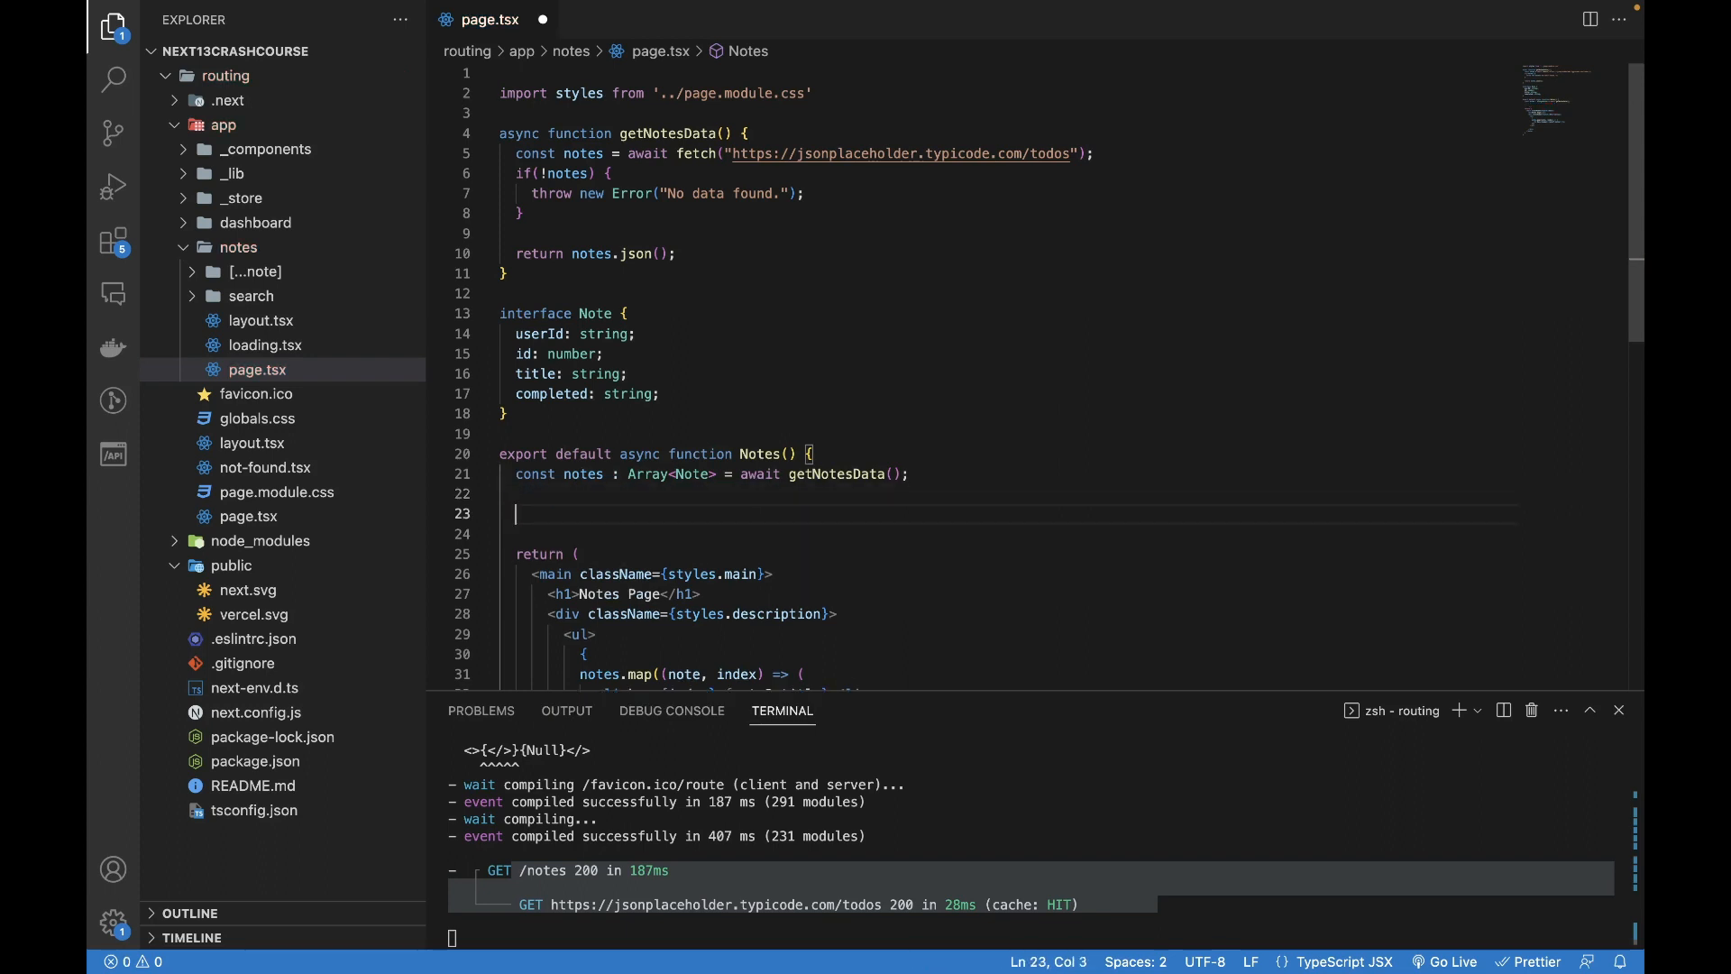
pyautogui.doubleClick(666, 133)
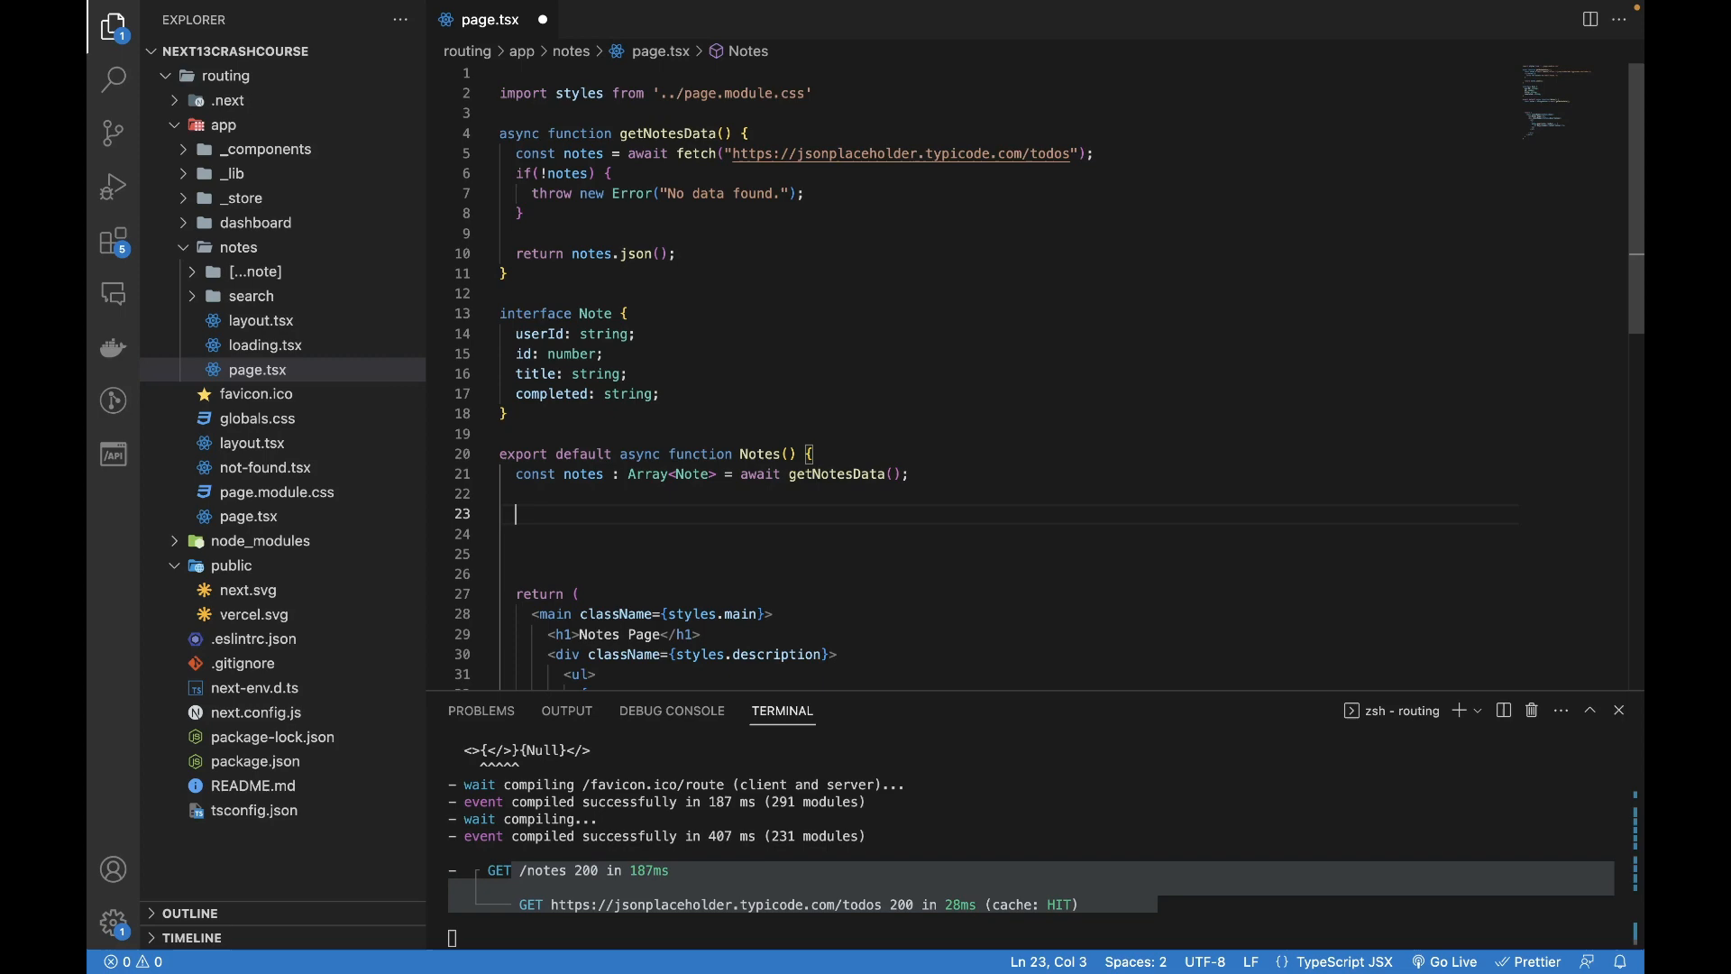
pyautogui.write('const')
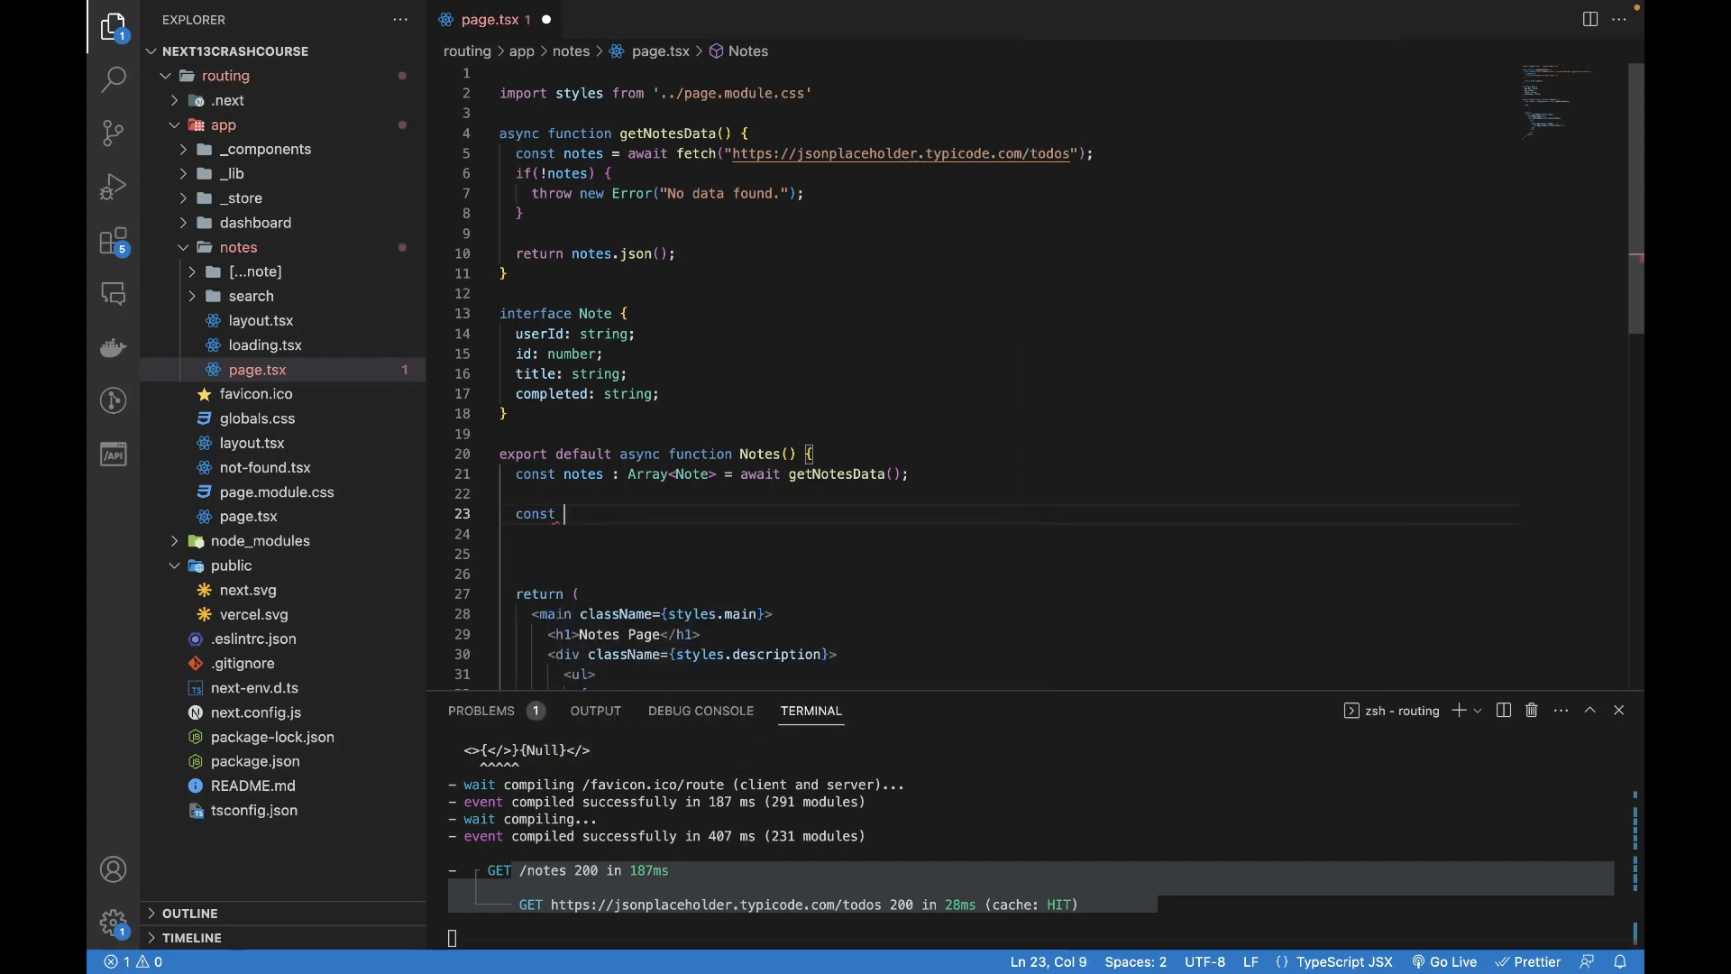
pyautogui.doubleClick(582, 475)
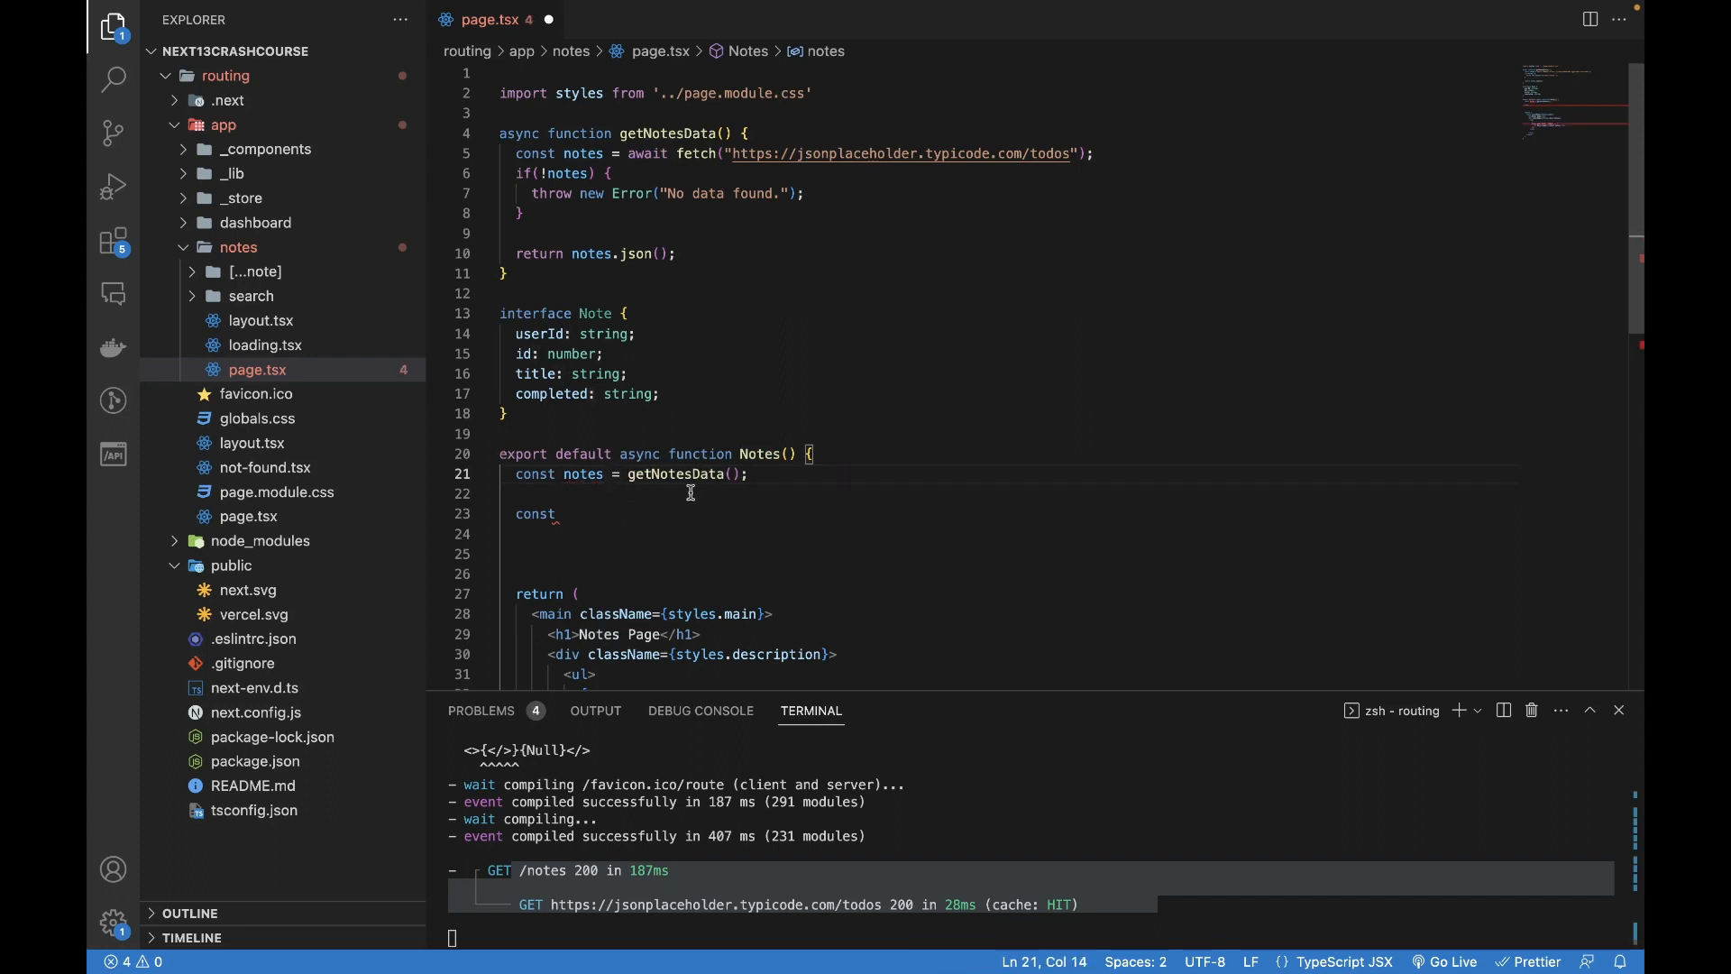
pyautogui.write('proe')
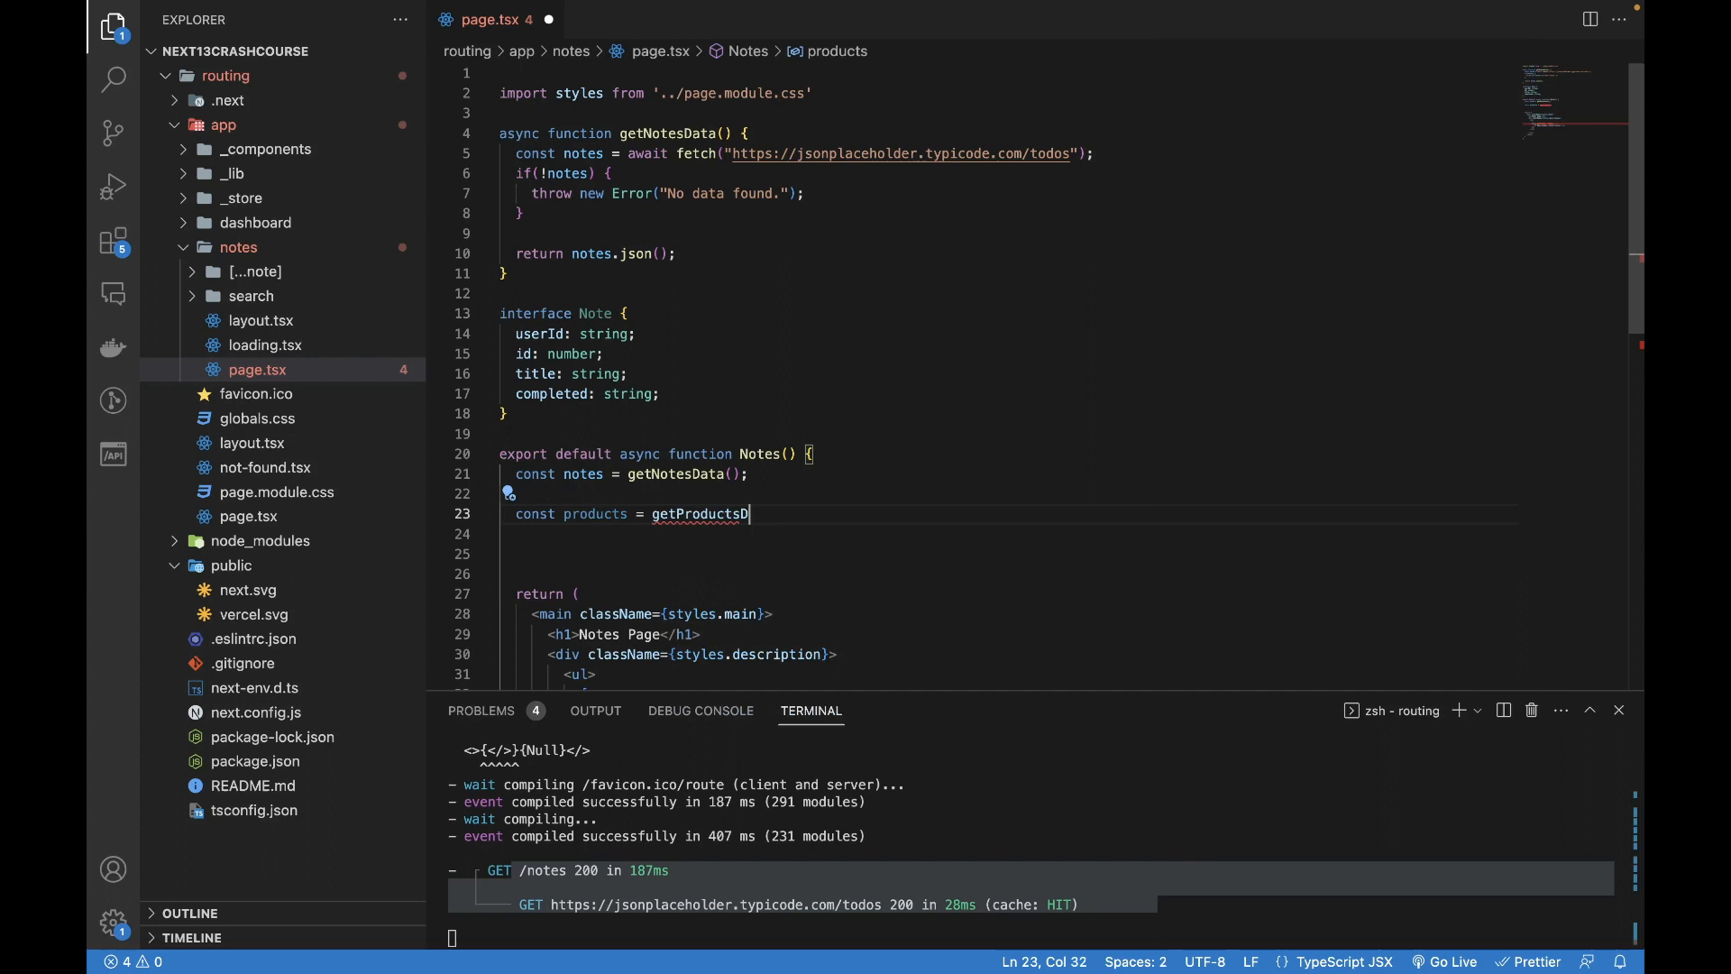
pyautogui.write('ata();')
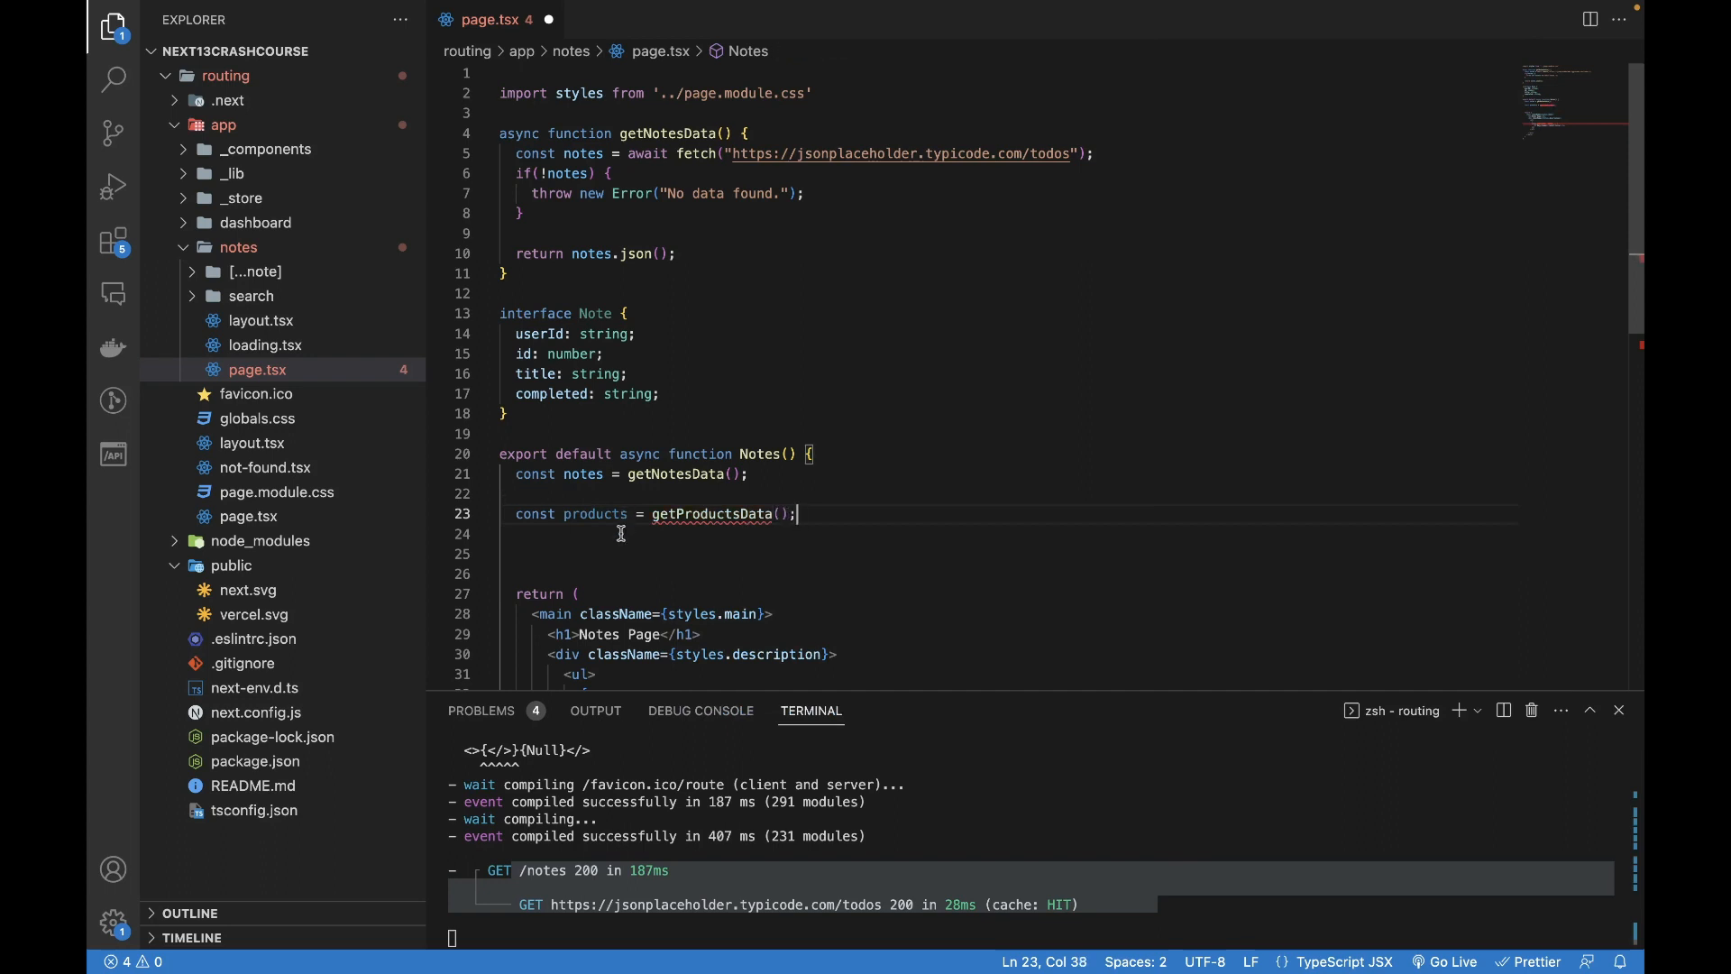
pyautogui.press('enter')
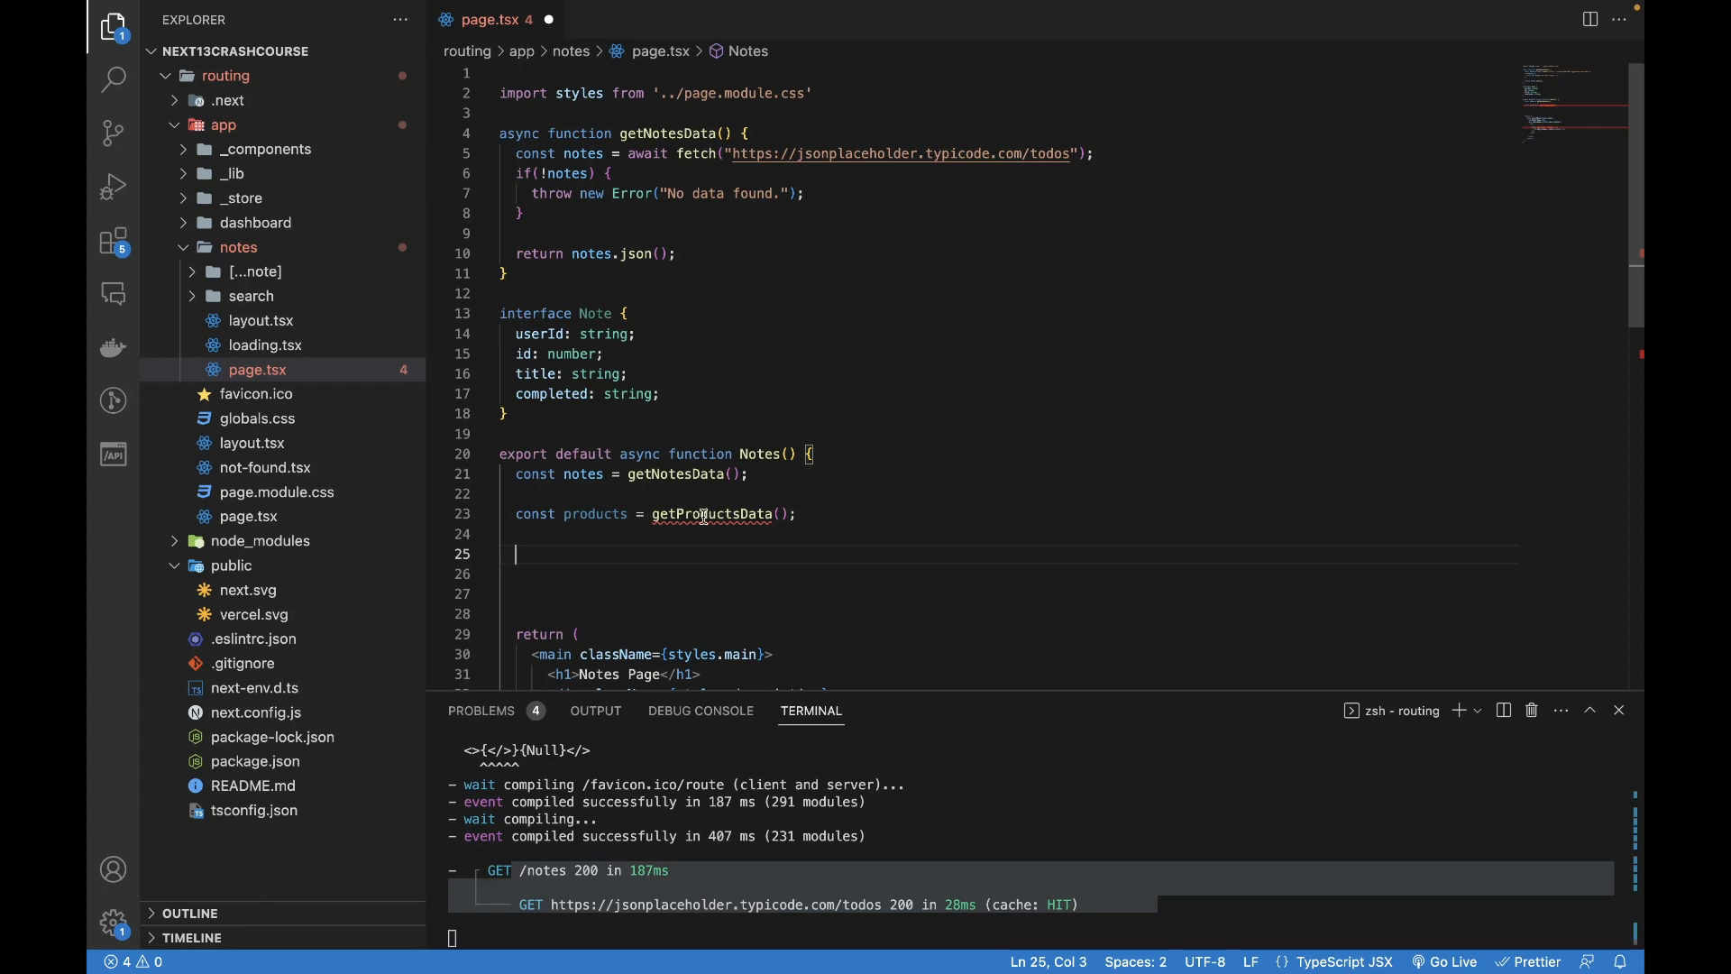
pyautogui.moveTo(737, 546)
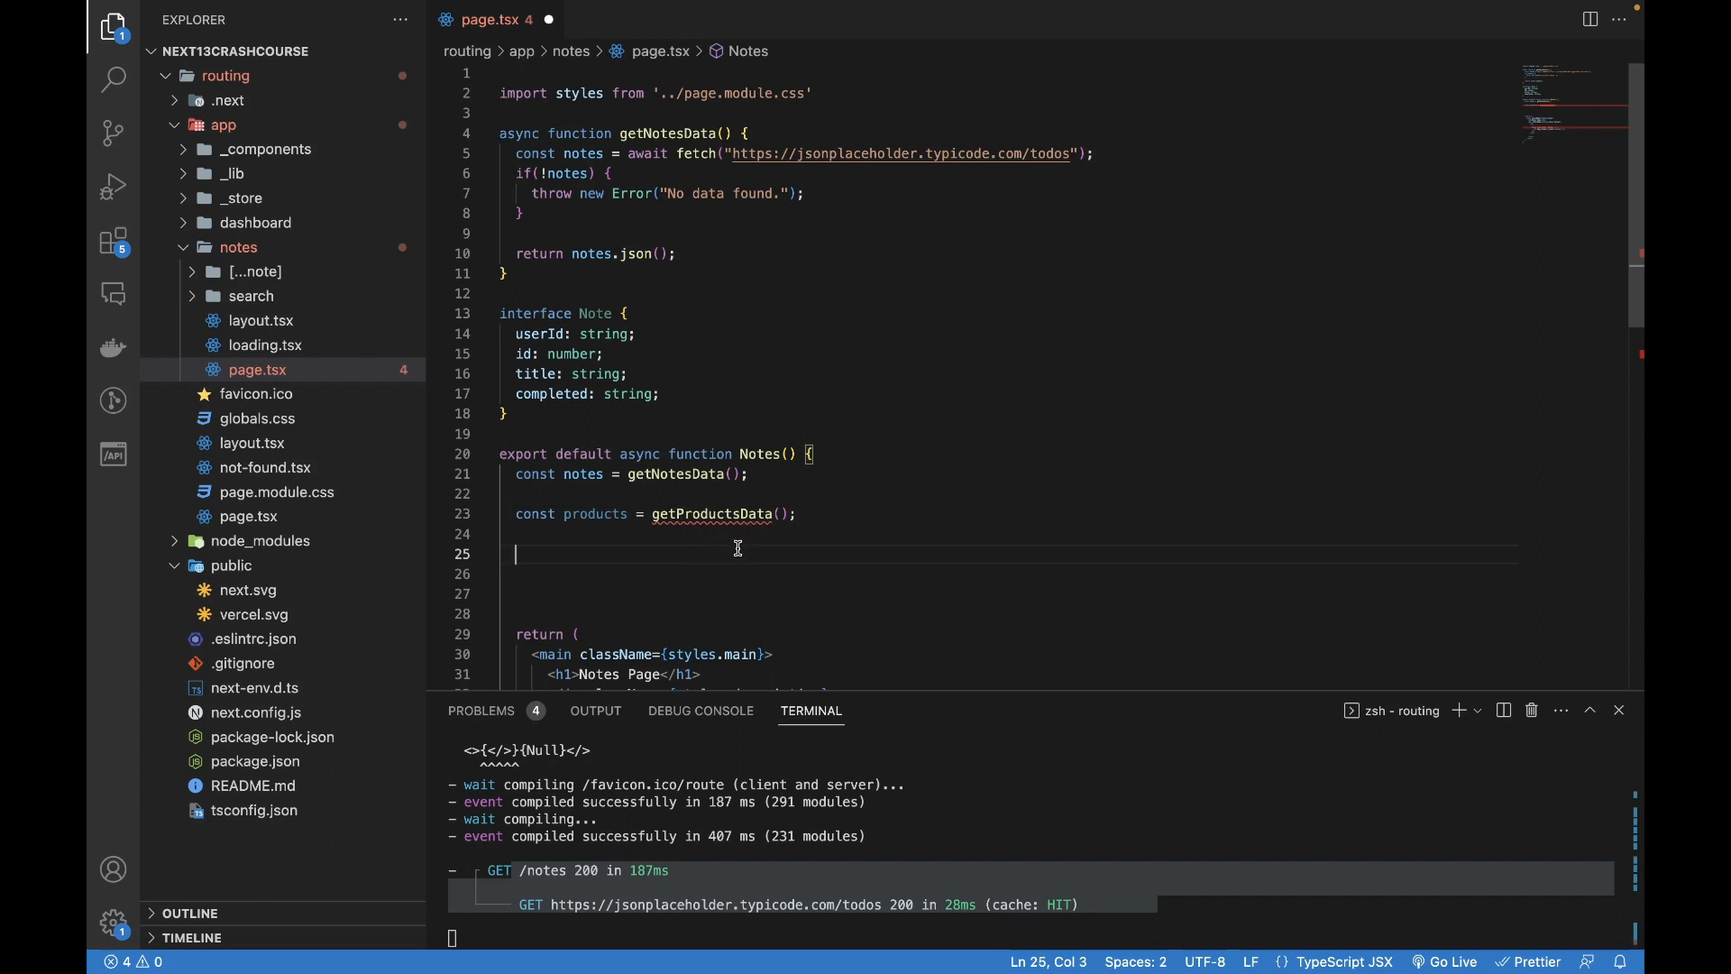
pyautogui.click(646, 494)
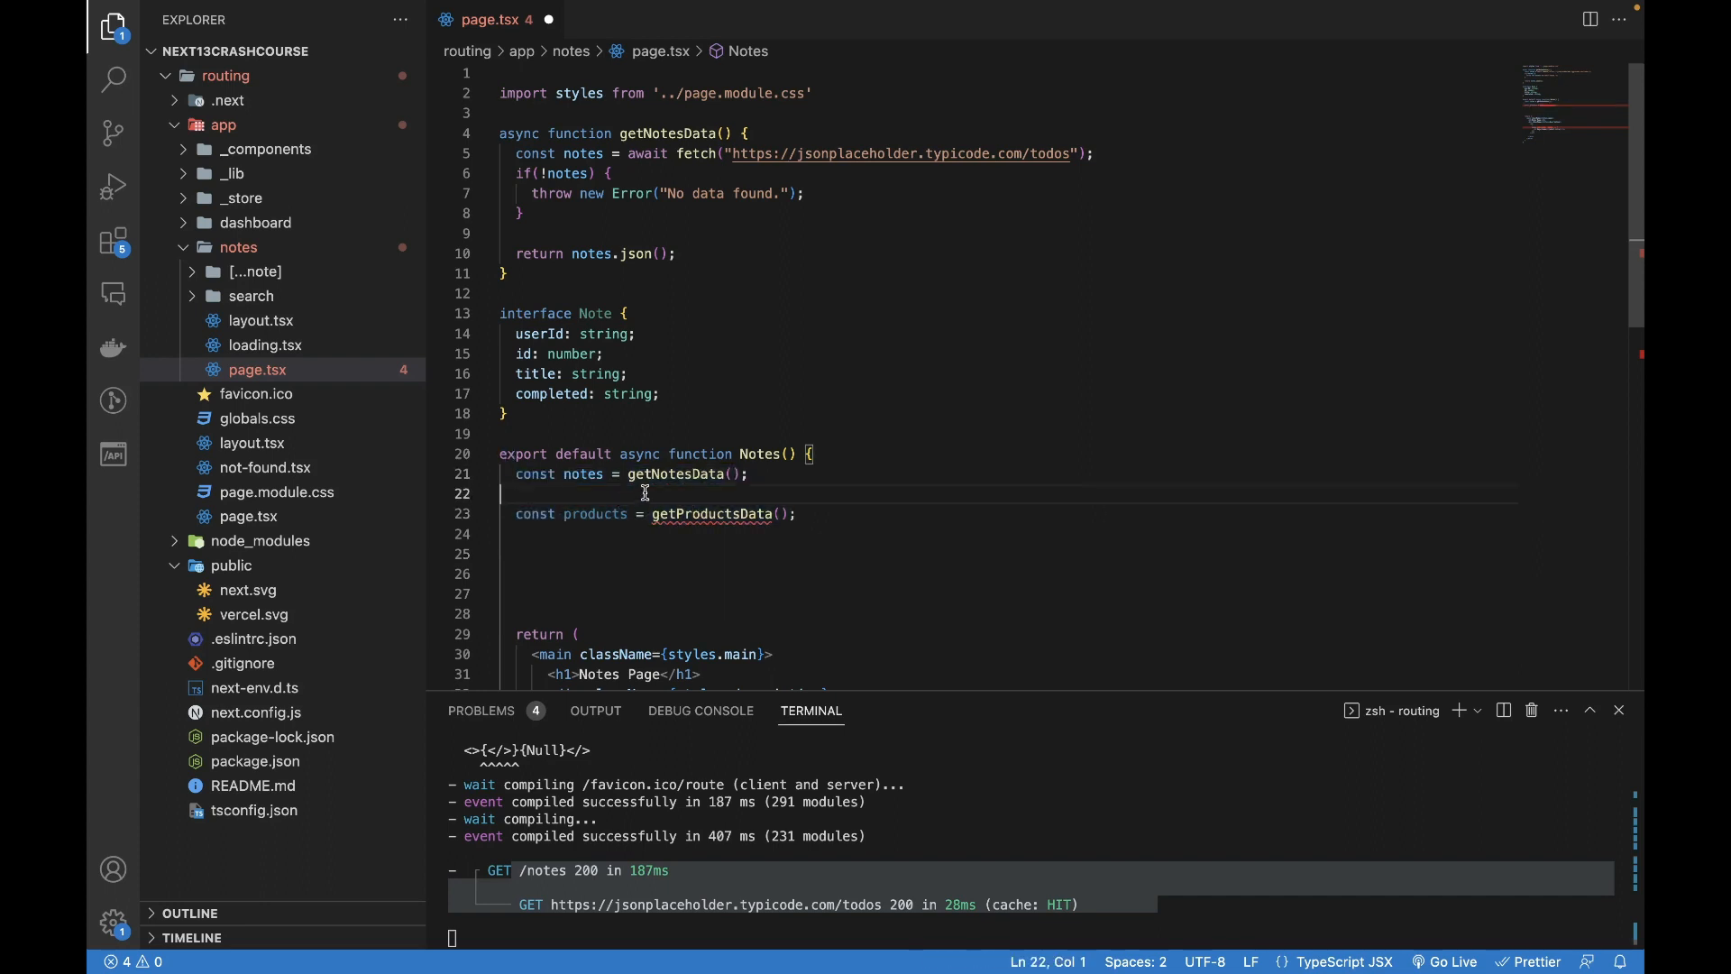
pyautogui.click(673, 474)
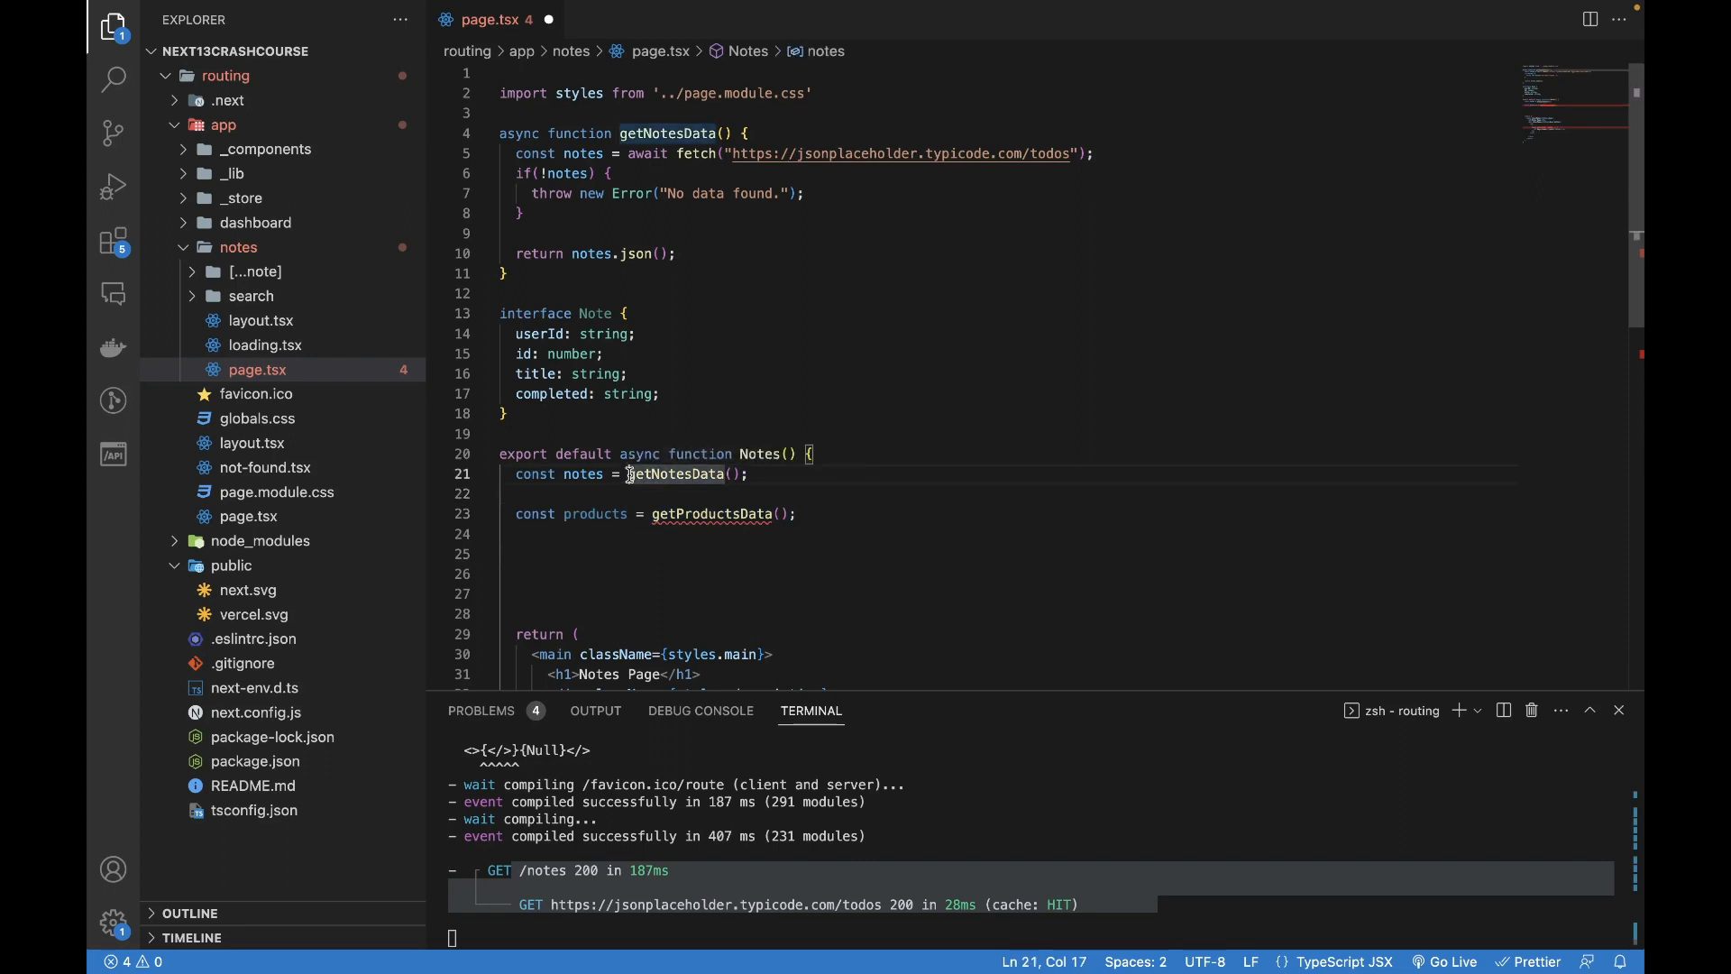
pyautogui.write('await')
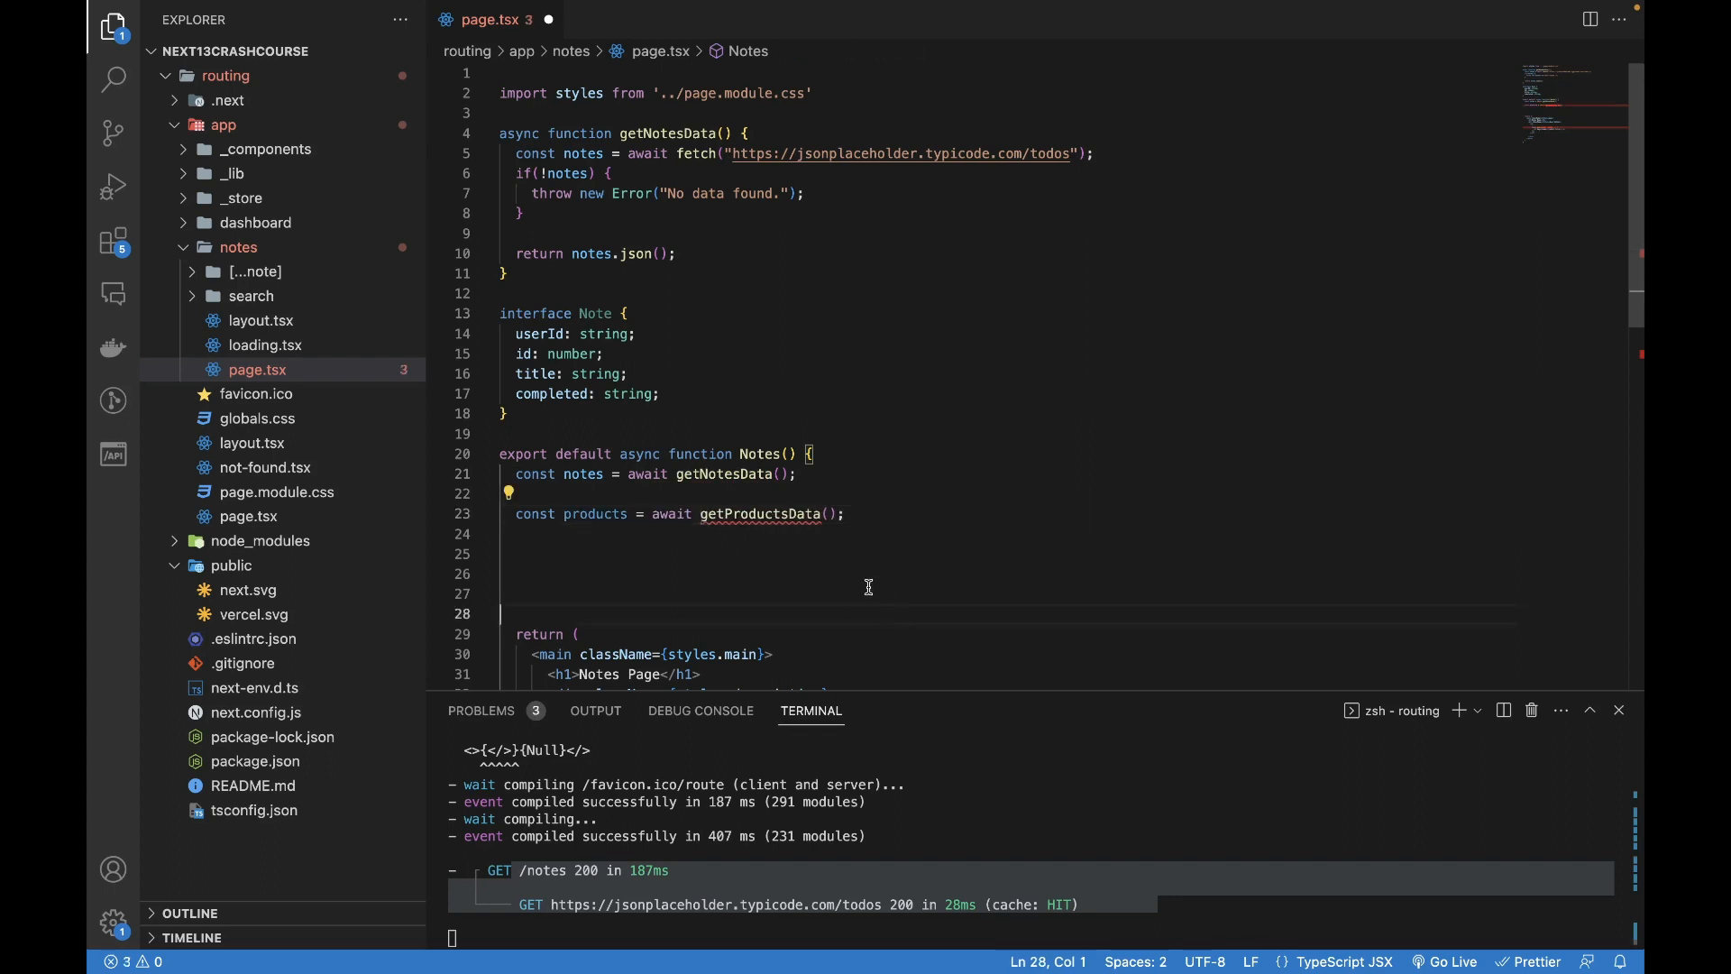
pyautogui.click(853, 515)
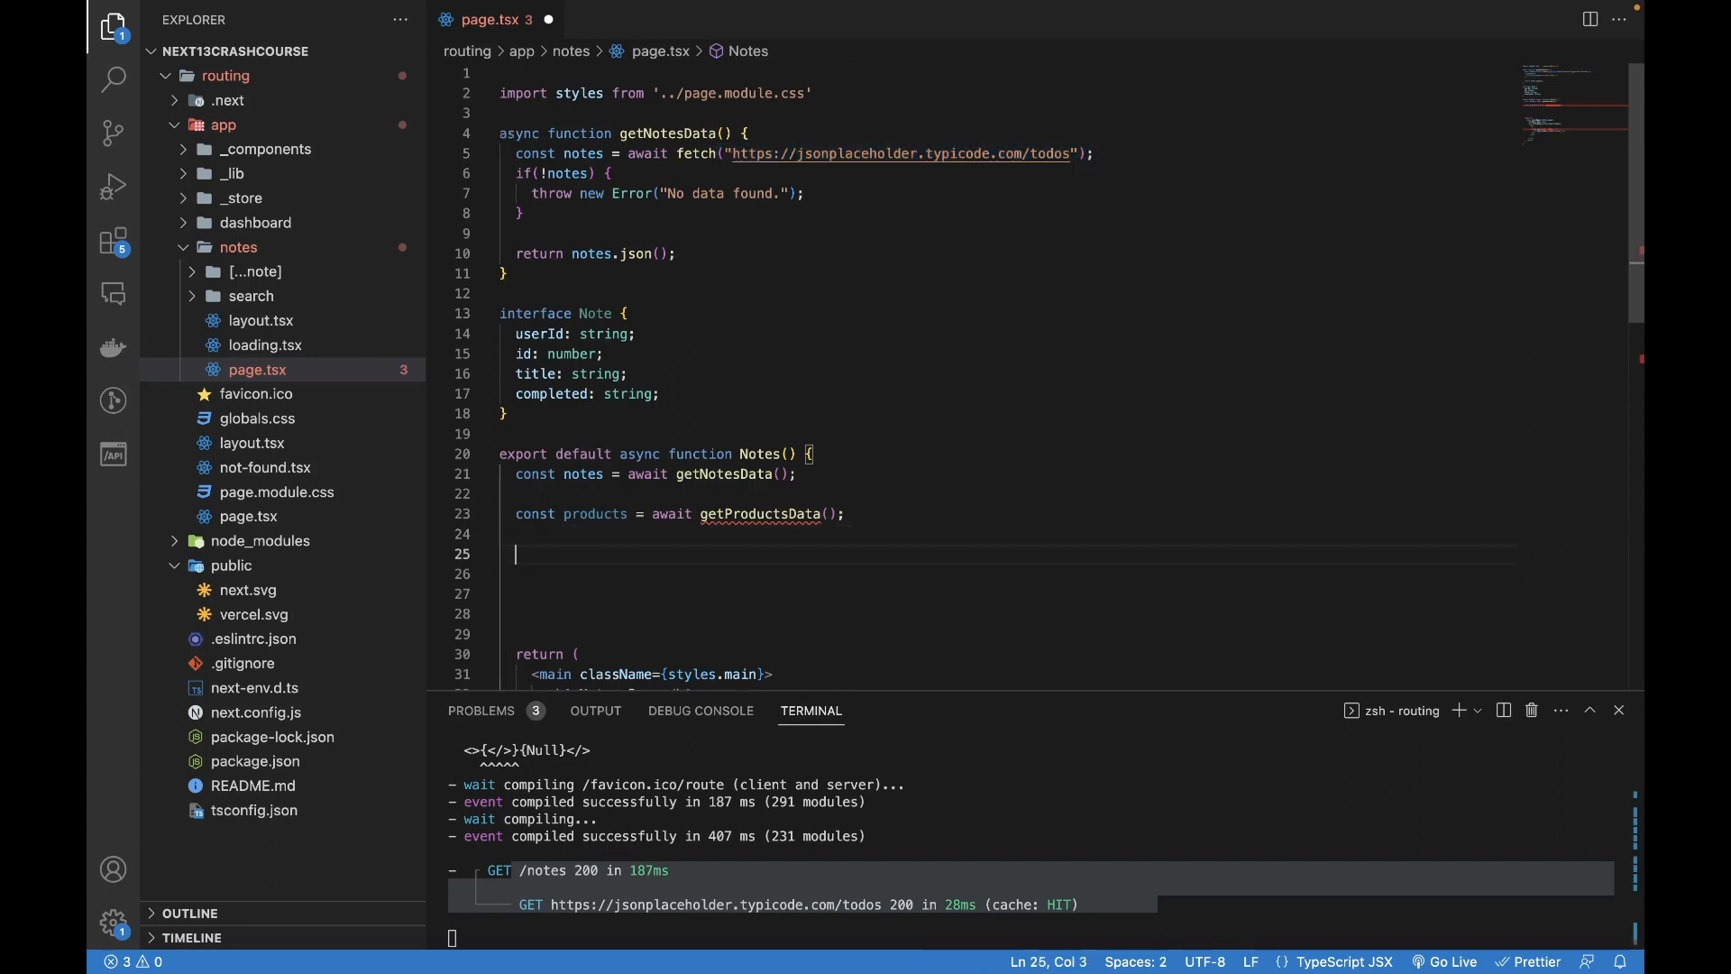
pyautogui.press('Enter')
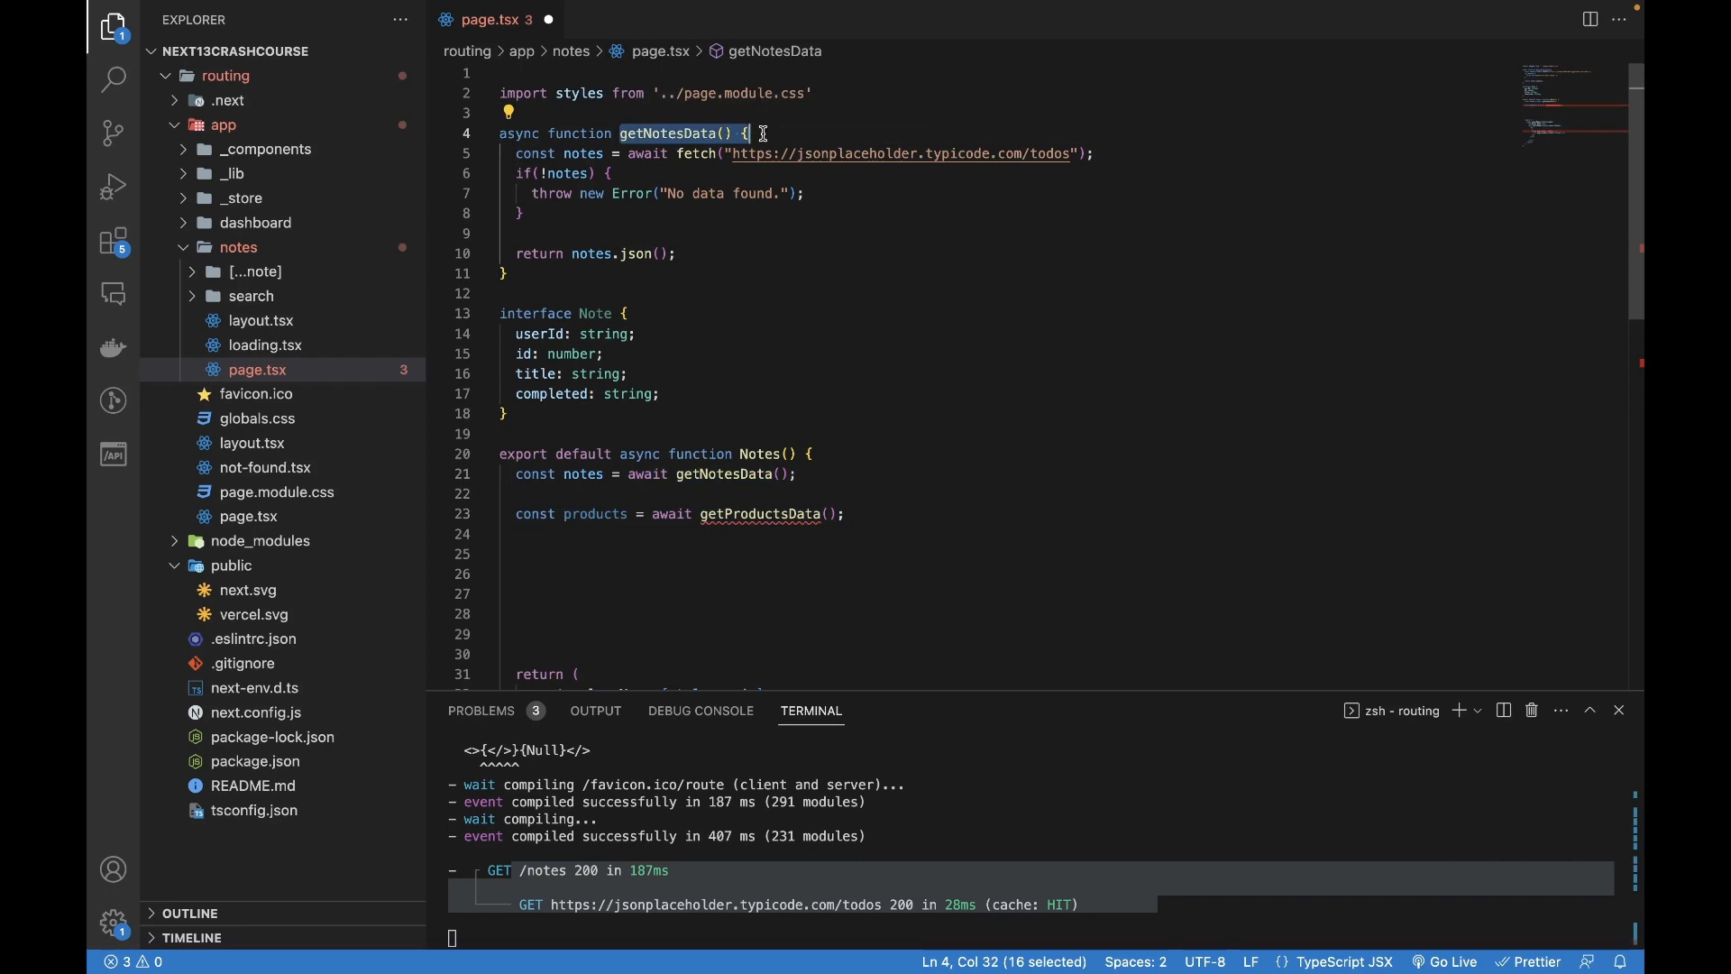
pyautogui.click(501, 554)
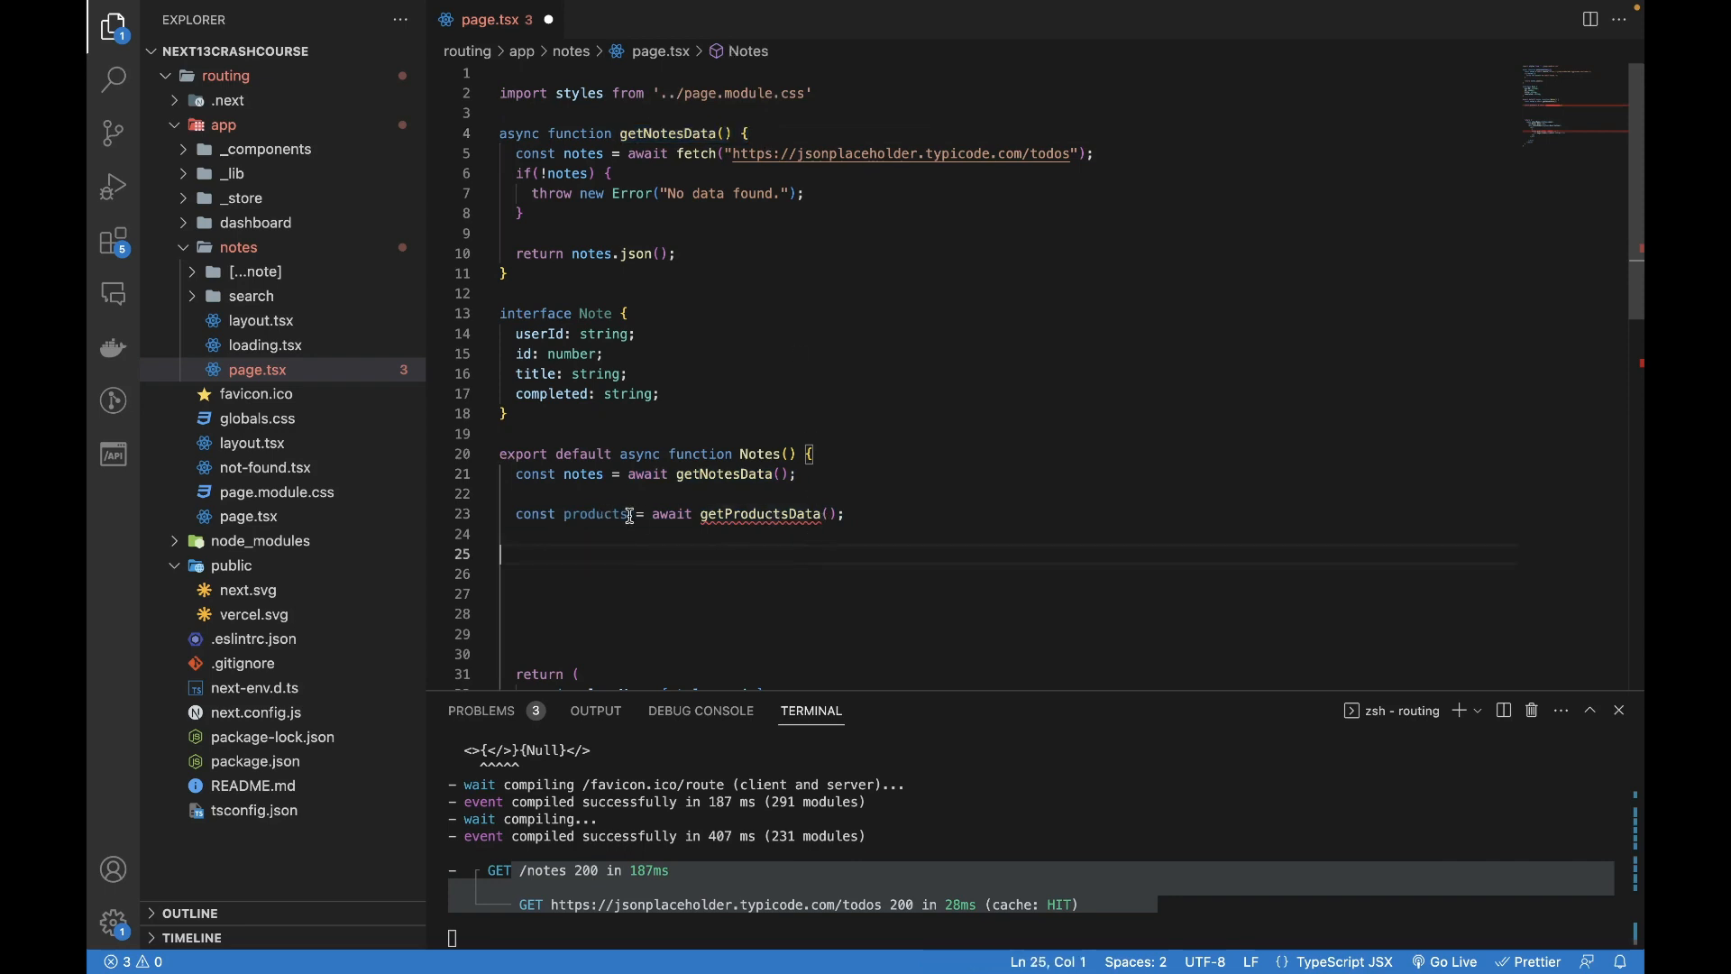
pyautogui.doubleClick(645, 474)
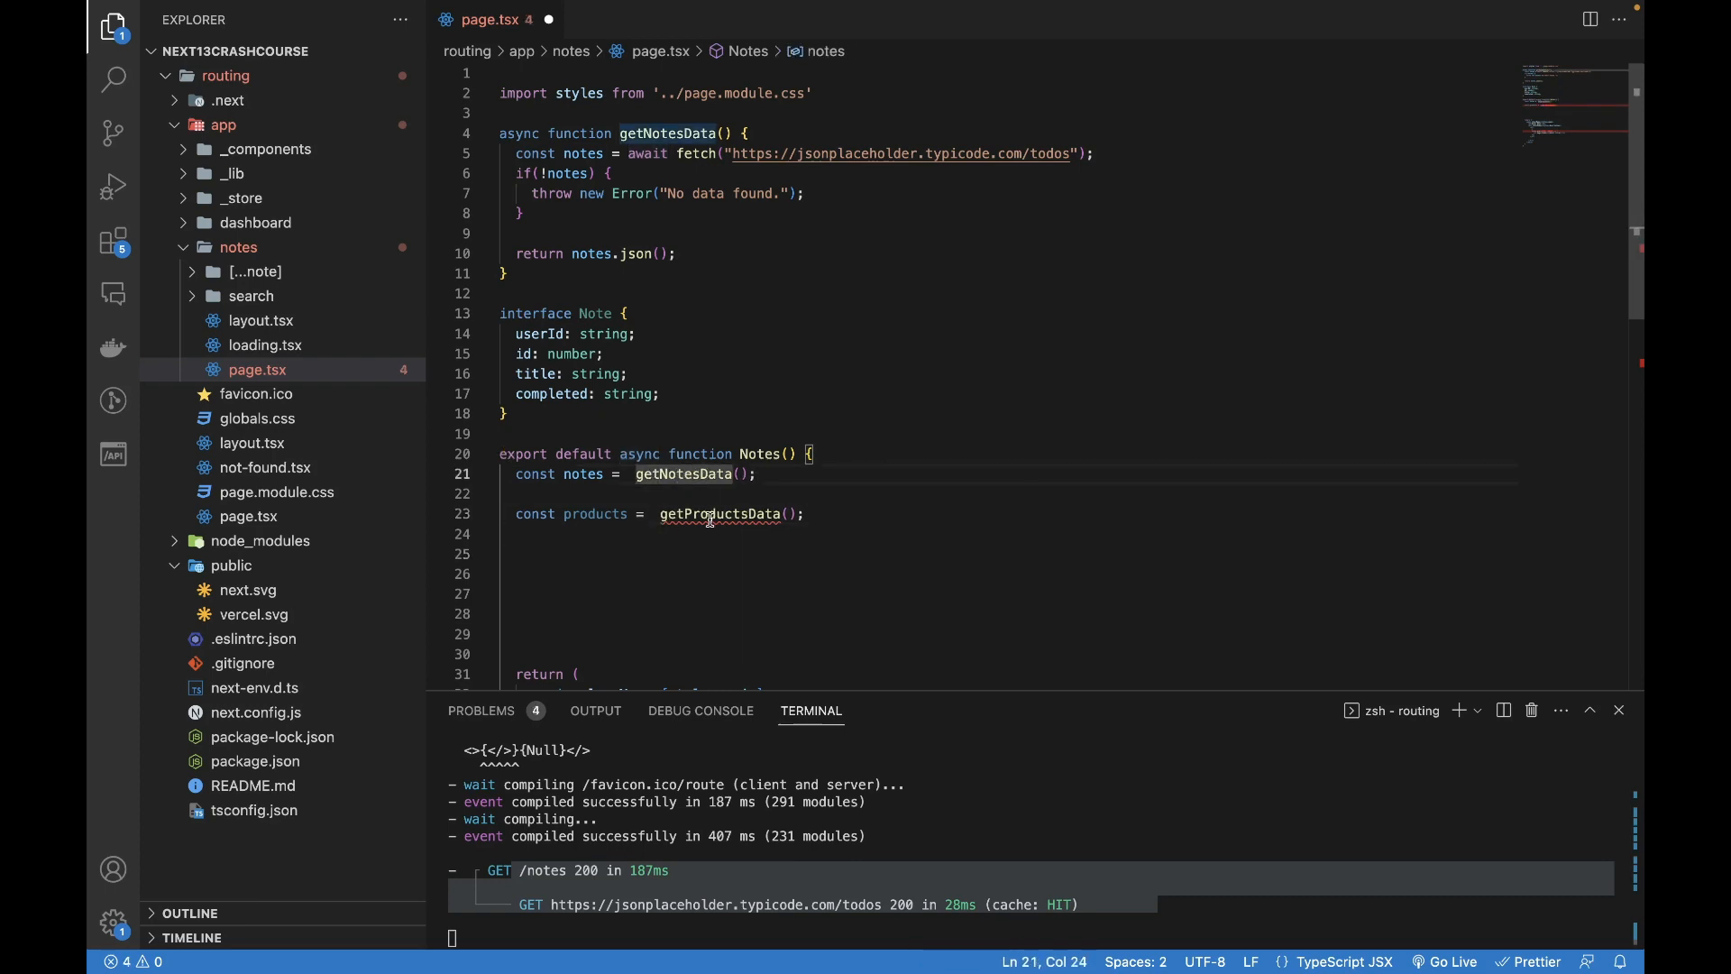
pyautogui.doubleClick(720, 514)
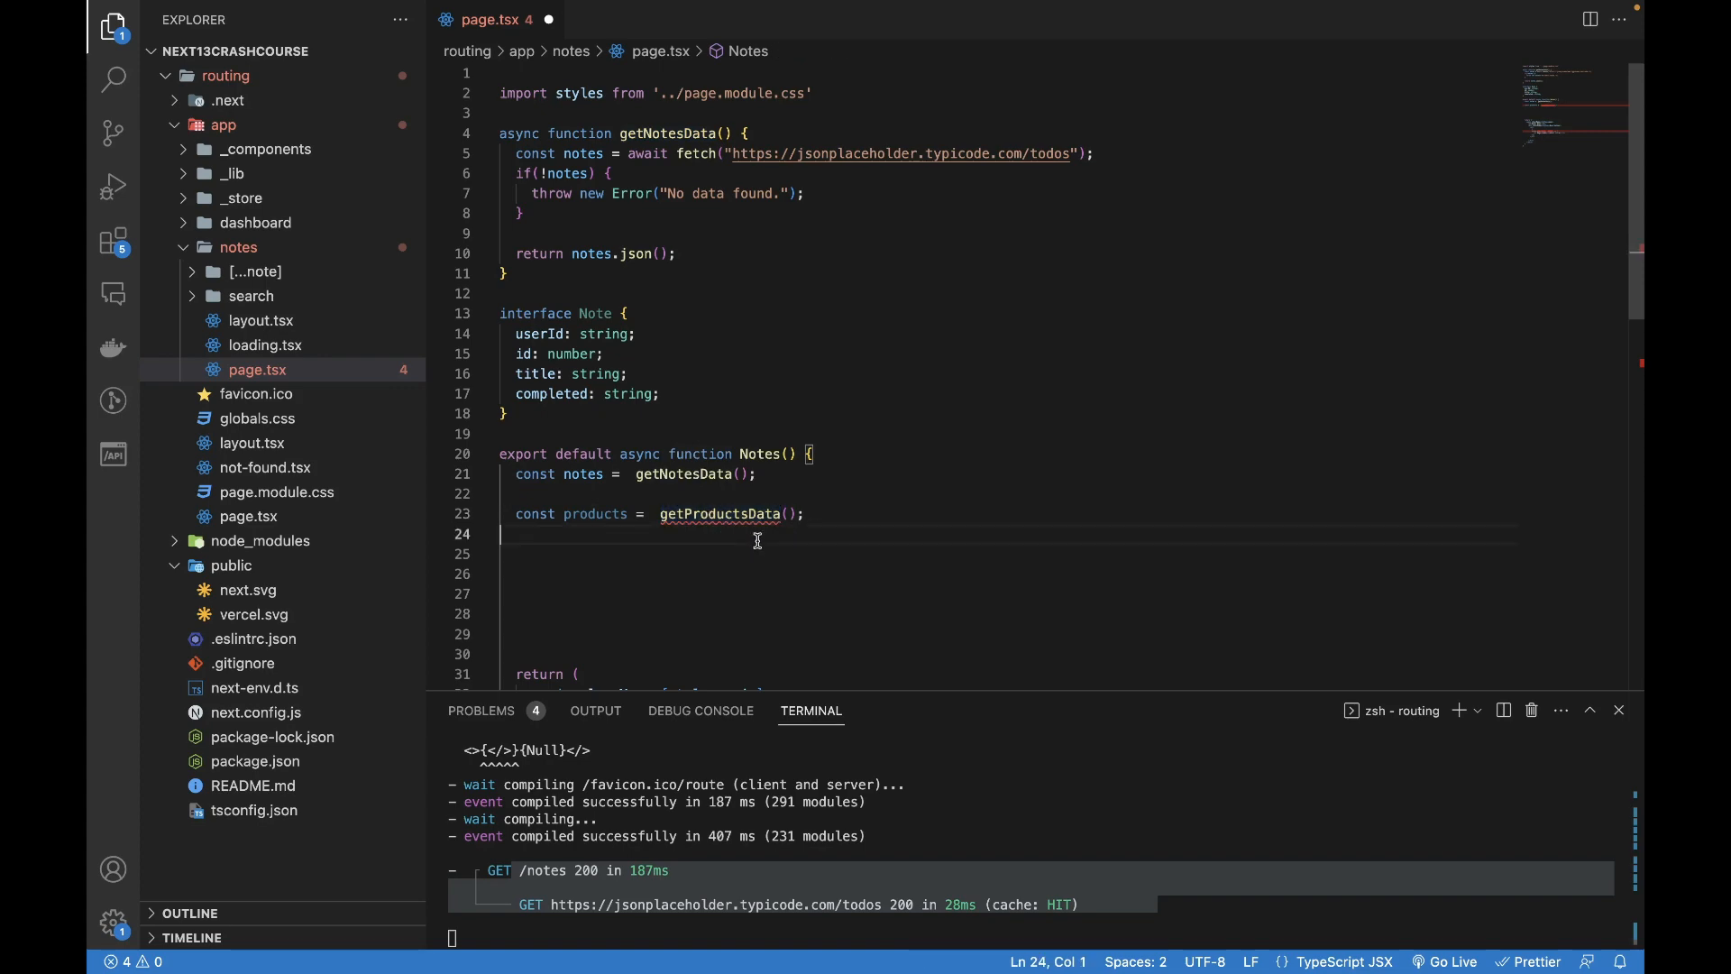
# - Begin line 25 with const [notesData, productsdata] = await destructuring
pyautogui.write('const [')
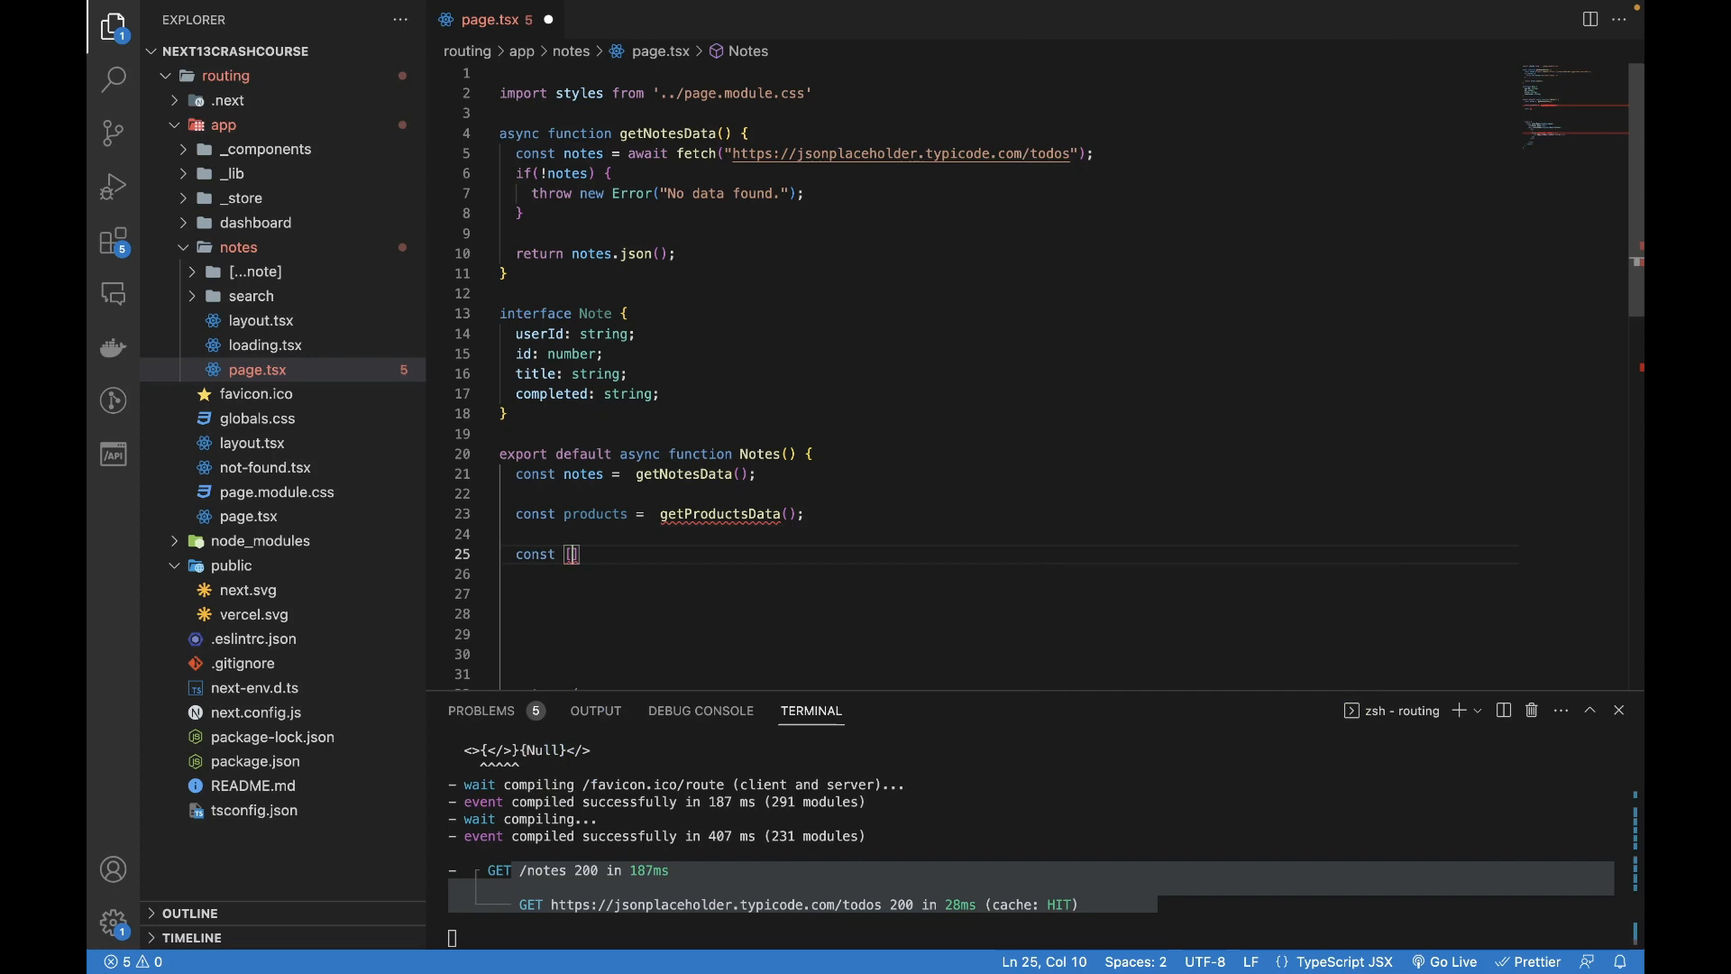
pyautogui.write('notesData')
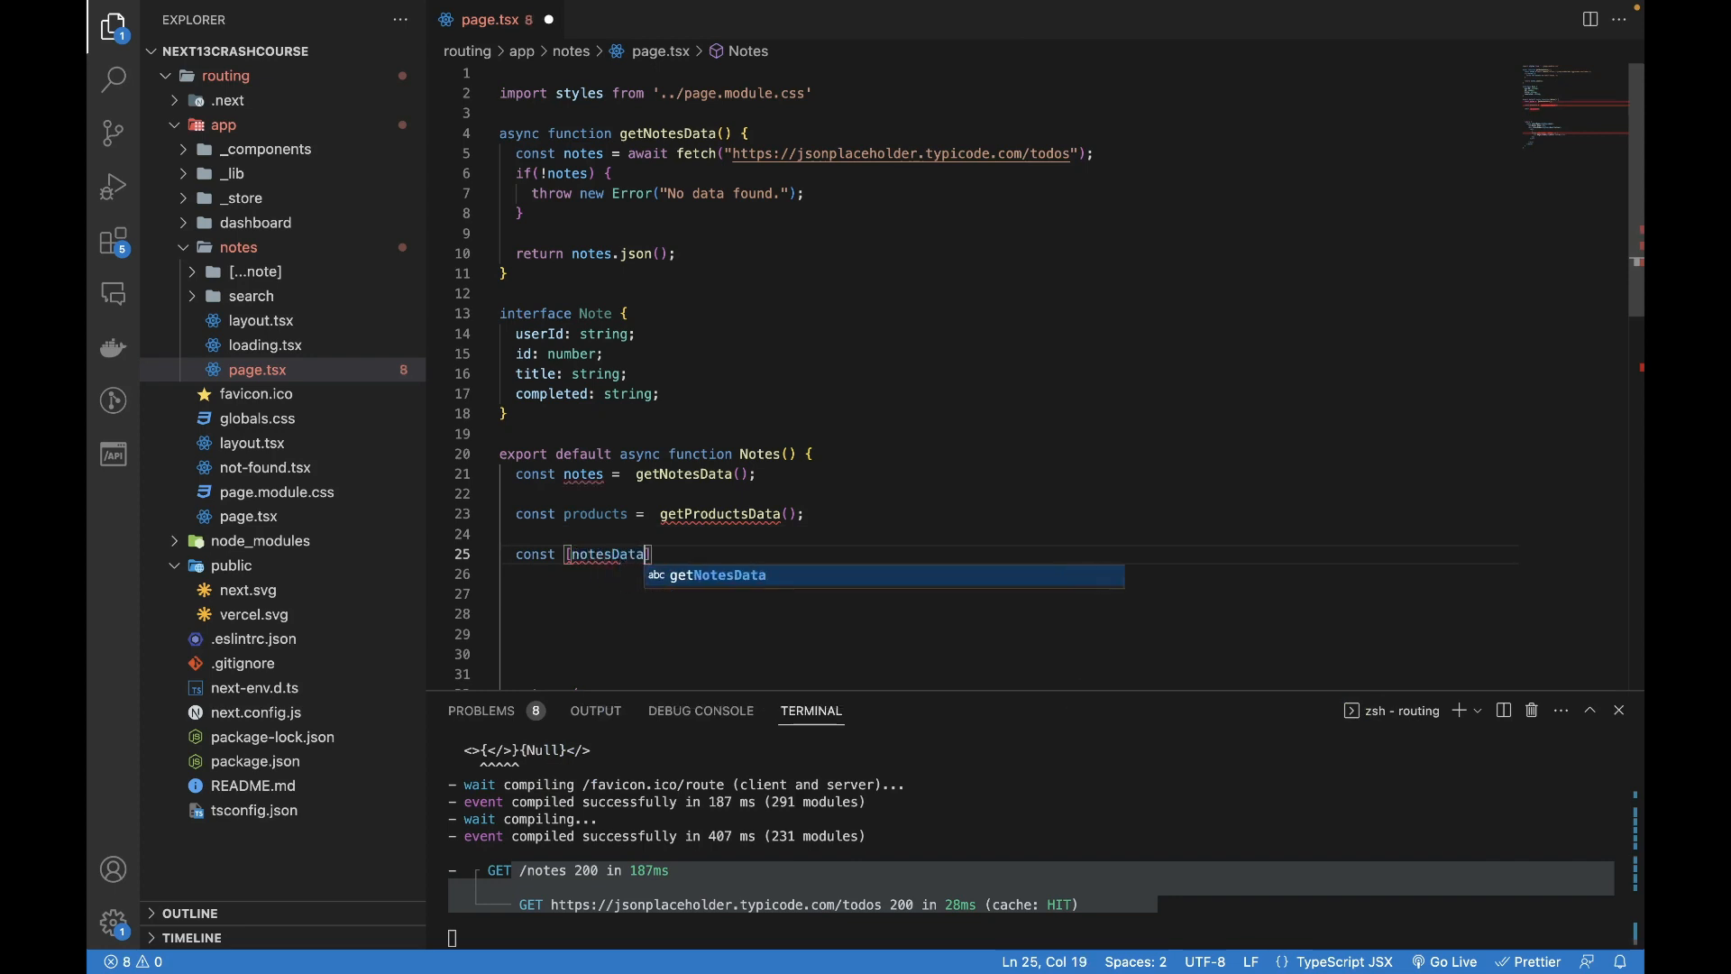
pyautogui.write(', product')
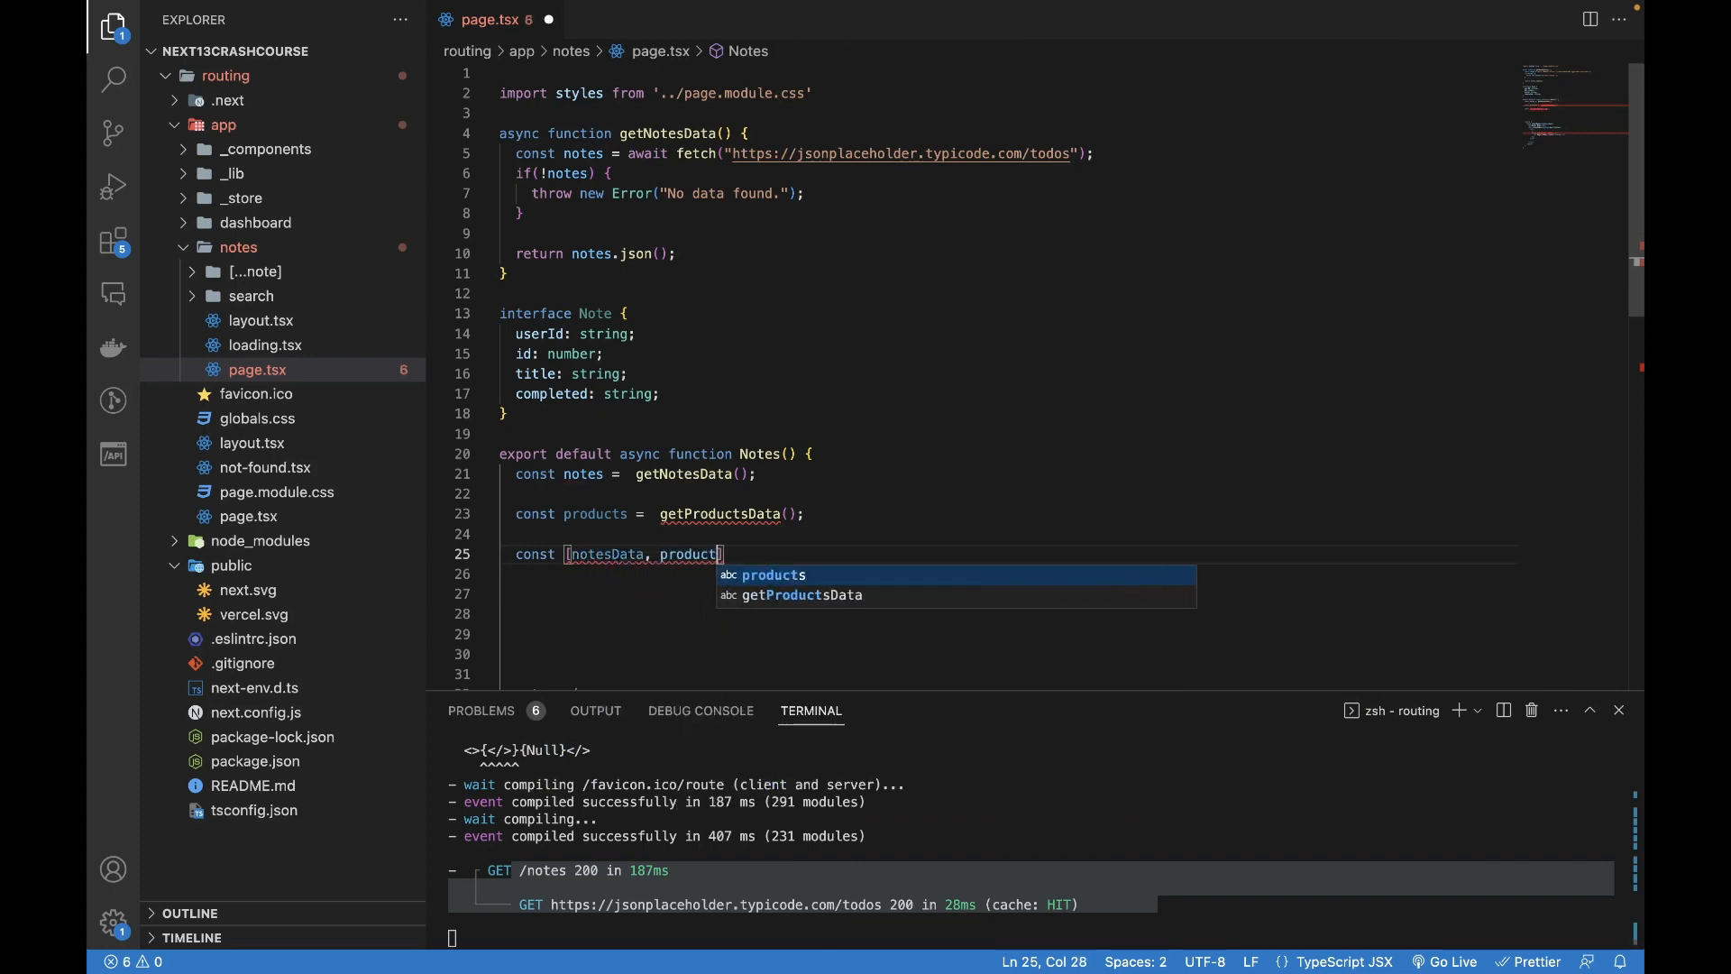
pyautogui.write('sdata] =')
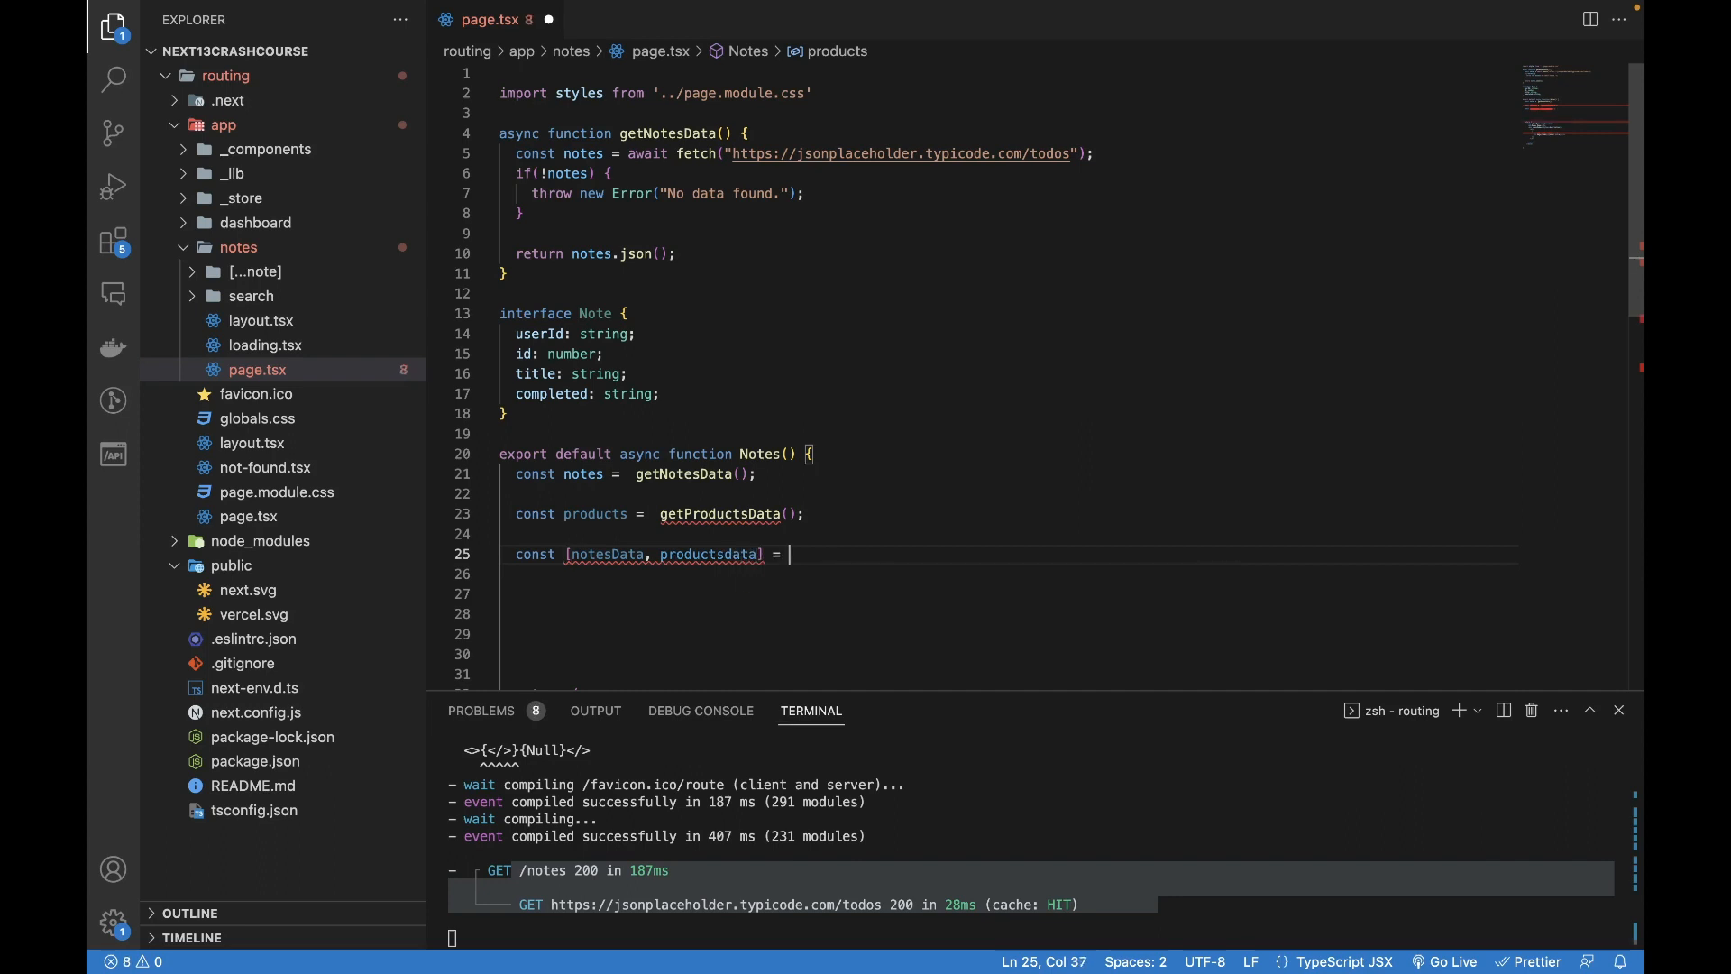
pyautogui.write('await')
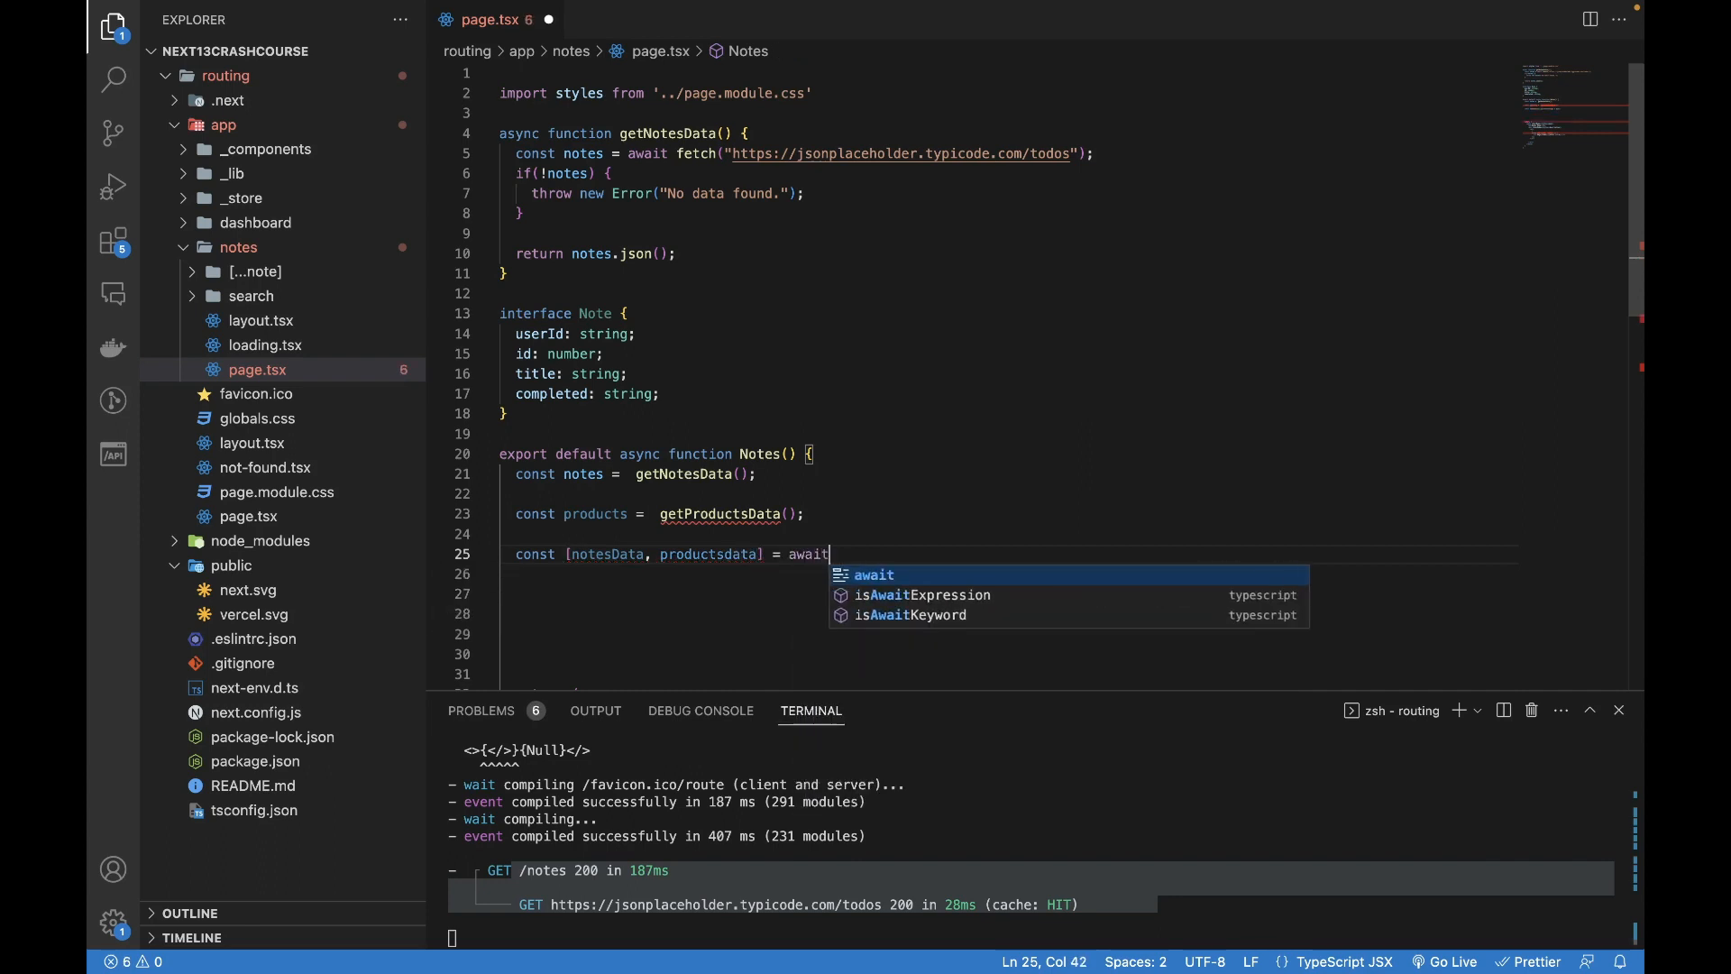
# - Complete it as Promise.all([notes, products]); resolving both promises together
pyautogui.write('Promise.all([]')
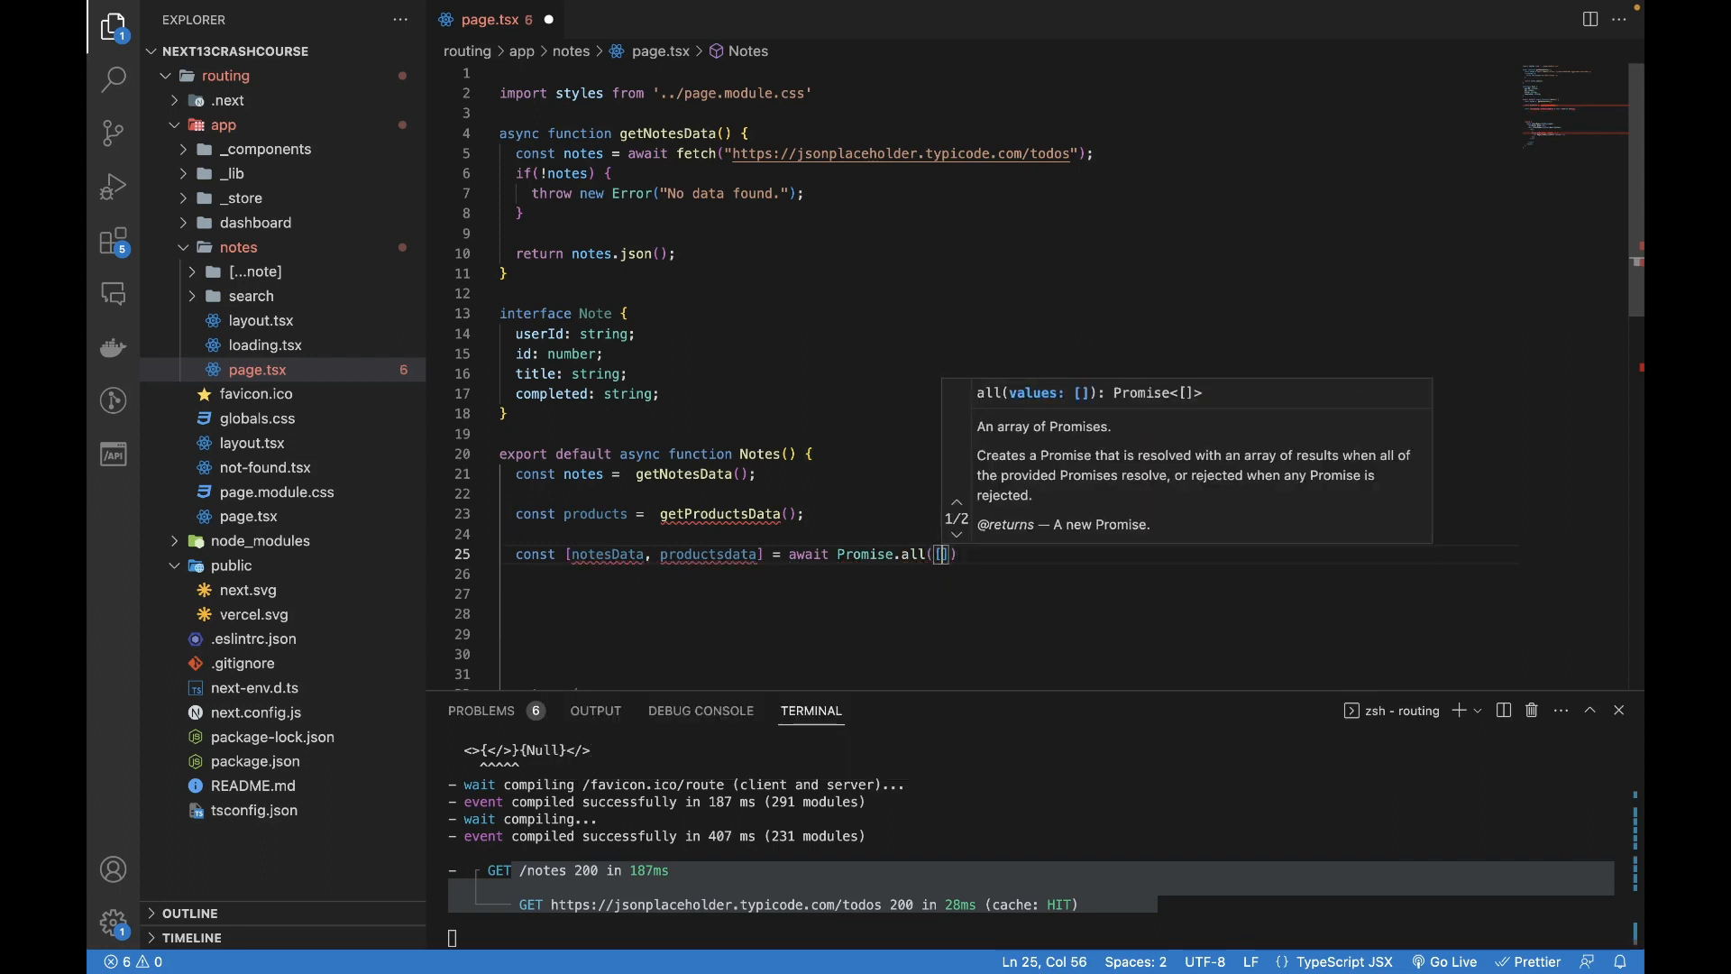
pyautogui.write('notes, products')
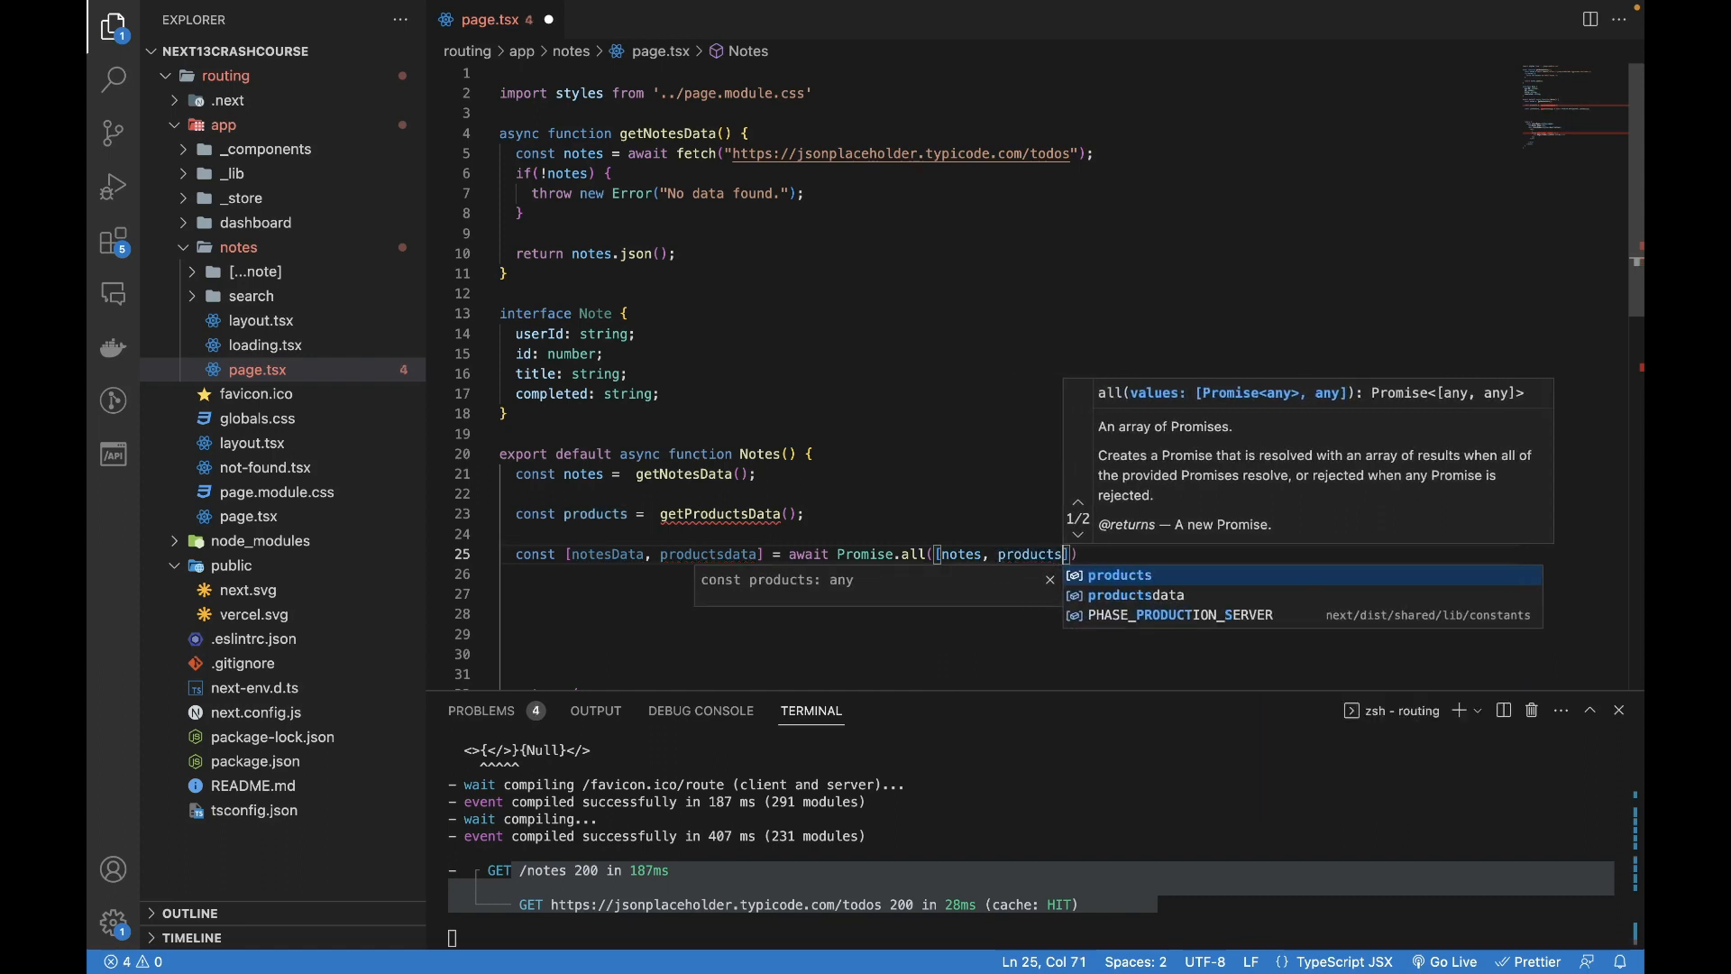
pyautogui.press('Escape')
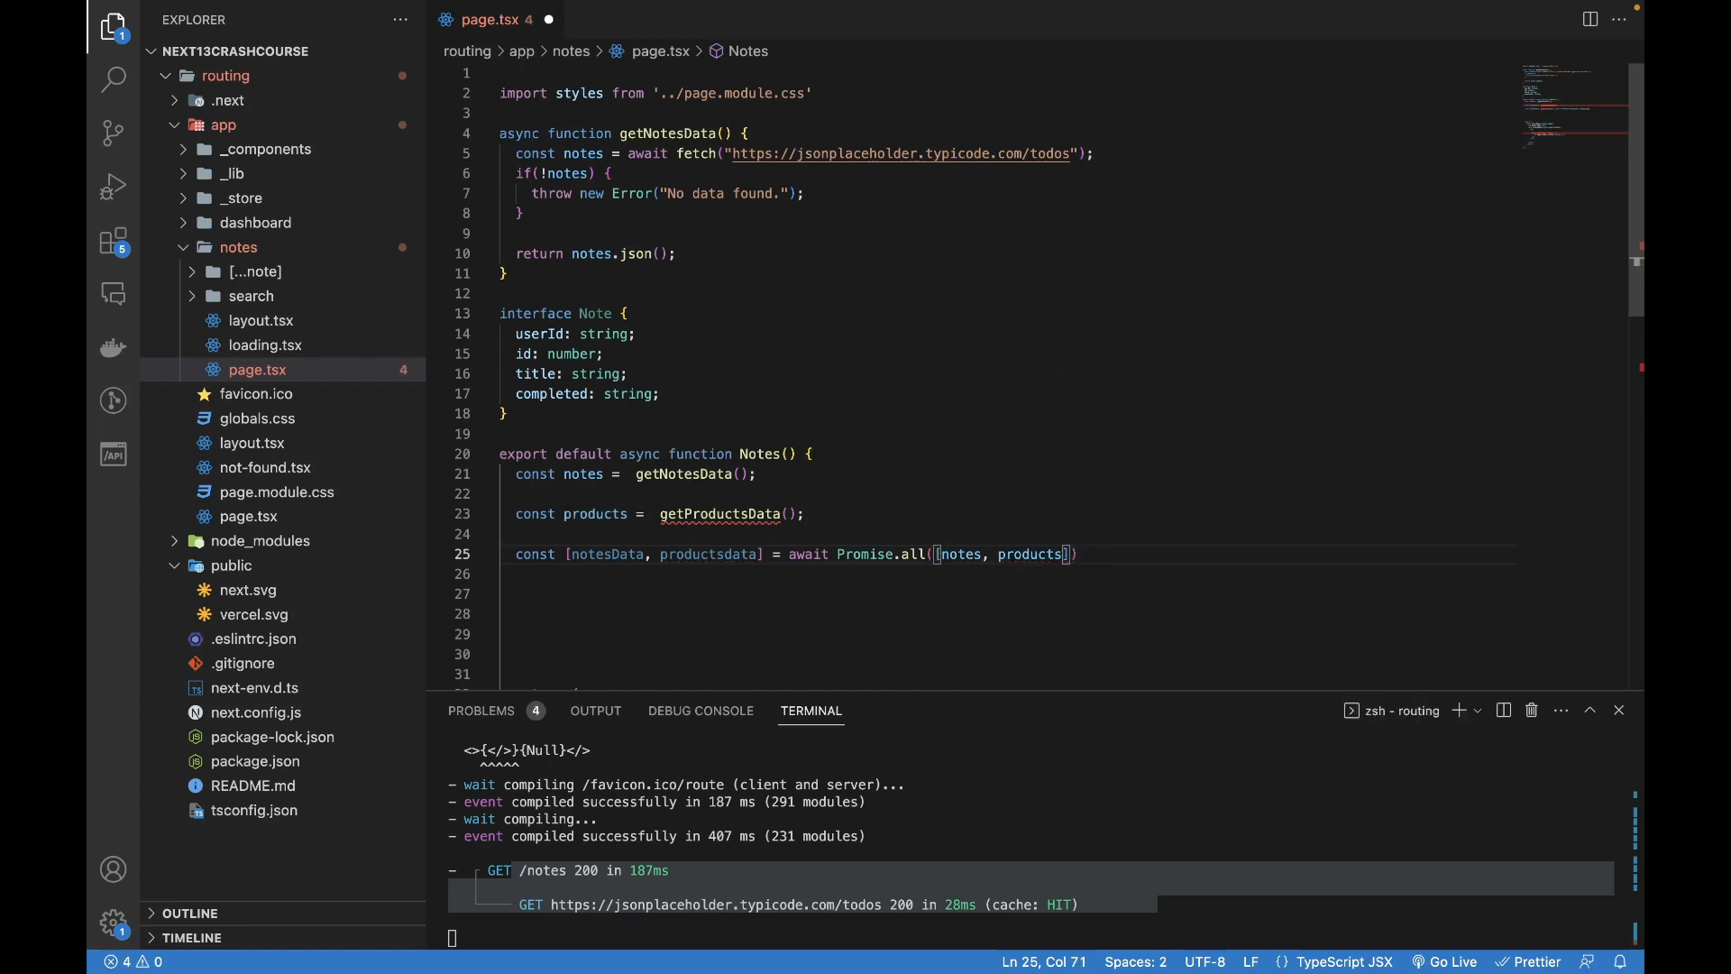
pyautogui.write(';')
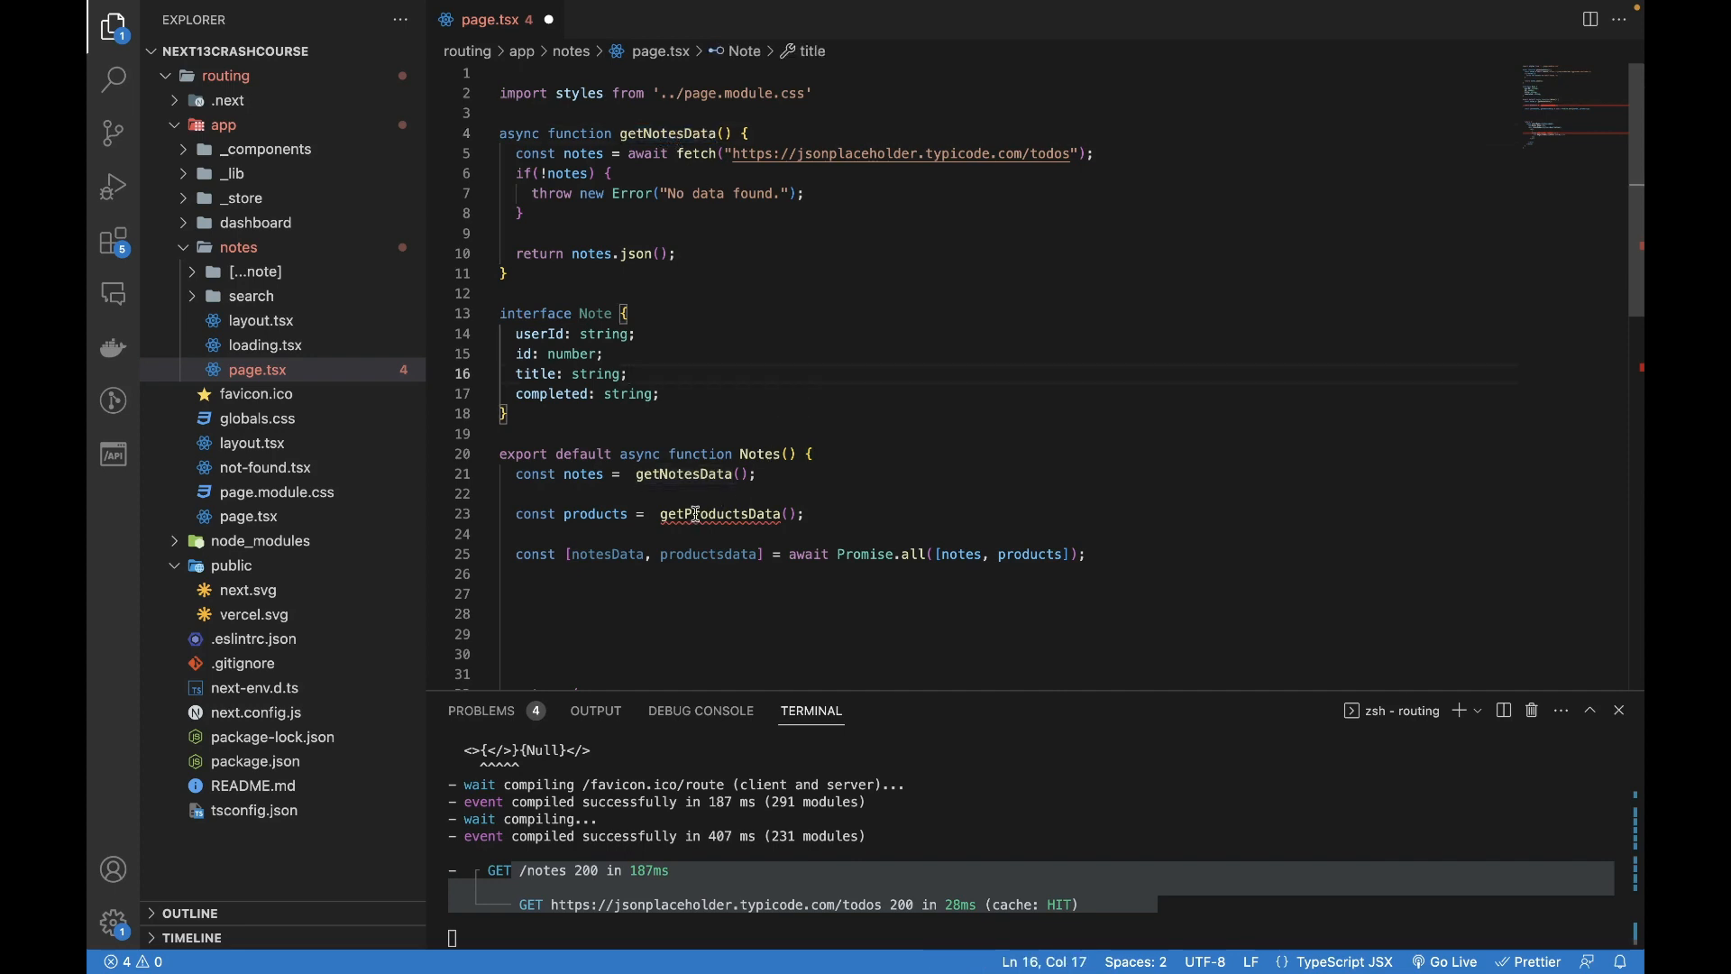
pyautogui.doubleClick(720, 514)
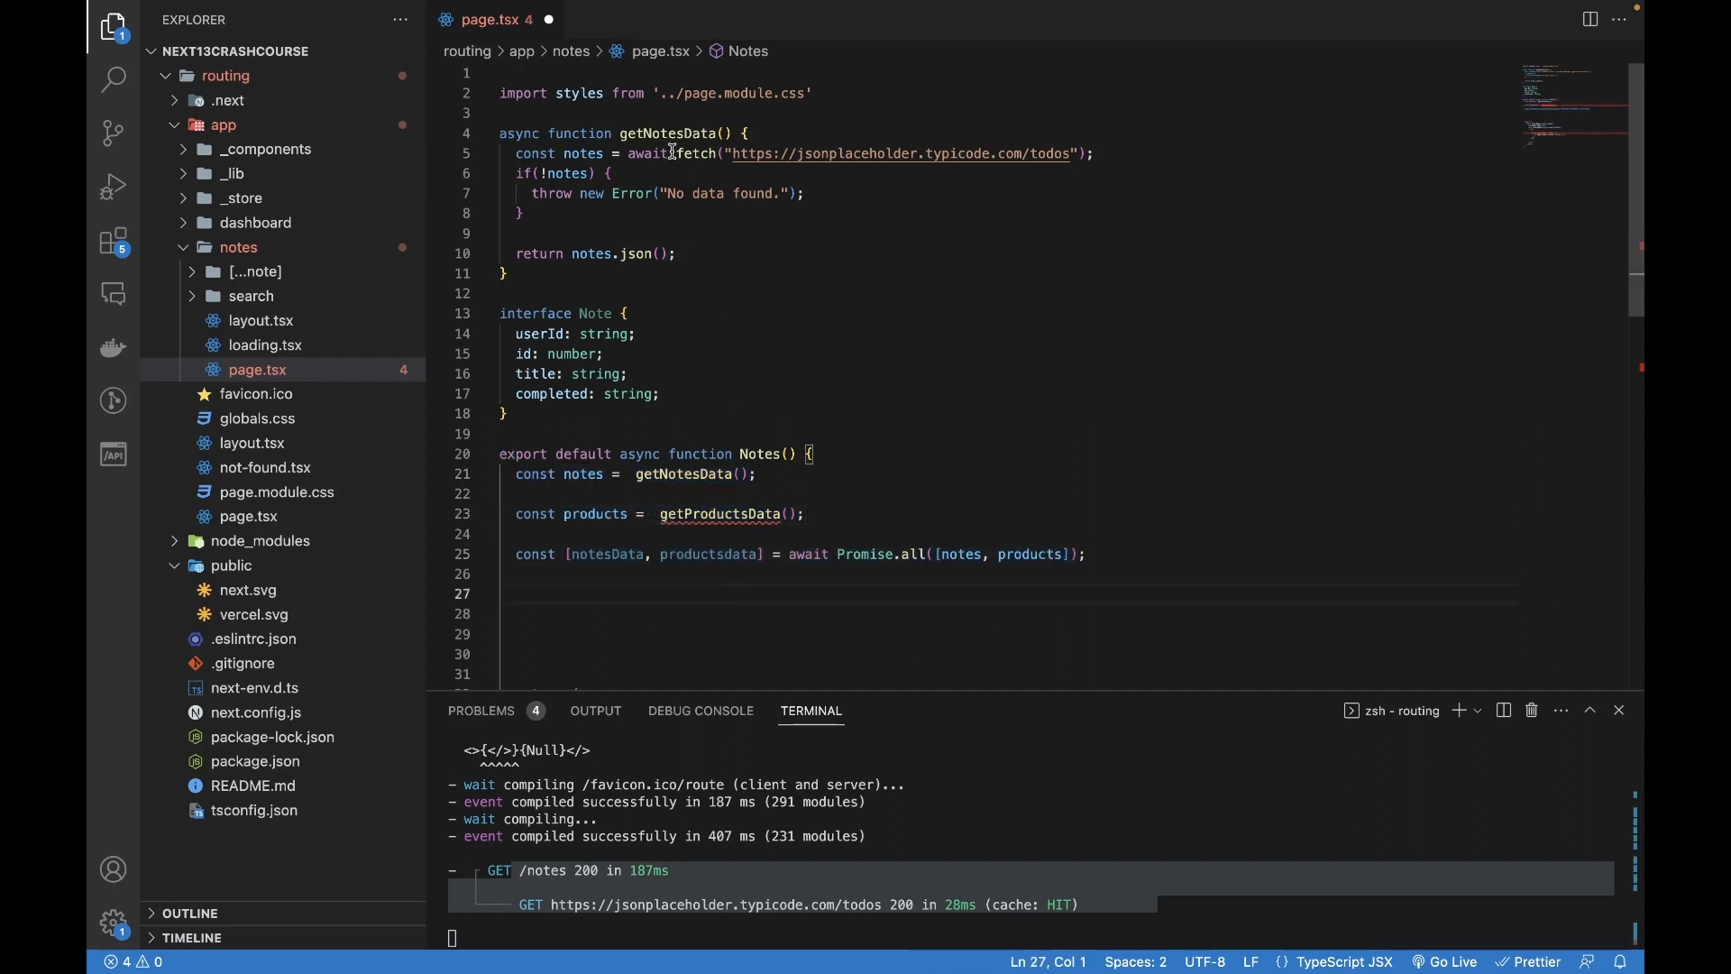
pyautogui.click(824, 514)
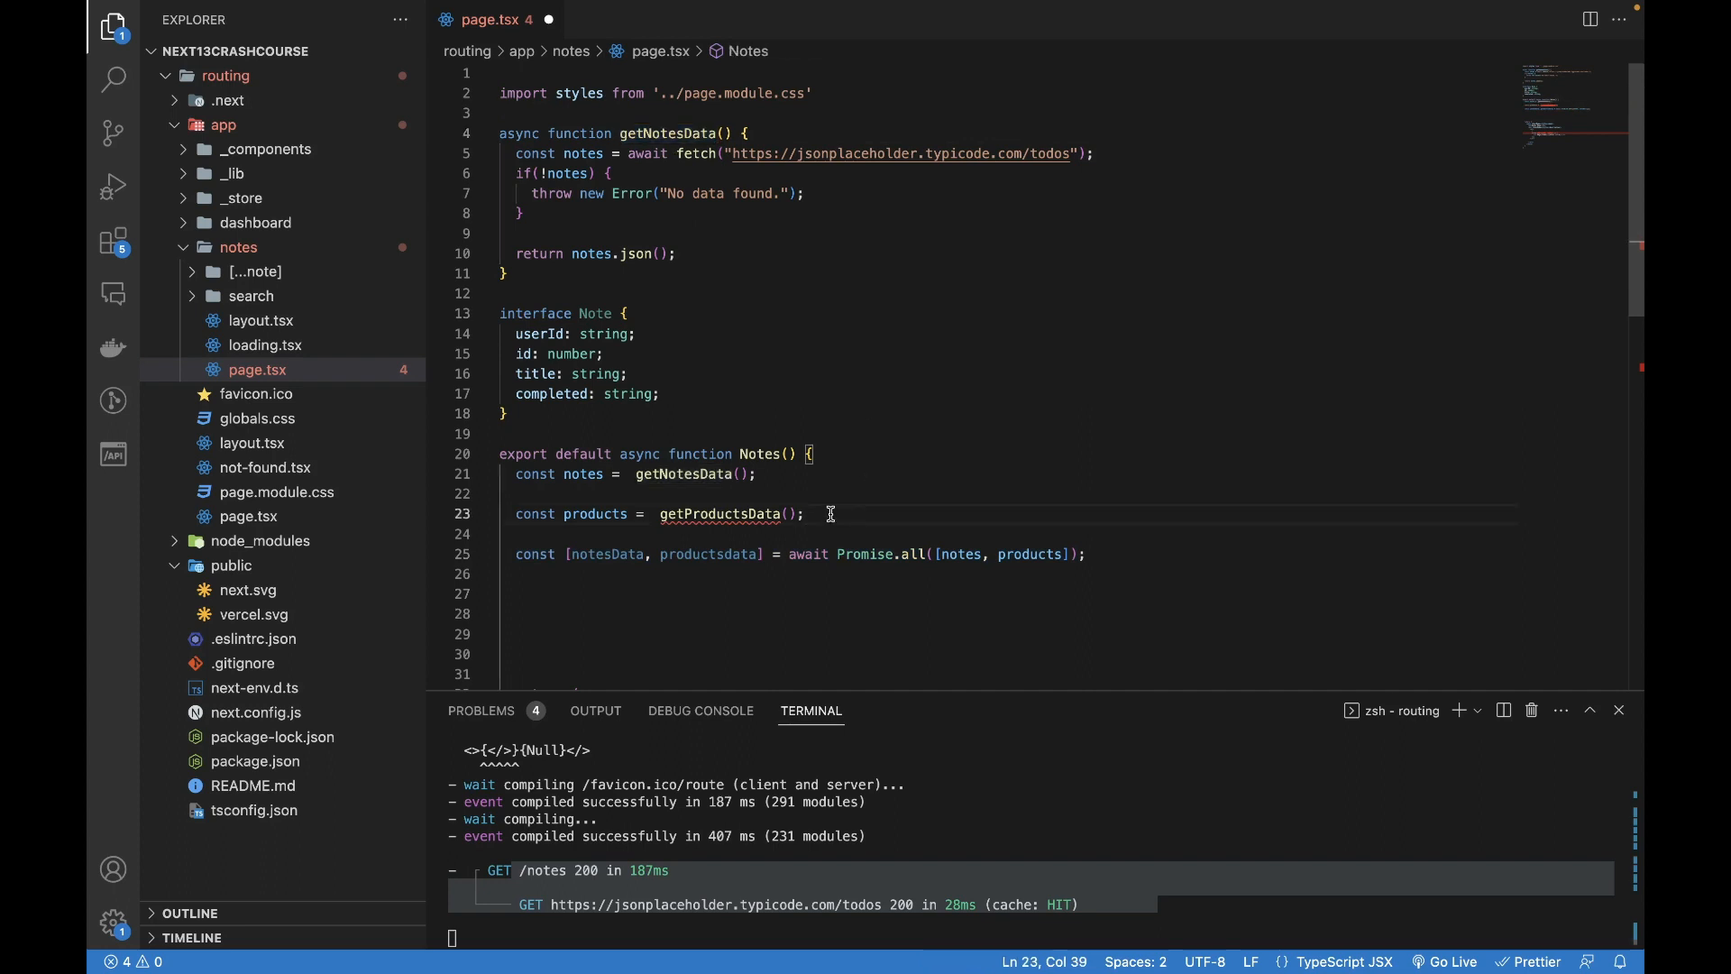
pyautogui.moveTo(1070, 568)
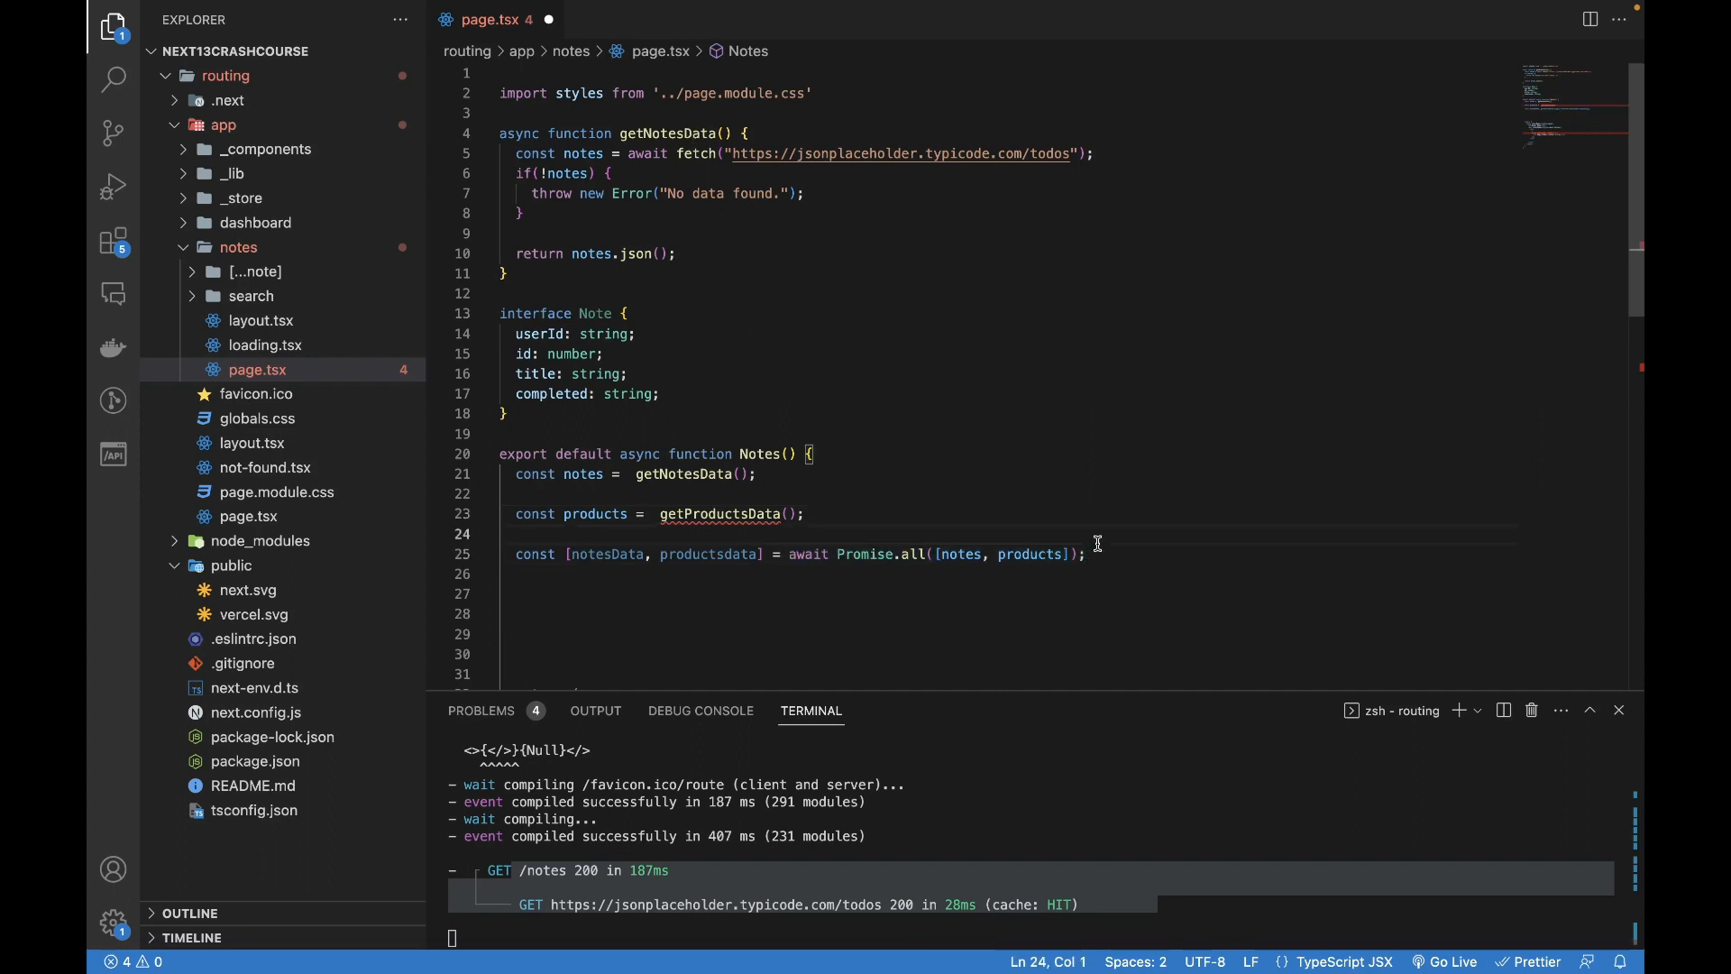
# - Scroll page.tsx down to the return JSX with the notes.map list
pyautogui.scroll(-3)
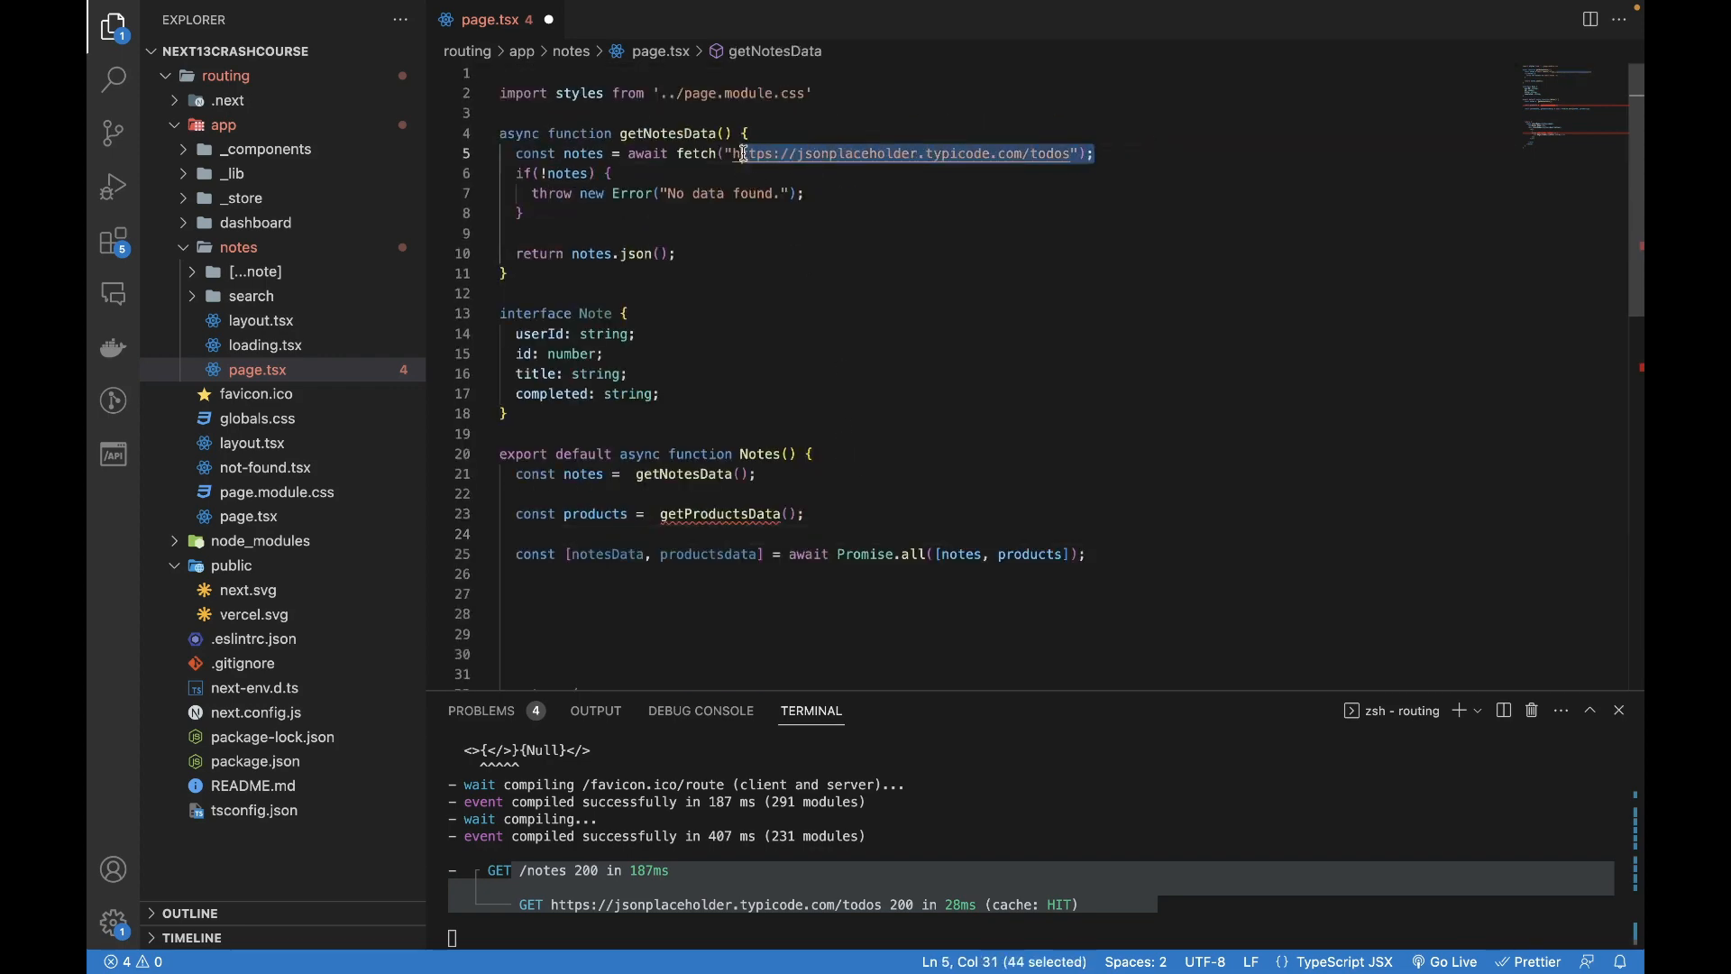
pyautogui.scroll(-3)
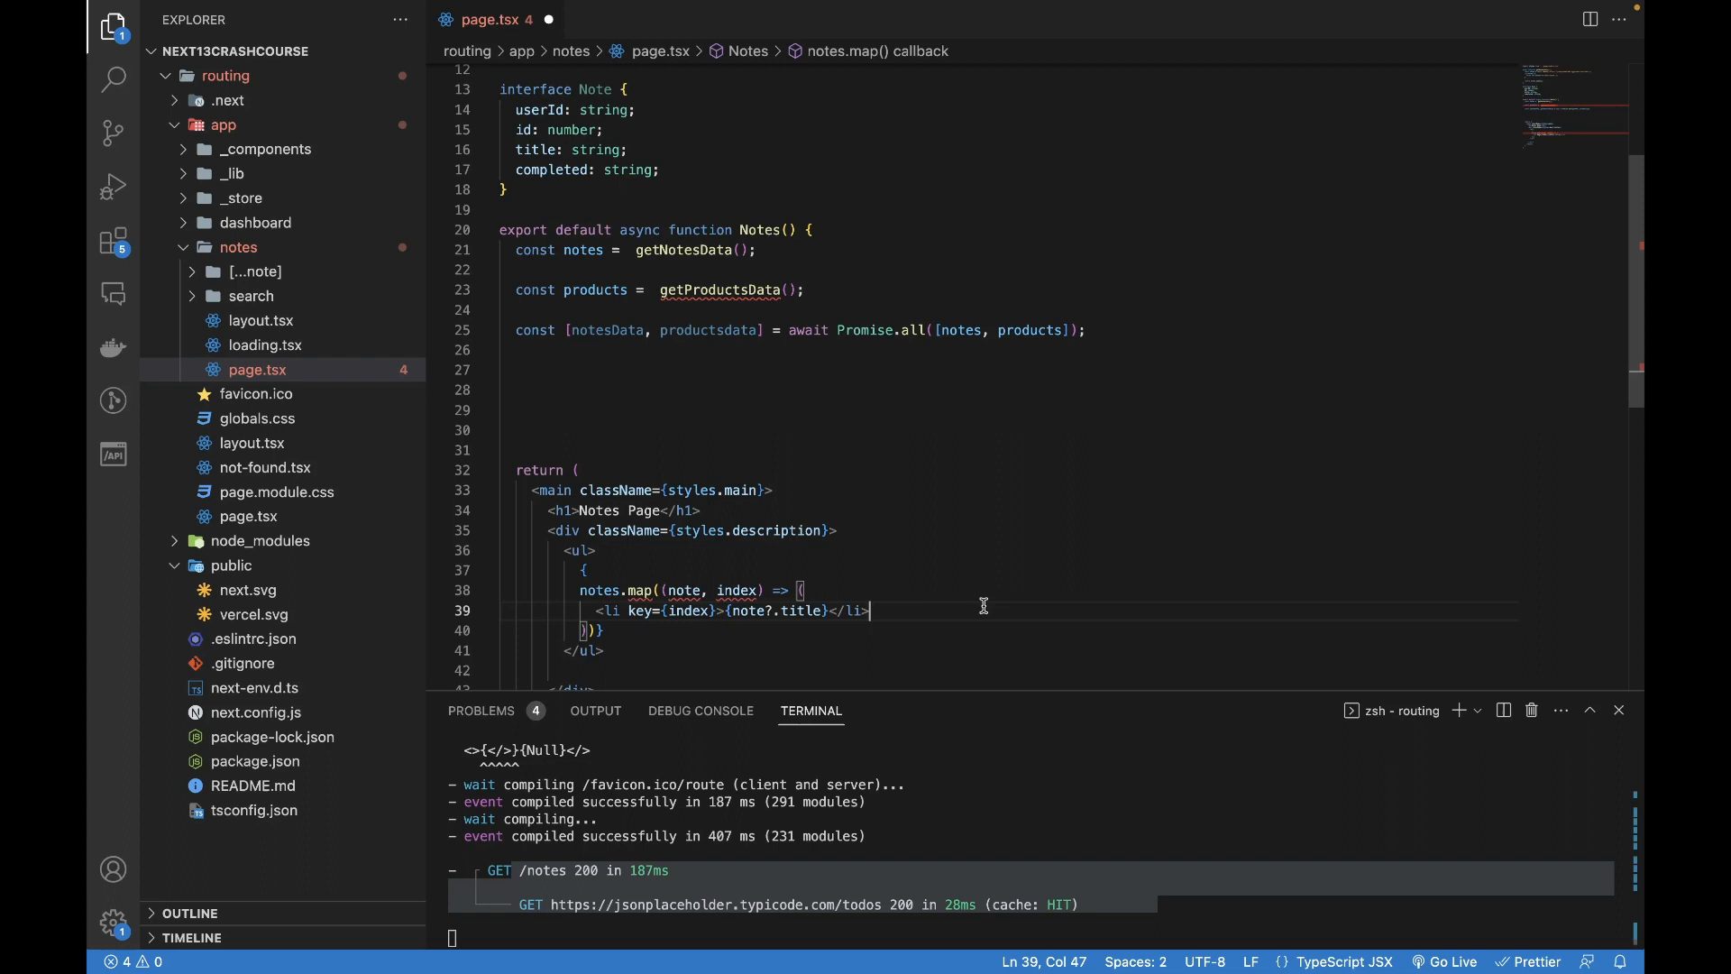
pyautogui.moveTo(336, 343)
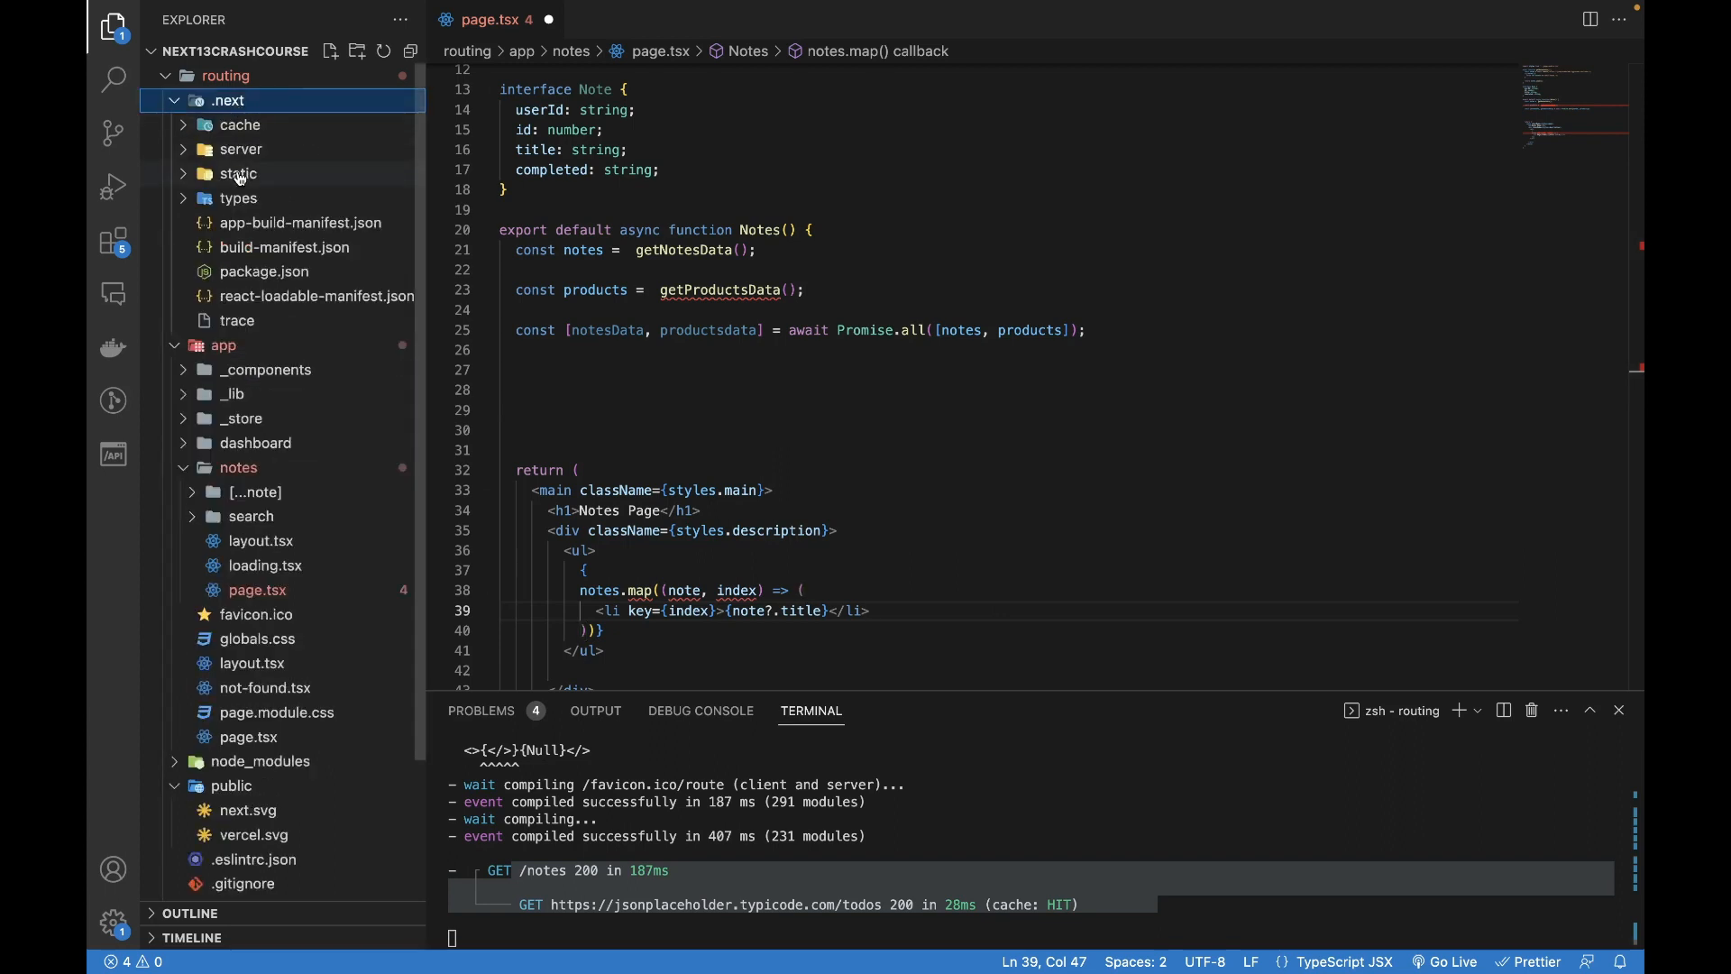
pyautogui.moveTo(238, 173)
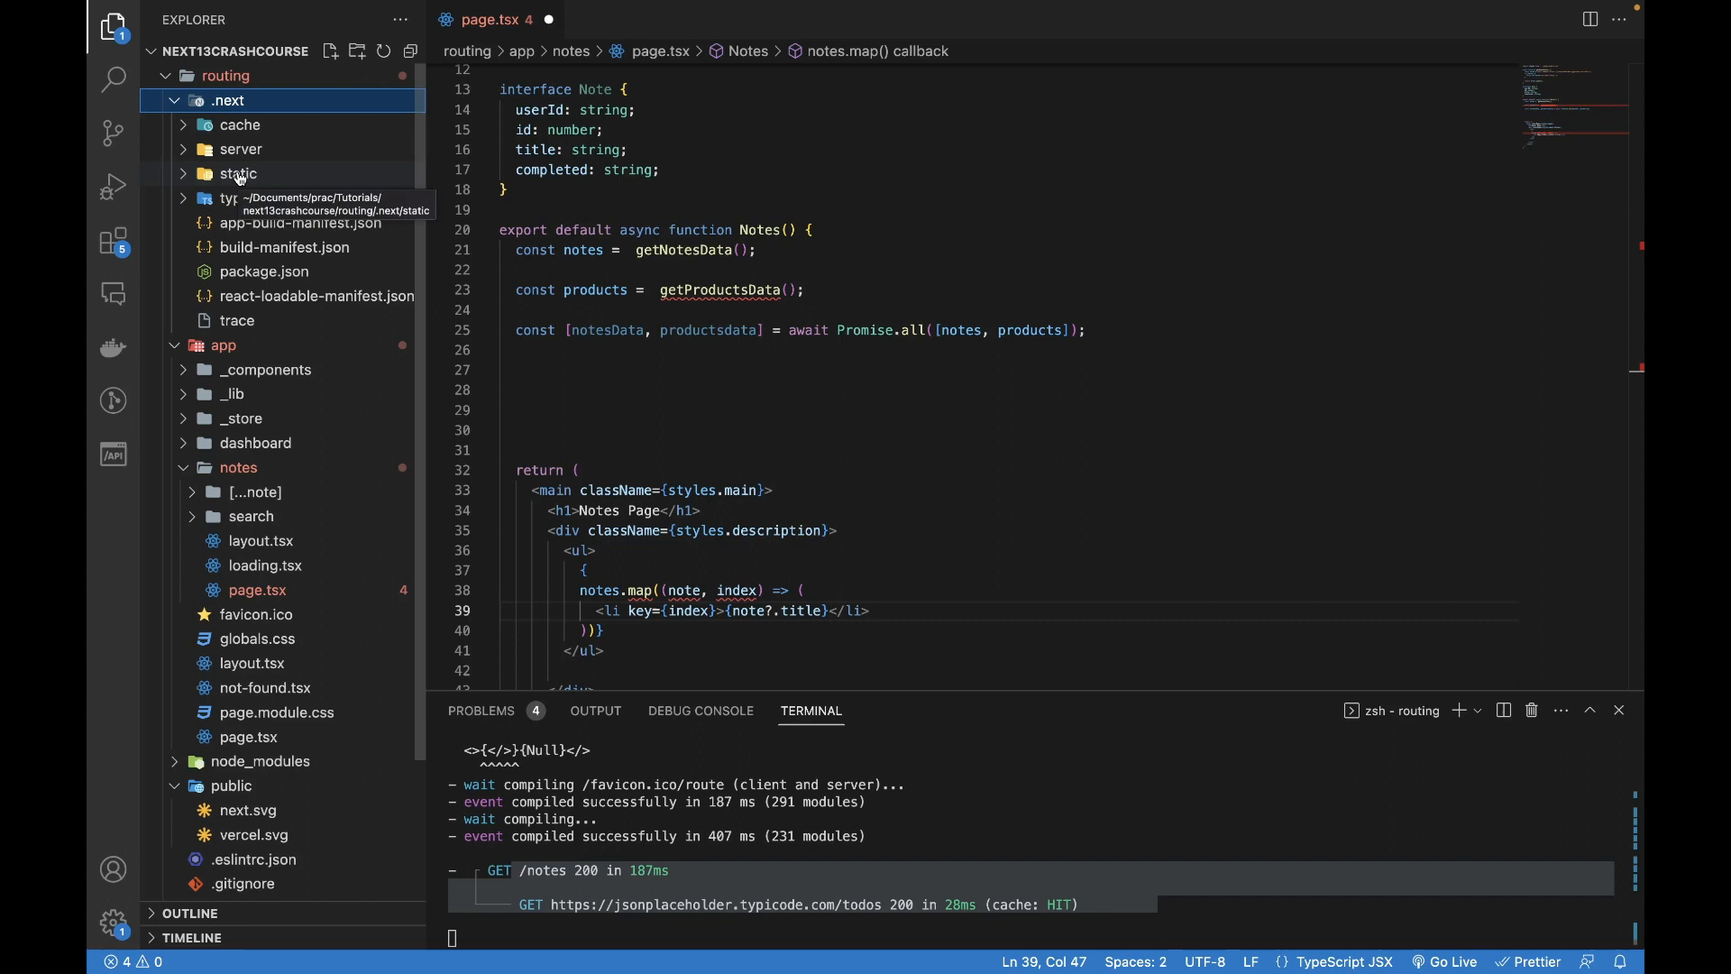
pyautogui.moveTo(227, 175)
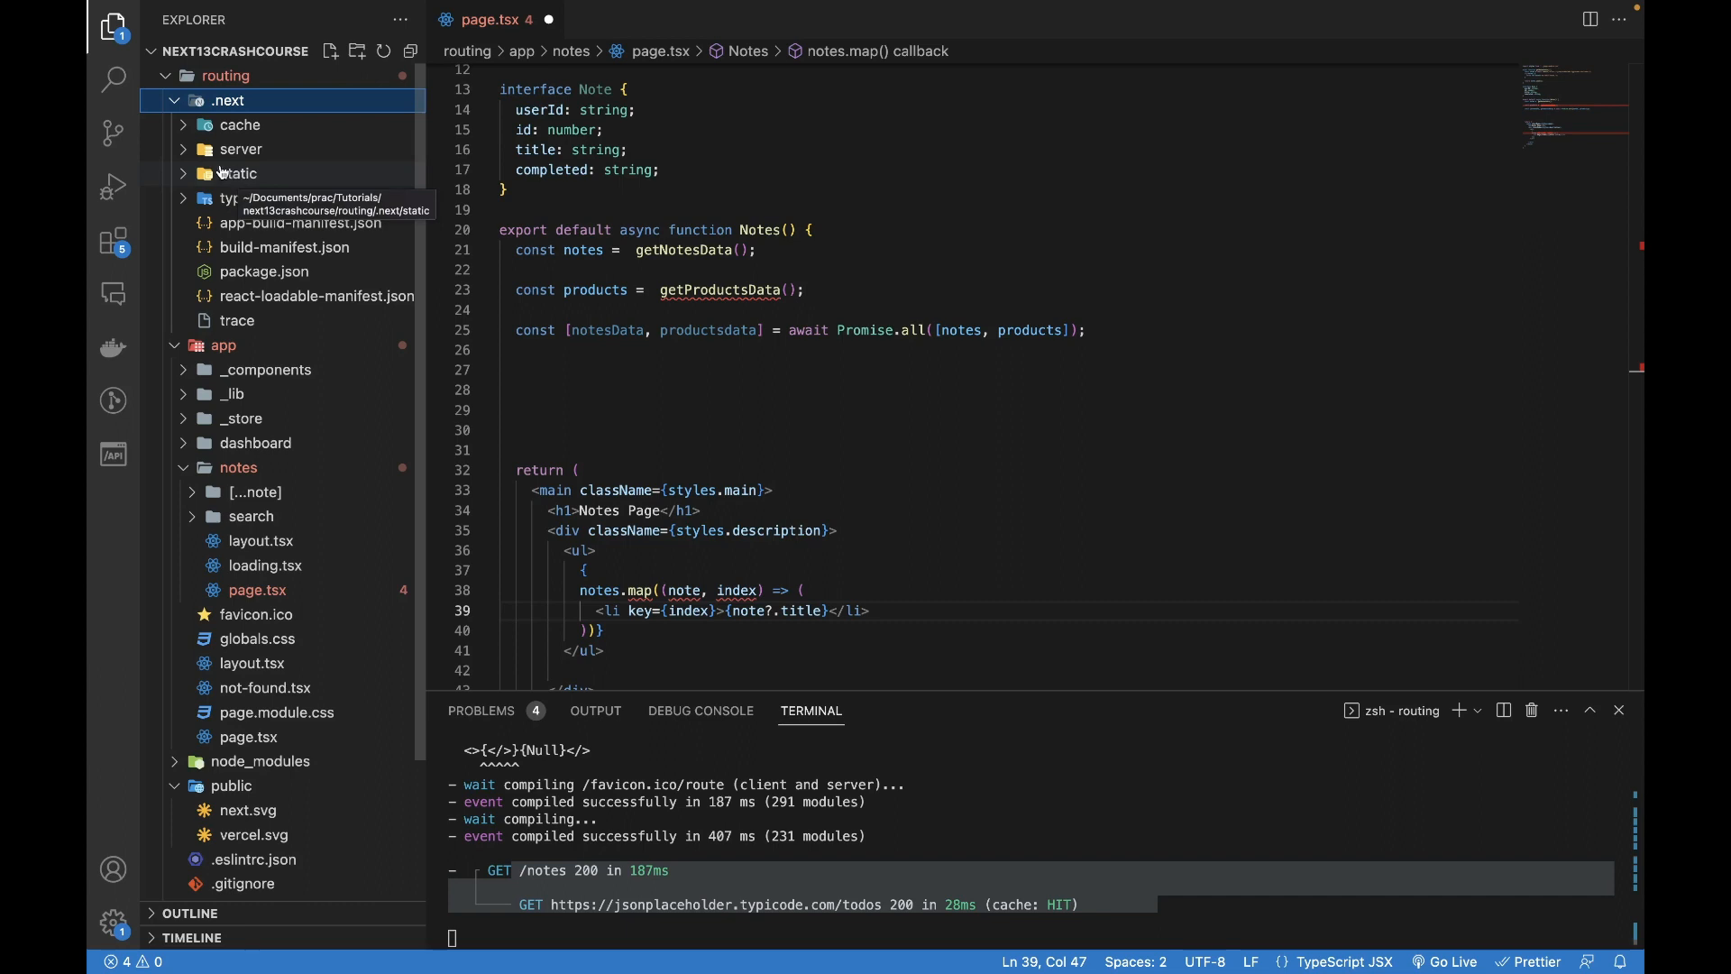